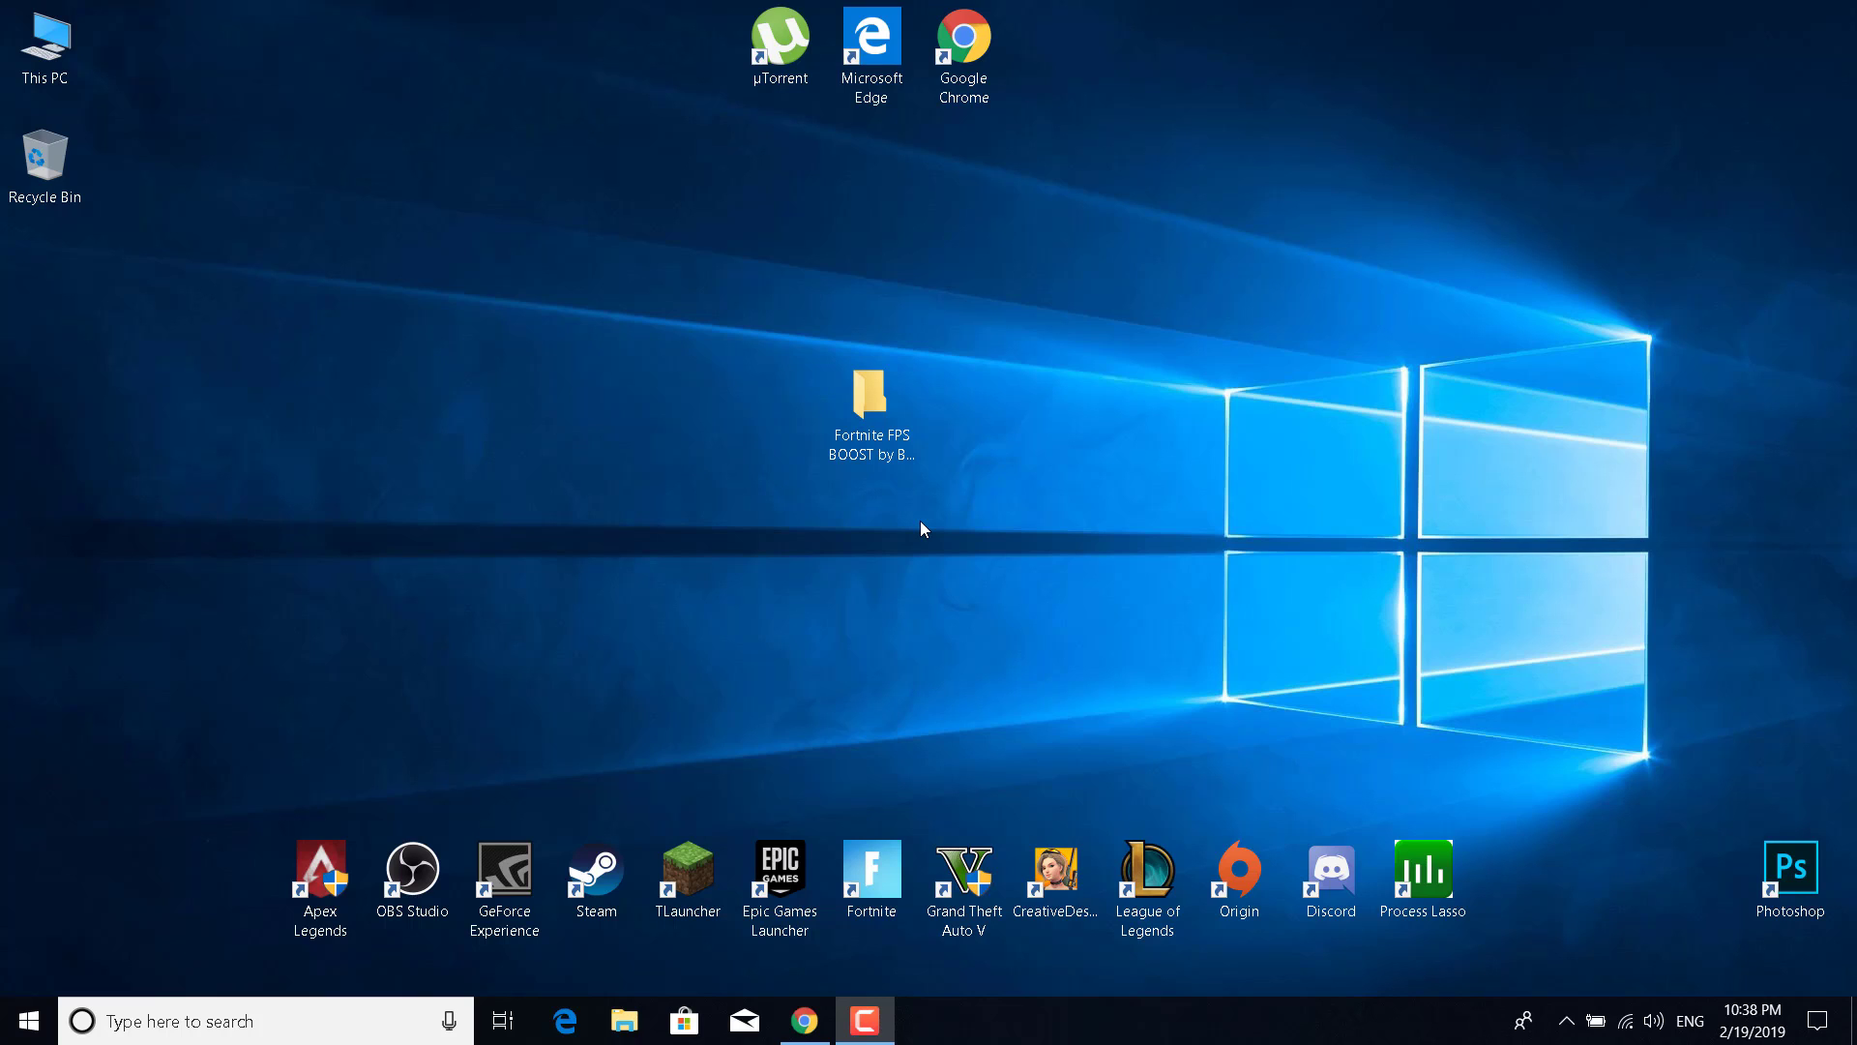
# Open Local Disk (C:) Properties from This PC, showing 237 GB free of 488 GB.
pyautogui.click(870, 402)
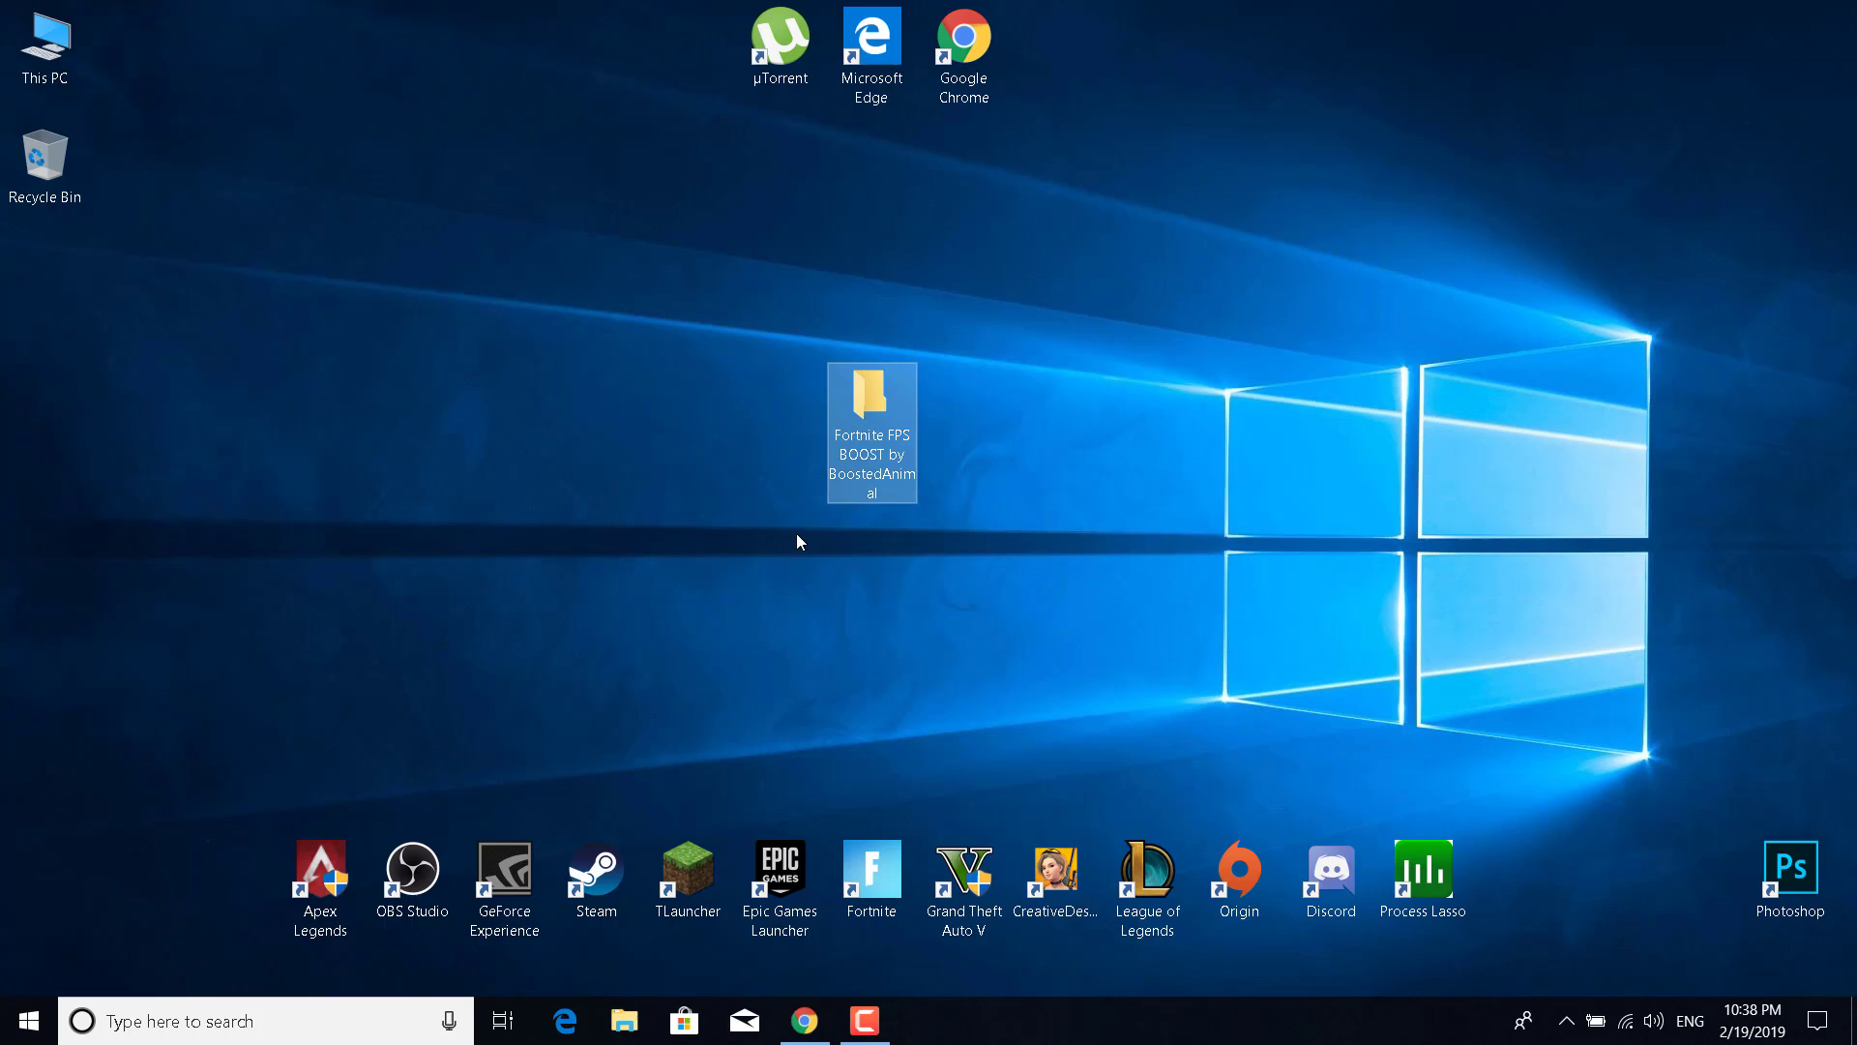
pyautogui.moveTo(821, 519)
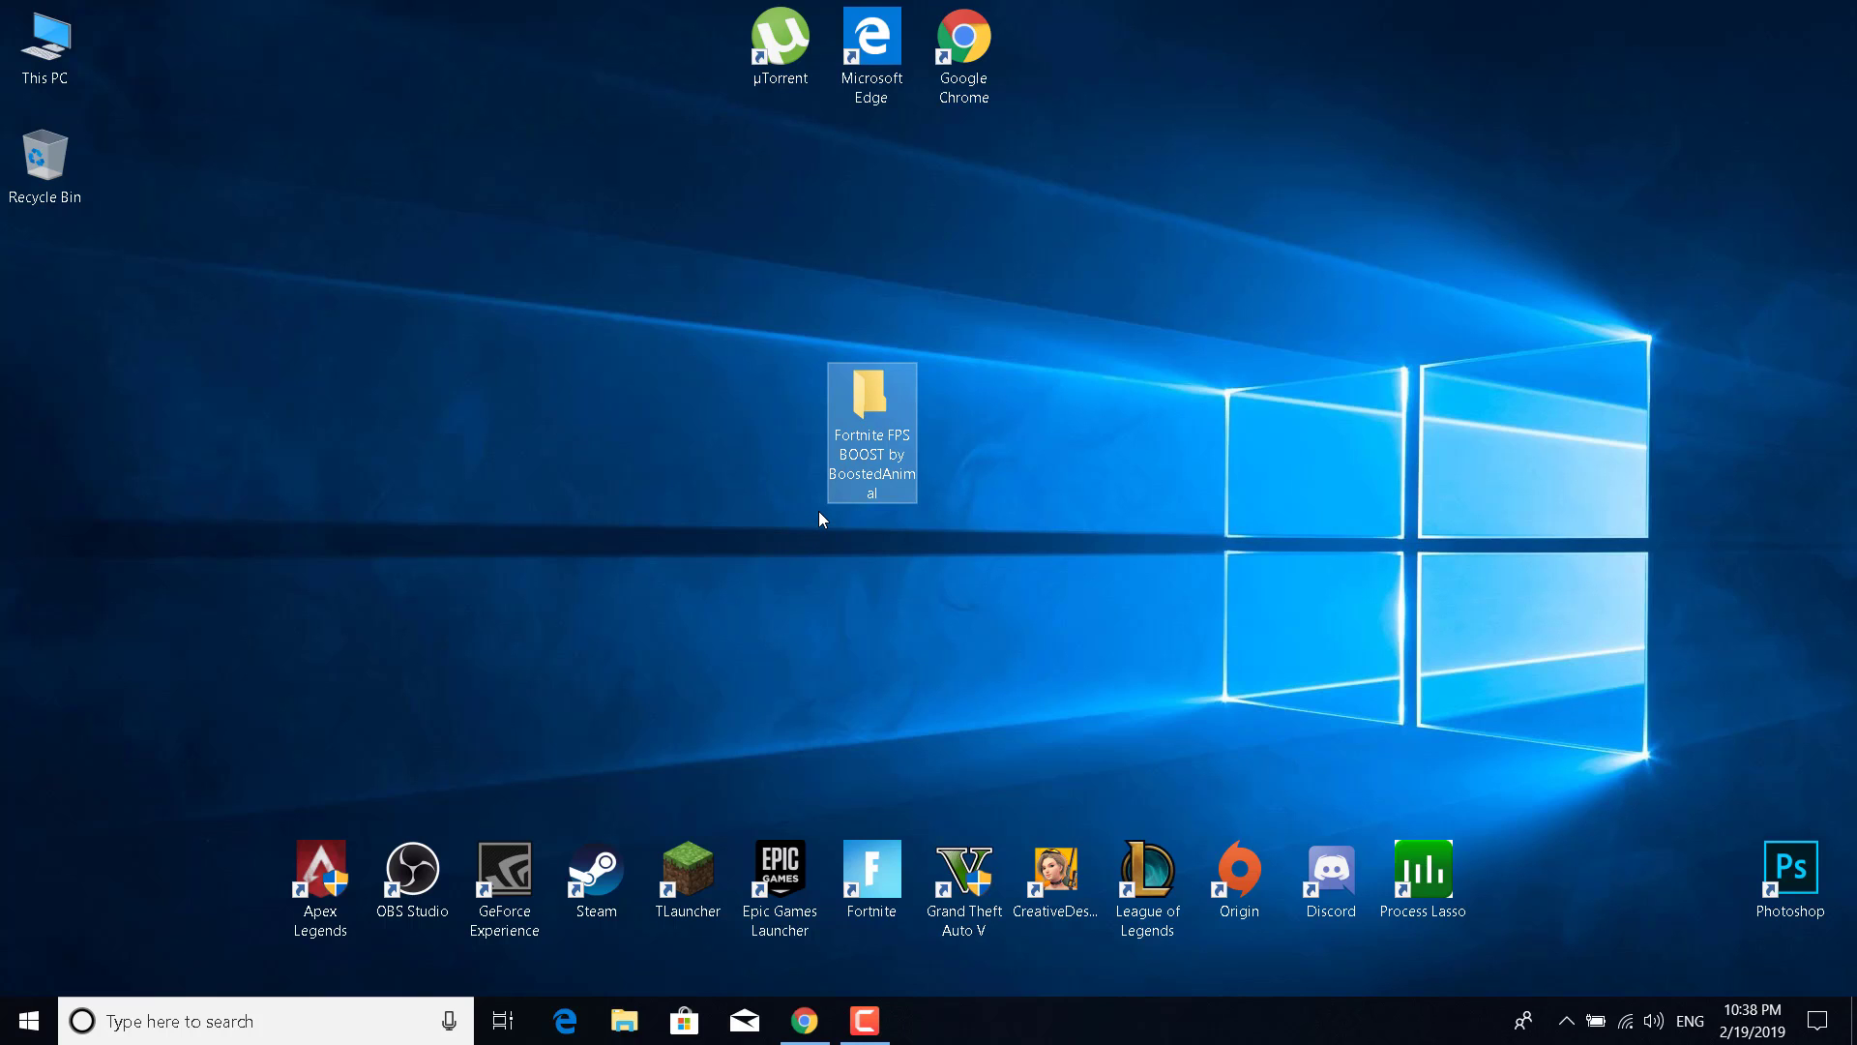
pyautogui.moveTo(759, 486)
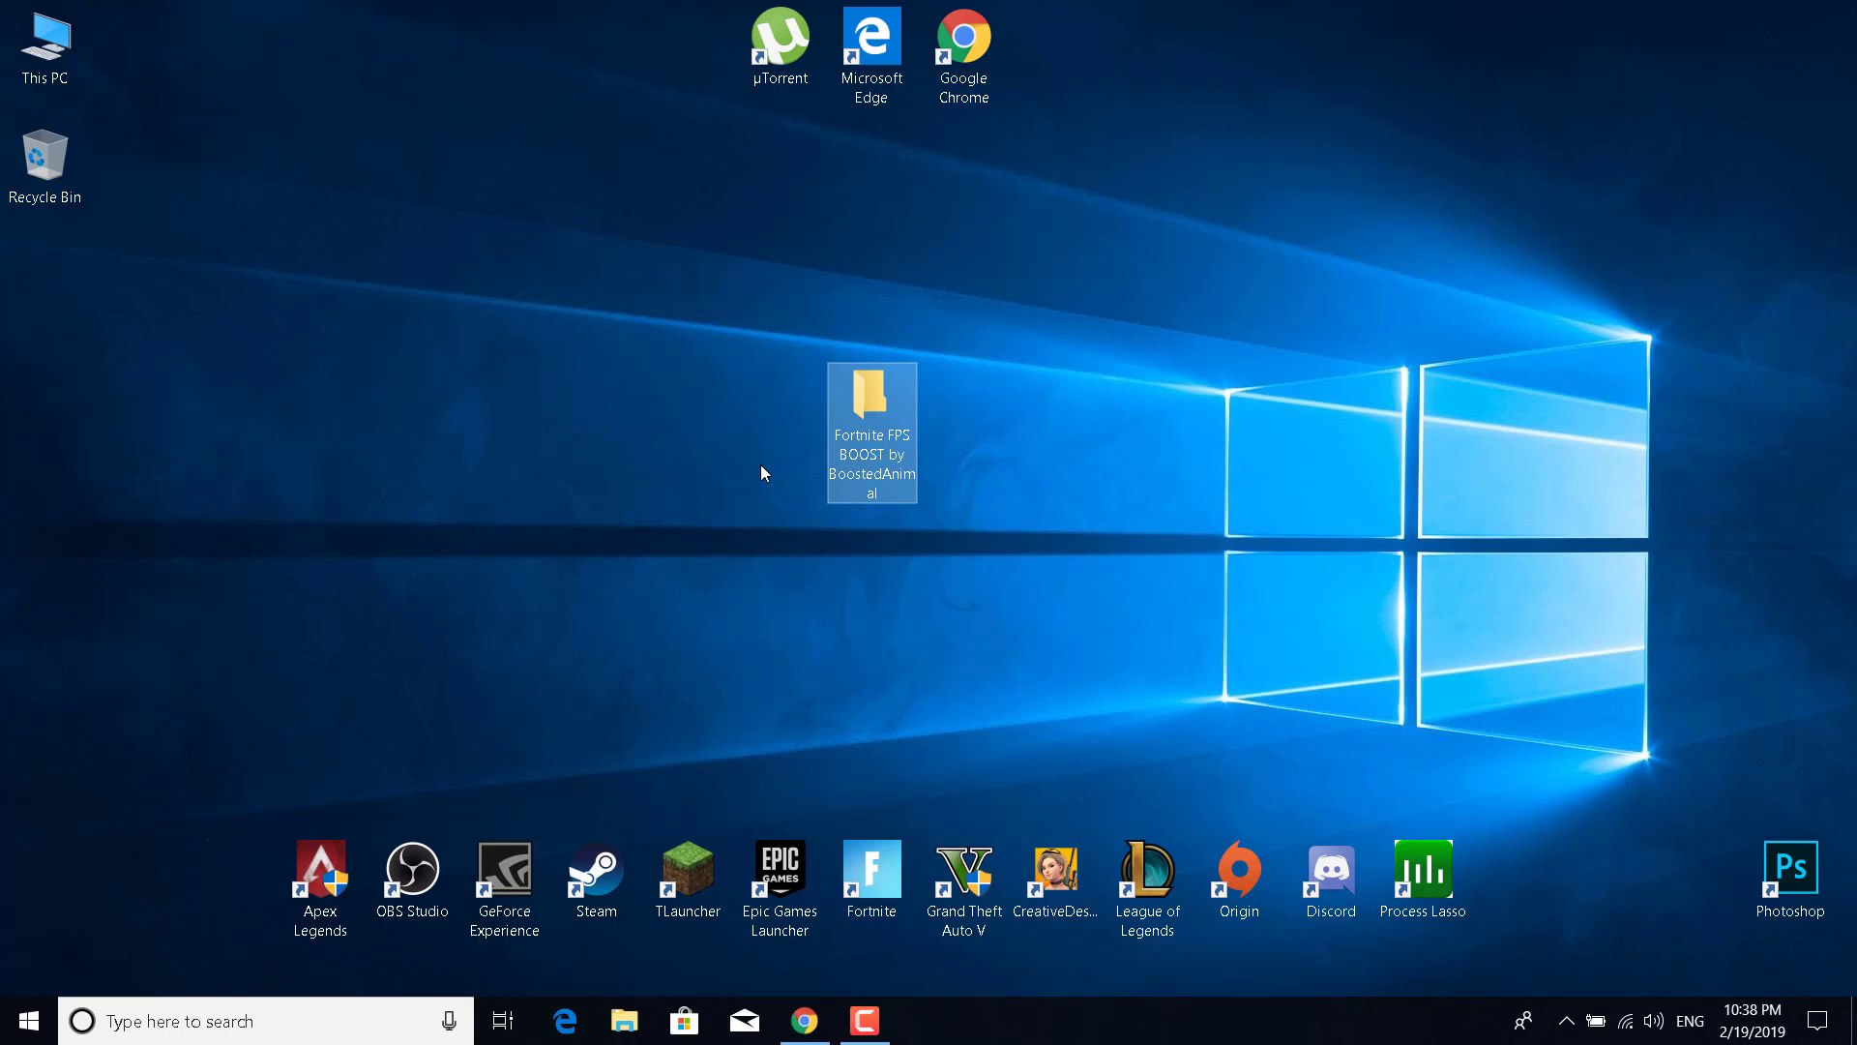
pyautogui.moveTo(790, 457)
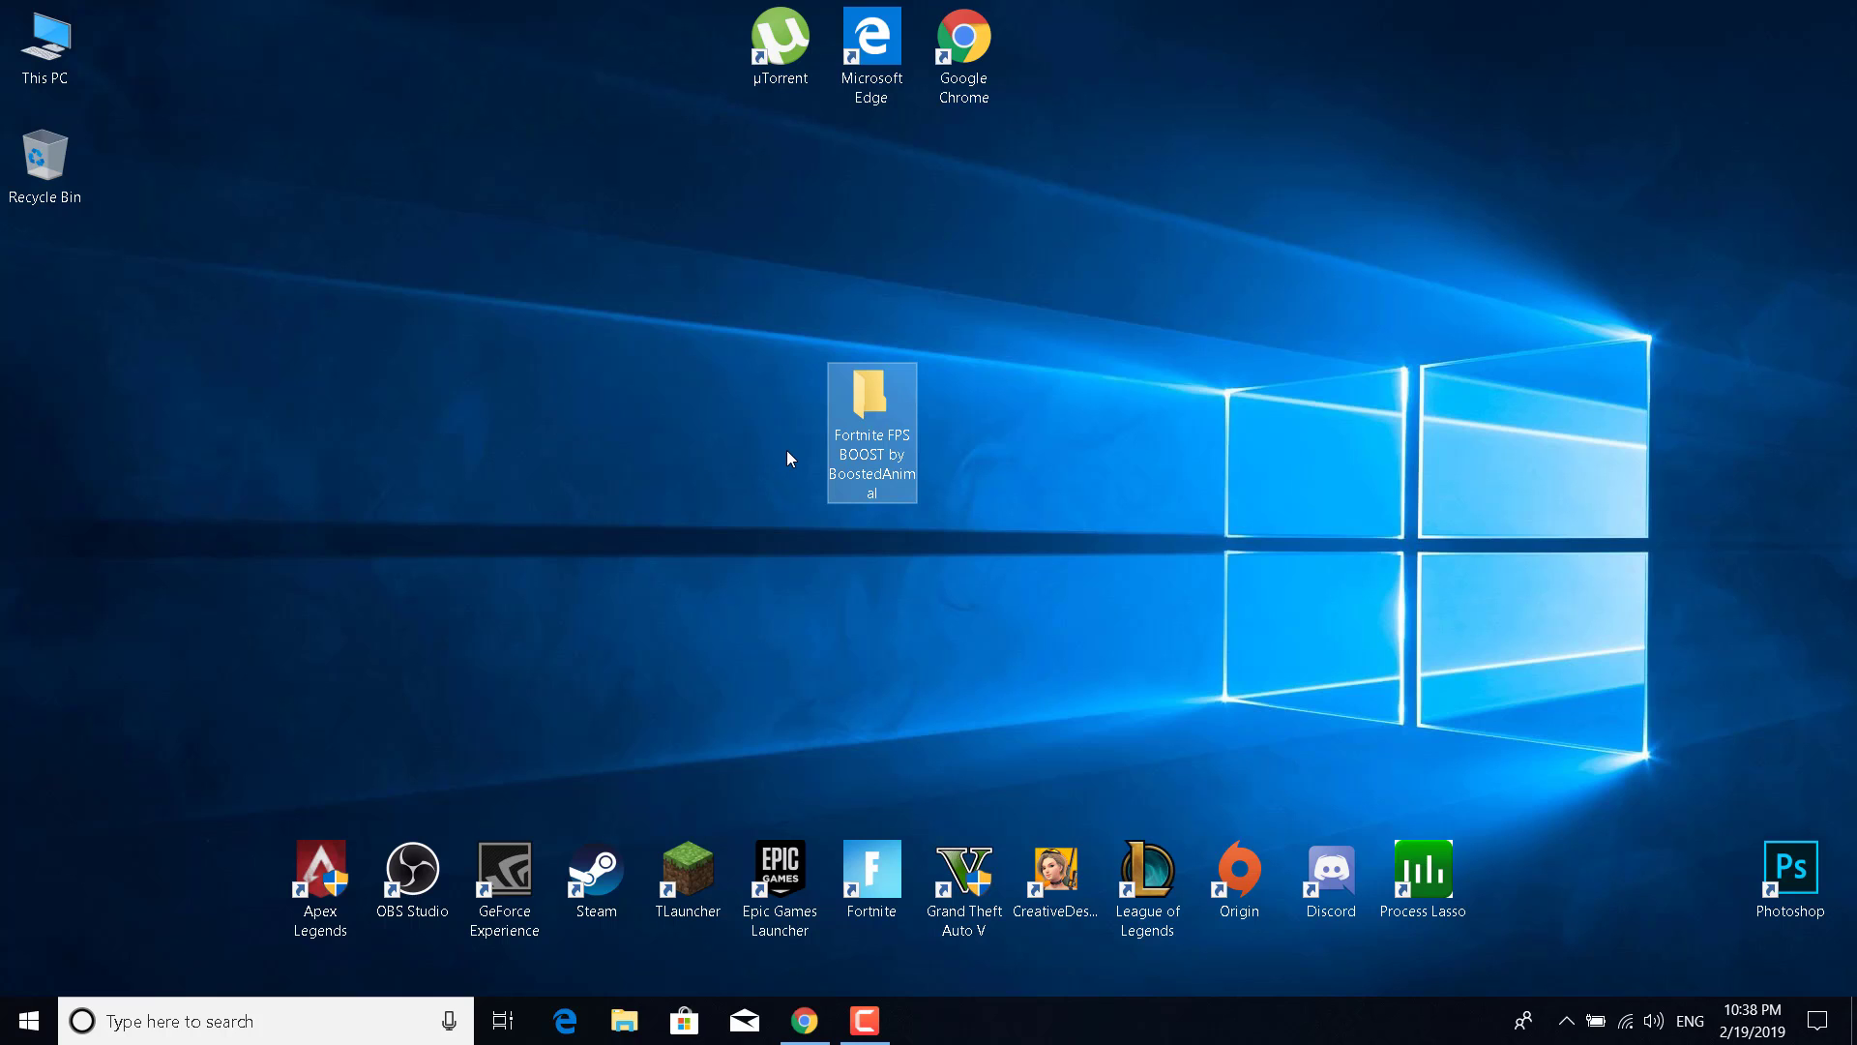
pyautogui.click(43, 47)
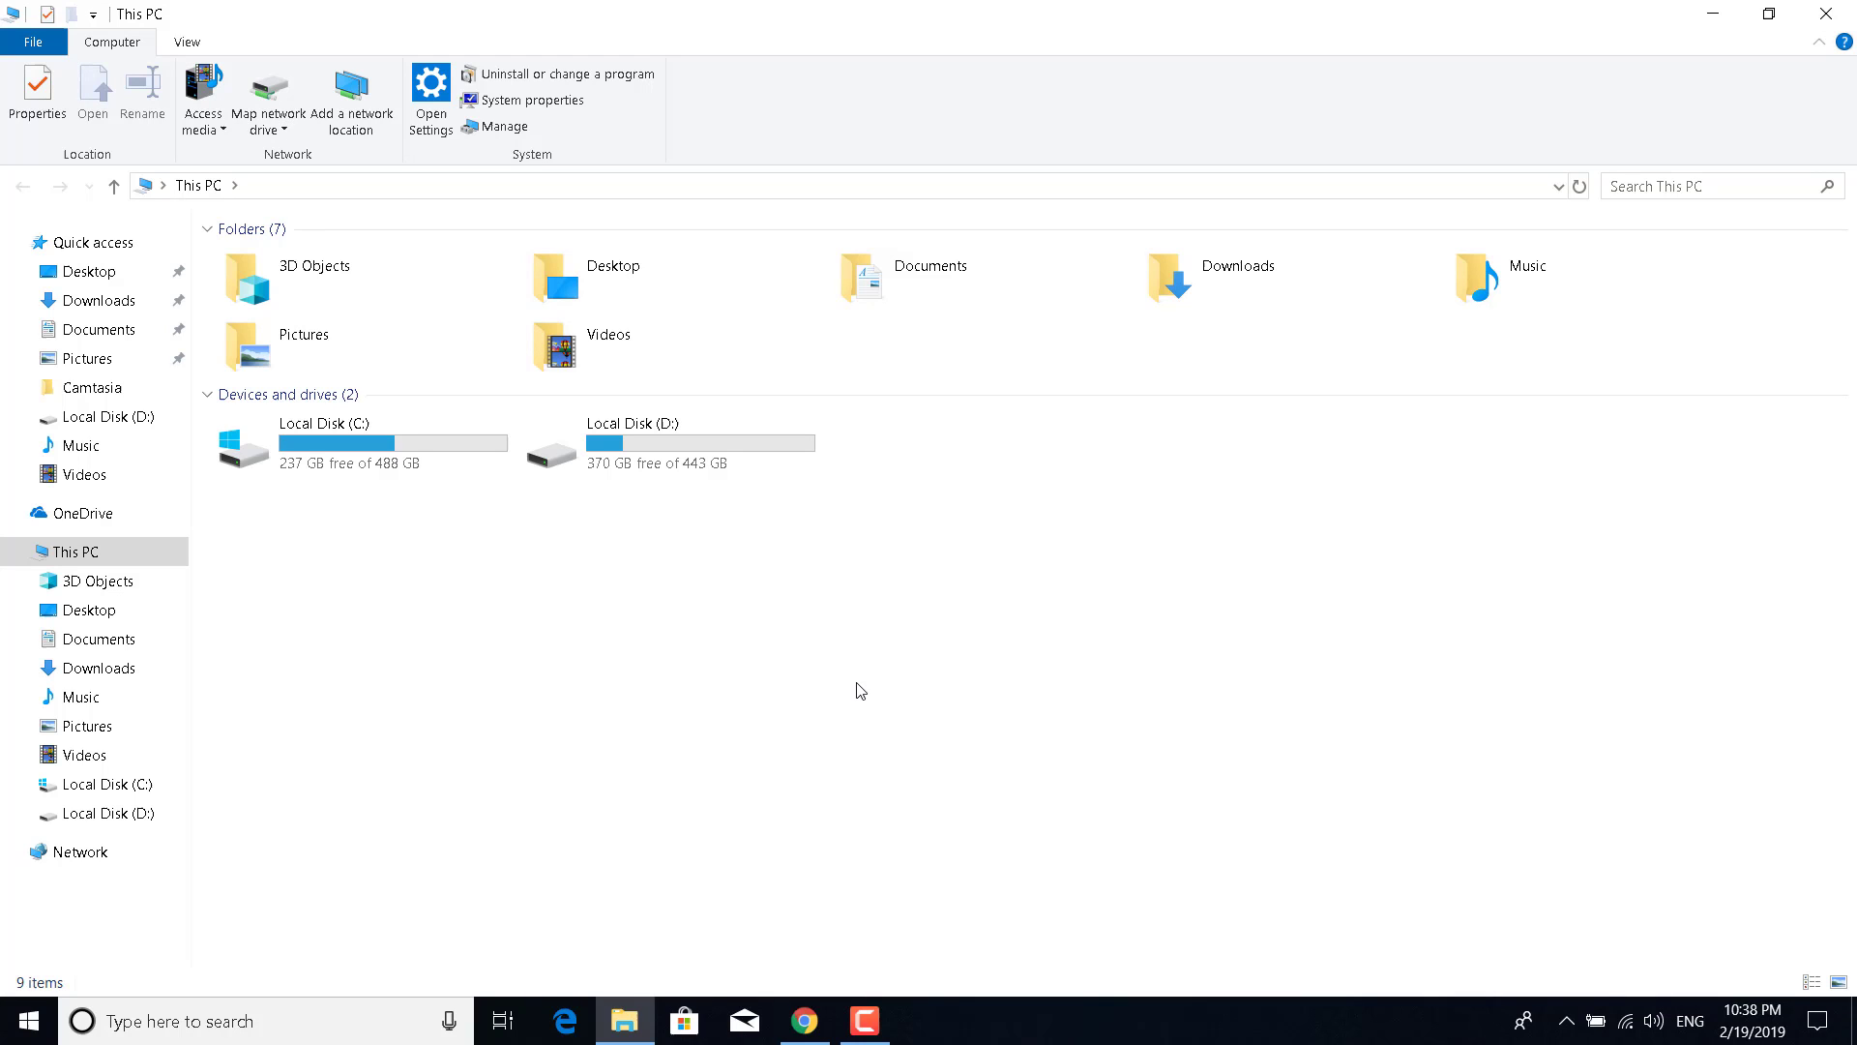
pyautogui.moveTo(544, 533)
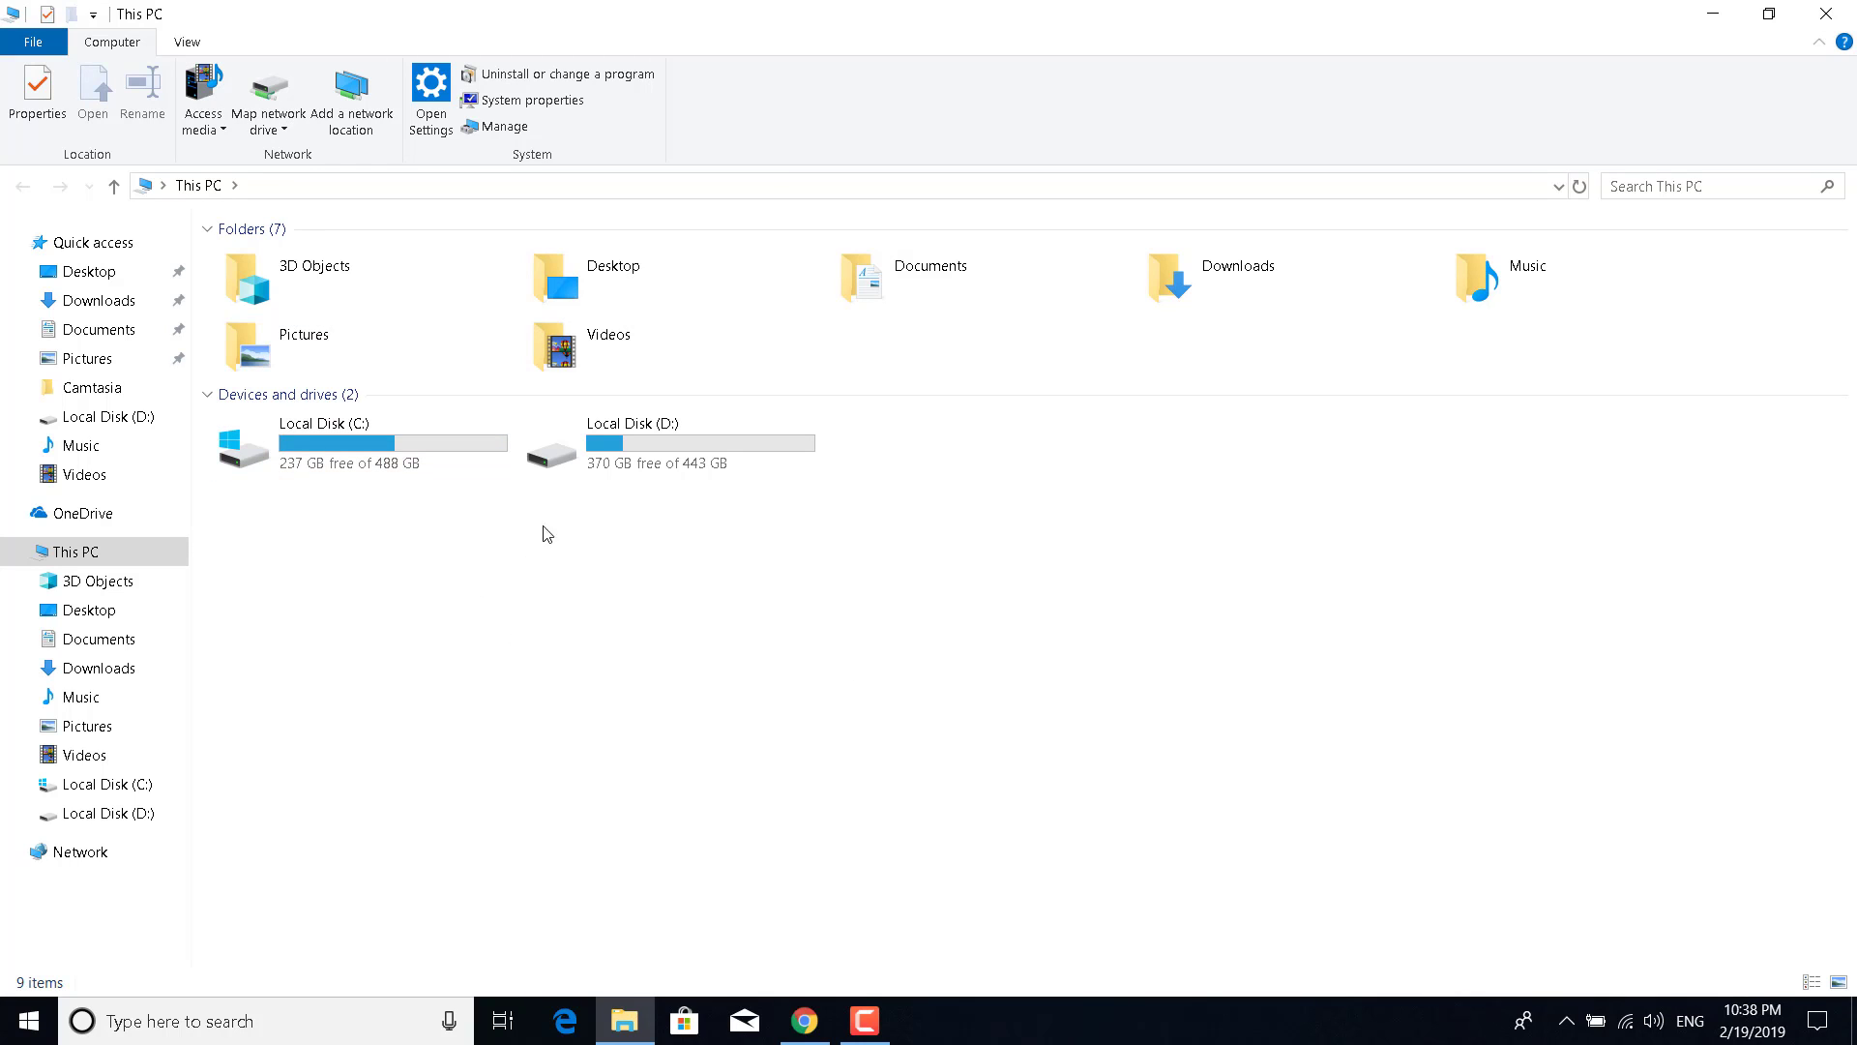
pyautogui.moveTo(703, 643)
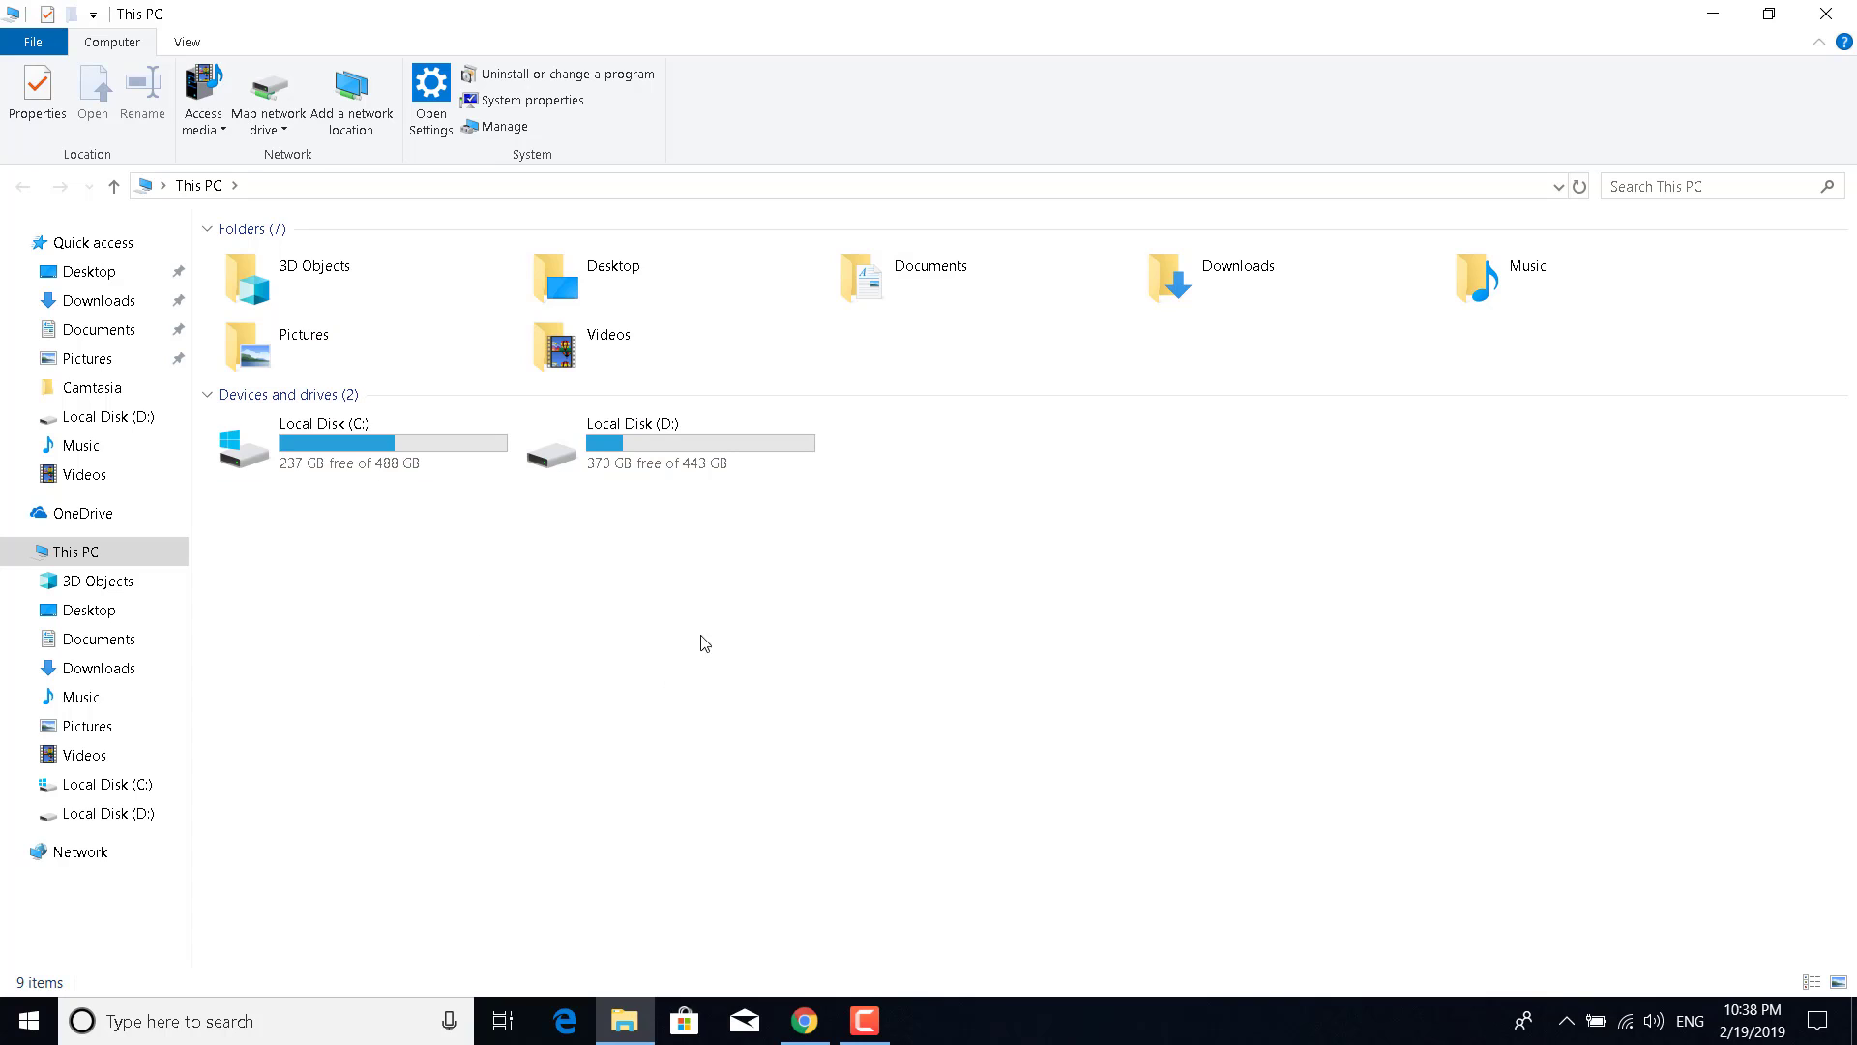
pyautogui.click(339, 444)
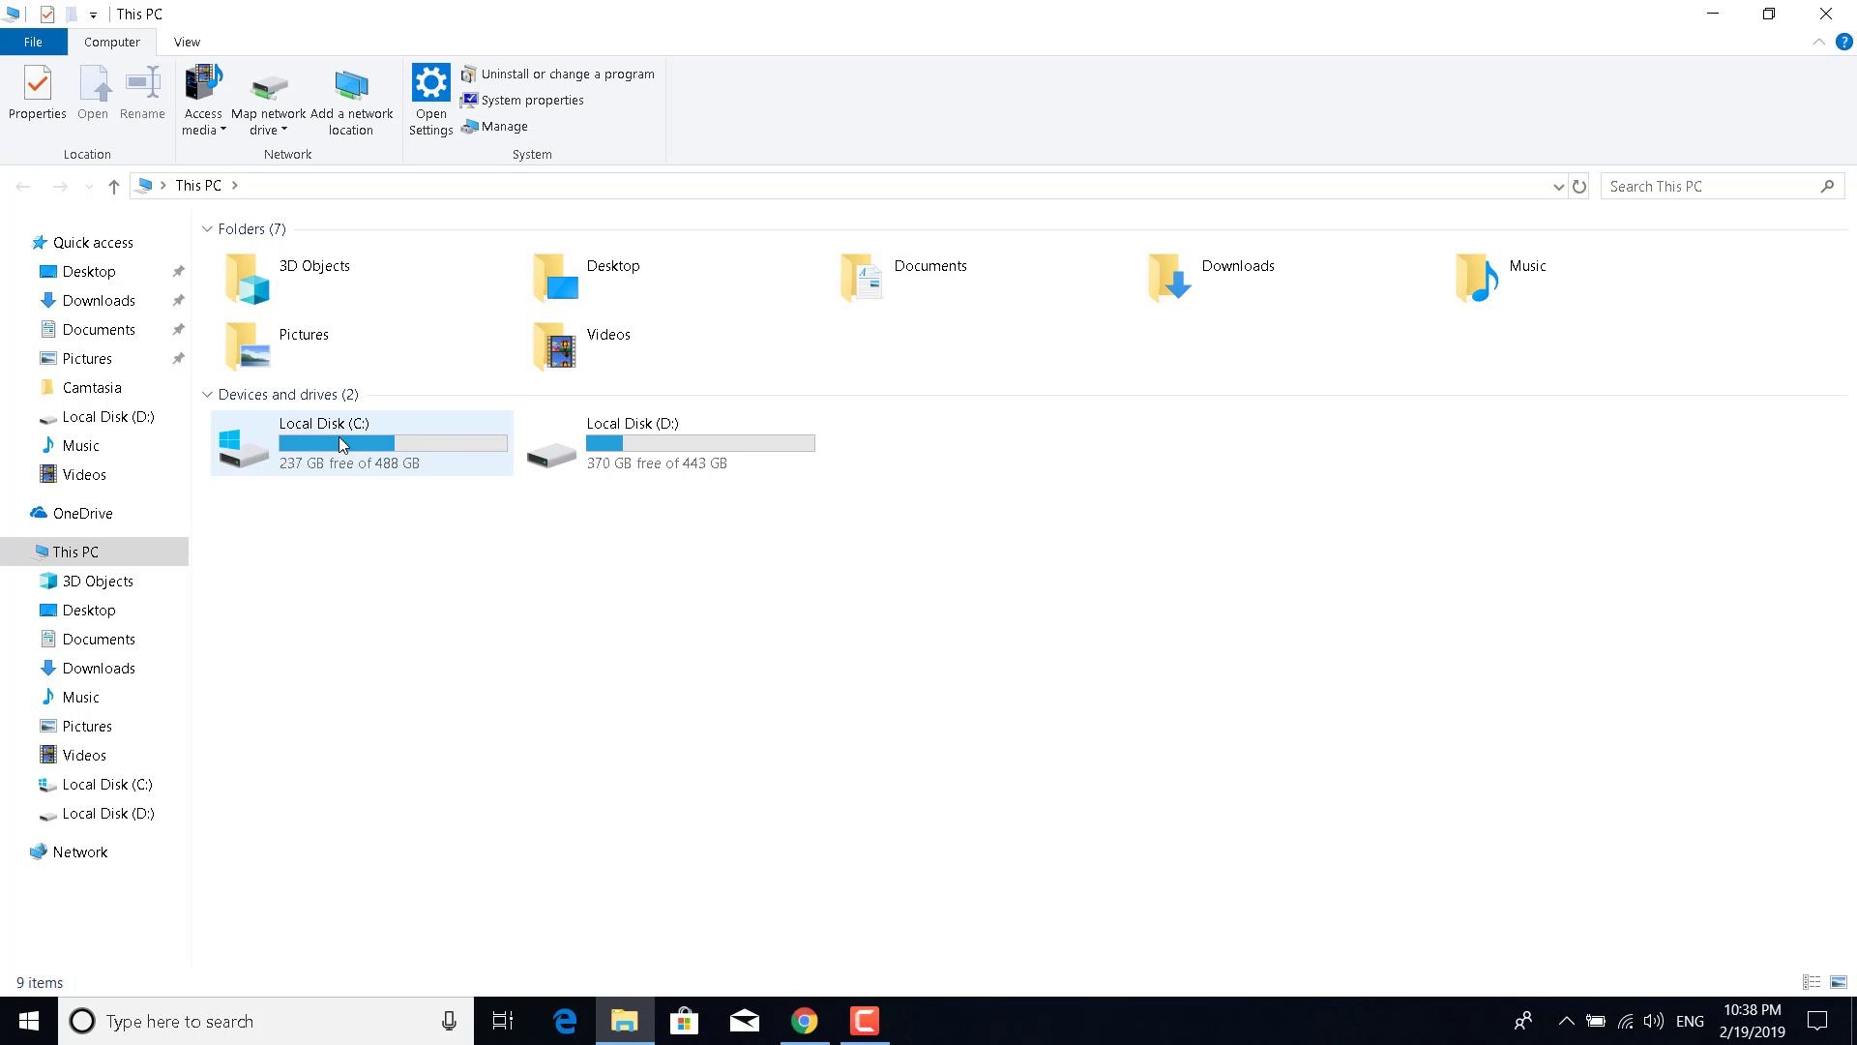
pyautogui.rightClick(337, 444)
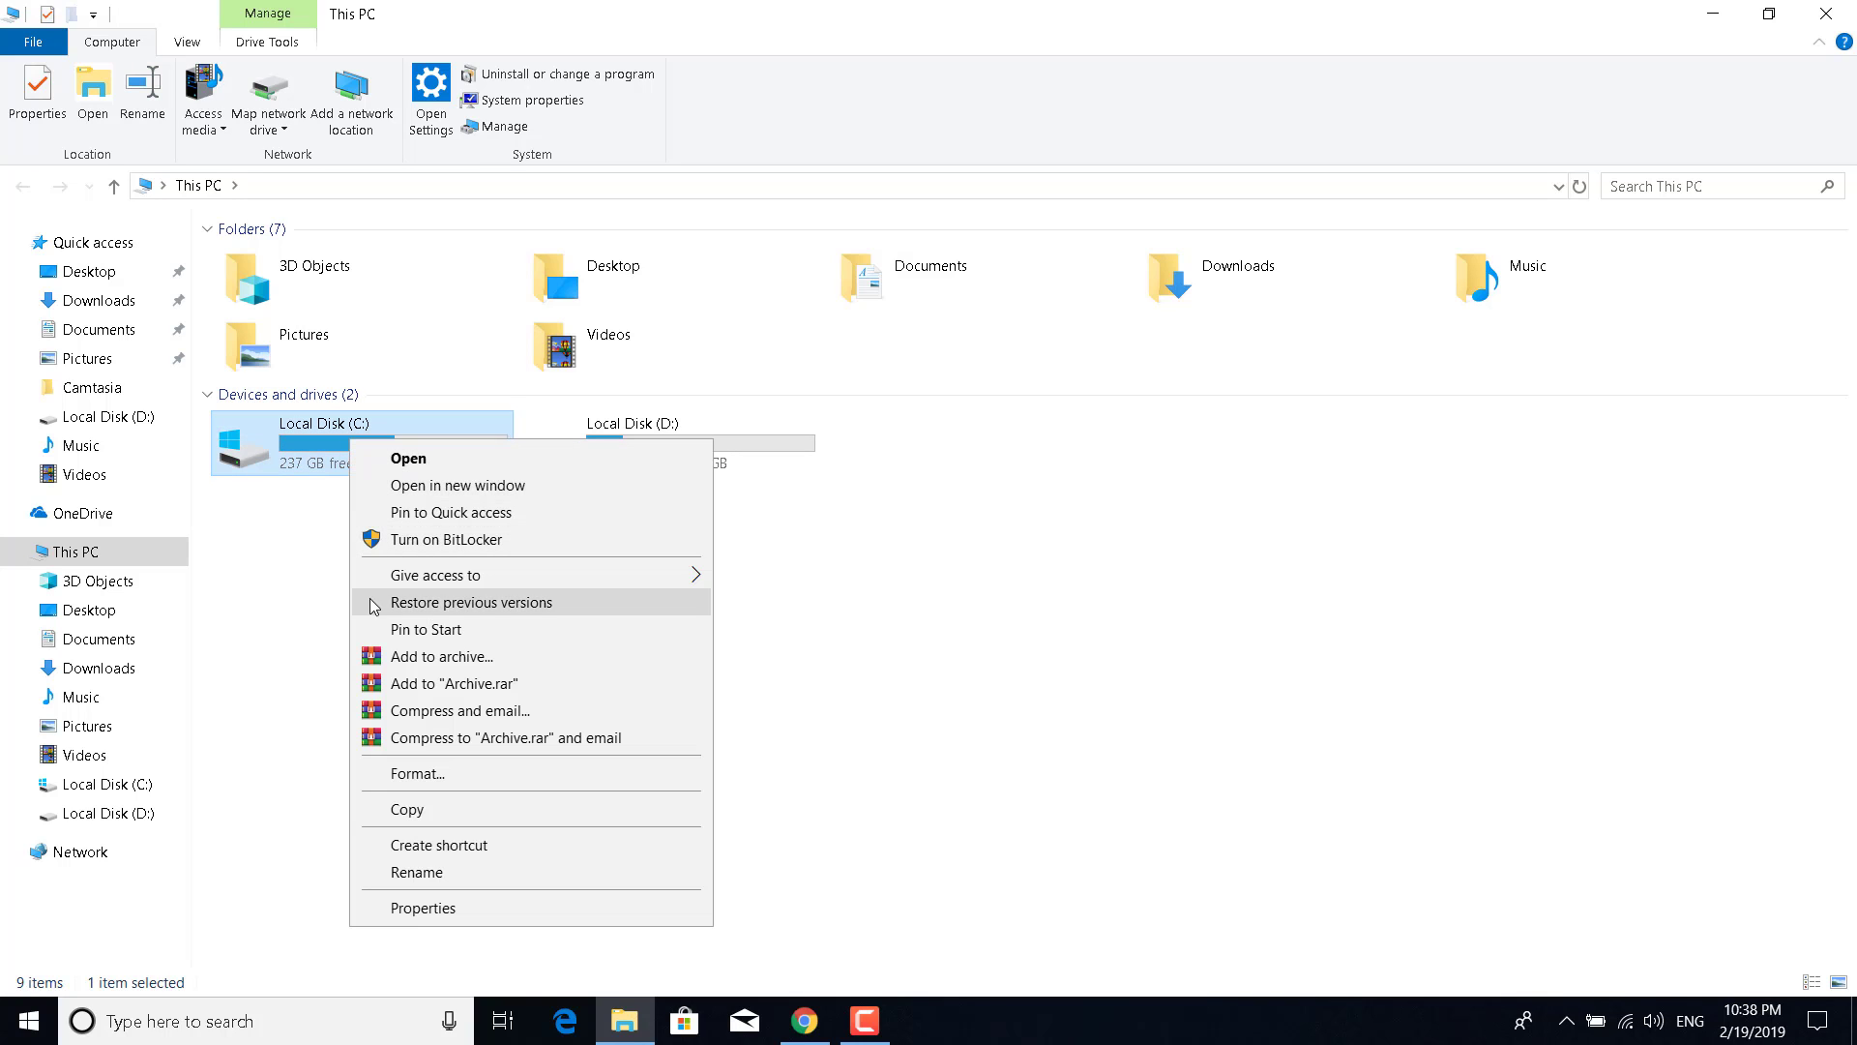
pyautogui.moveTo(423, 908)
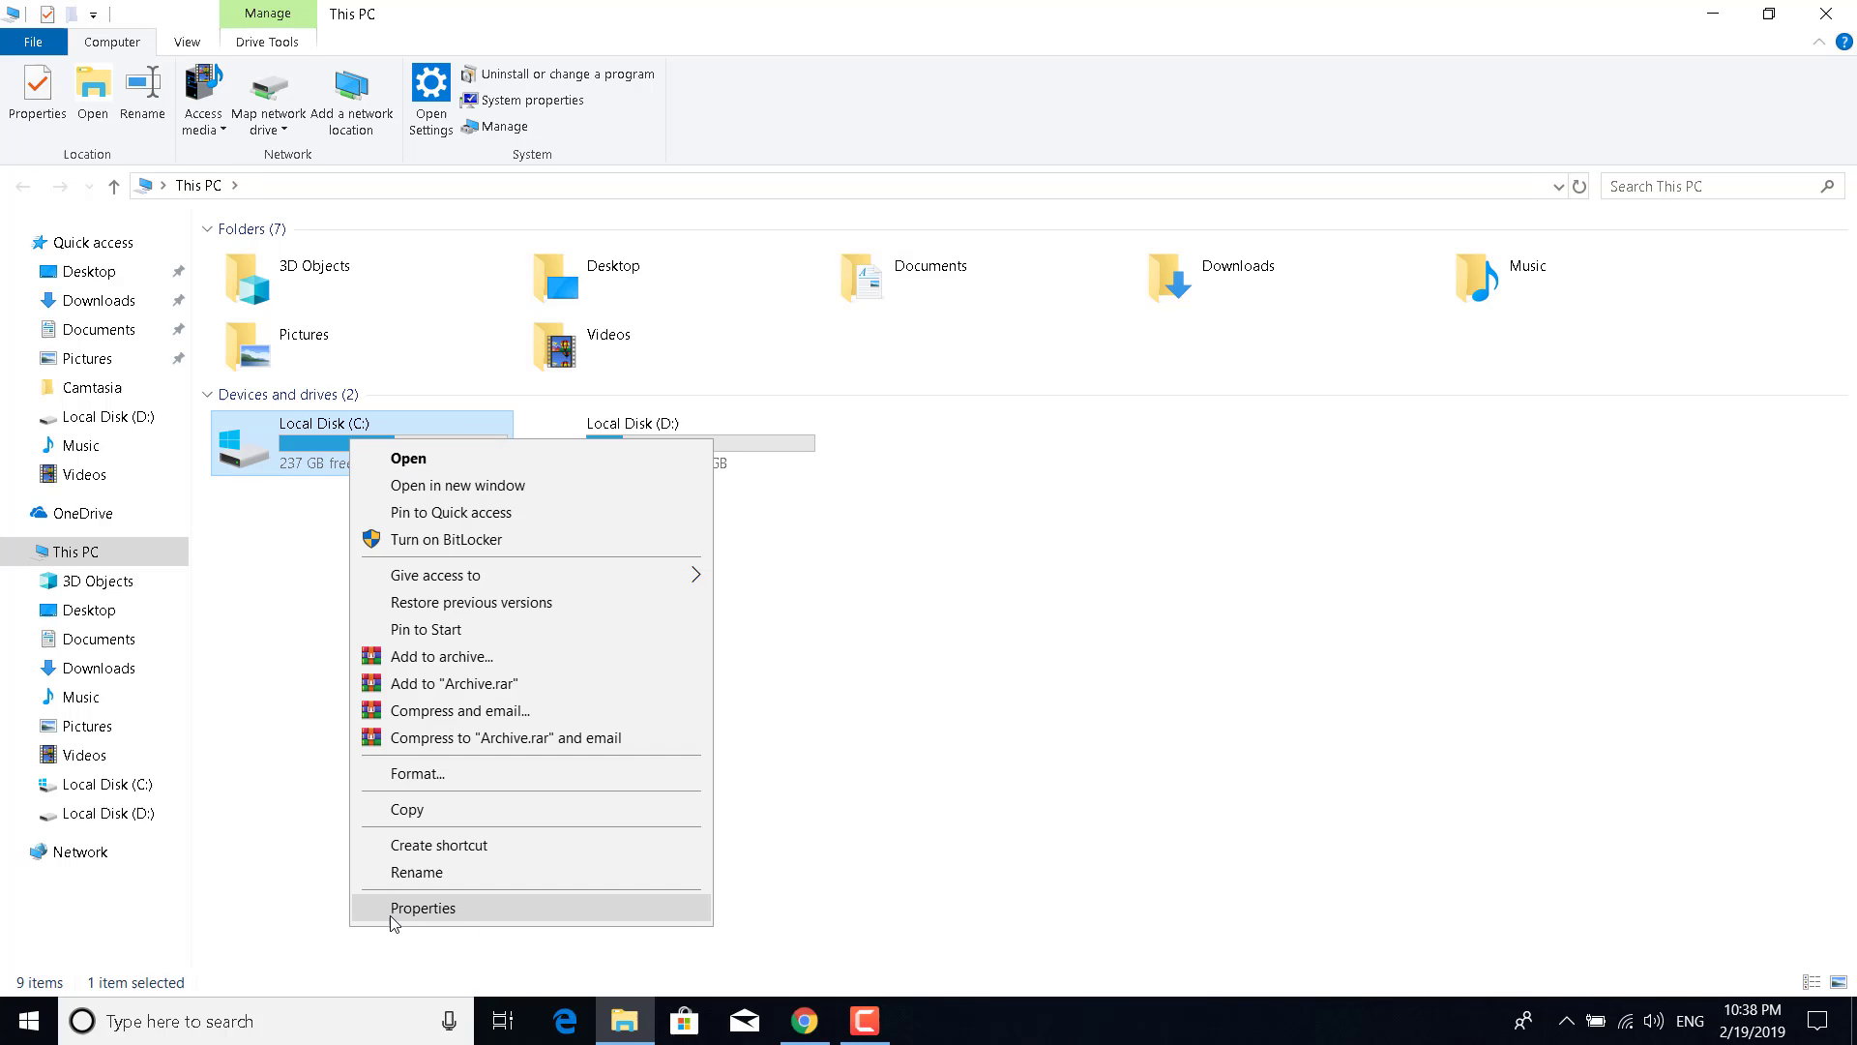
pyautogui.click(422, 908)
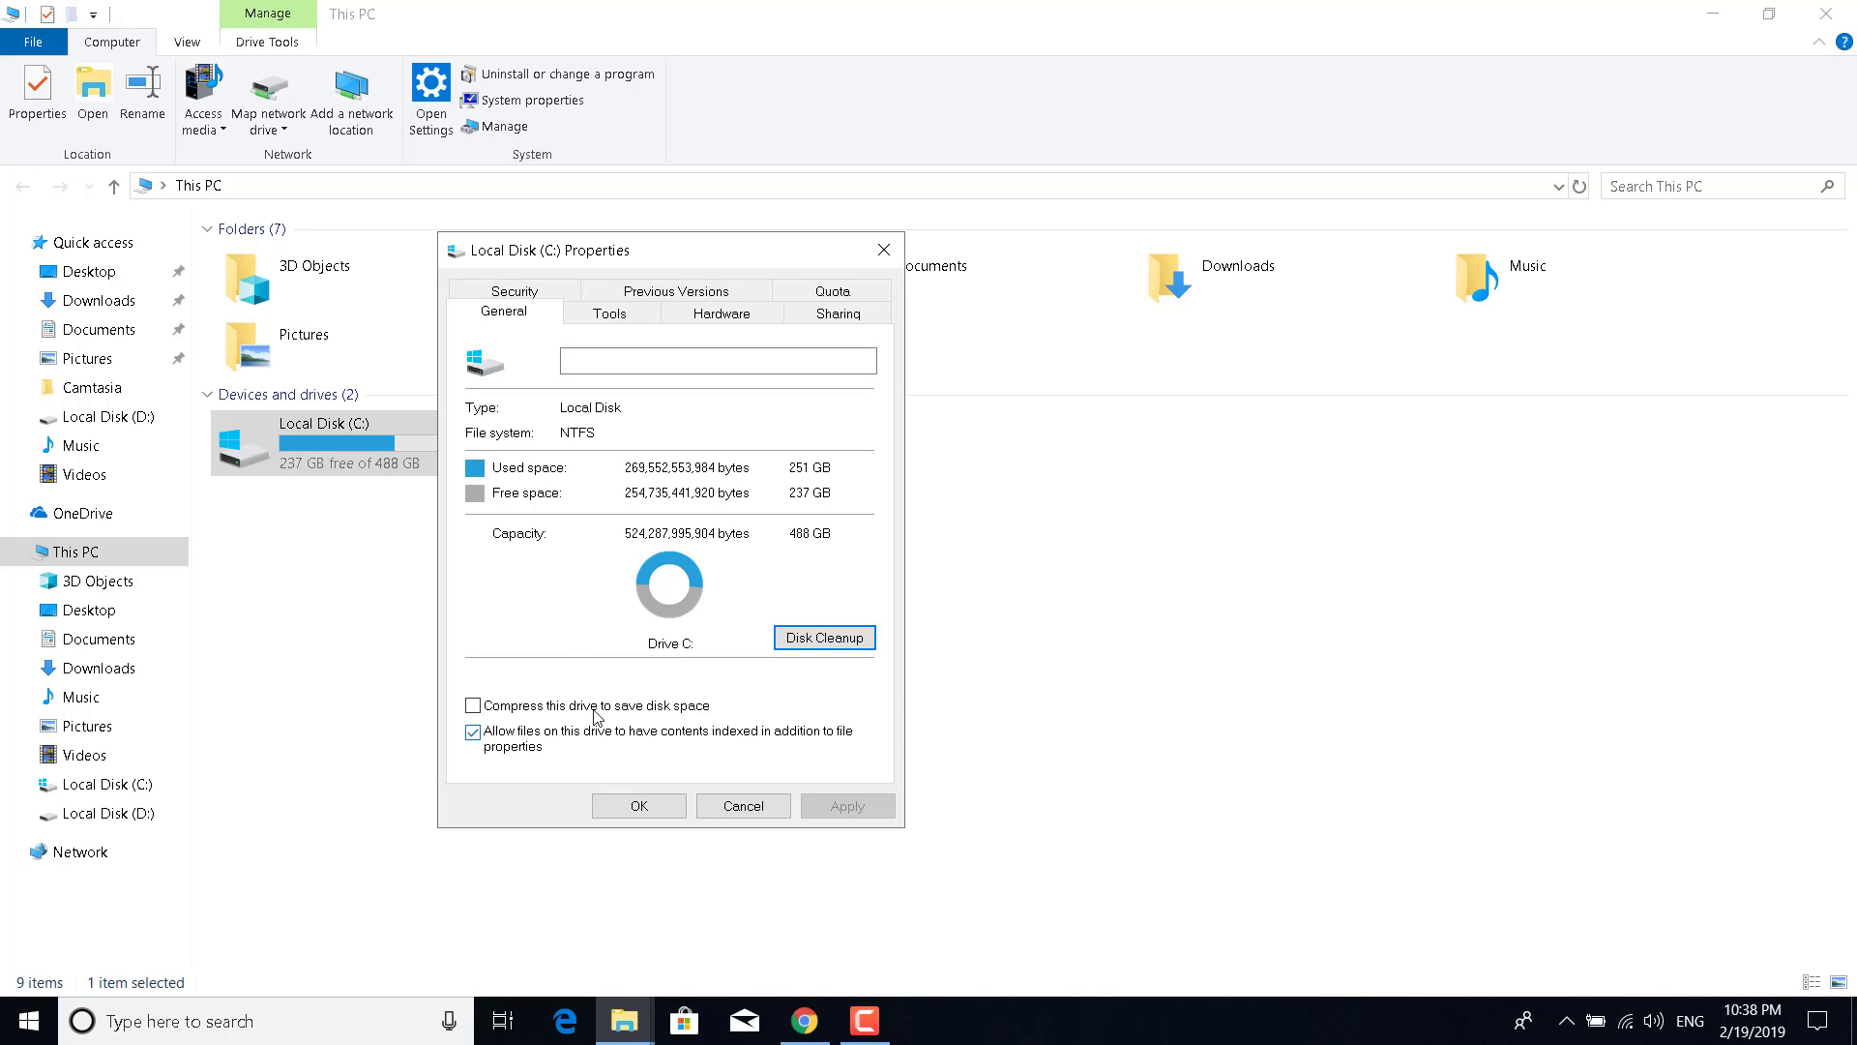
# Run Disk Cleanup on C: to delete temporary files, thumbnails and Recycle Bin, keeping Downloads.
pyautogui.click(824, 638)
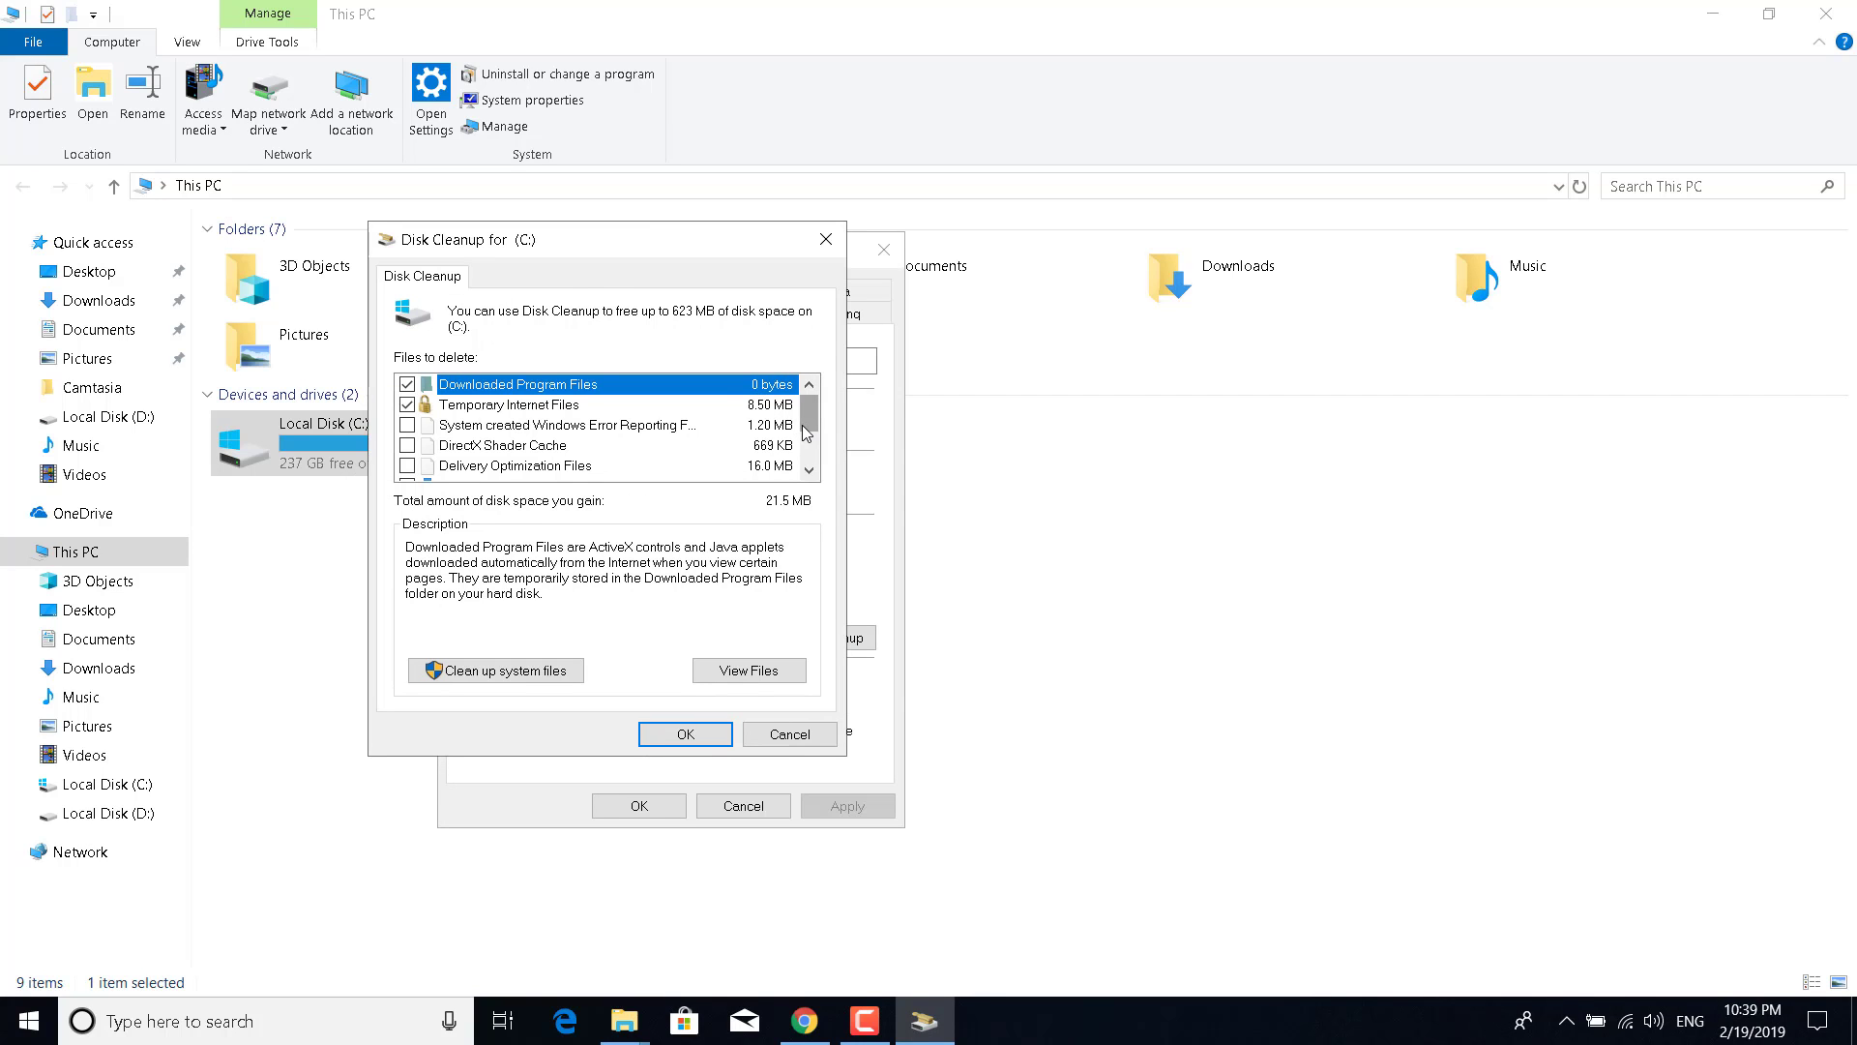
pyautogui.scroll(-3)
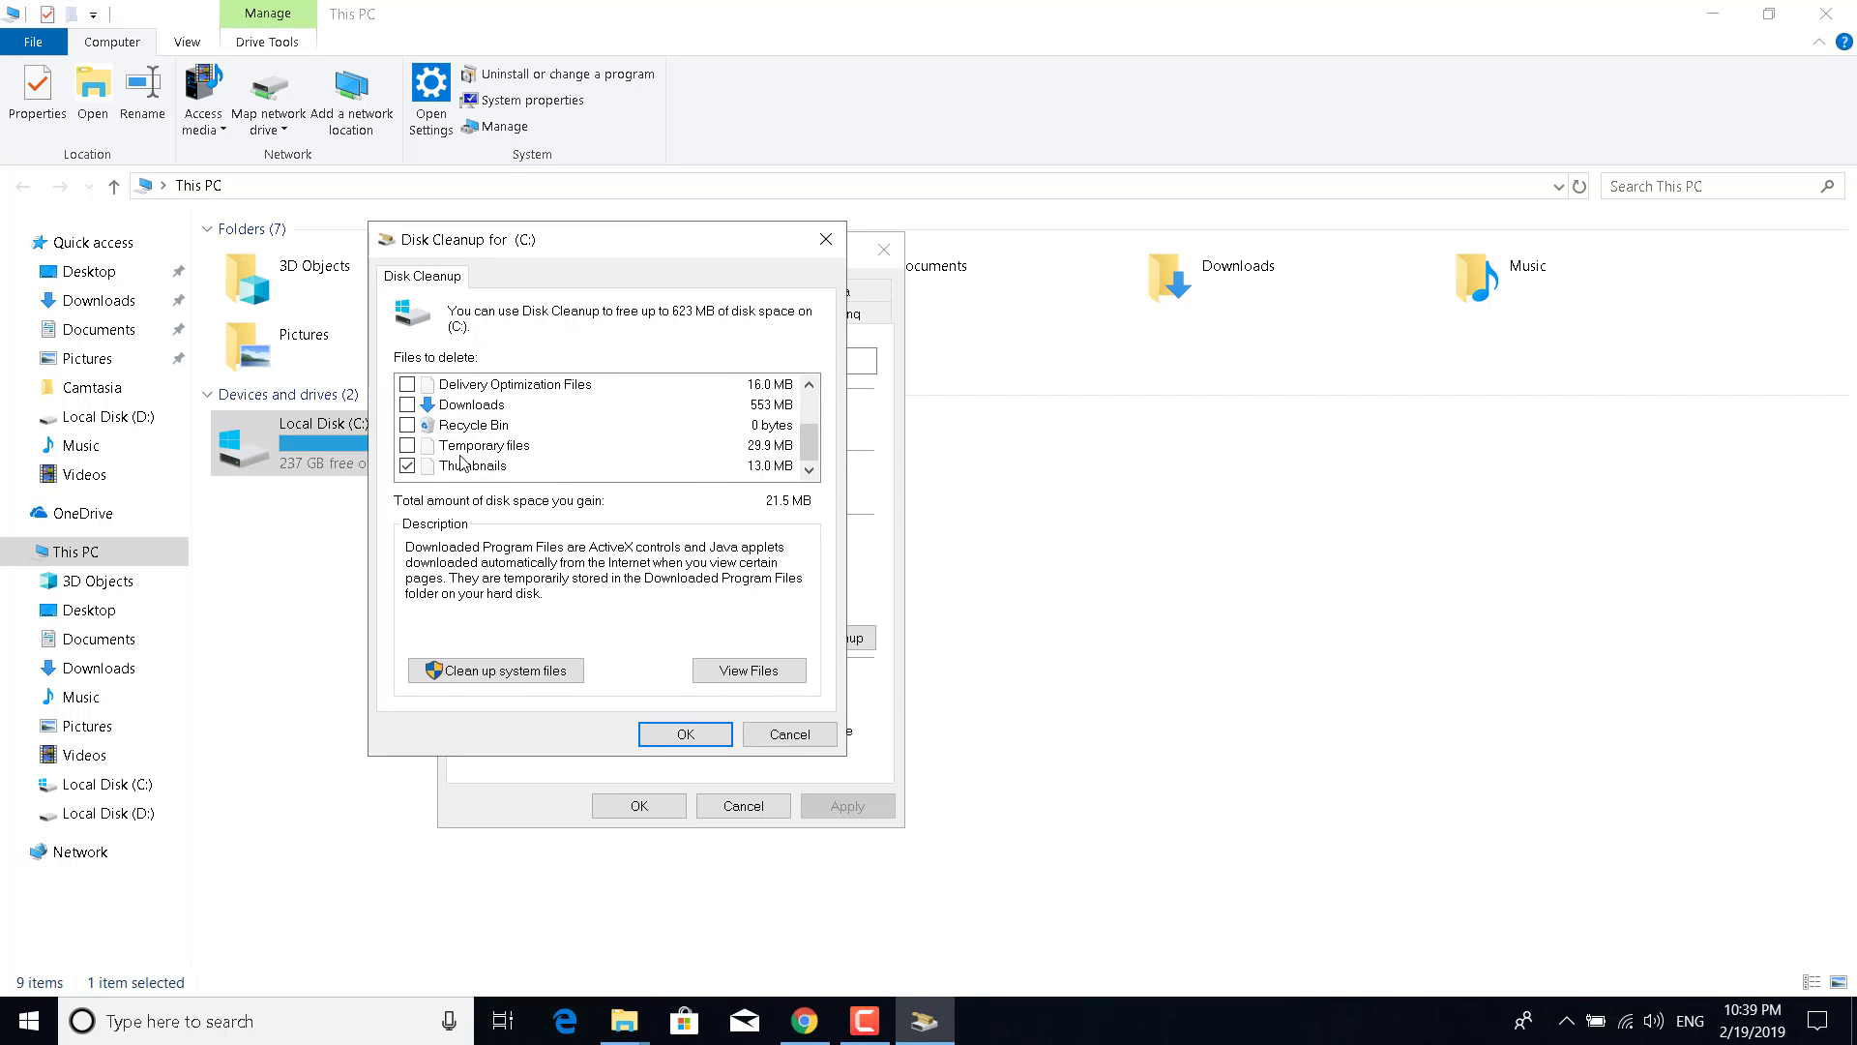
pyautogui.click(408, 444)
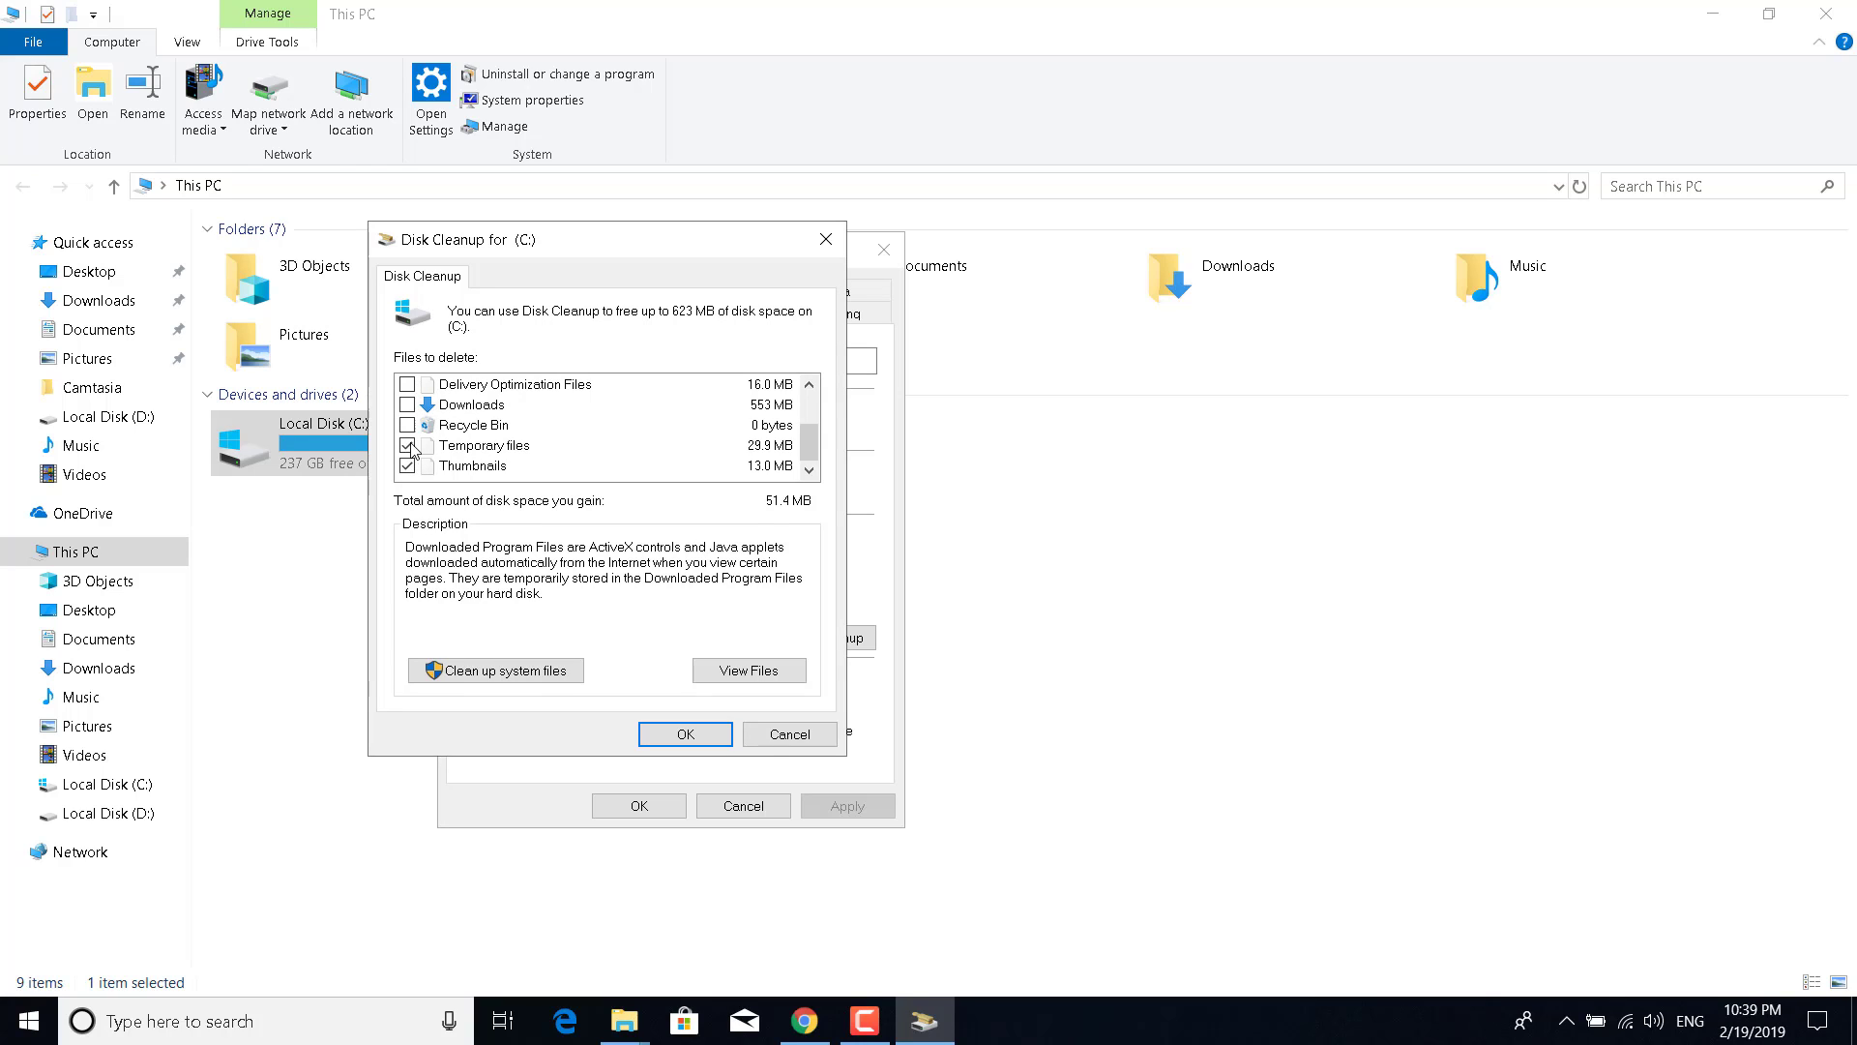
pyautogui.click(408, 405)
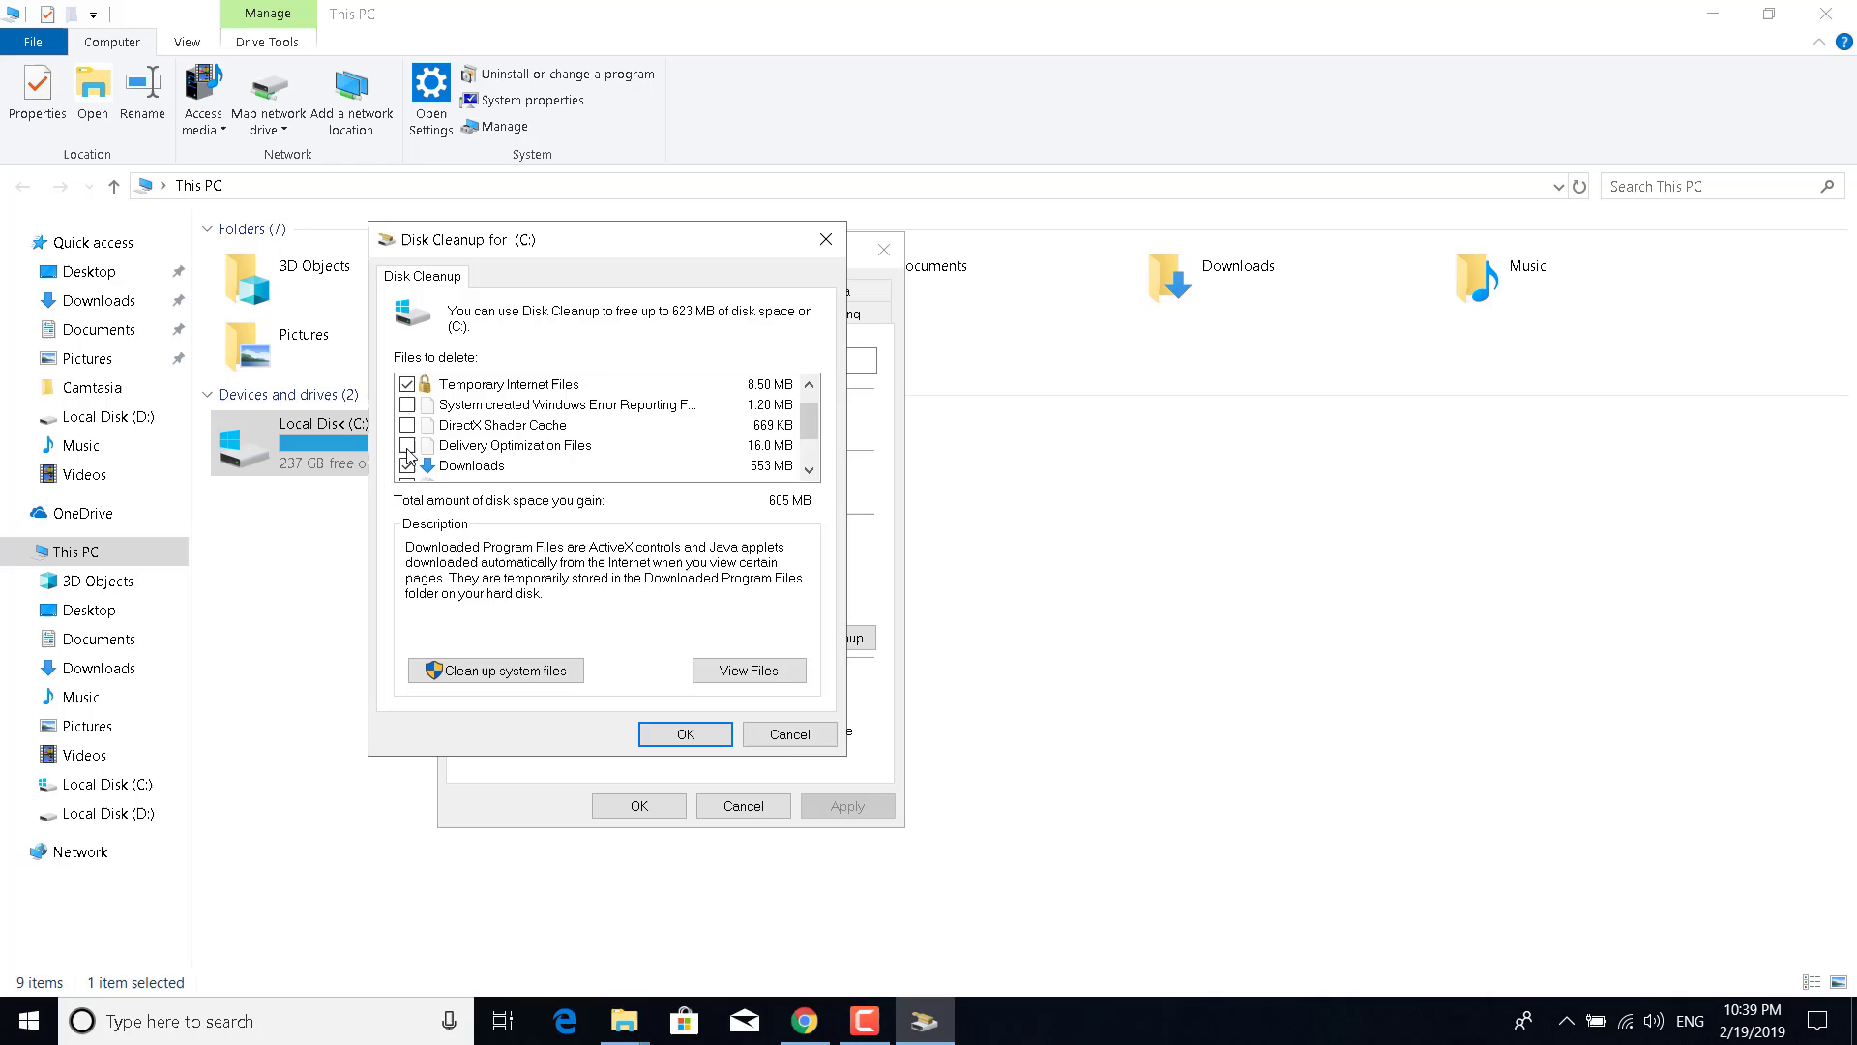
pyautogui.click(408, 444)
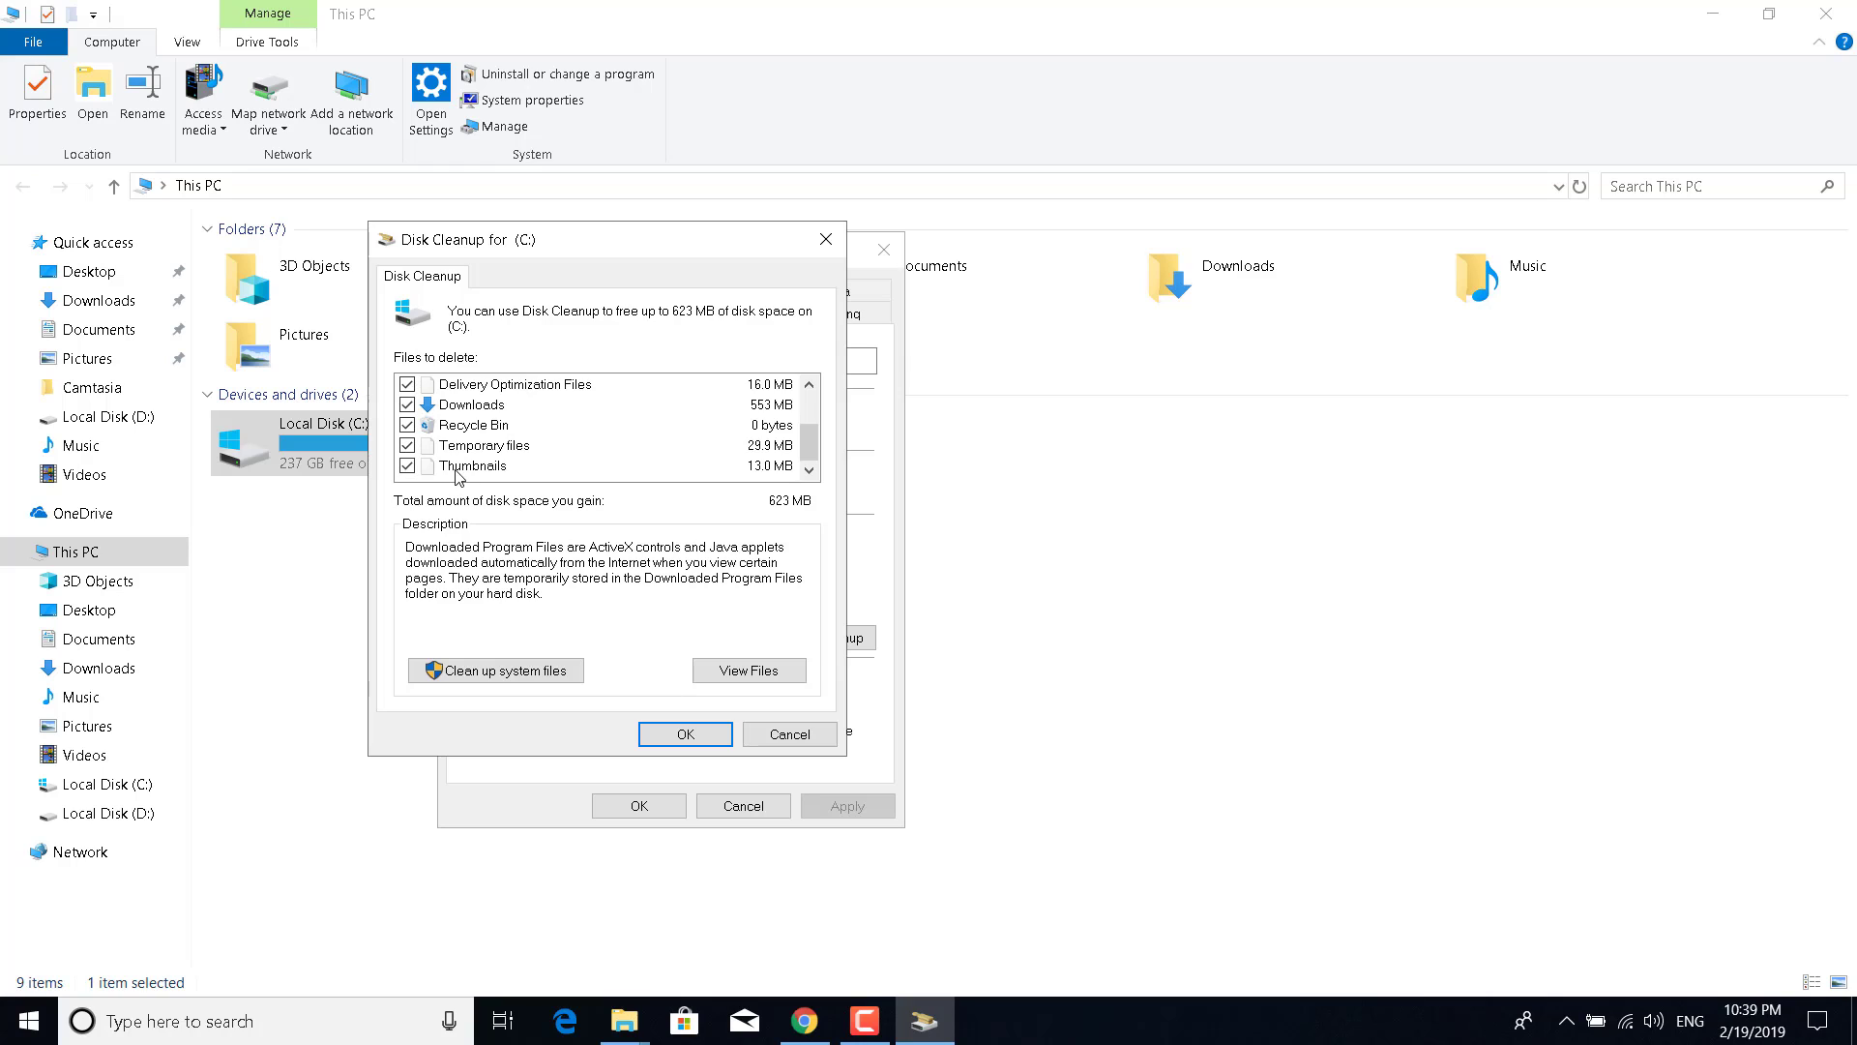
pyautogui.click(407, 404)
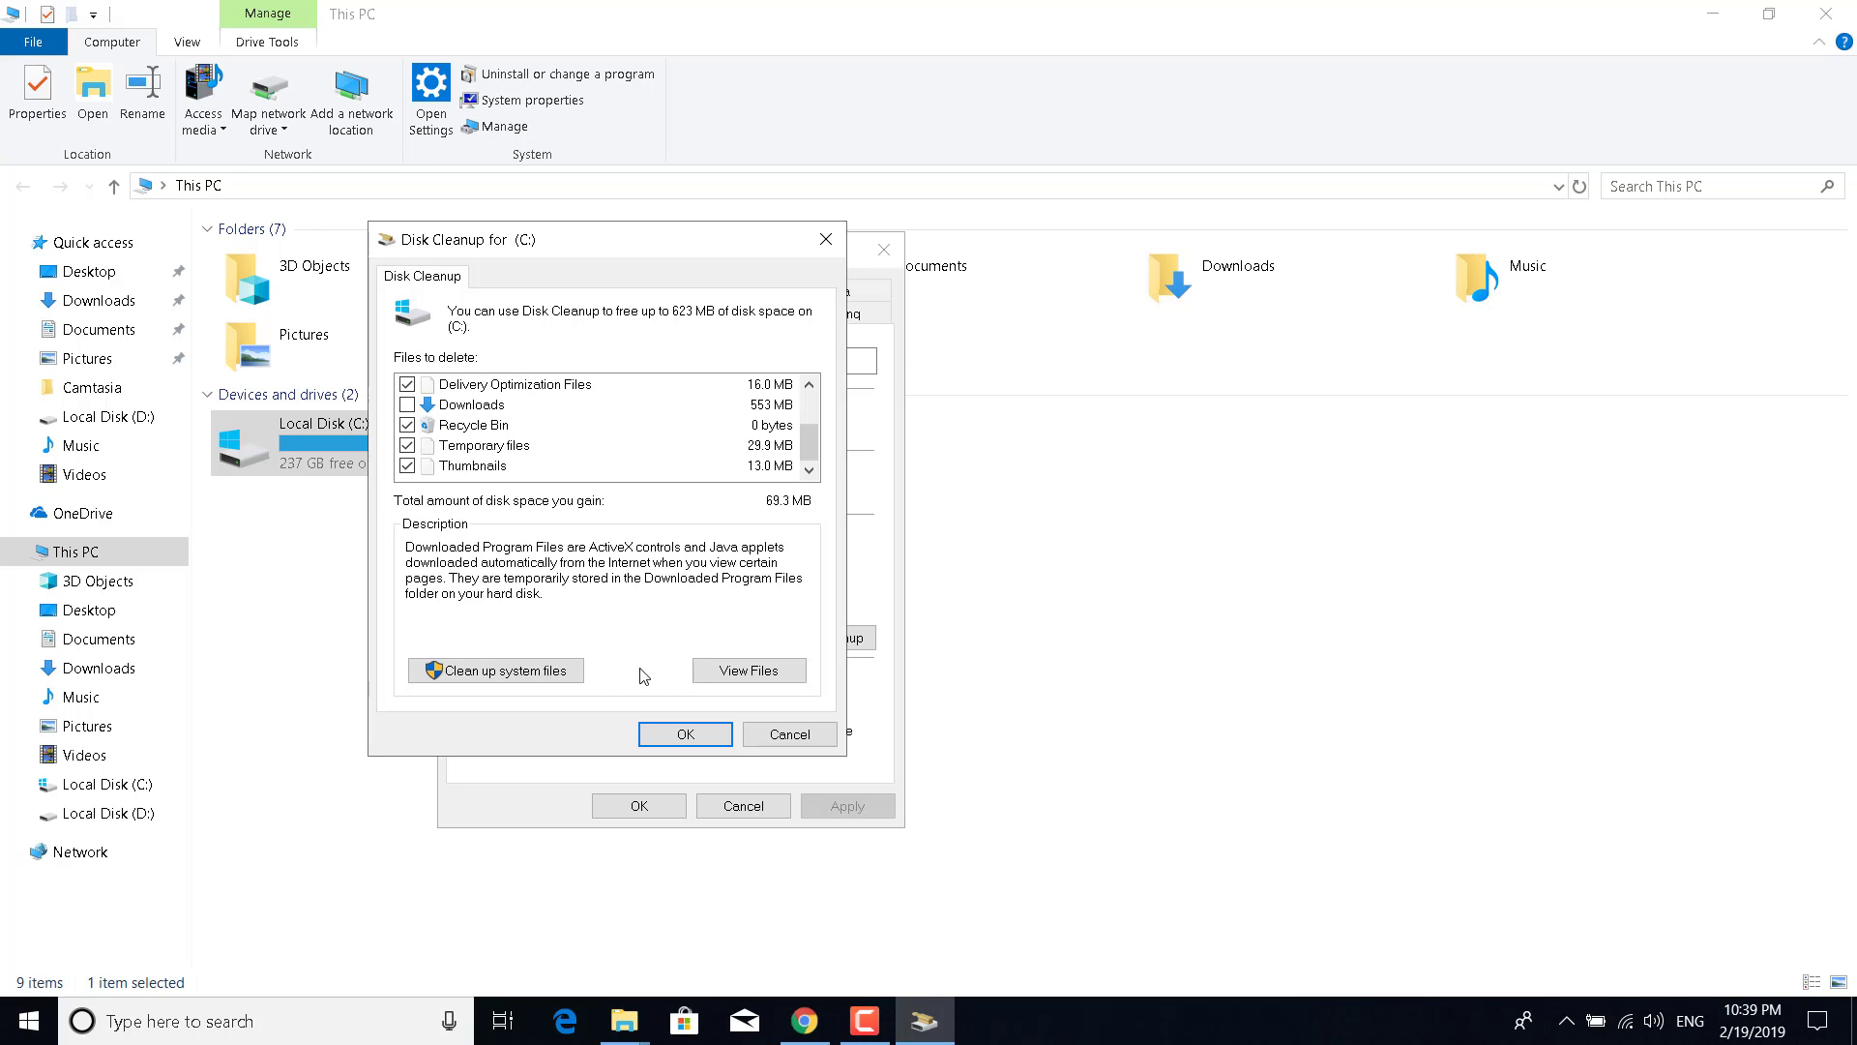
pyautogui.click(685, 733)
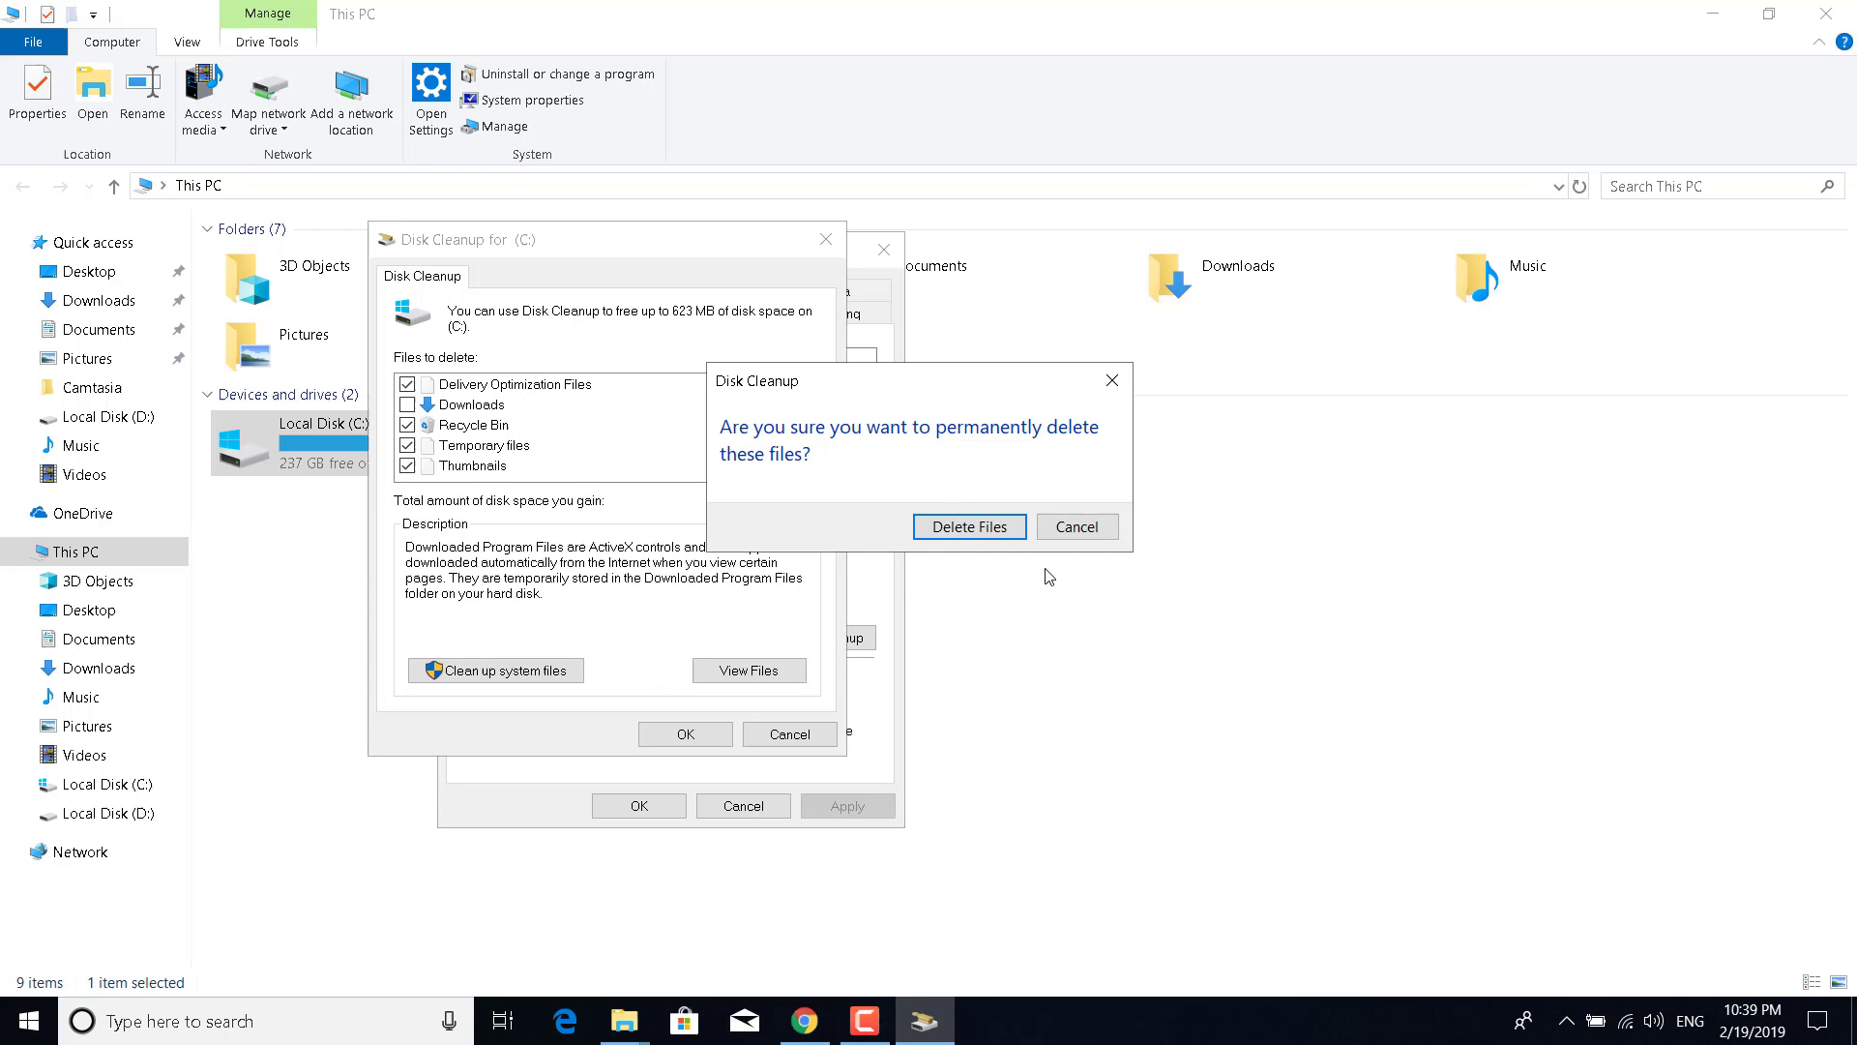
pyautogui.moveTo(968, 526)
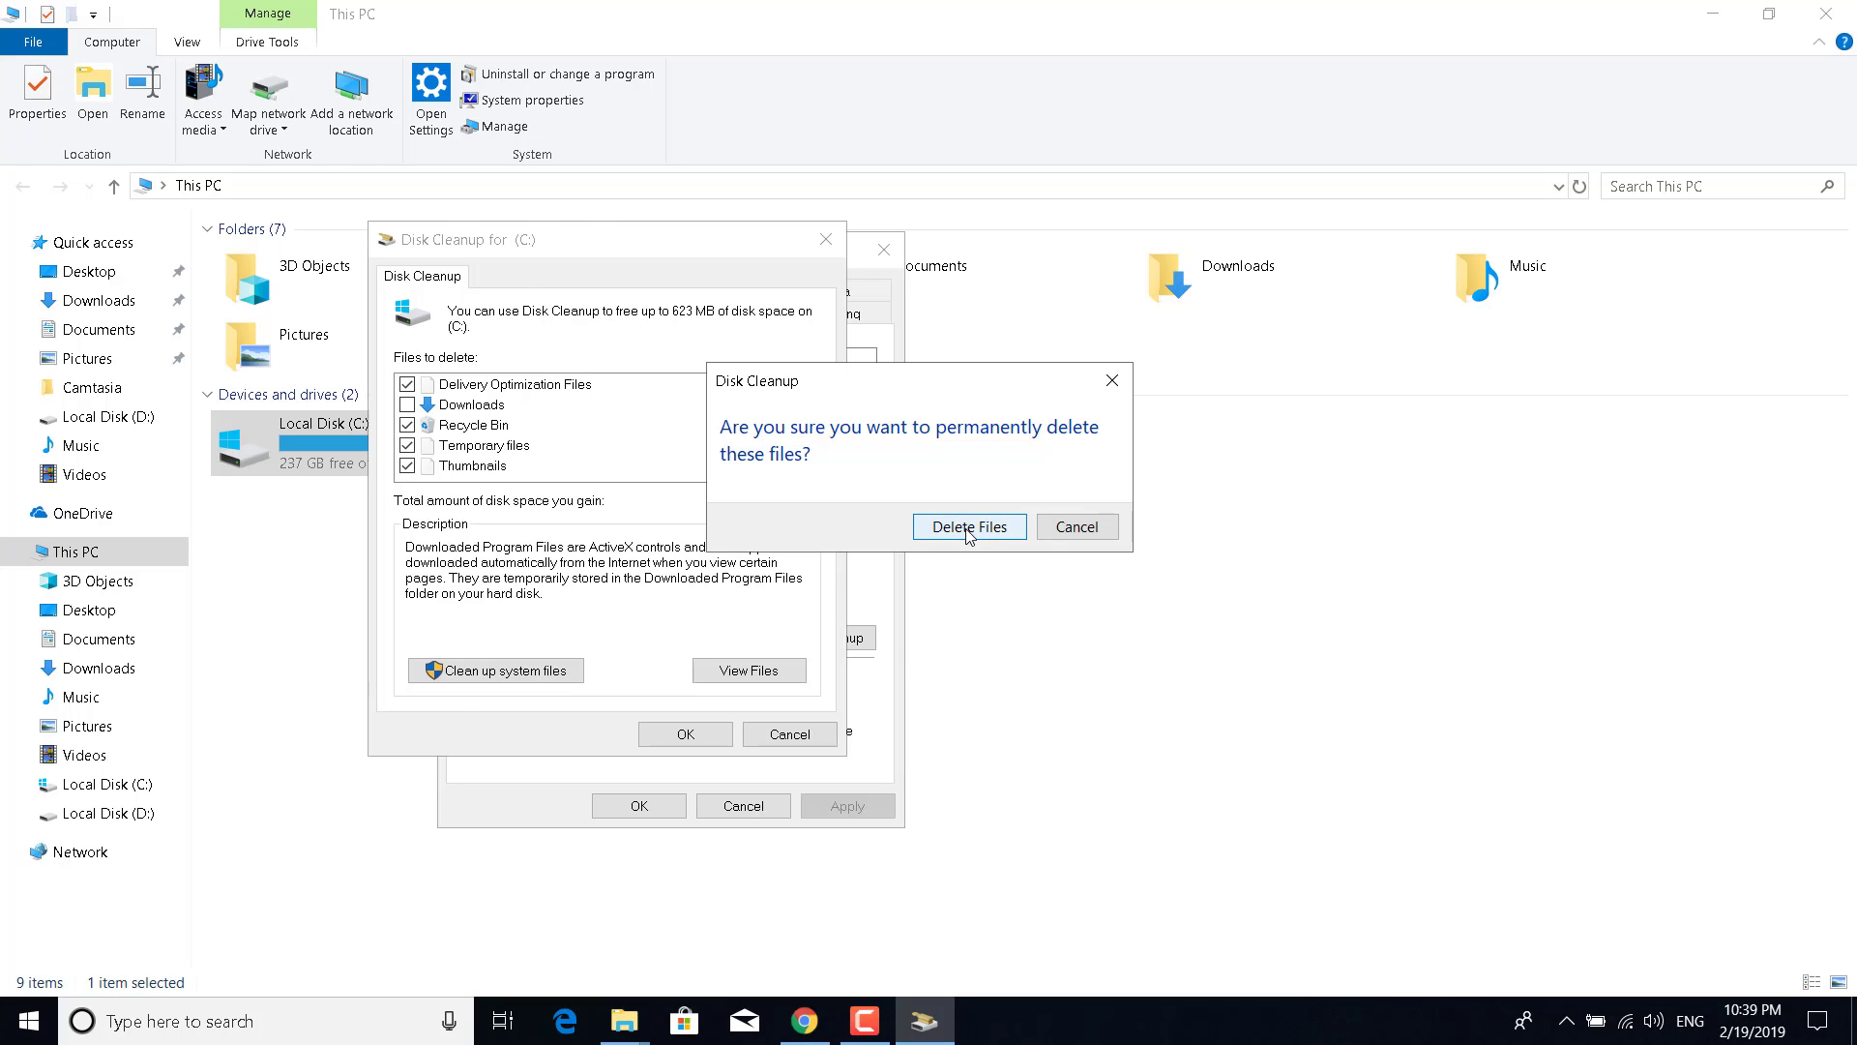
pyautogui.click(967, 527)
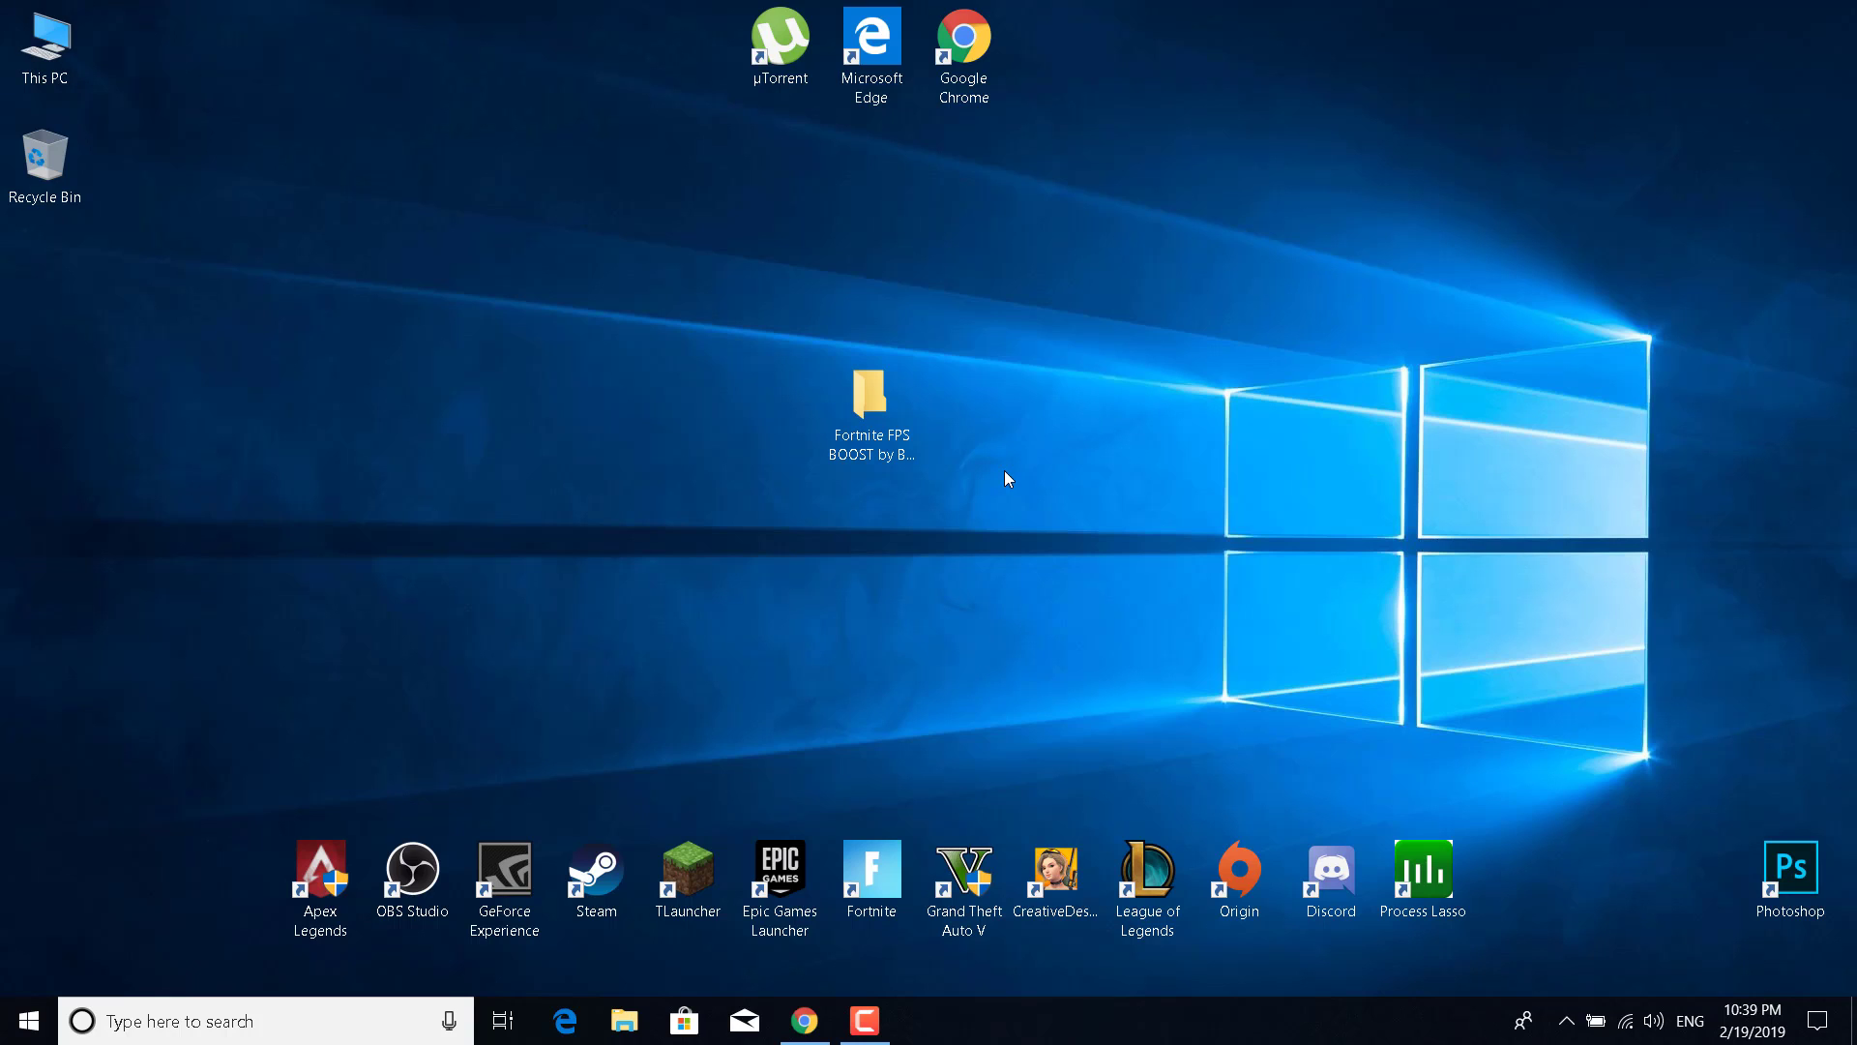
pyautogui.moveTo(701, 723)
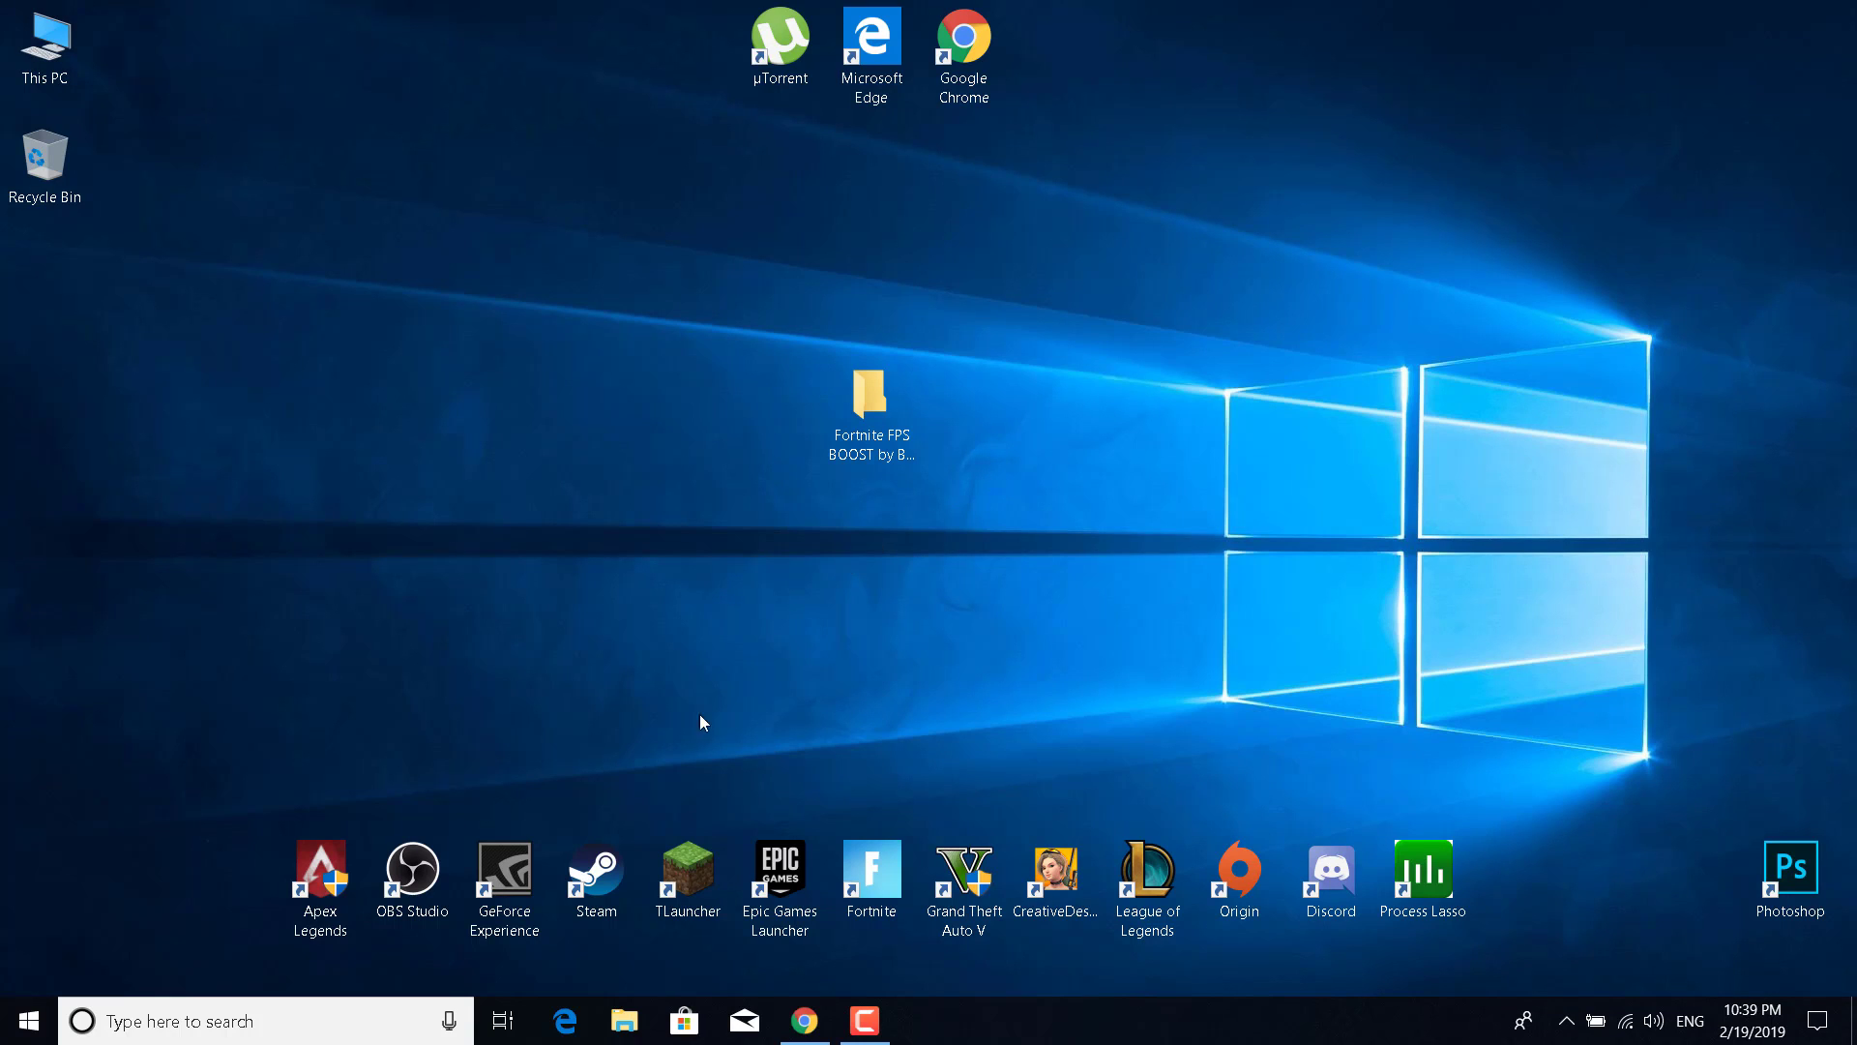
# Search Windows for 'Control Panel' and launch the Control Panel app.
pyautogui.click(178, 1019)
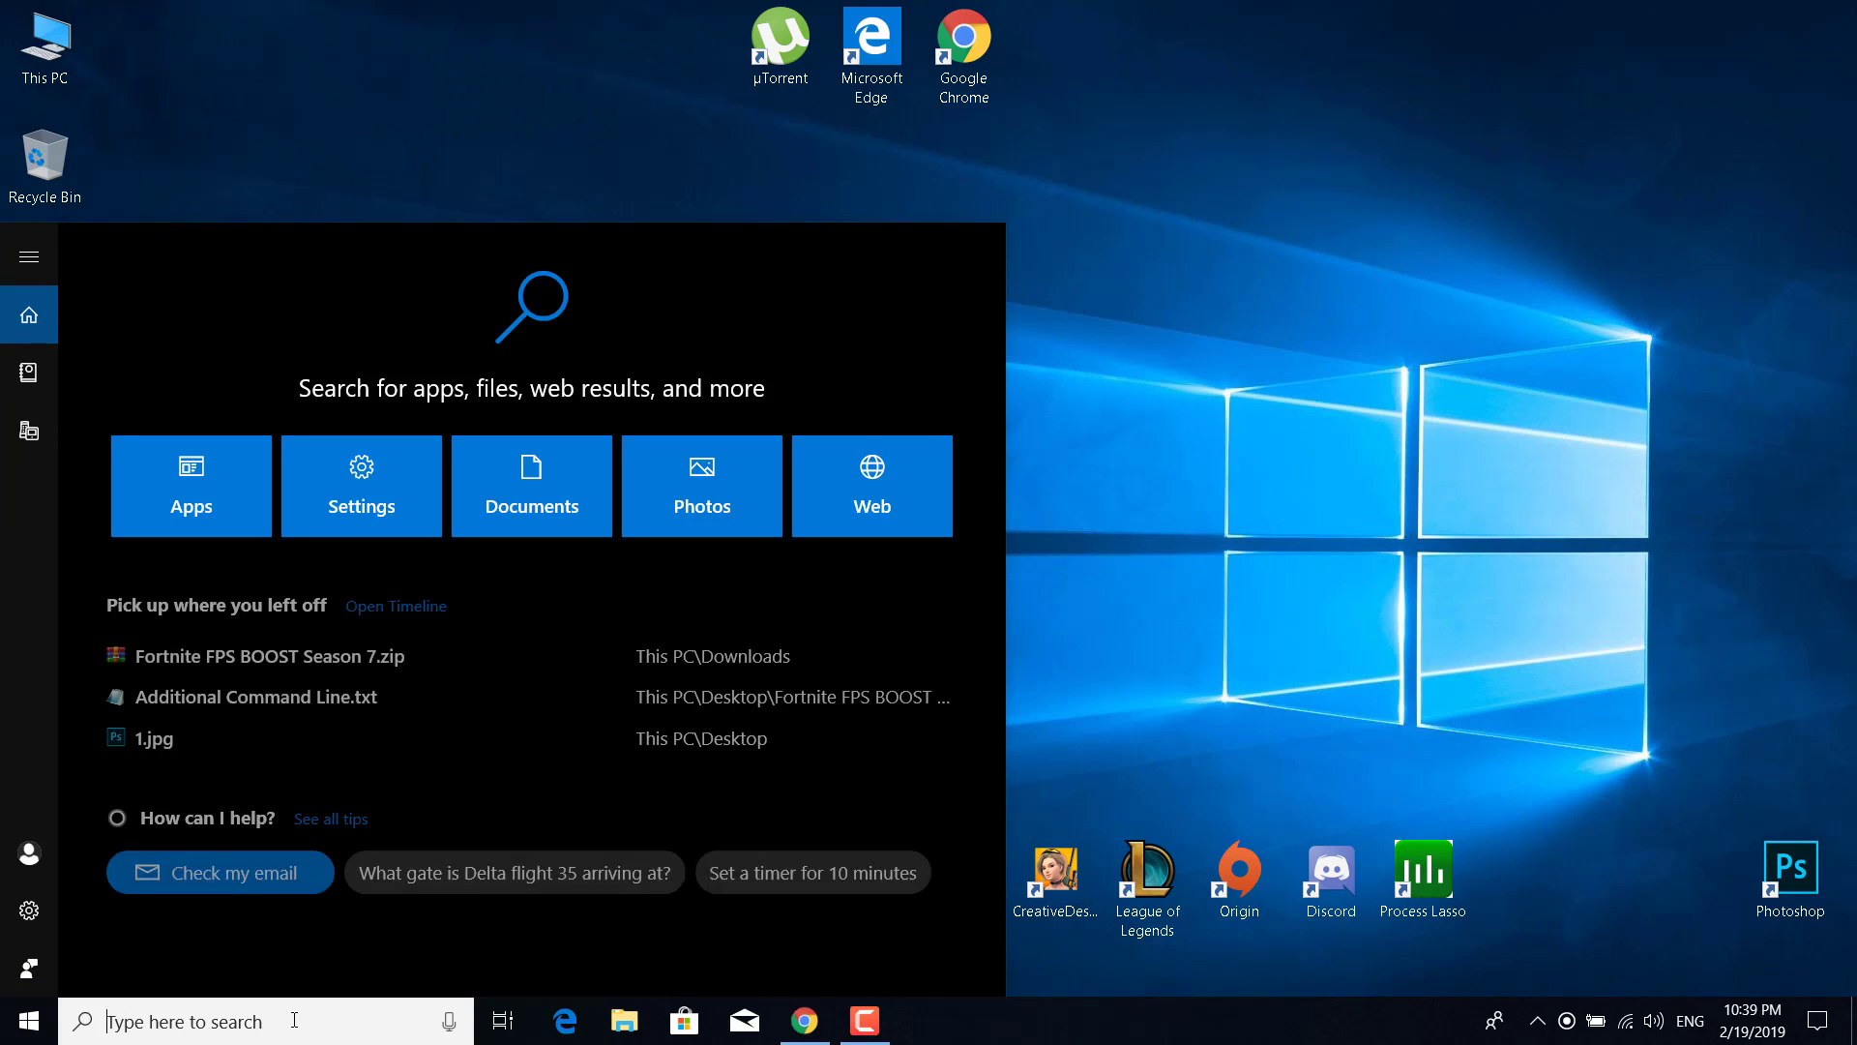
pyautogui.write('Cotr')
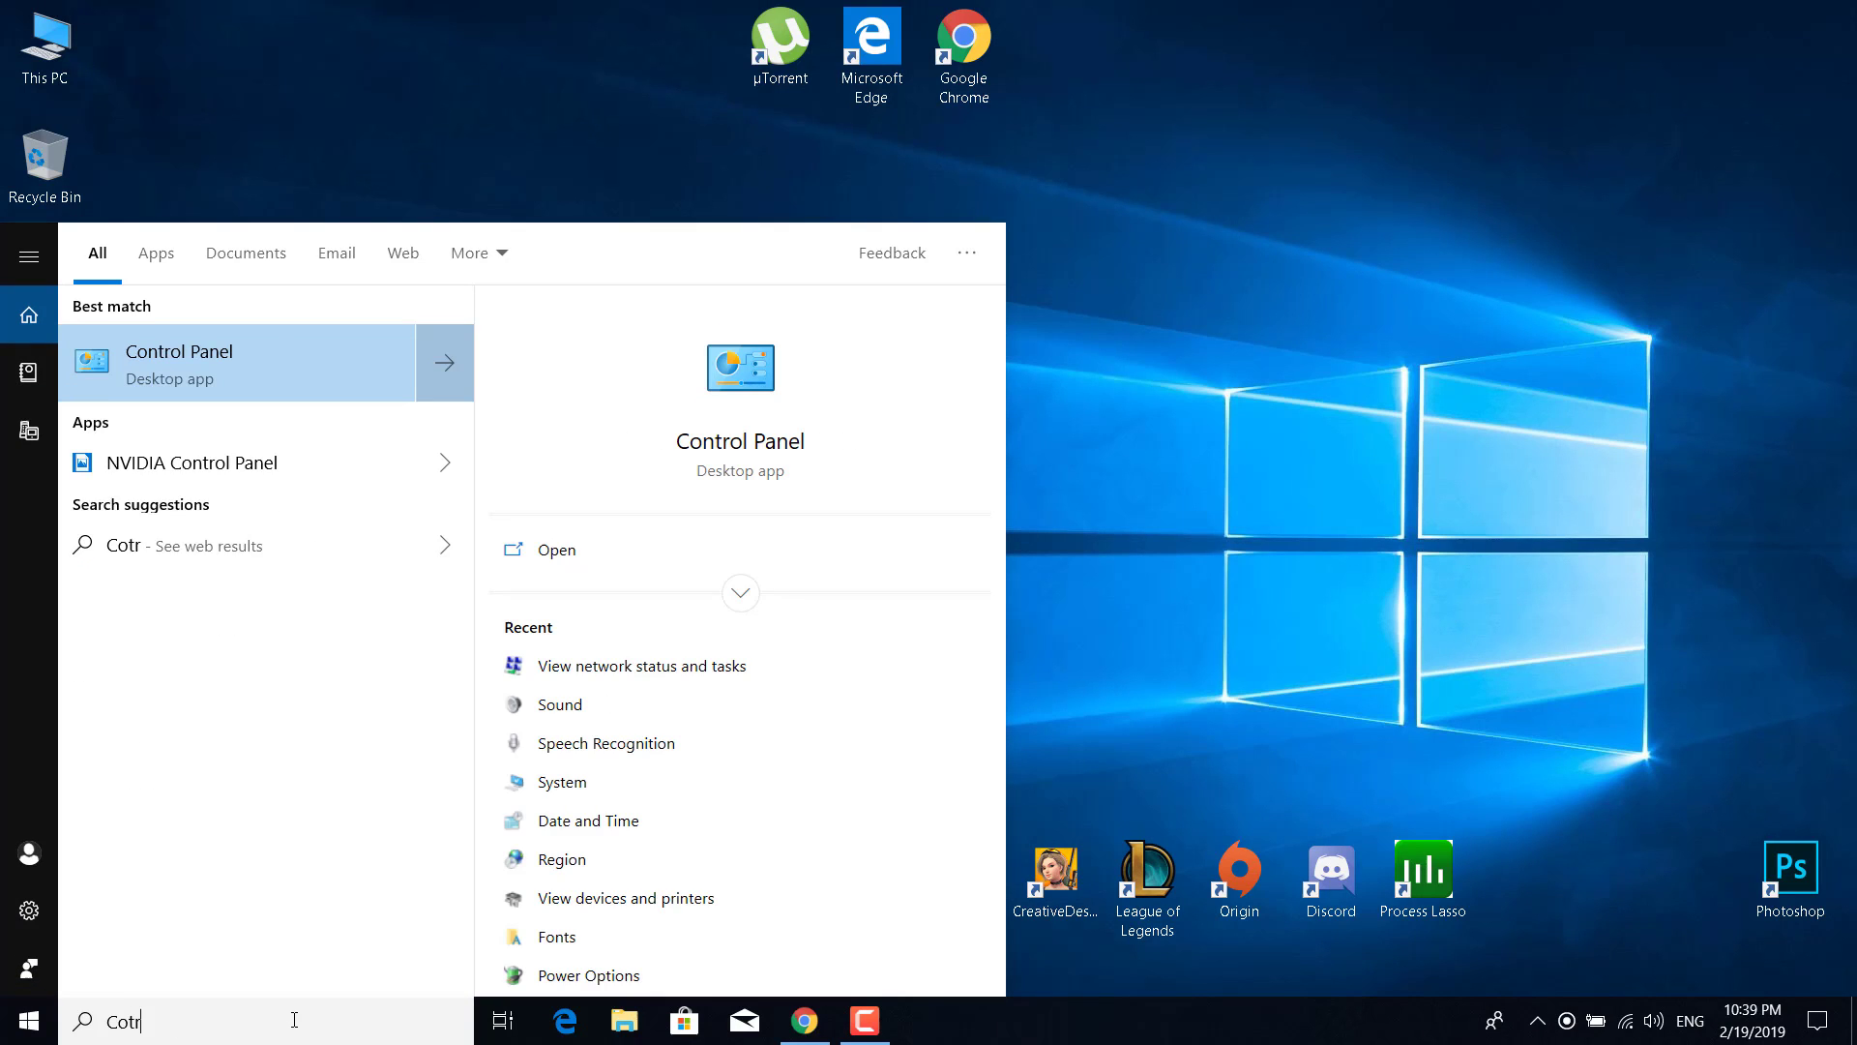
pyautogui.write('Control Panel')
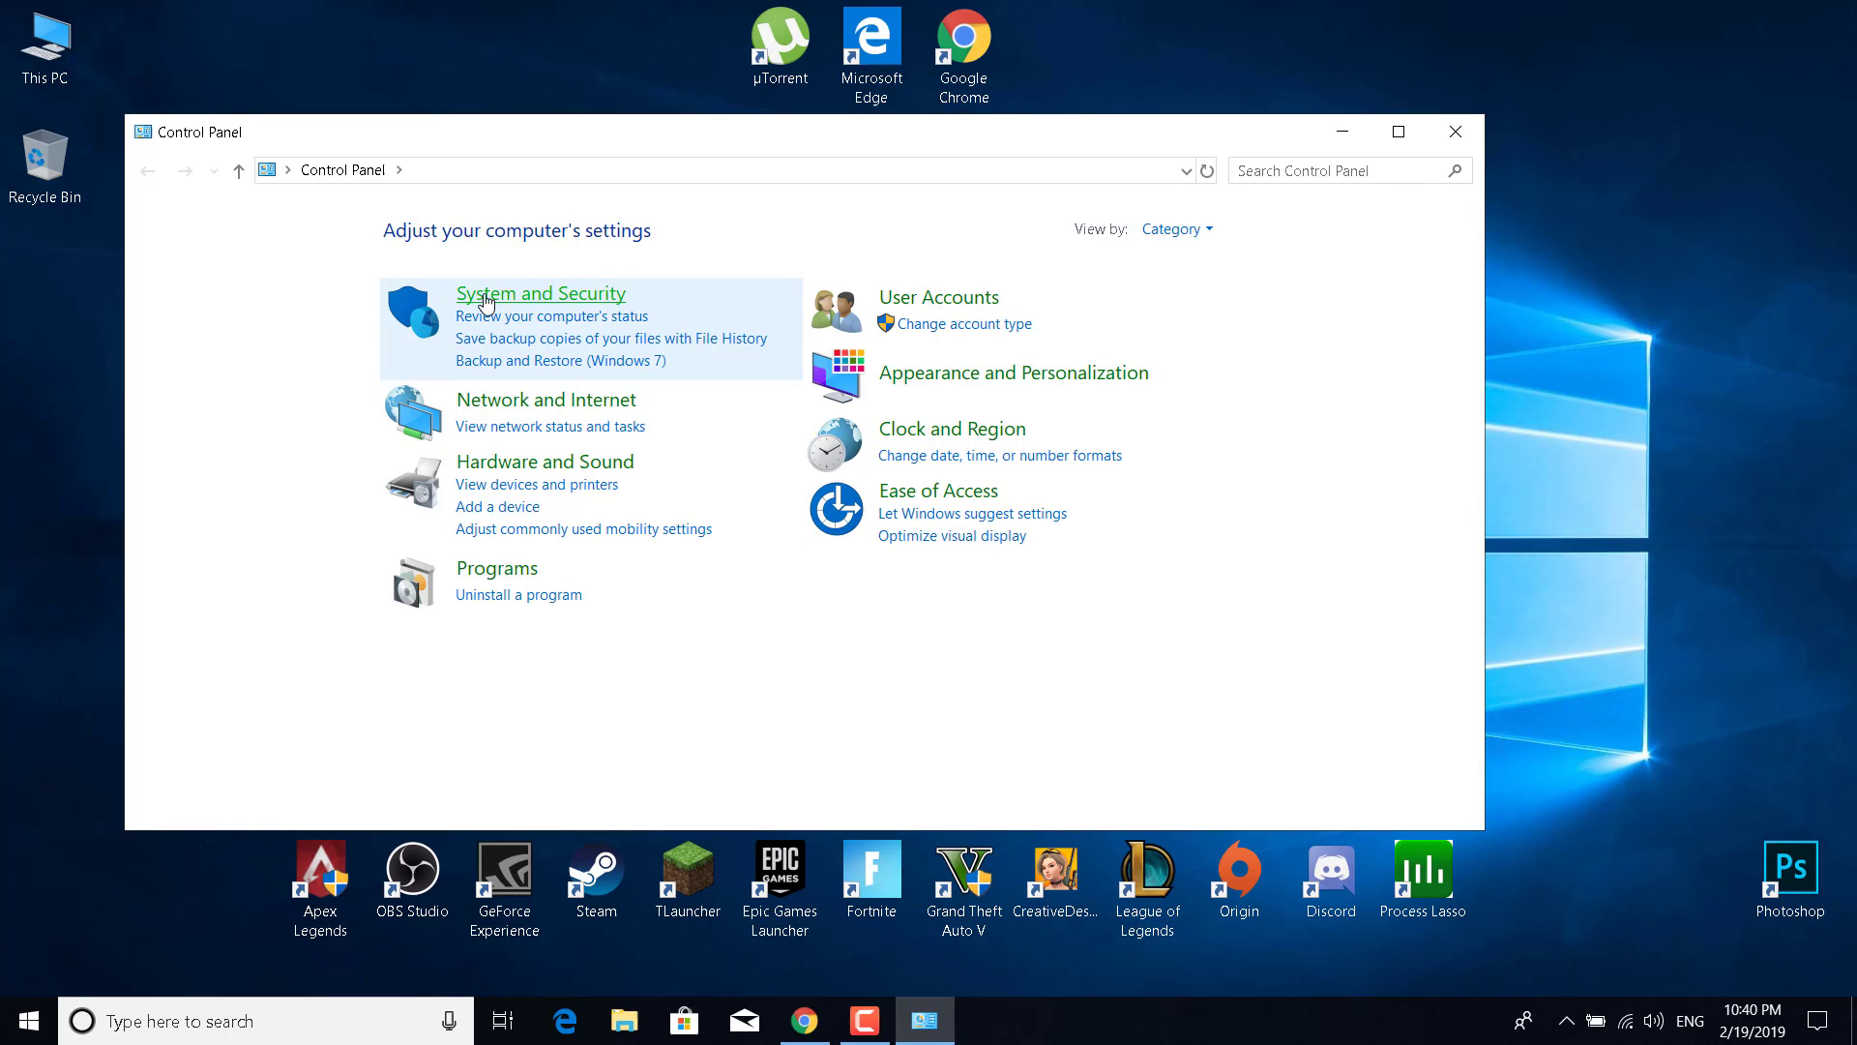
# Go through System and Security to Advanced system settings in System Properties.
pyautogui.click(540, 292)
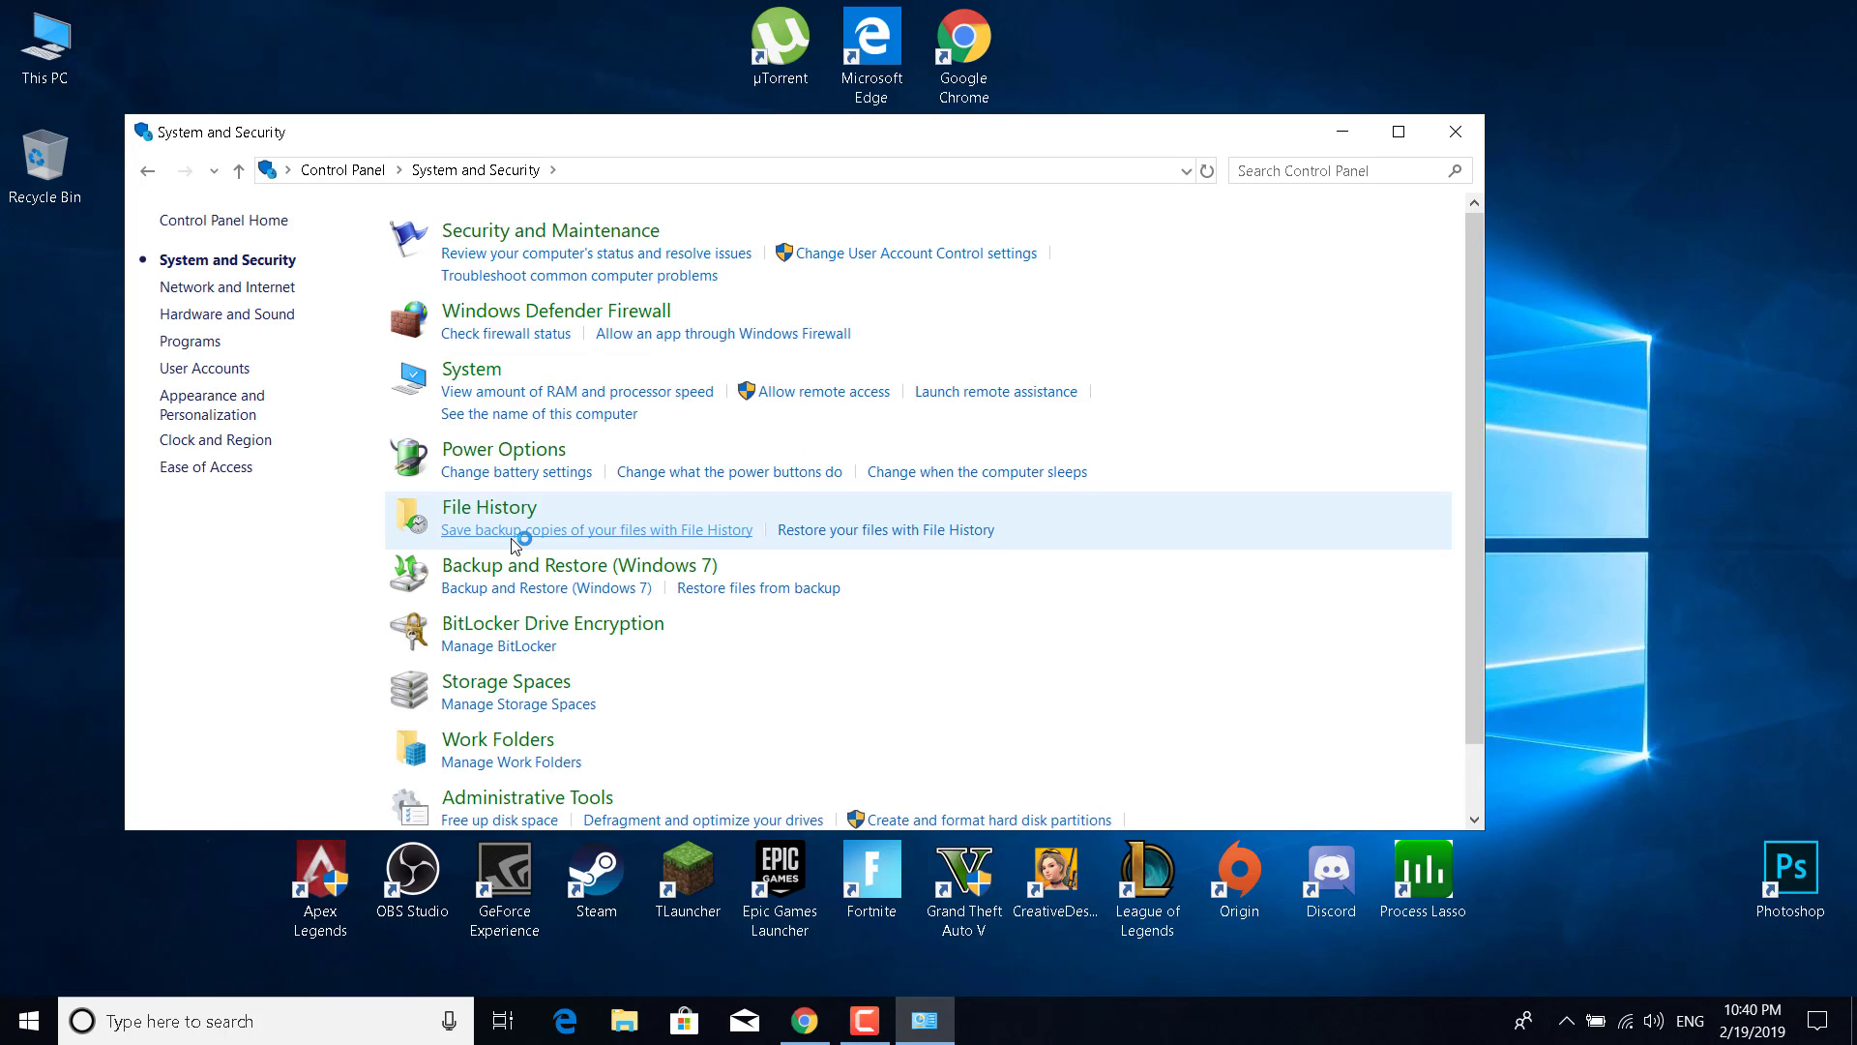
pyautogui.moveTo(506, 439)
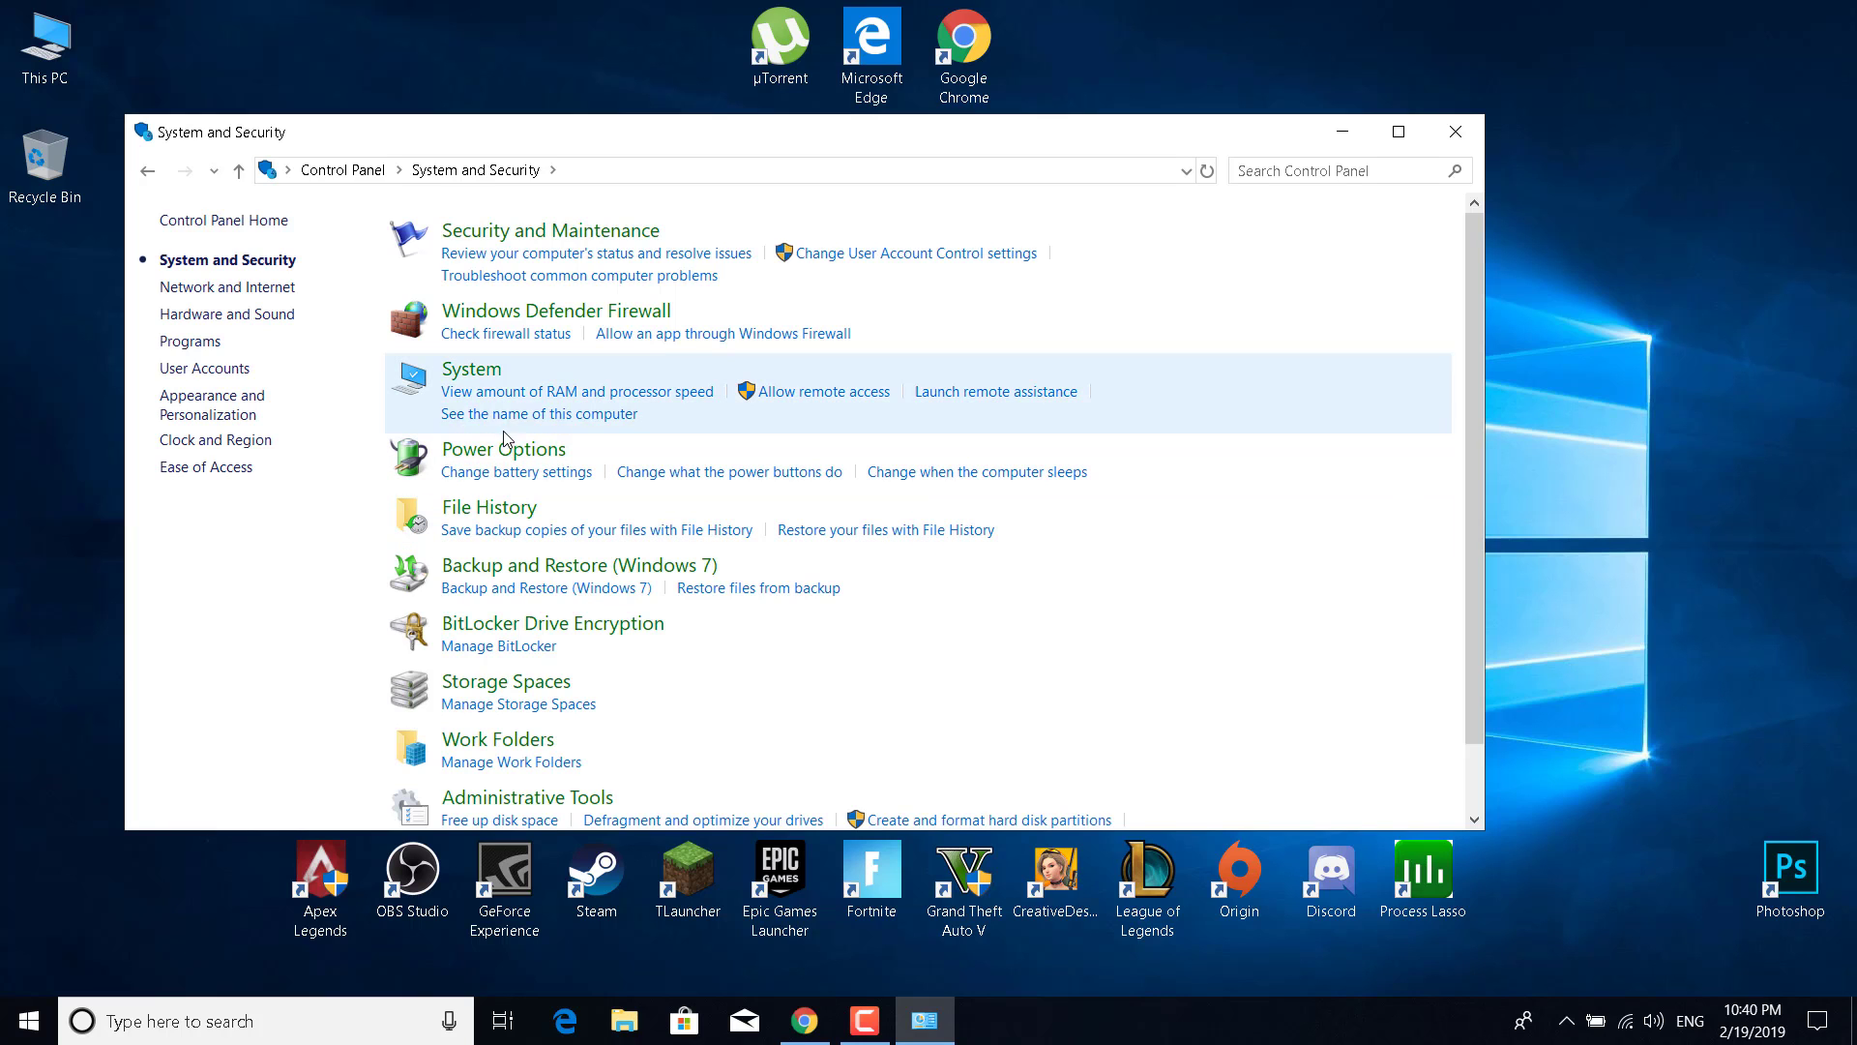
pyautogui.moveTo(479, 610)
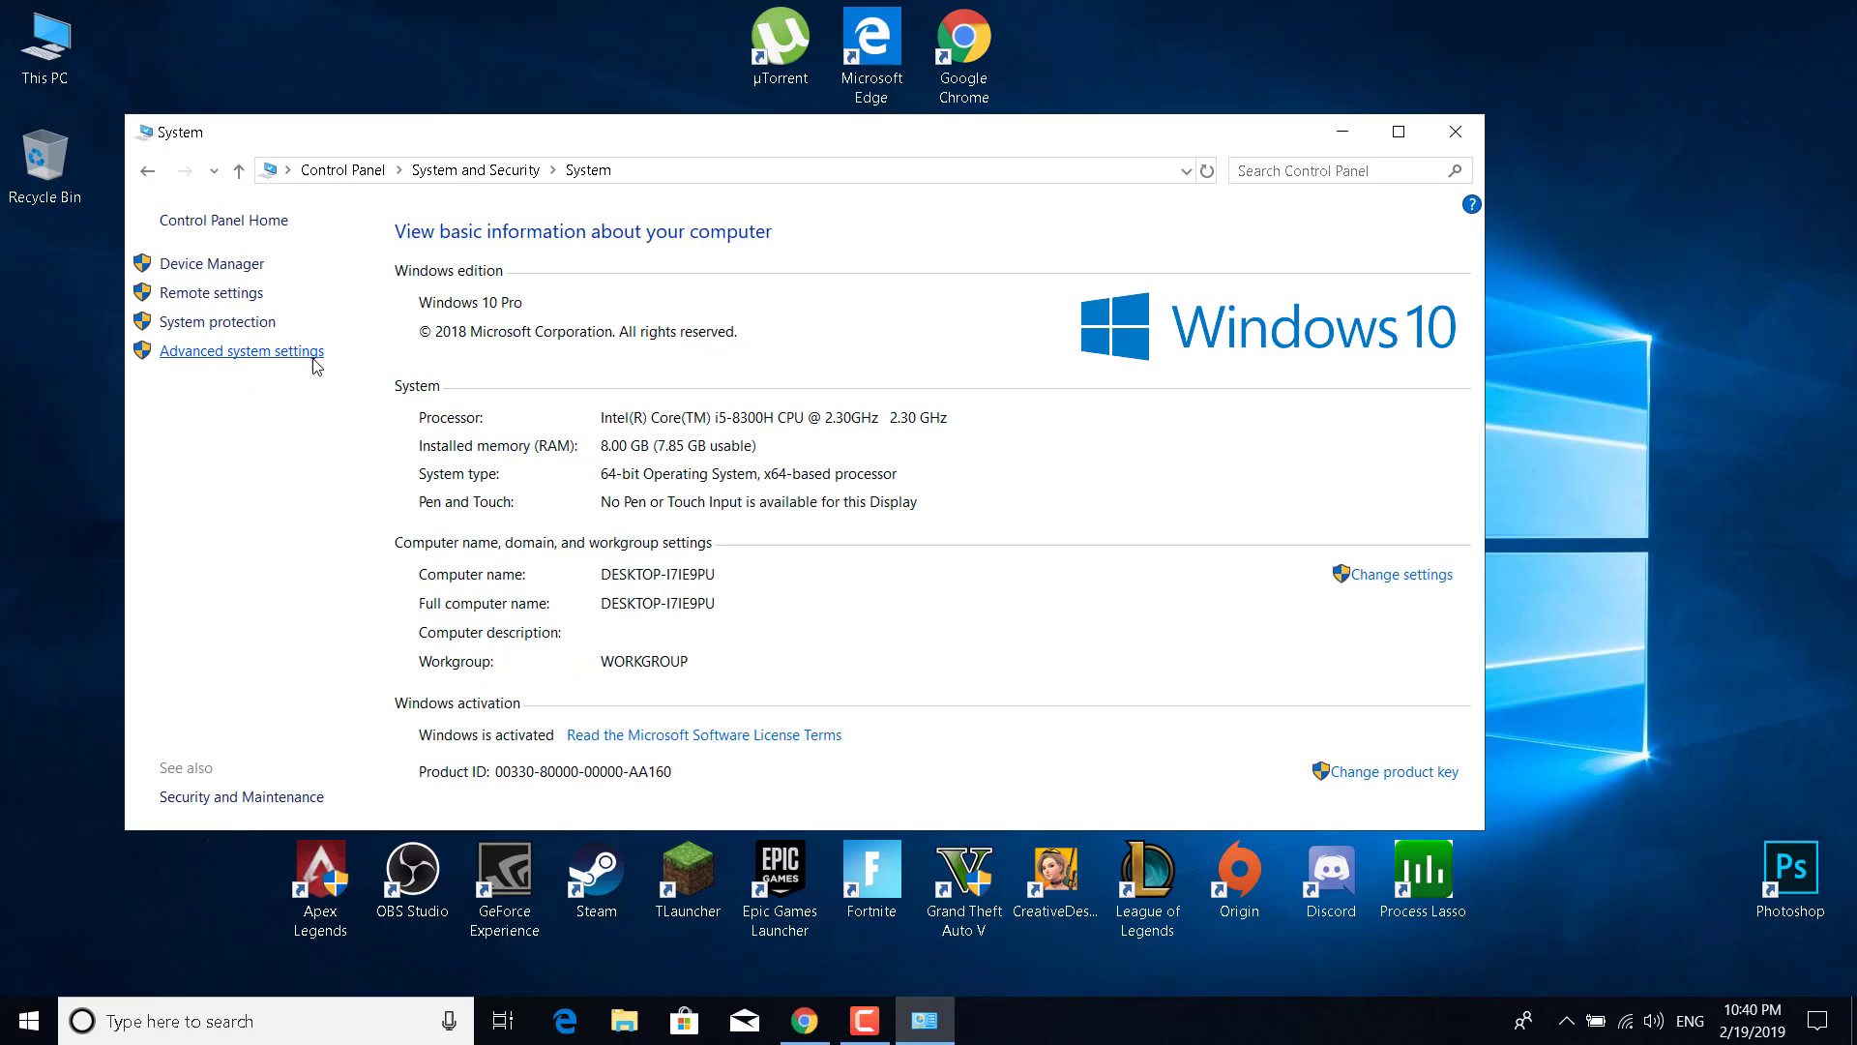
pyautogui.click(242, 350)
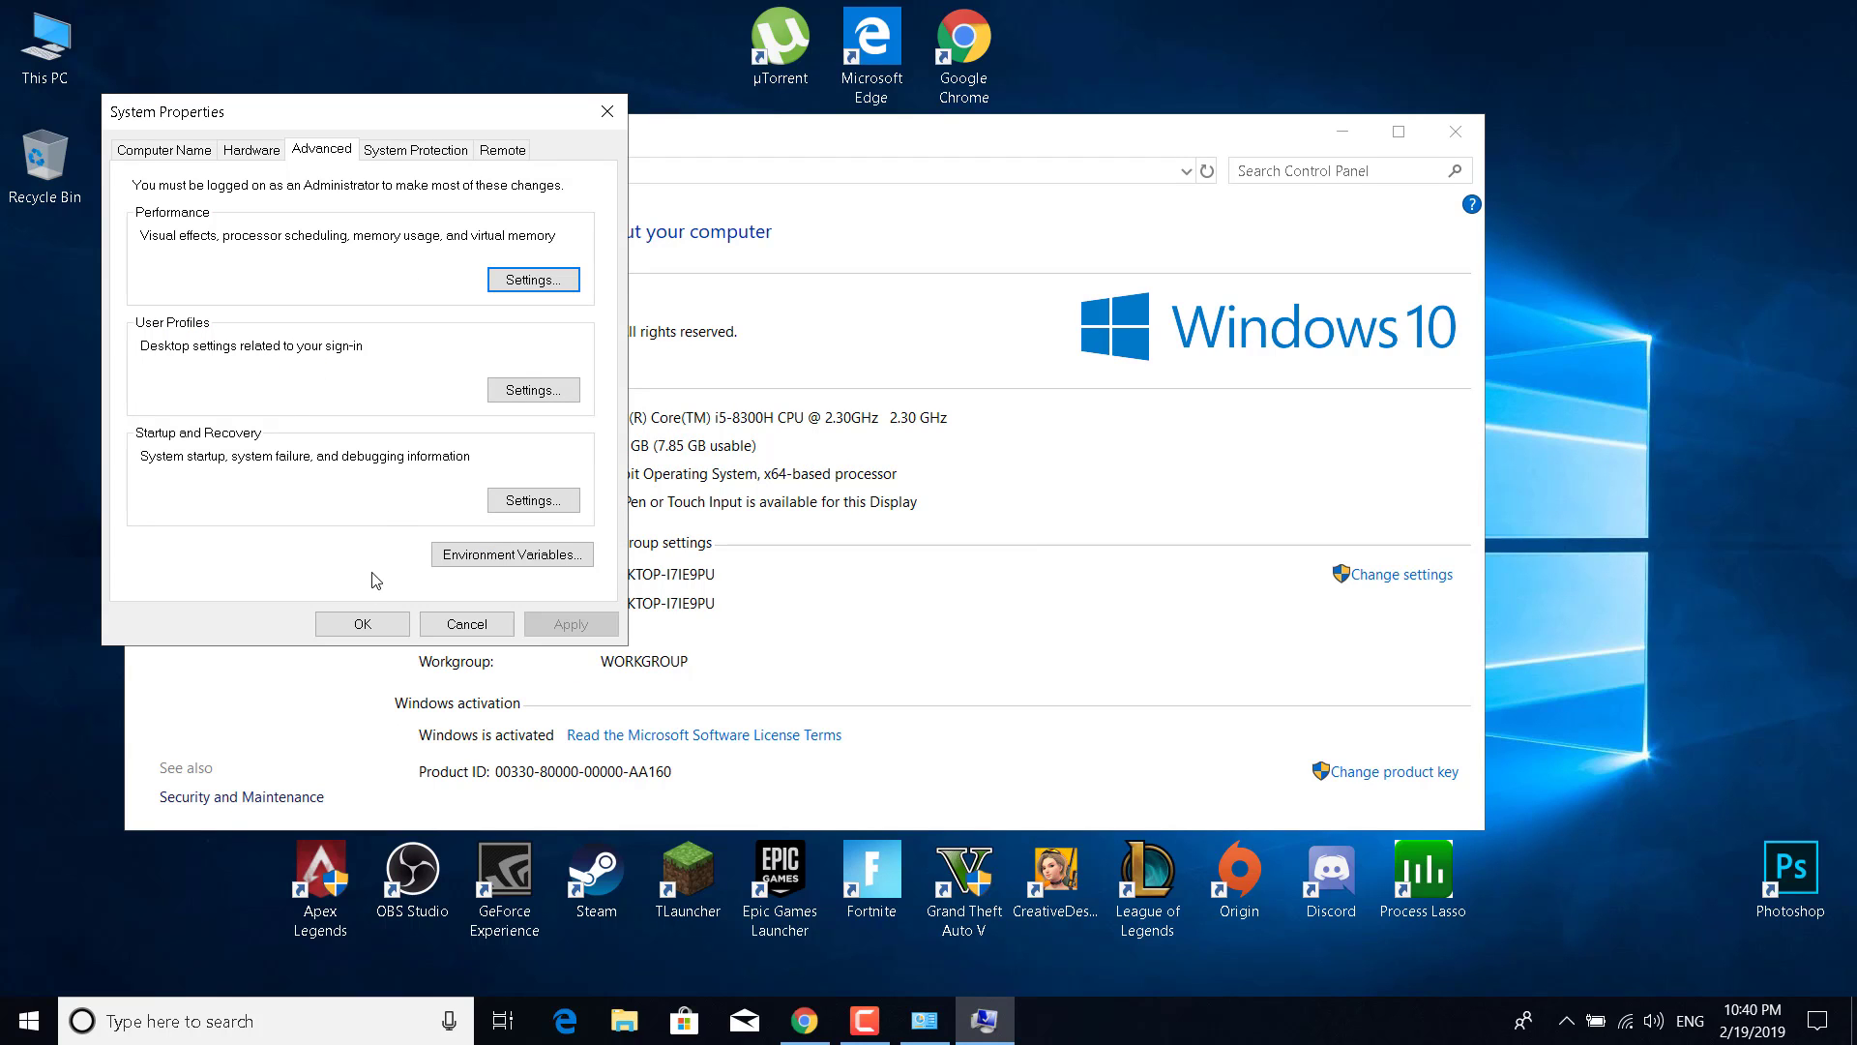
pyautogui.moveTo(164, 231)
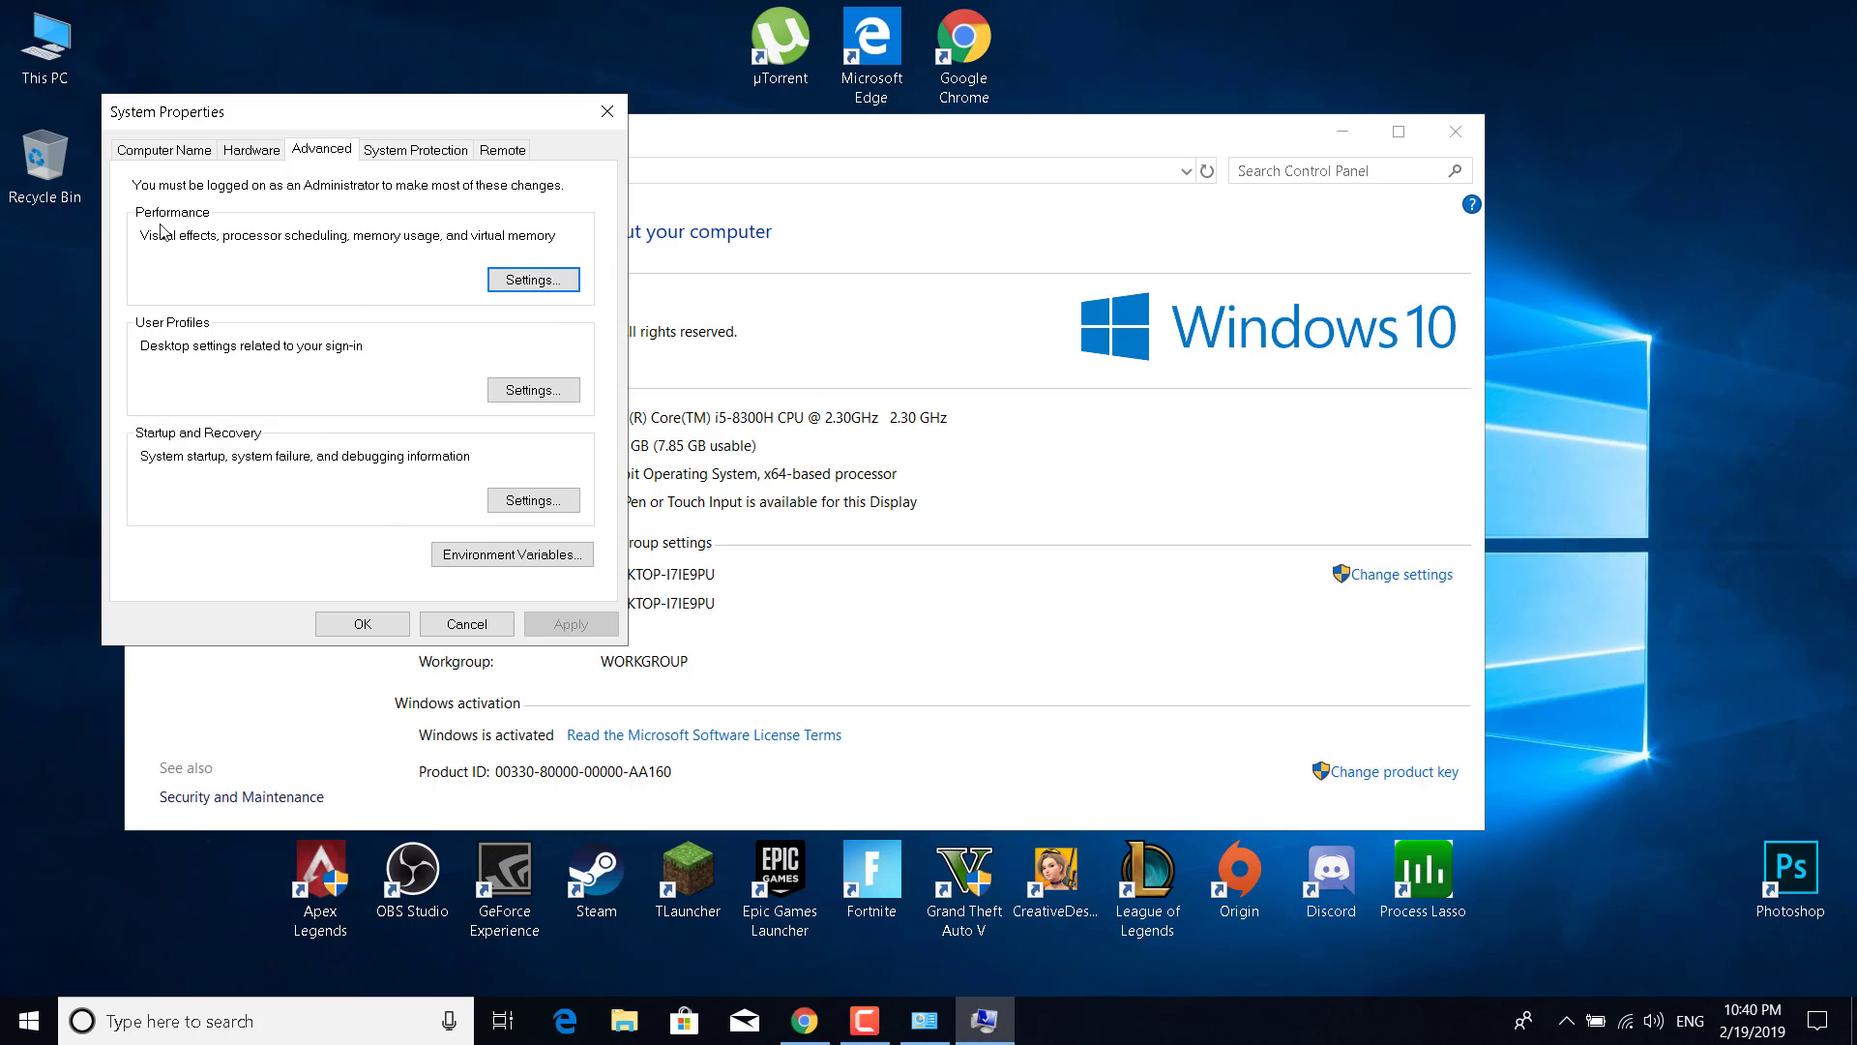
# Set Performance Options visual effects to 'Adjust for best performance' and confirm.
pyautogui.click(532, 280)
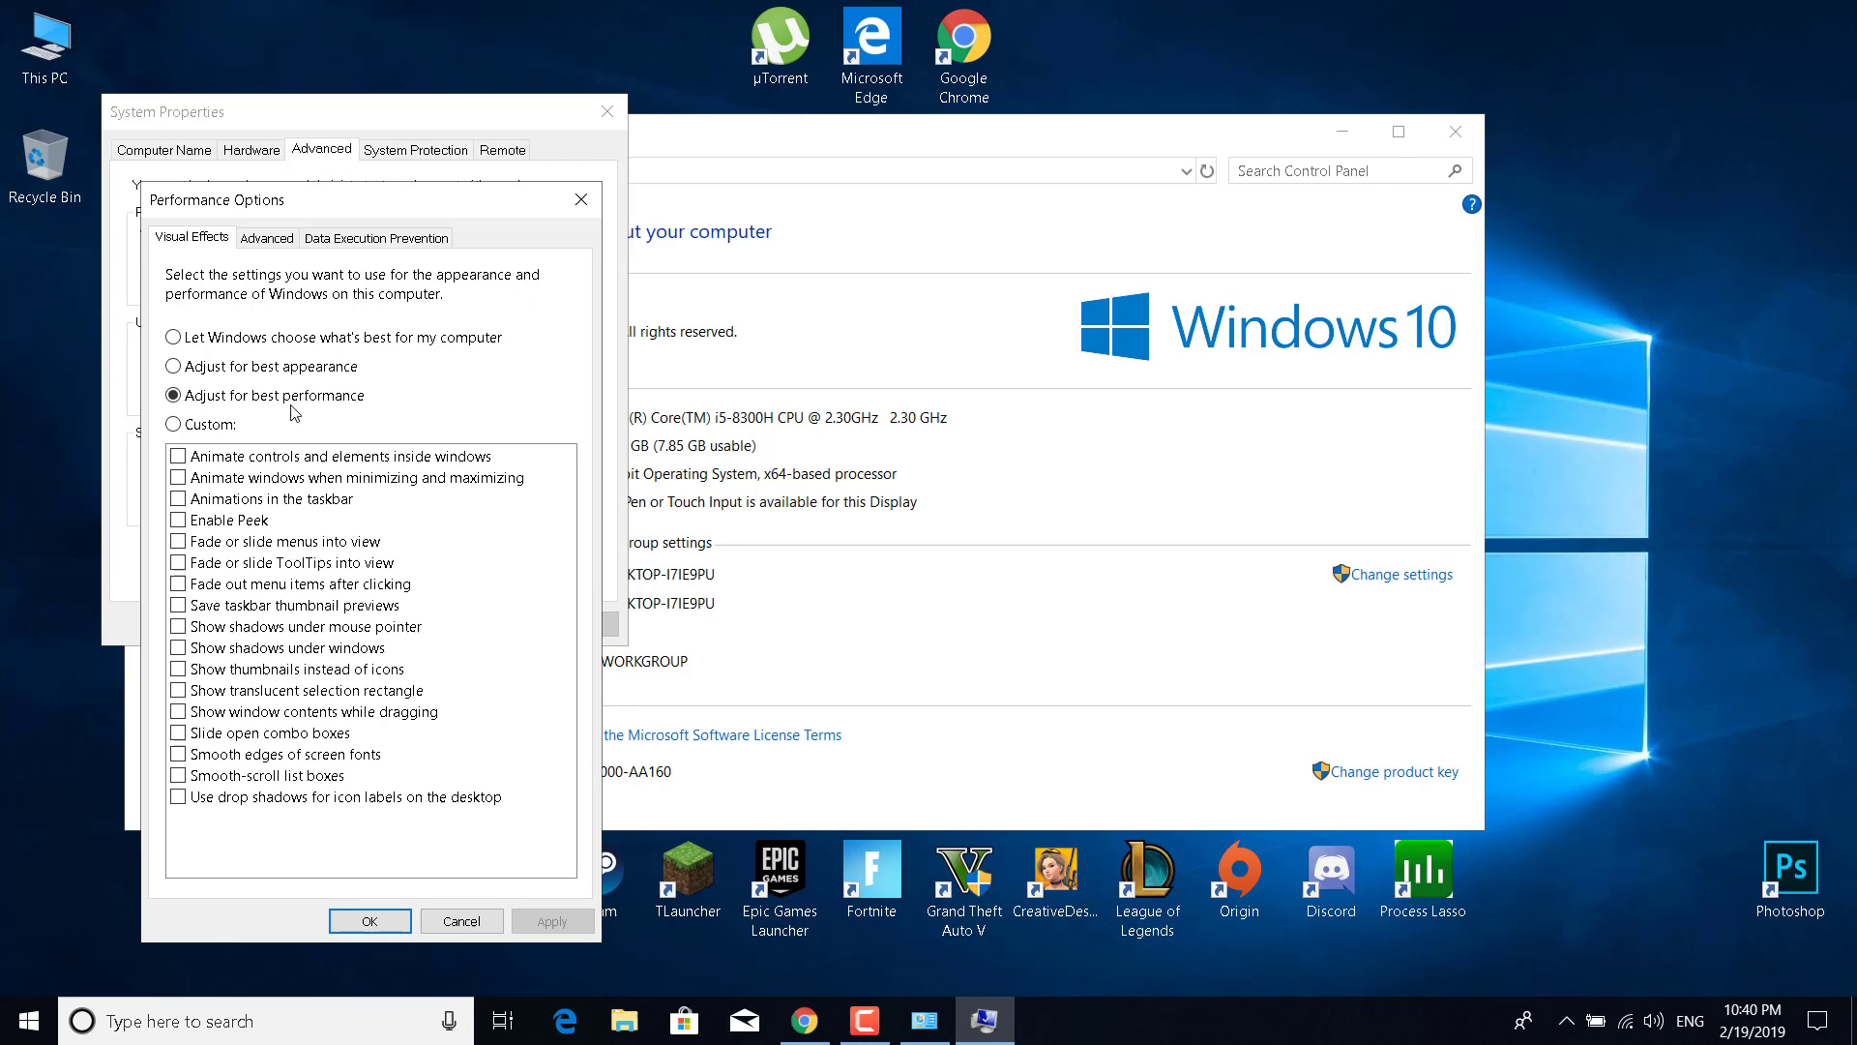
pyautogui.click(174, 394)
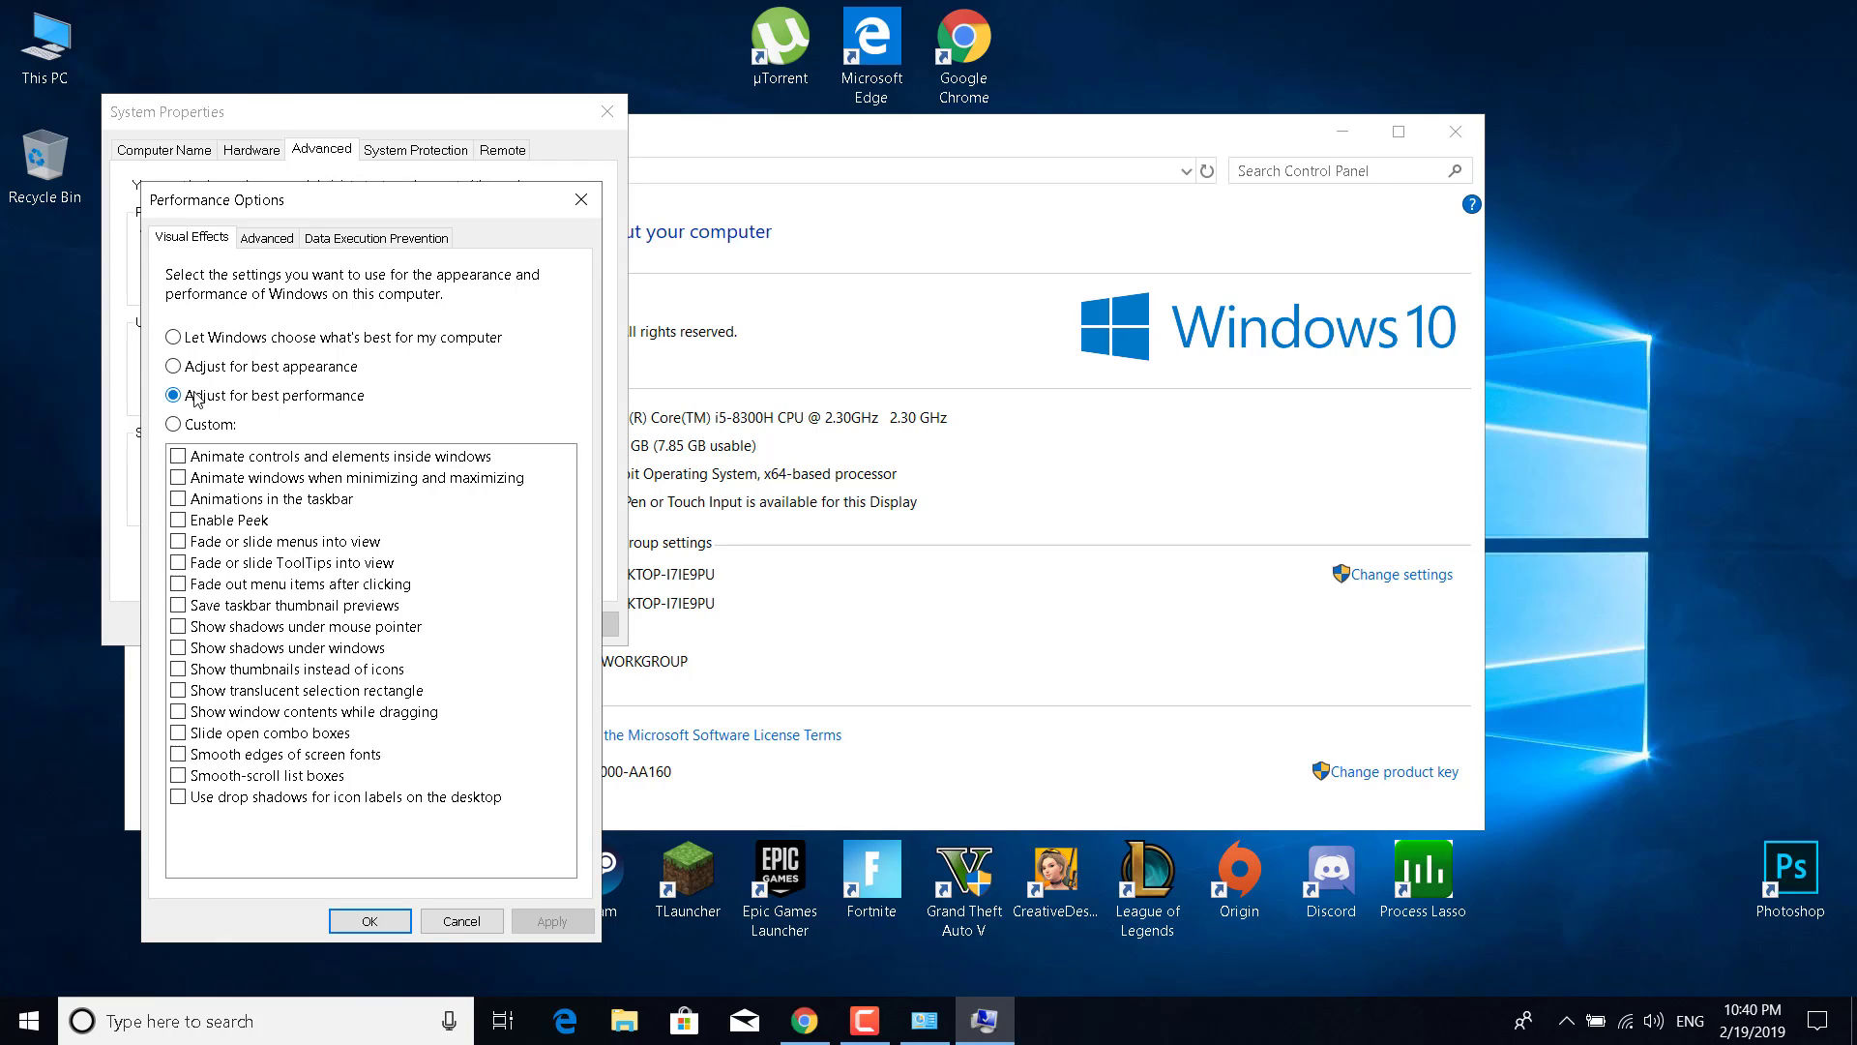
pyautogui.click(174, 336)
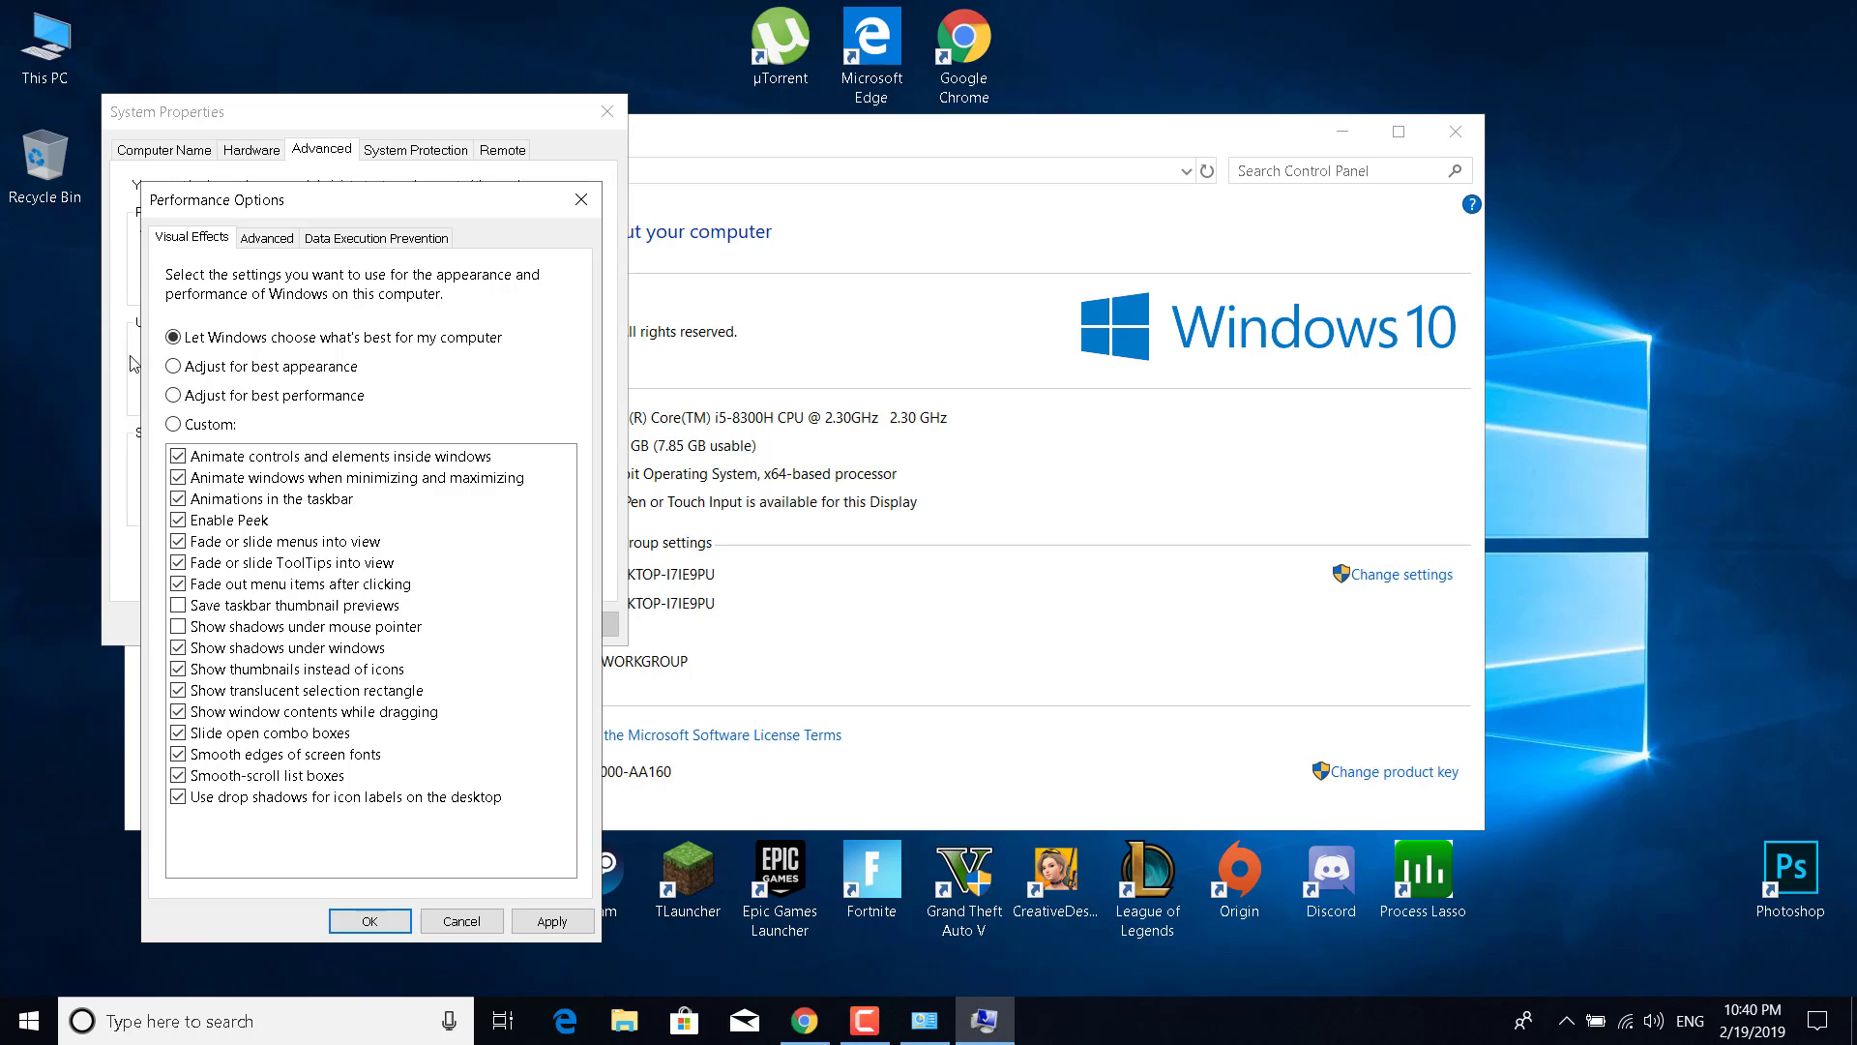
pyautogui.click(175, 395)
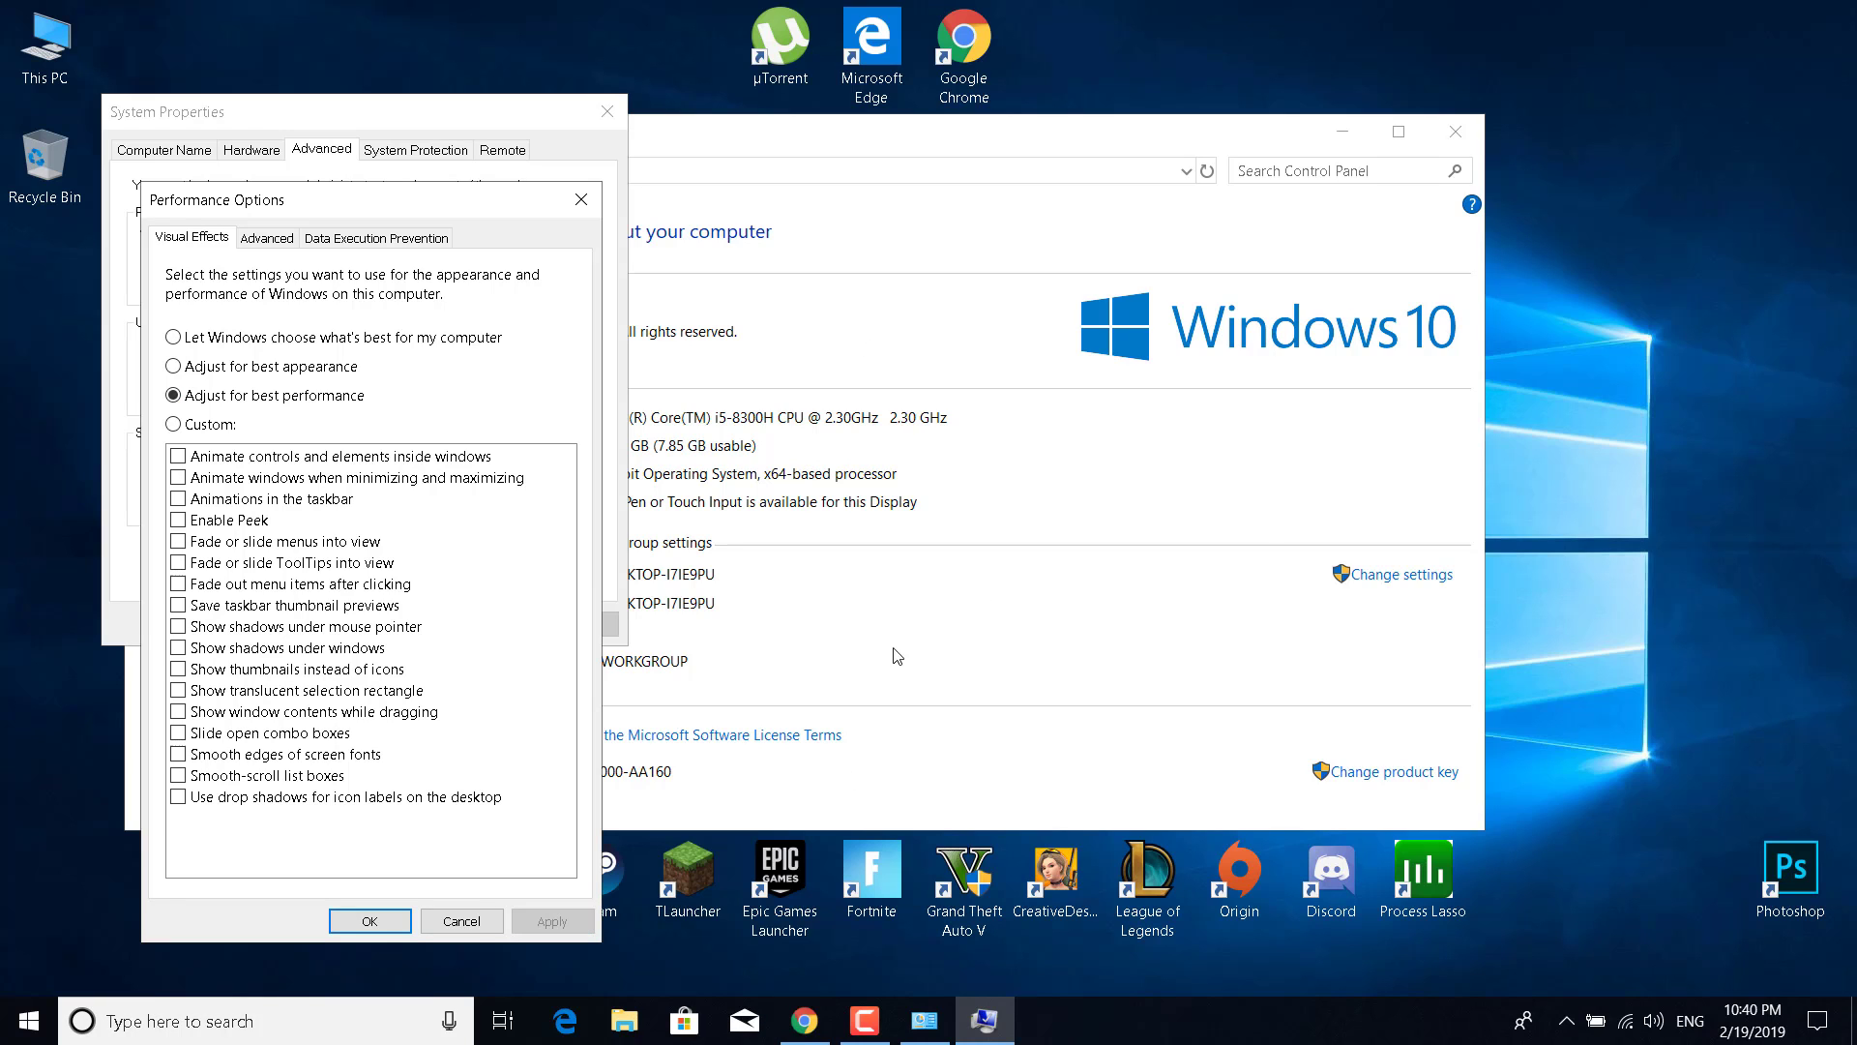
pyautogui.click(369, 920)
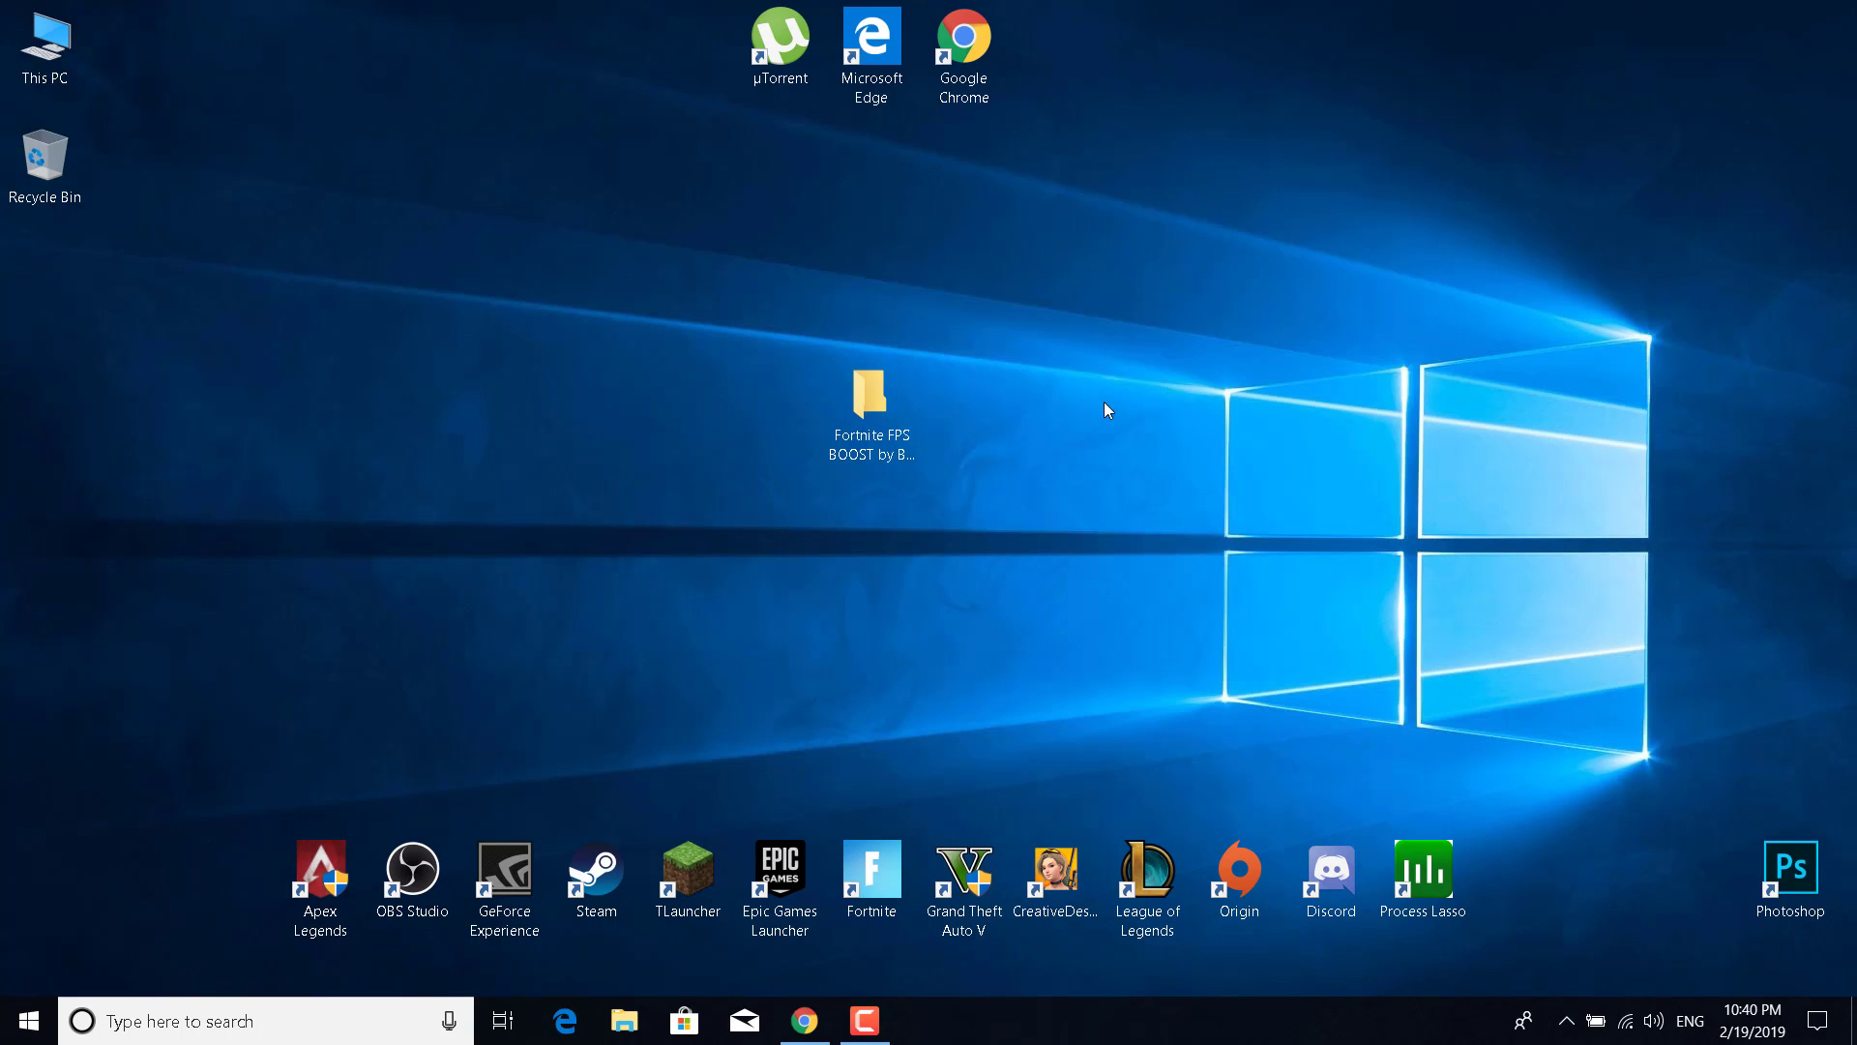
pyautogui.moveTo(969, 514)
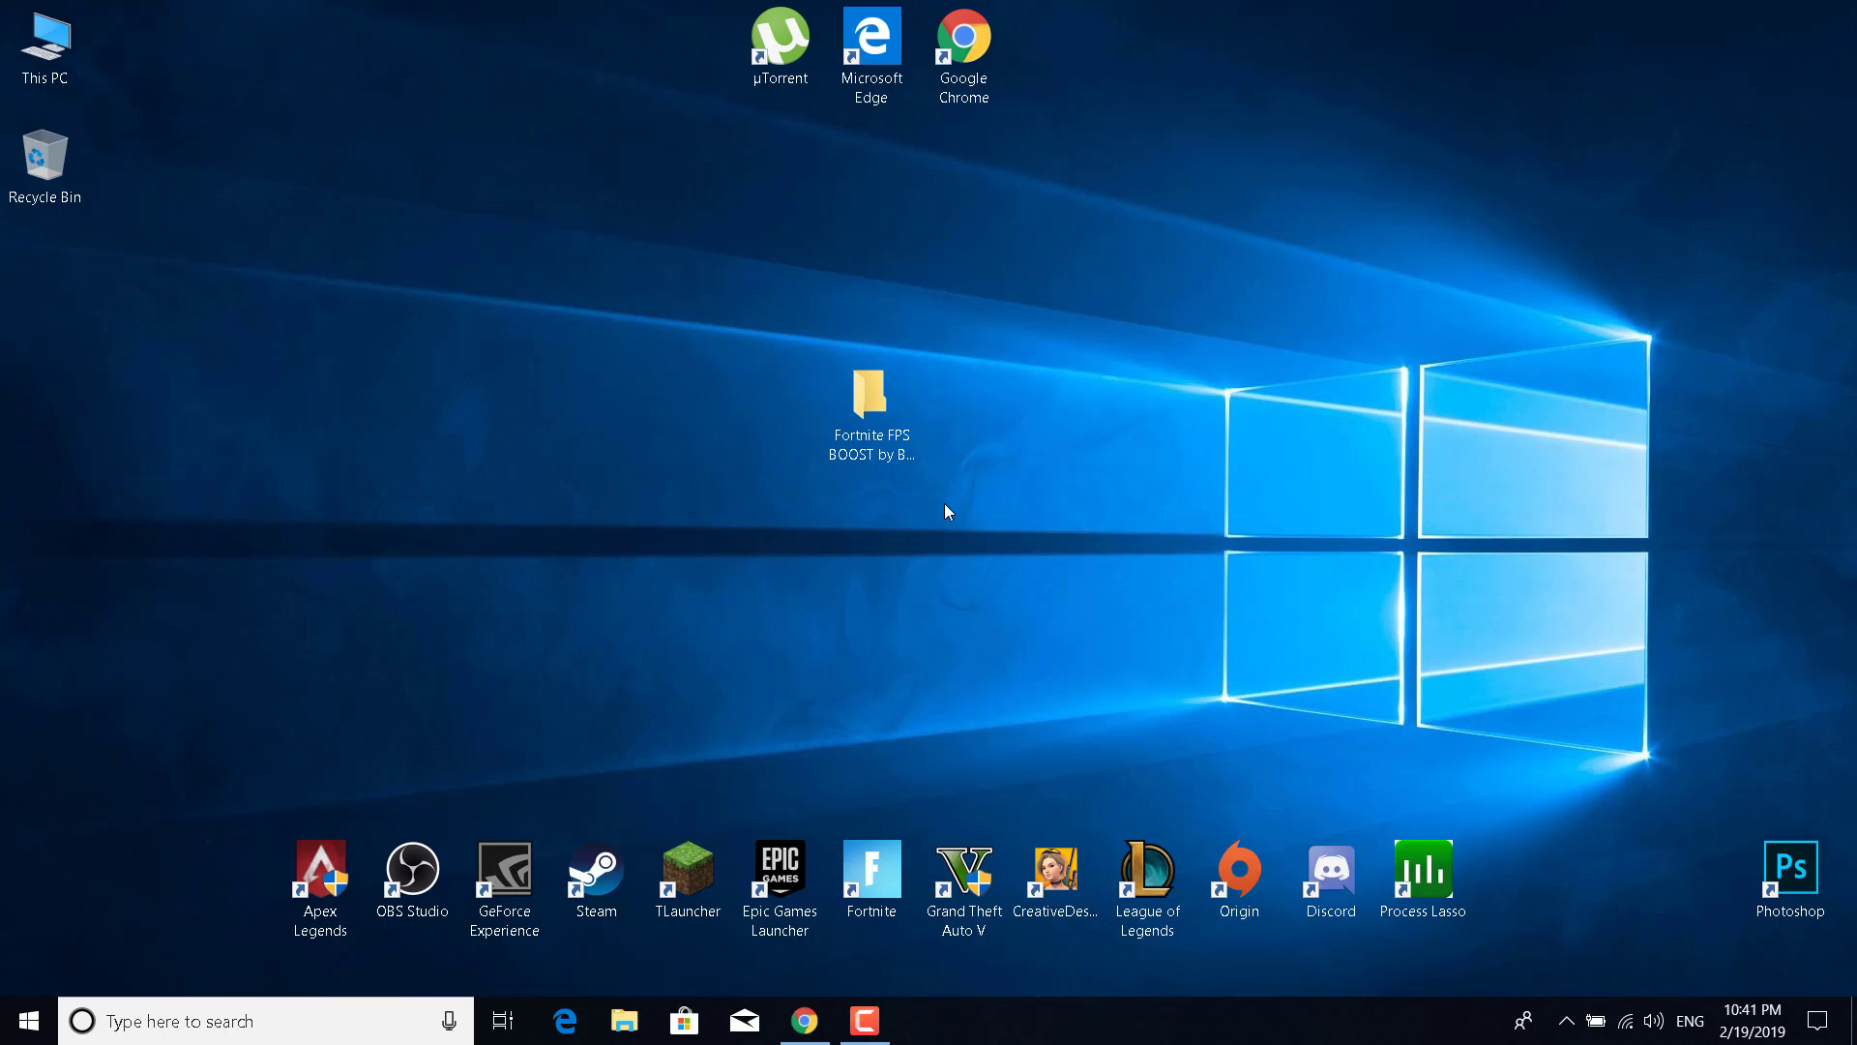
pyautogui.moveTo(728, 626)
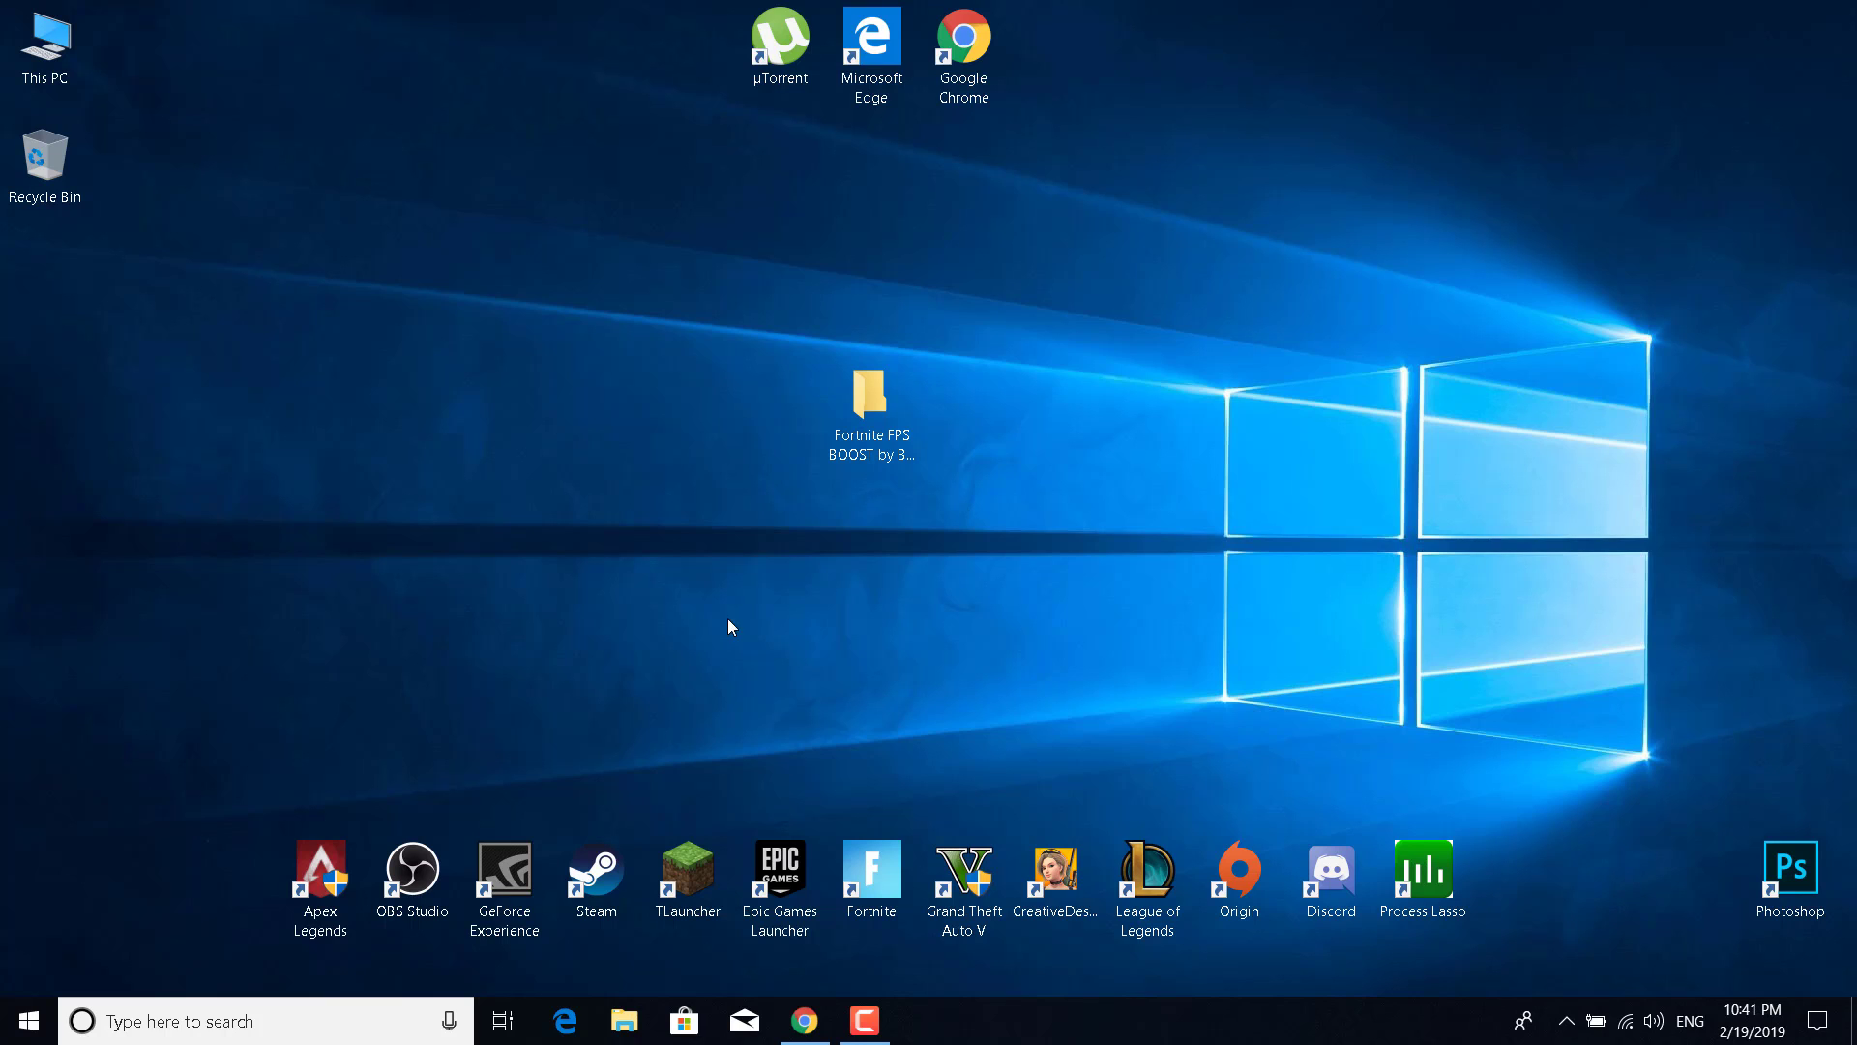
# Reopen Control Panel by searching 'Control Panel' in Windows Search.
pyautogui.write('Control Panel')
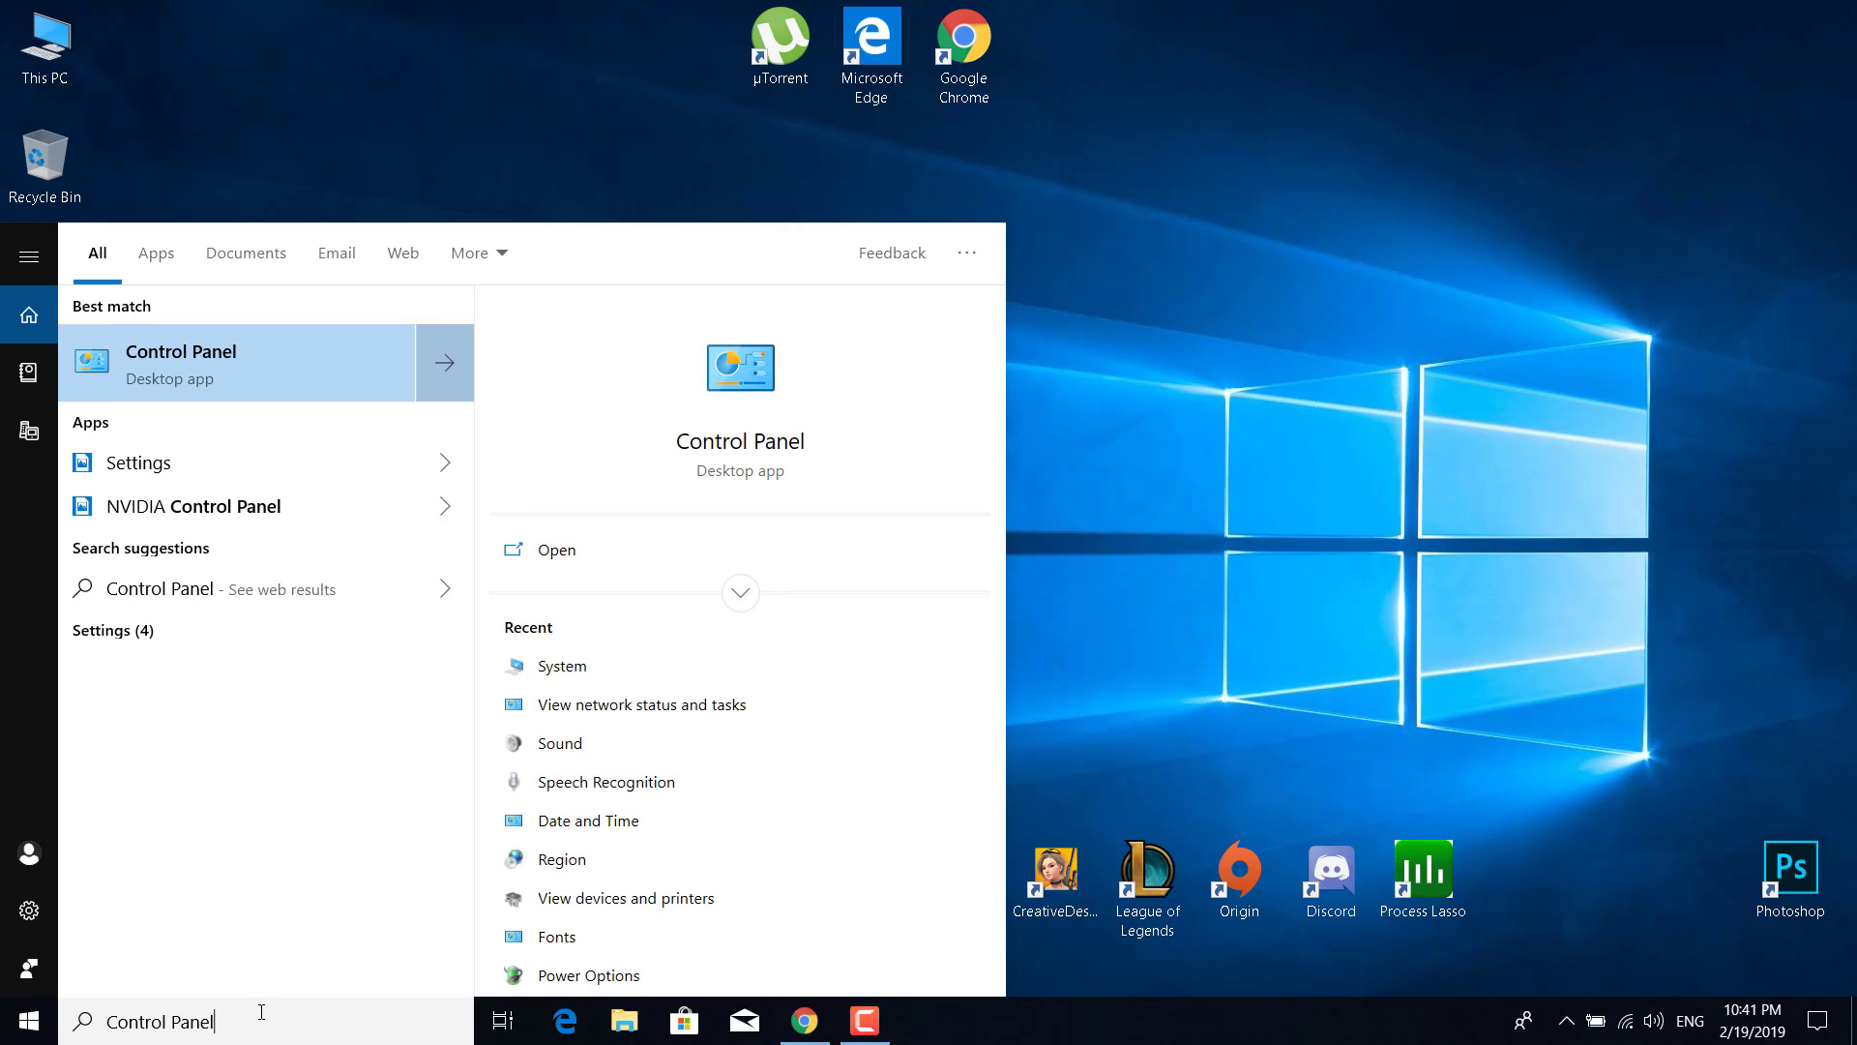
pyautogui.click(181, 364)
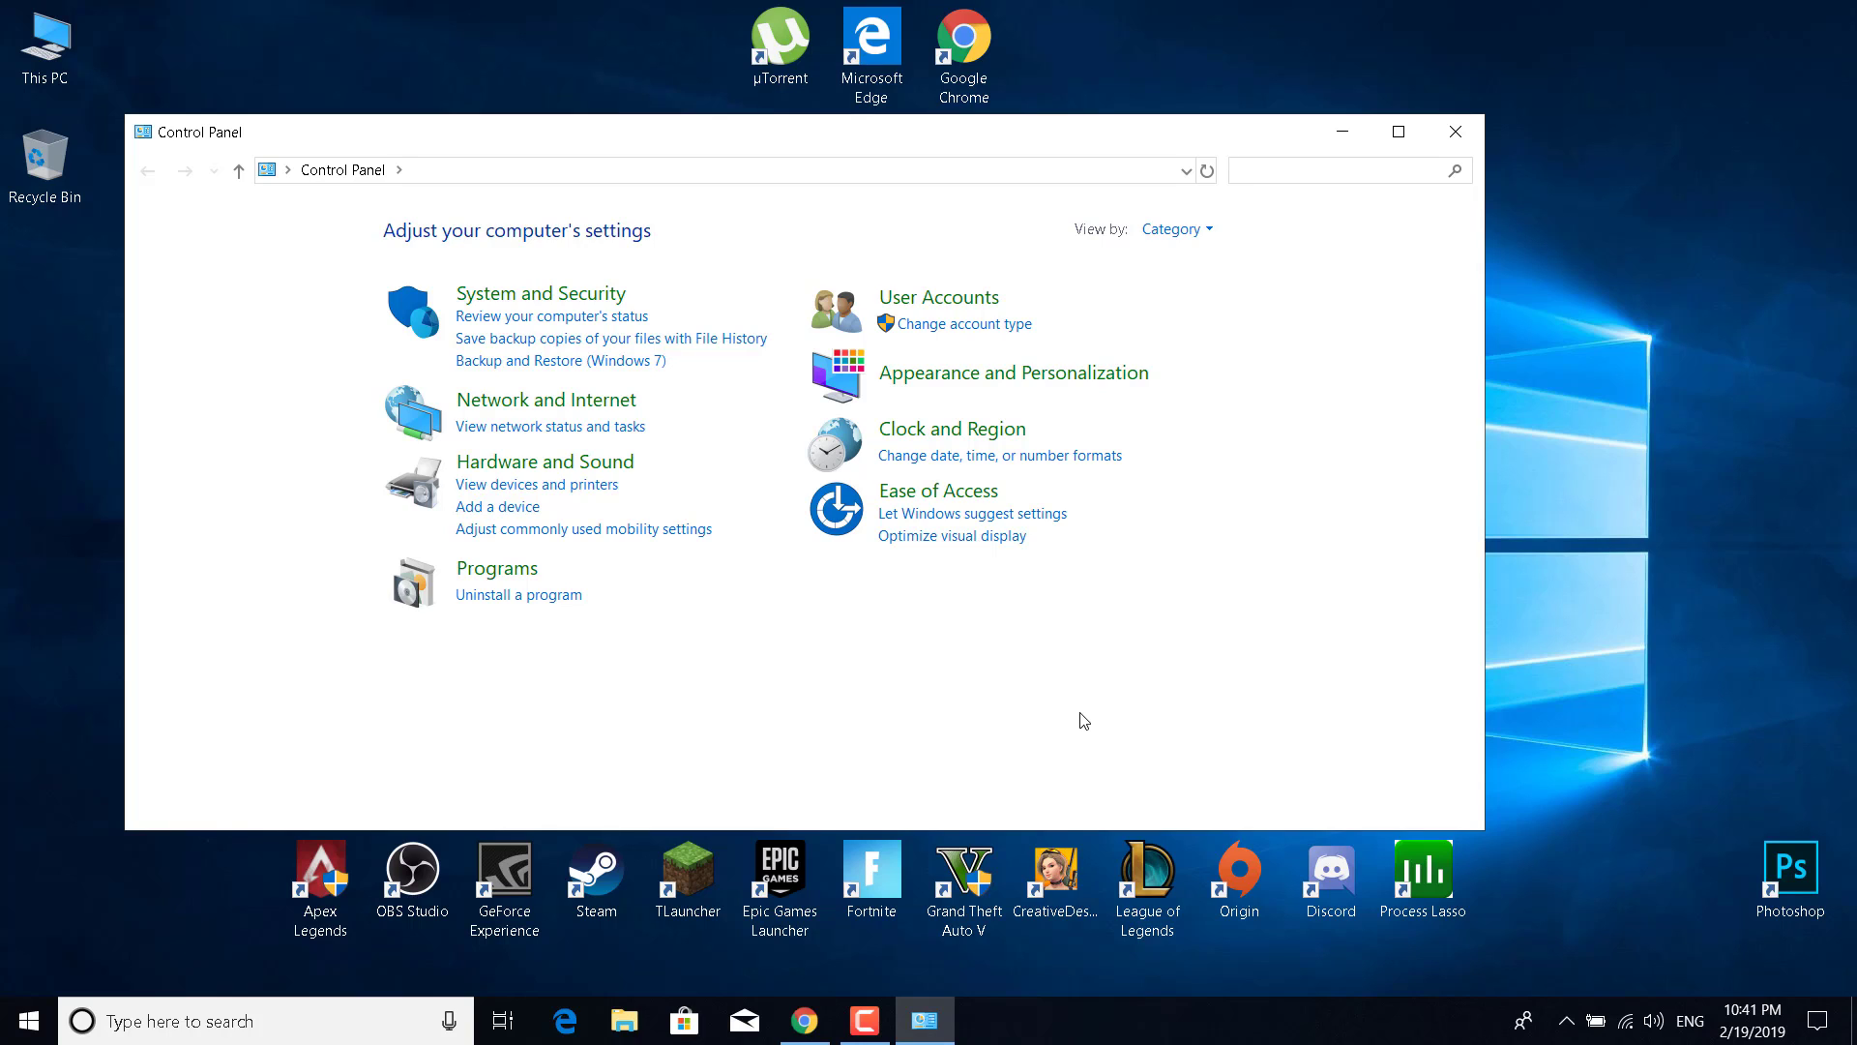
pyautogui.moveTo(764, 616)
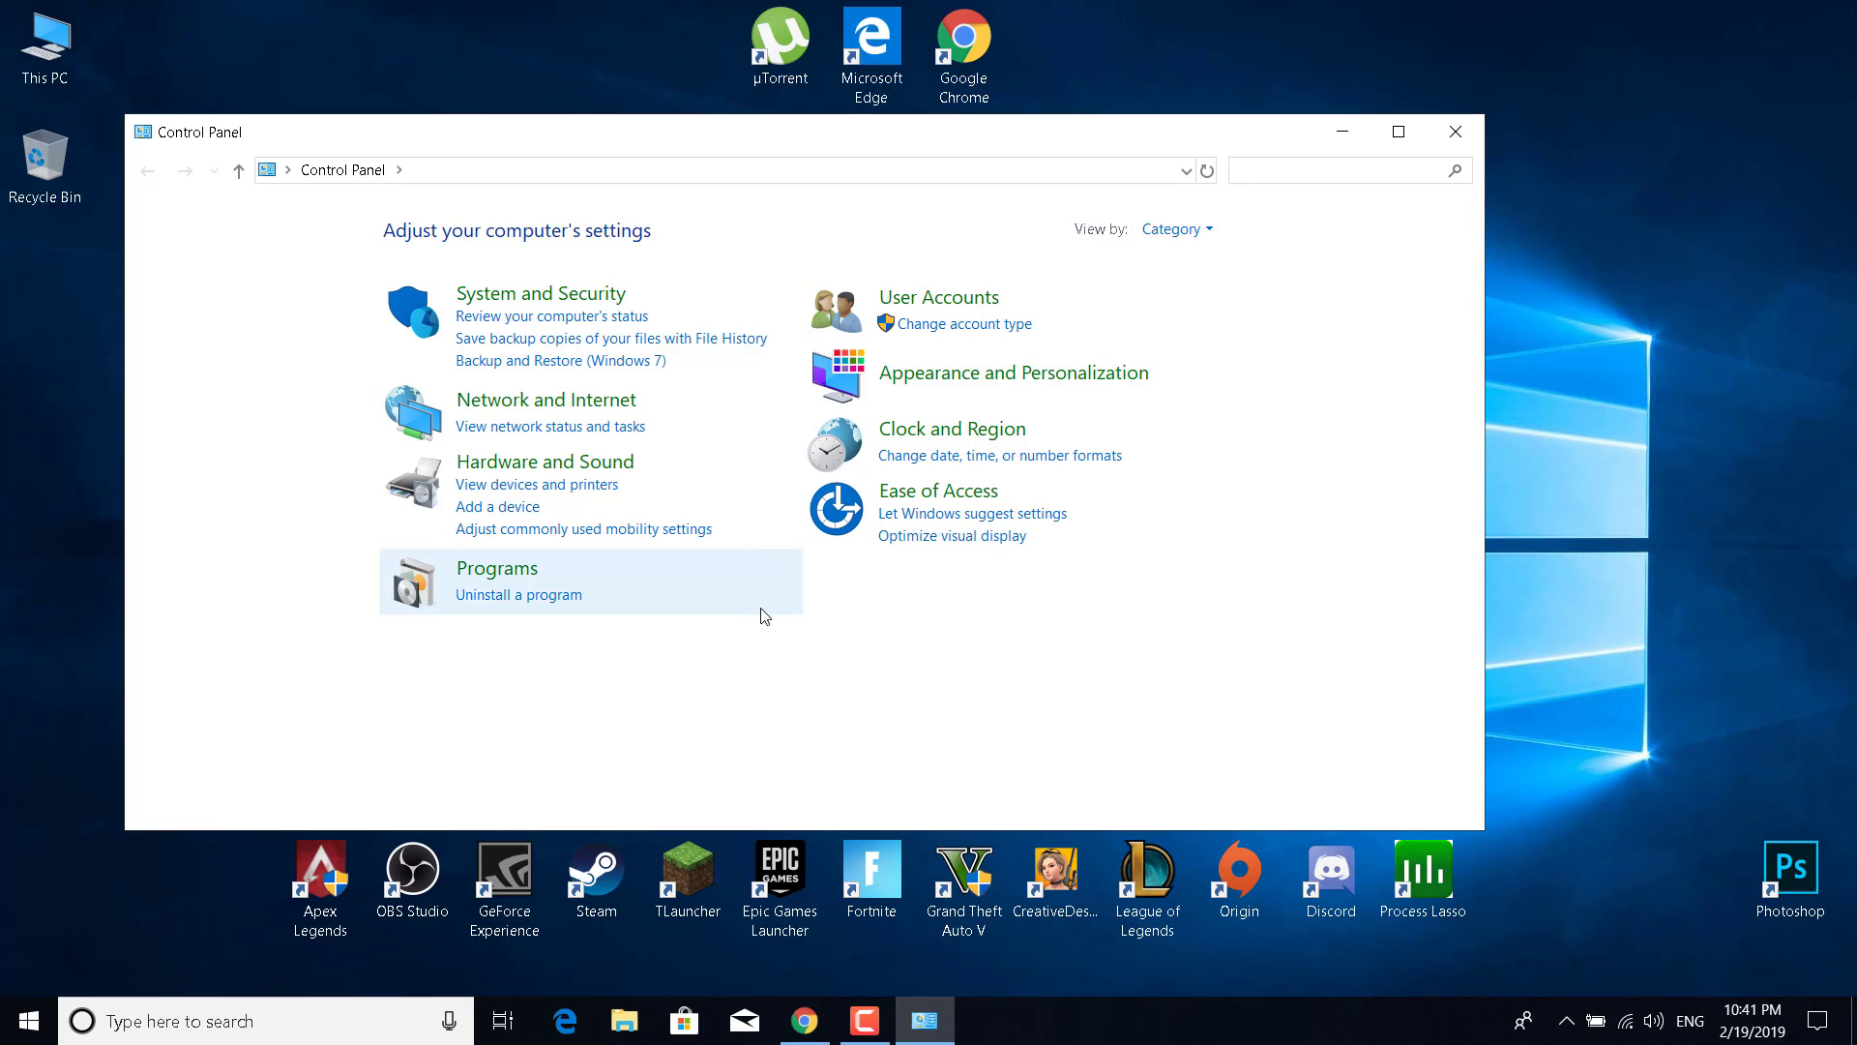
# Search Control Panel for 'Power O' and open Power Options.
pyautogui.write('P')
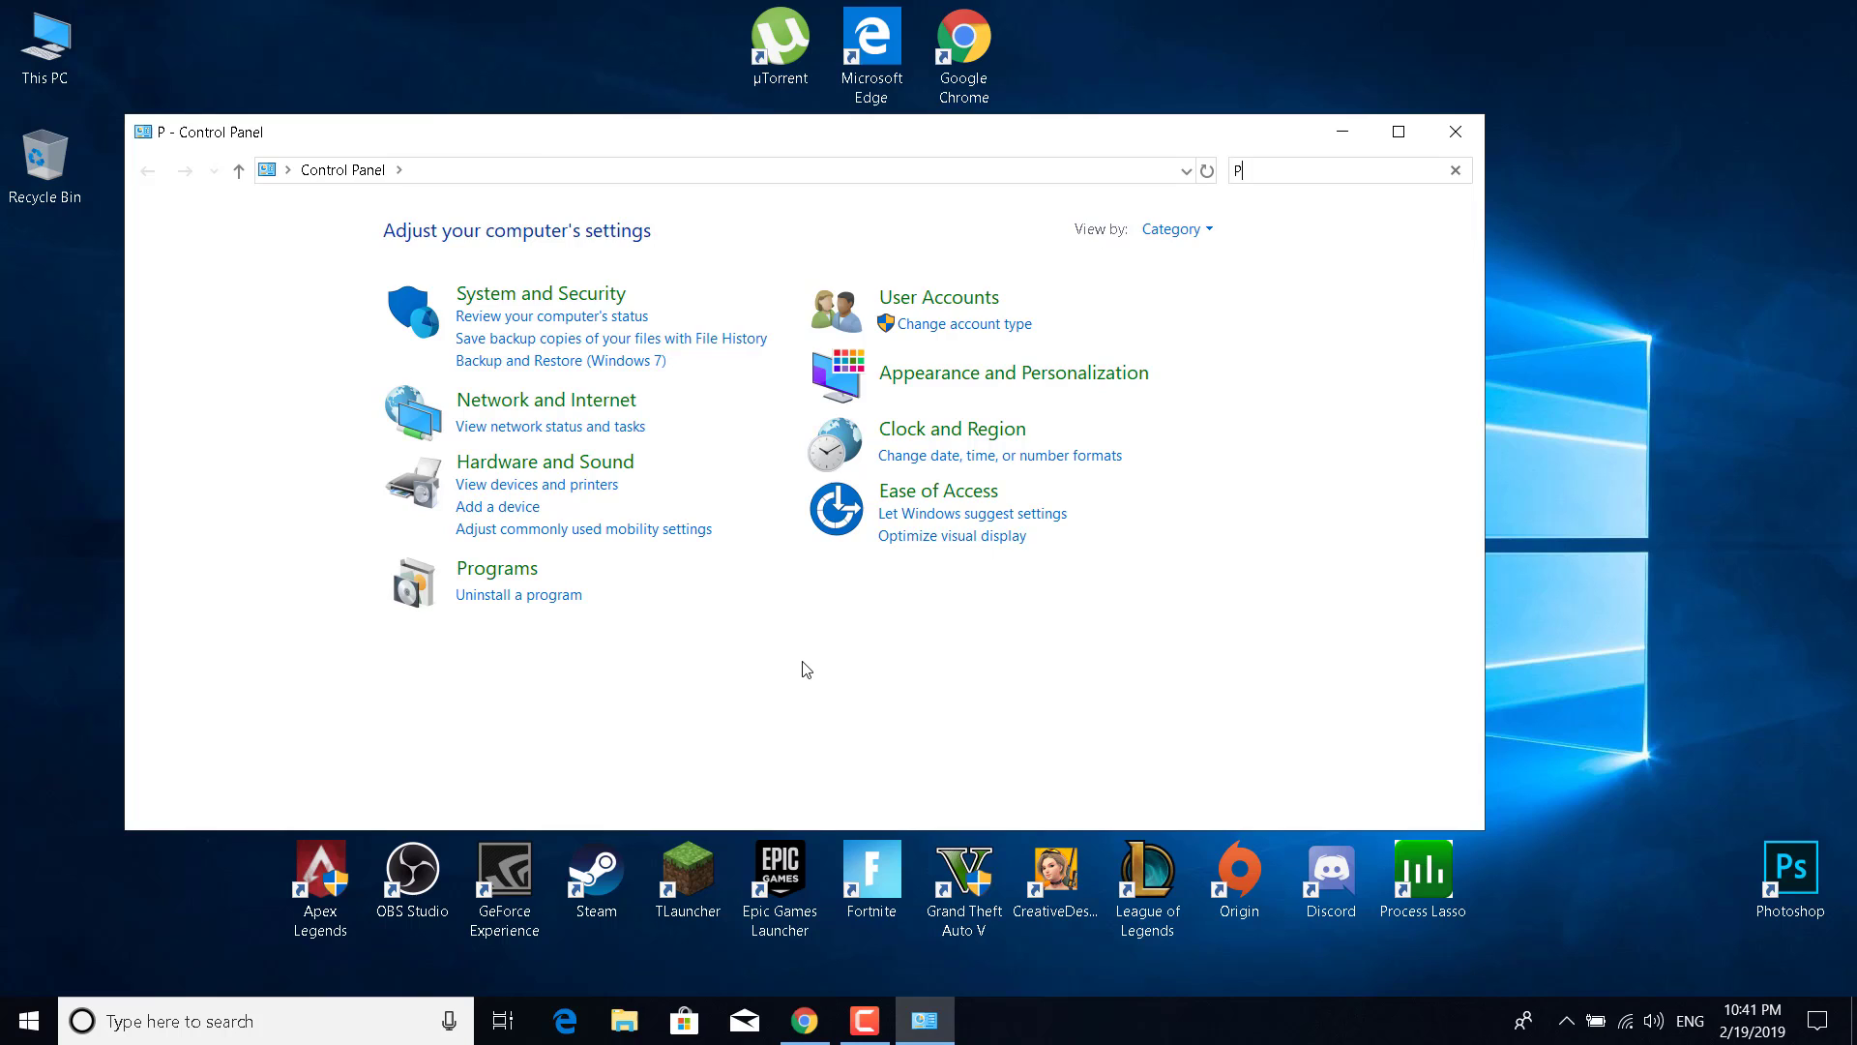
pyautogui.write('ower')
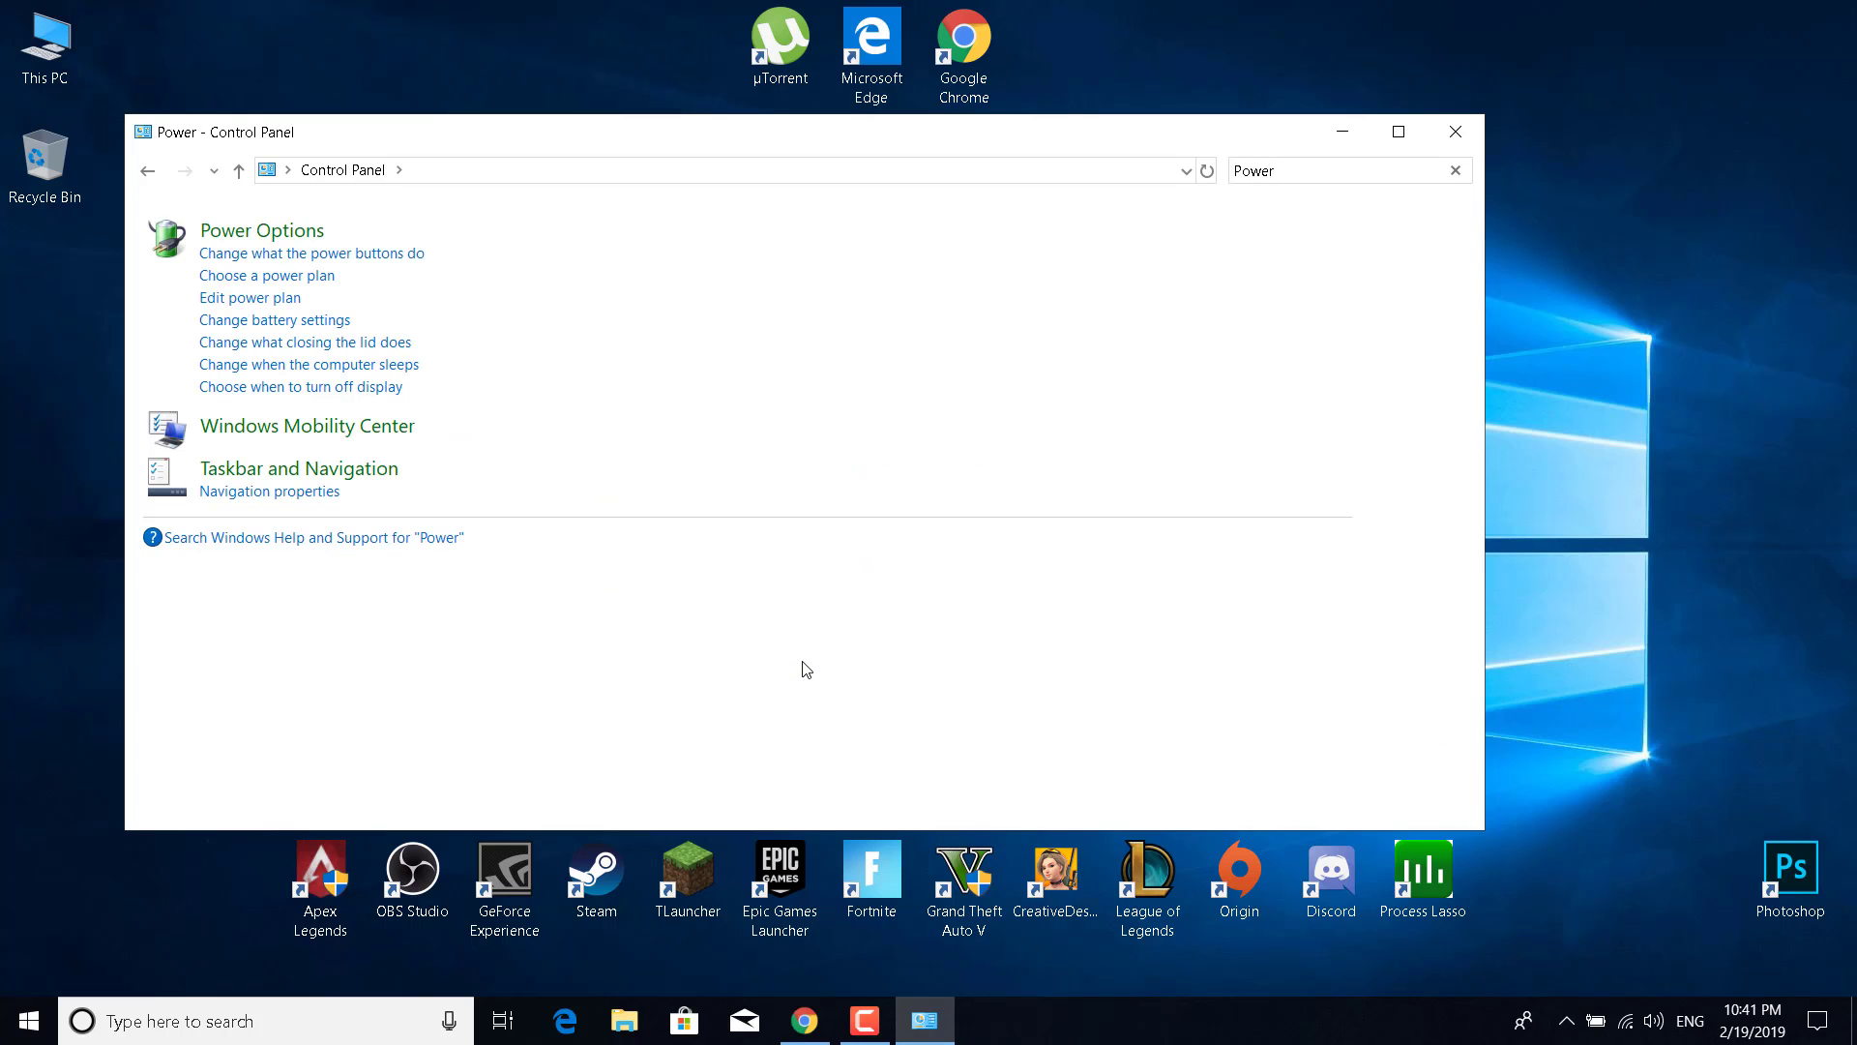
pyautogui.write('O')
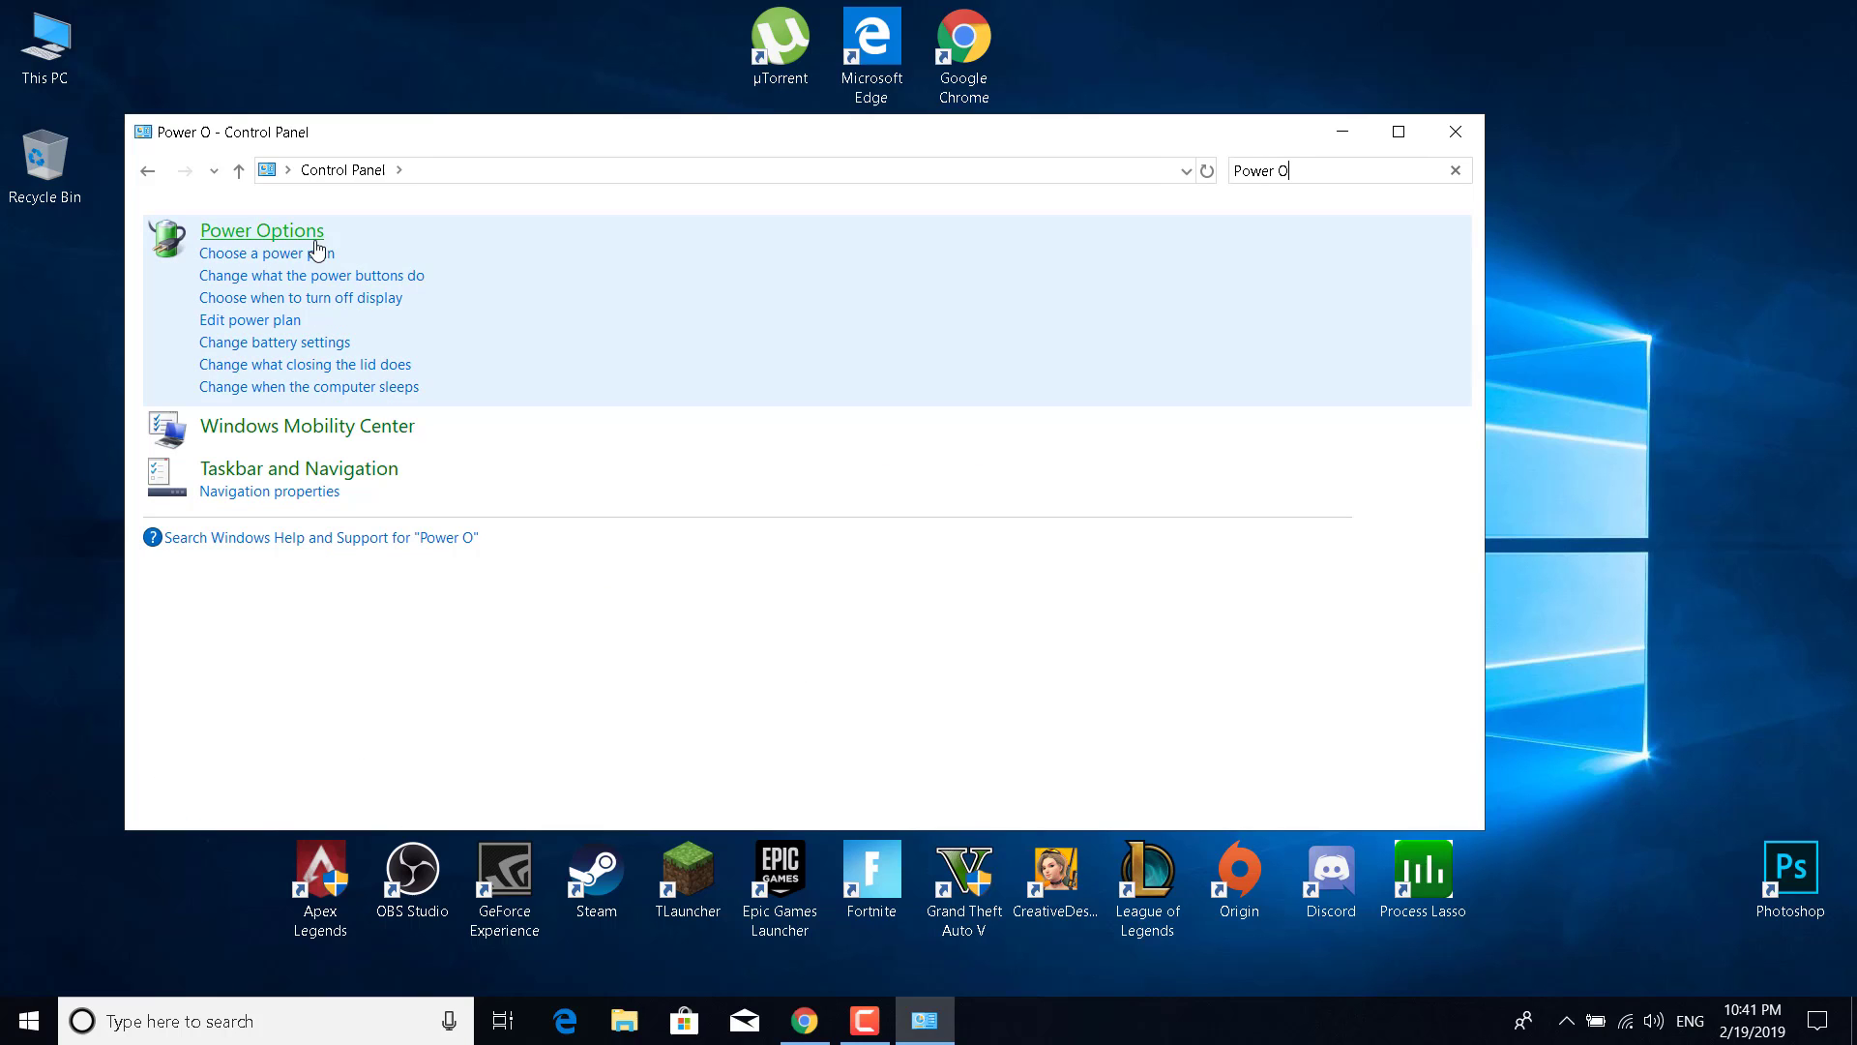
pyautogui.moveTo(245, 244)
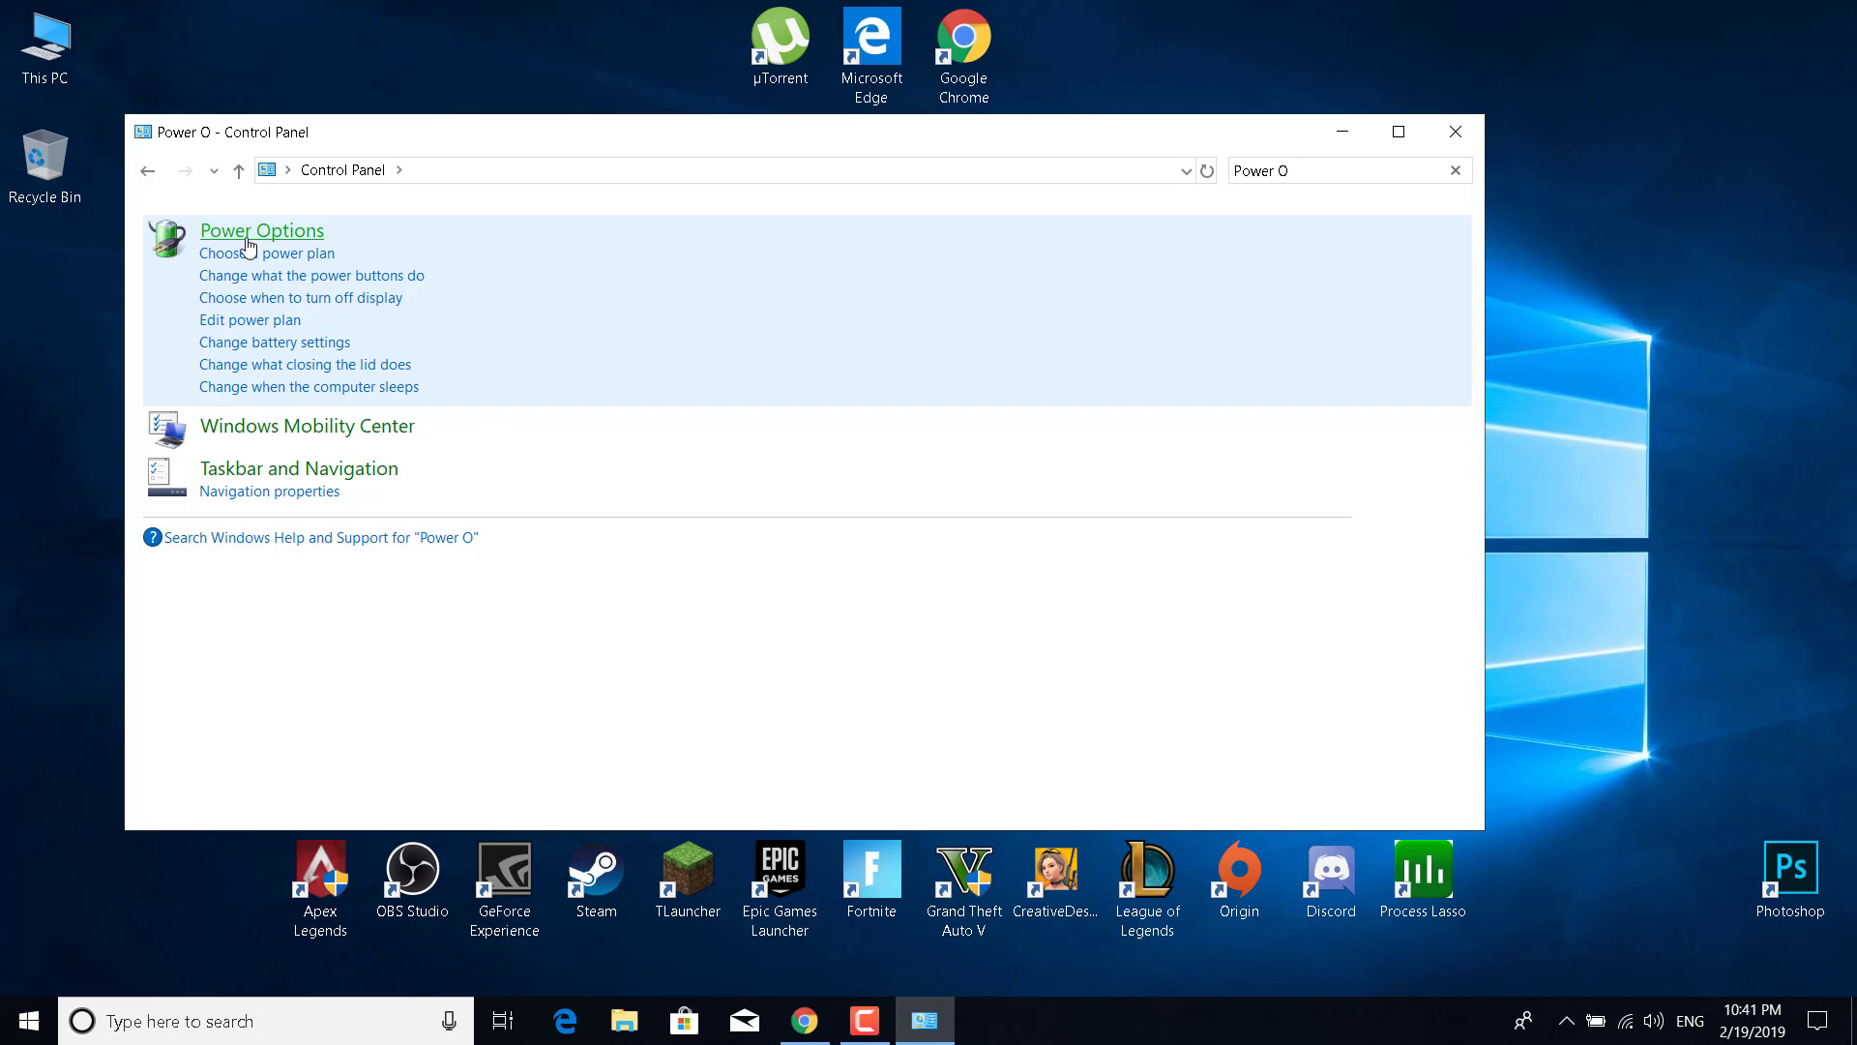
pyautogui.click(262, 231)
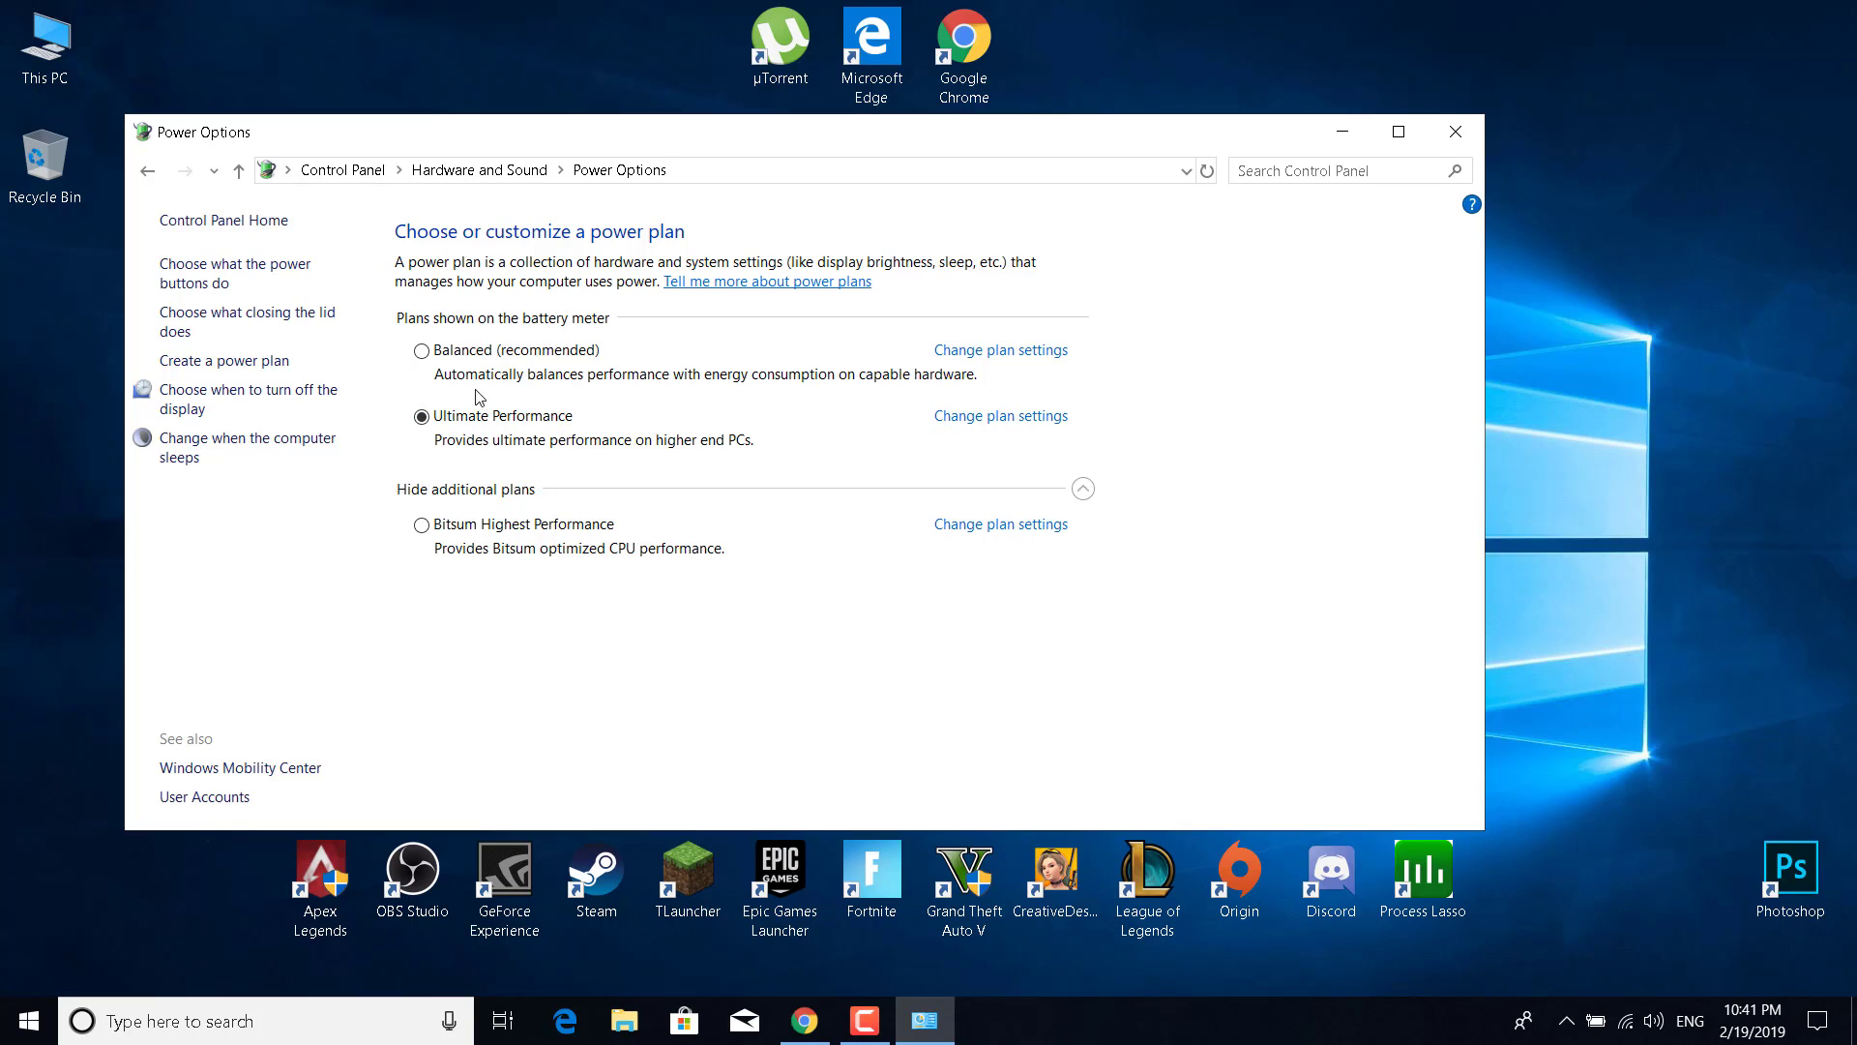
pyautogui.moveTo(449, 453)
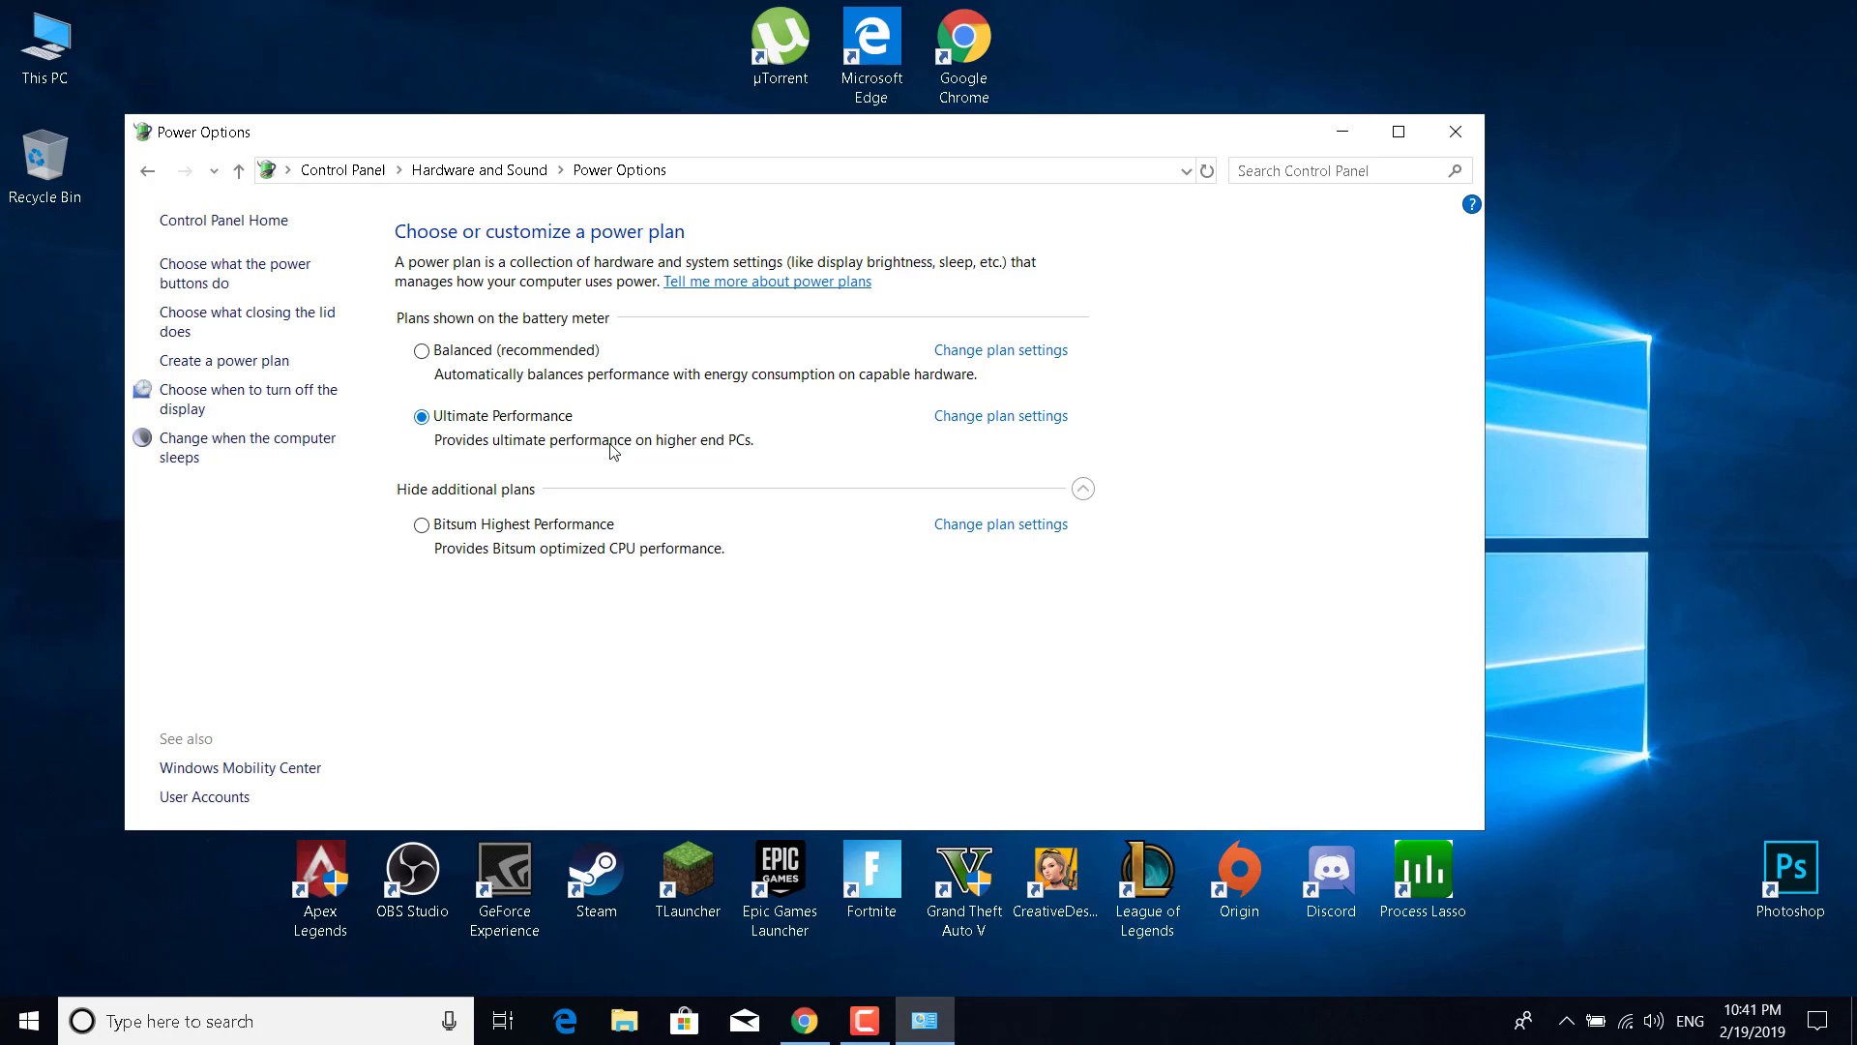
pyautogui.moveTo(777, 486)
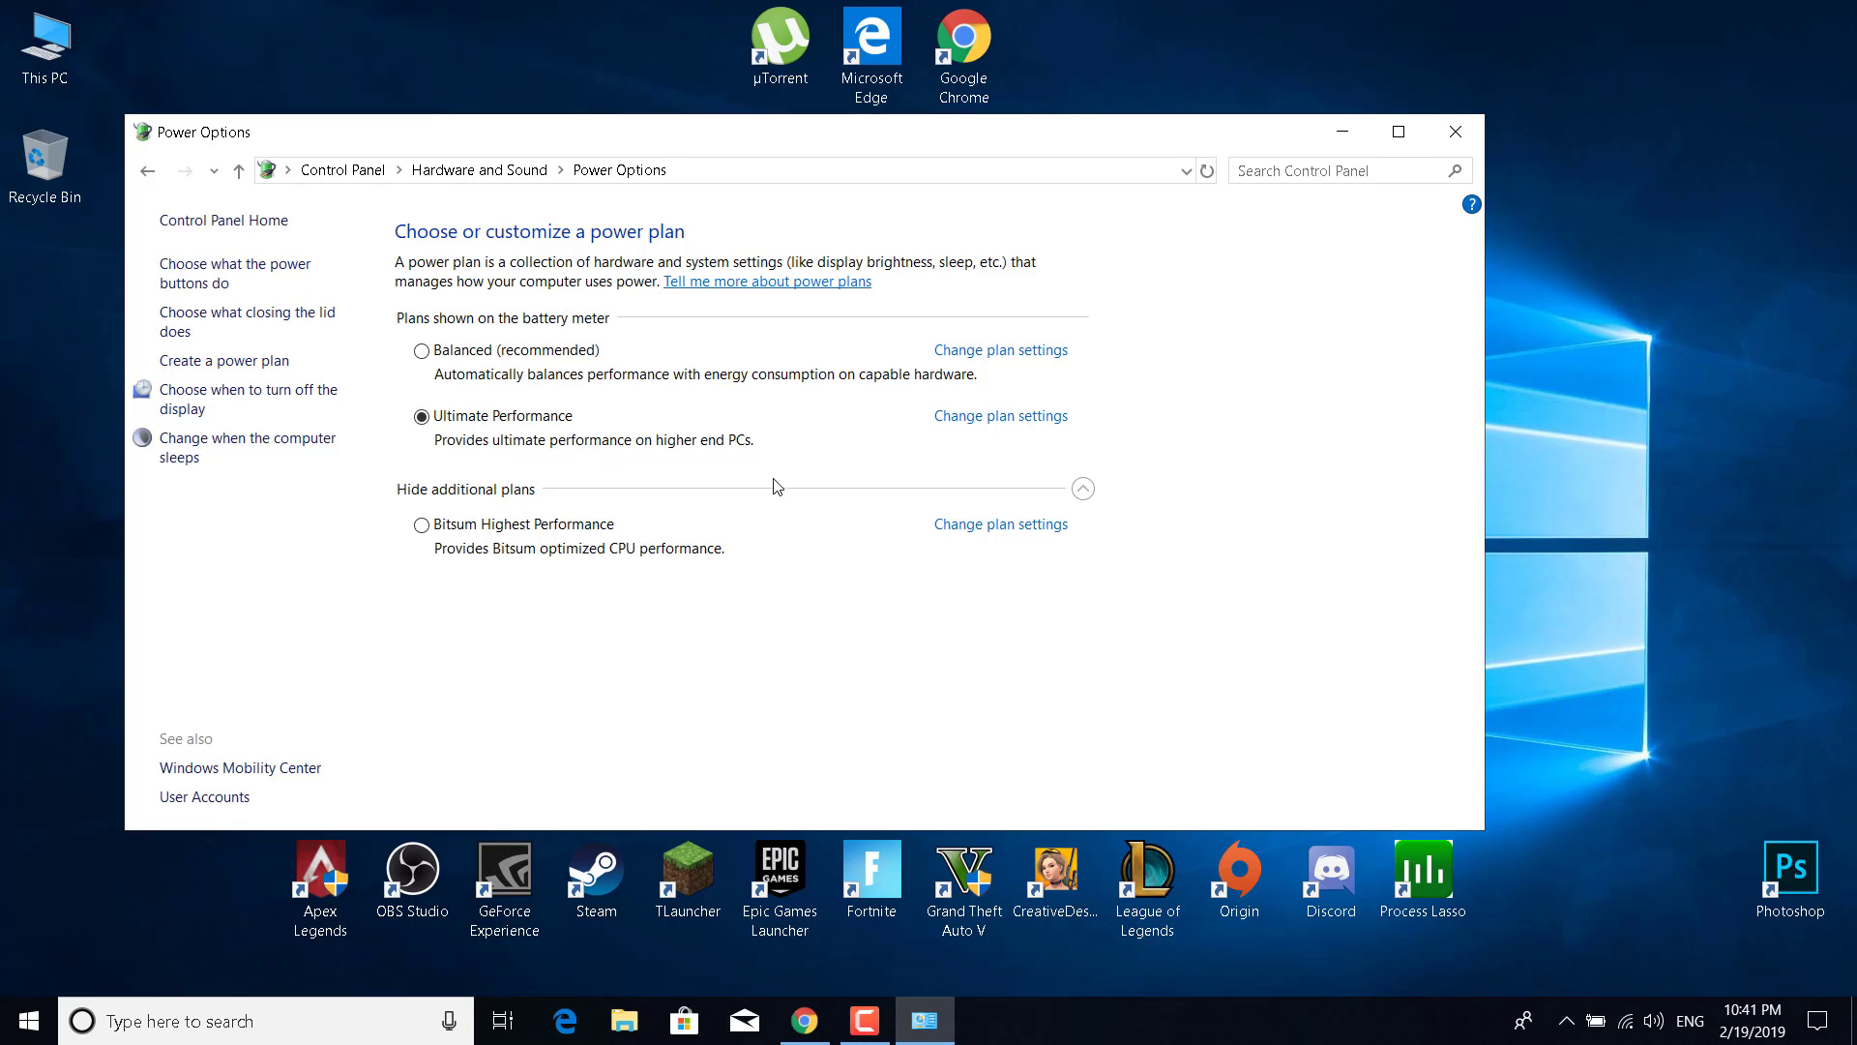
pyautogui.moveTo(693, 560)
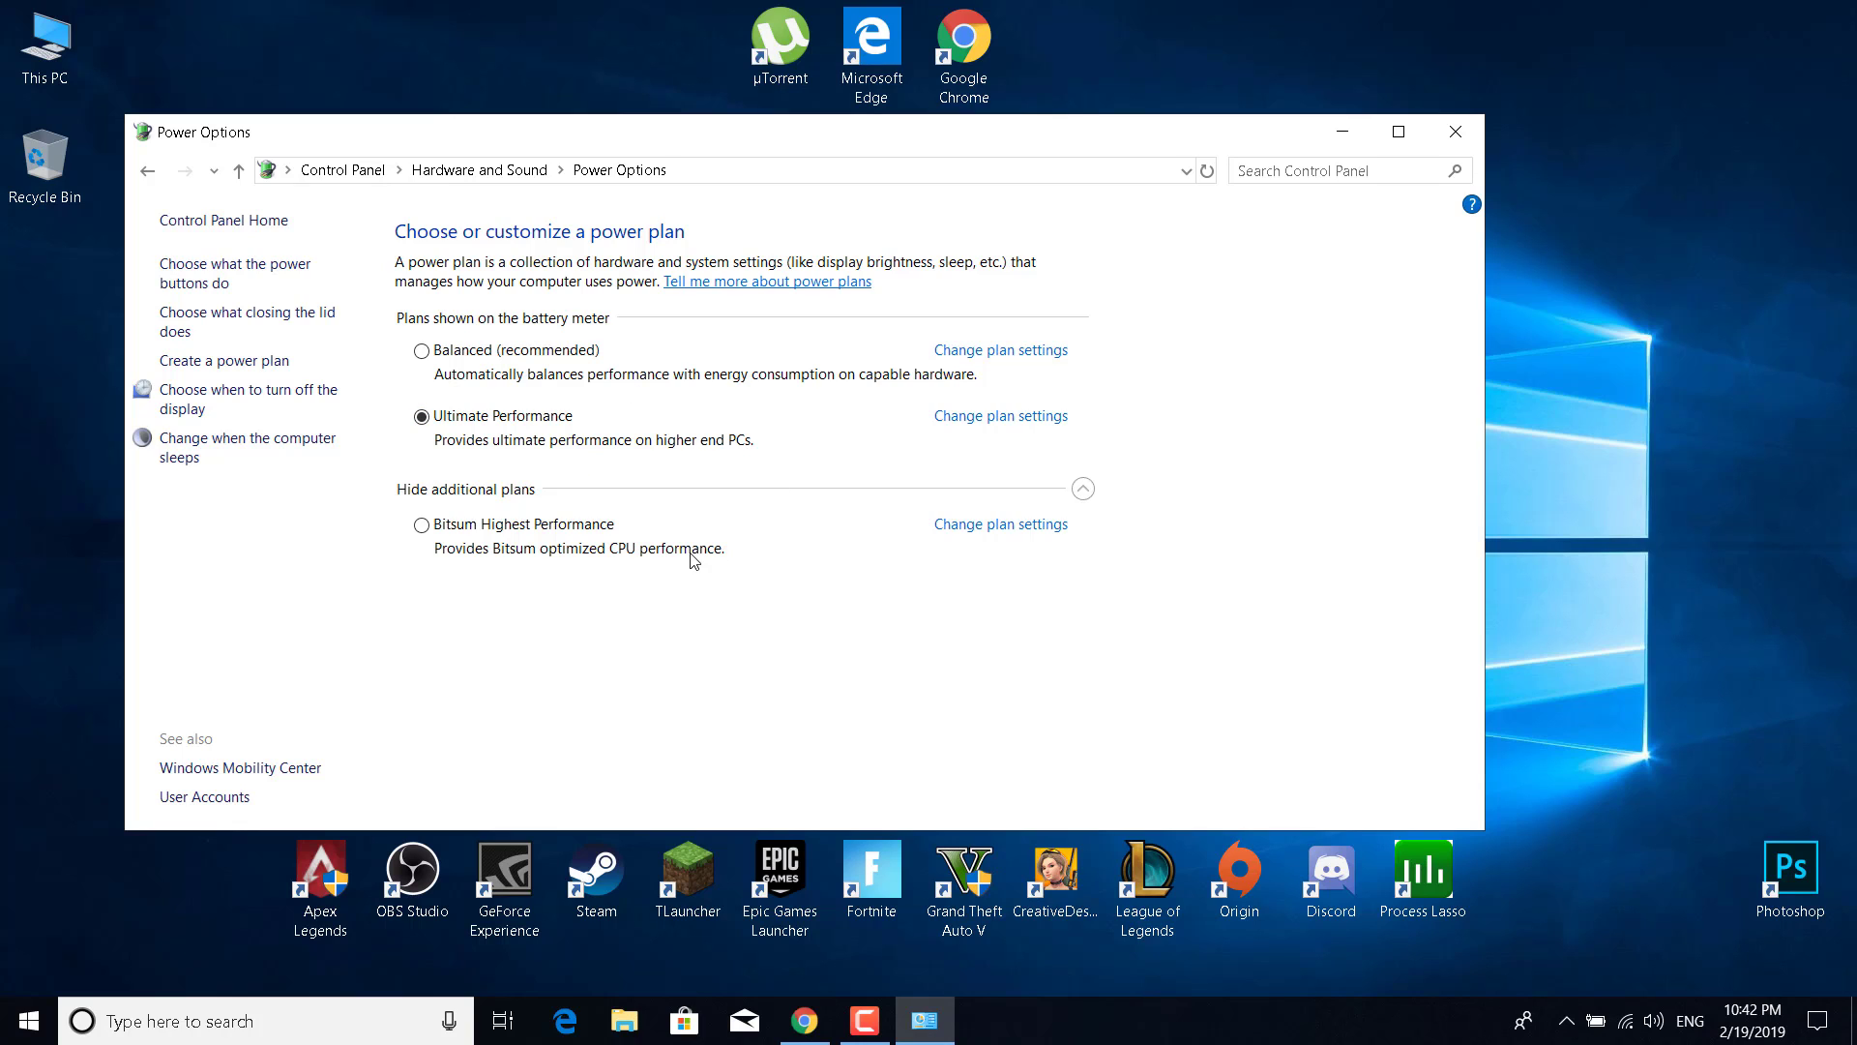
pyautogui.moveTo(557, 491)
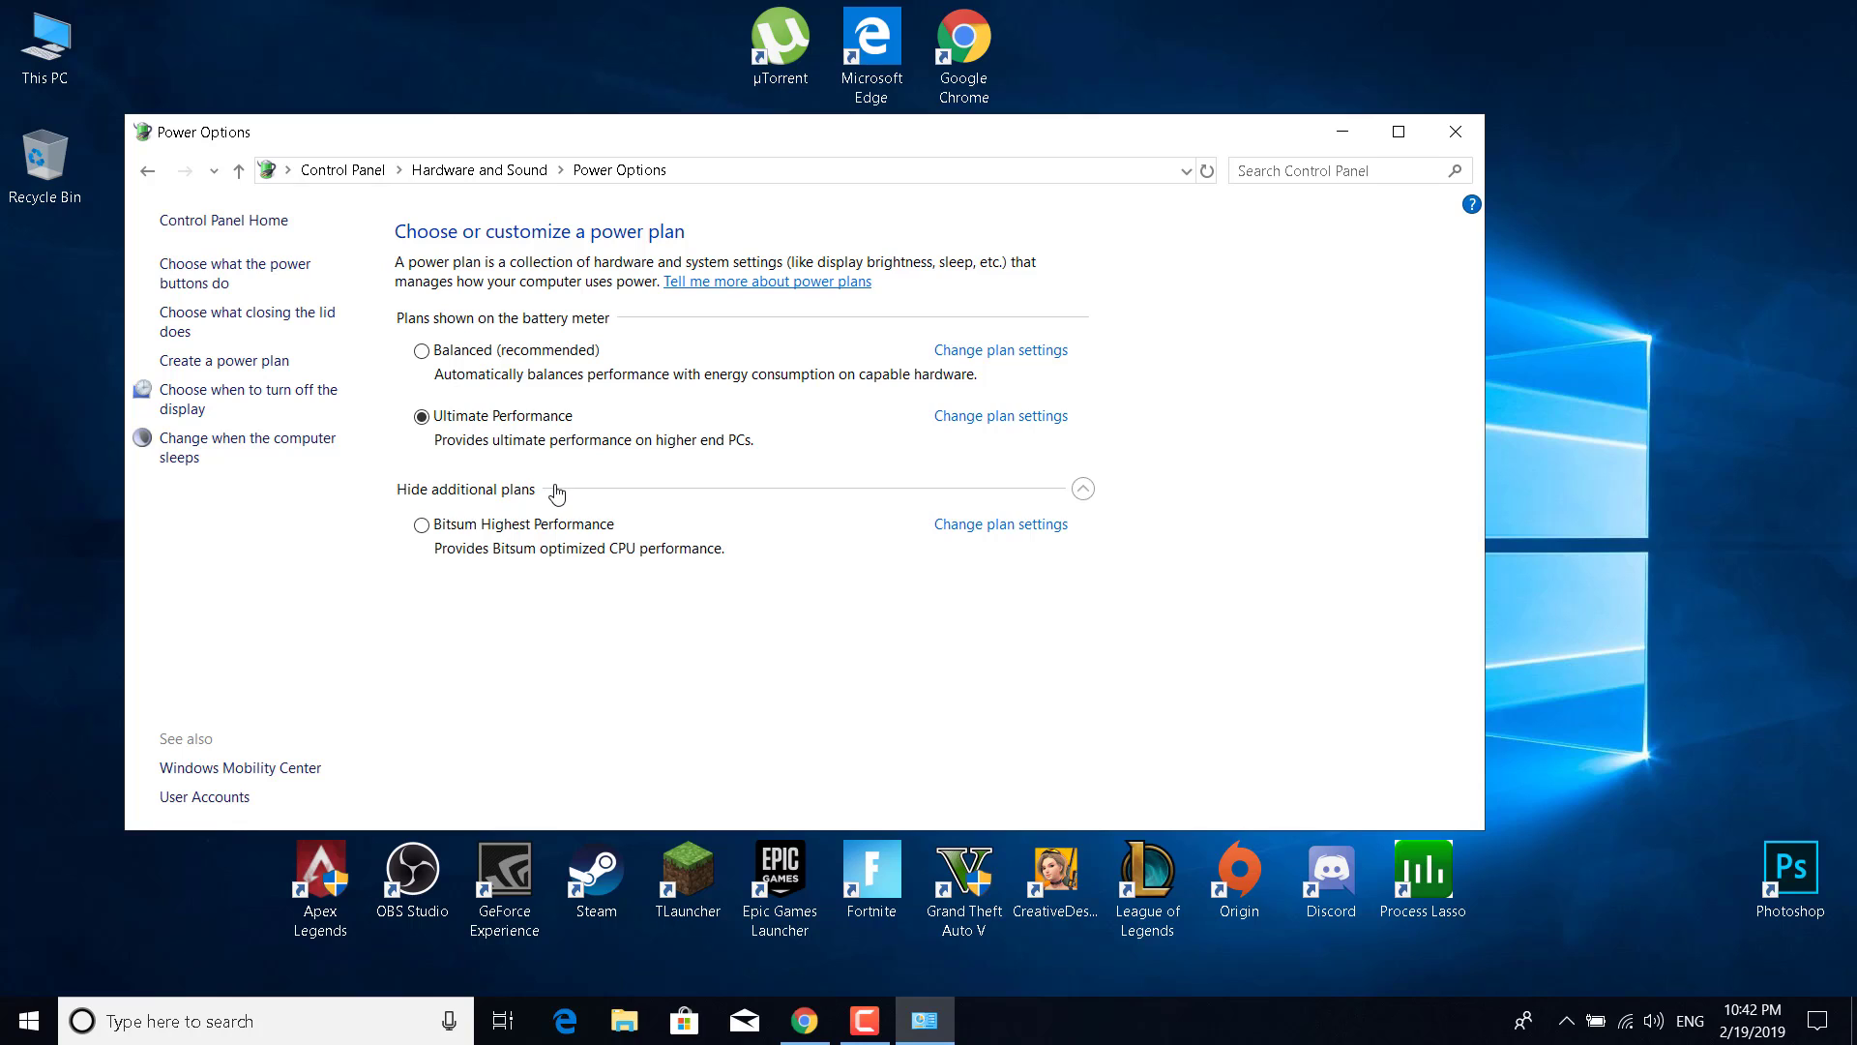
# Keep the Ultimate Performance power plan selected and close Power Options.
pyautogui.click(422, 416)
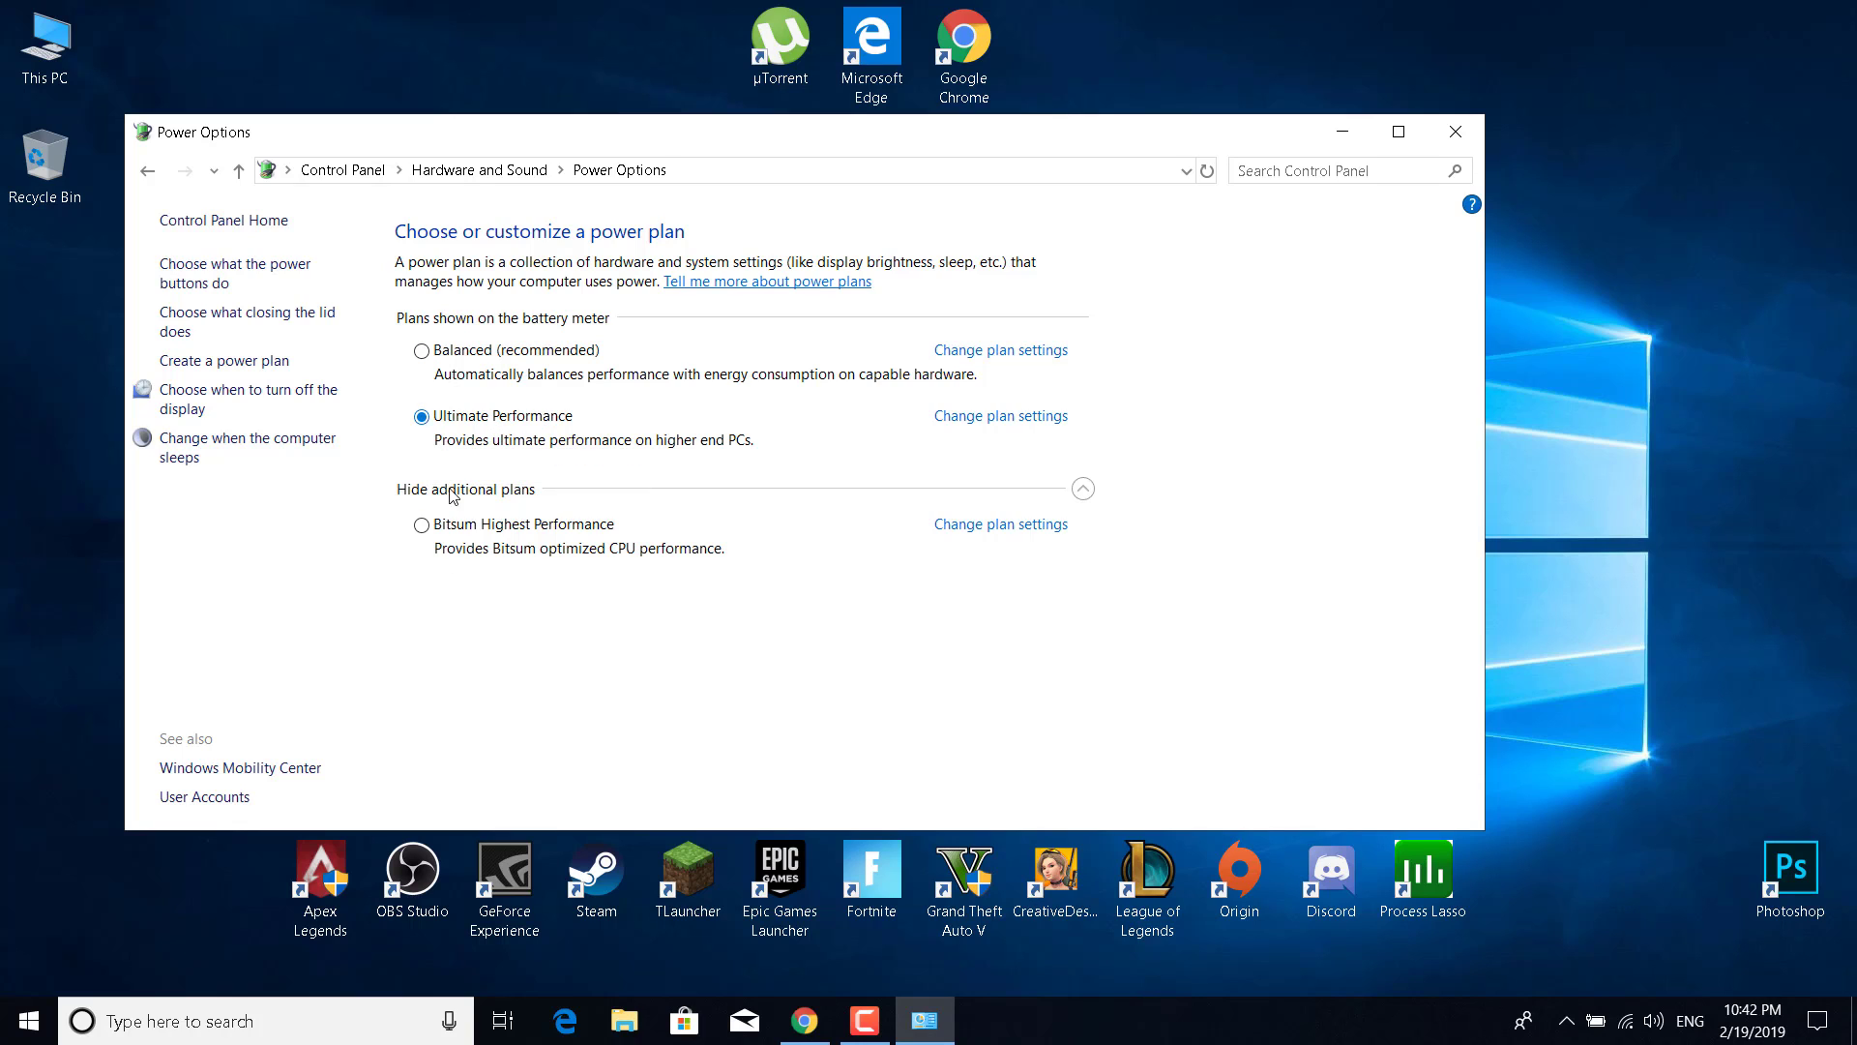
pyautogui.moveTo(780, 455)
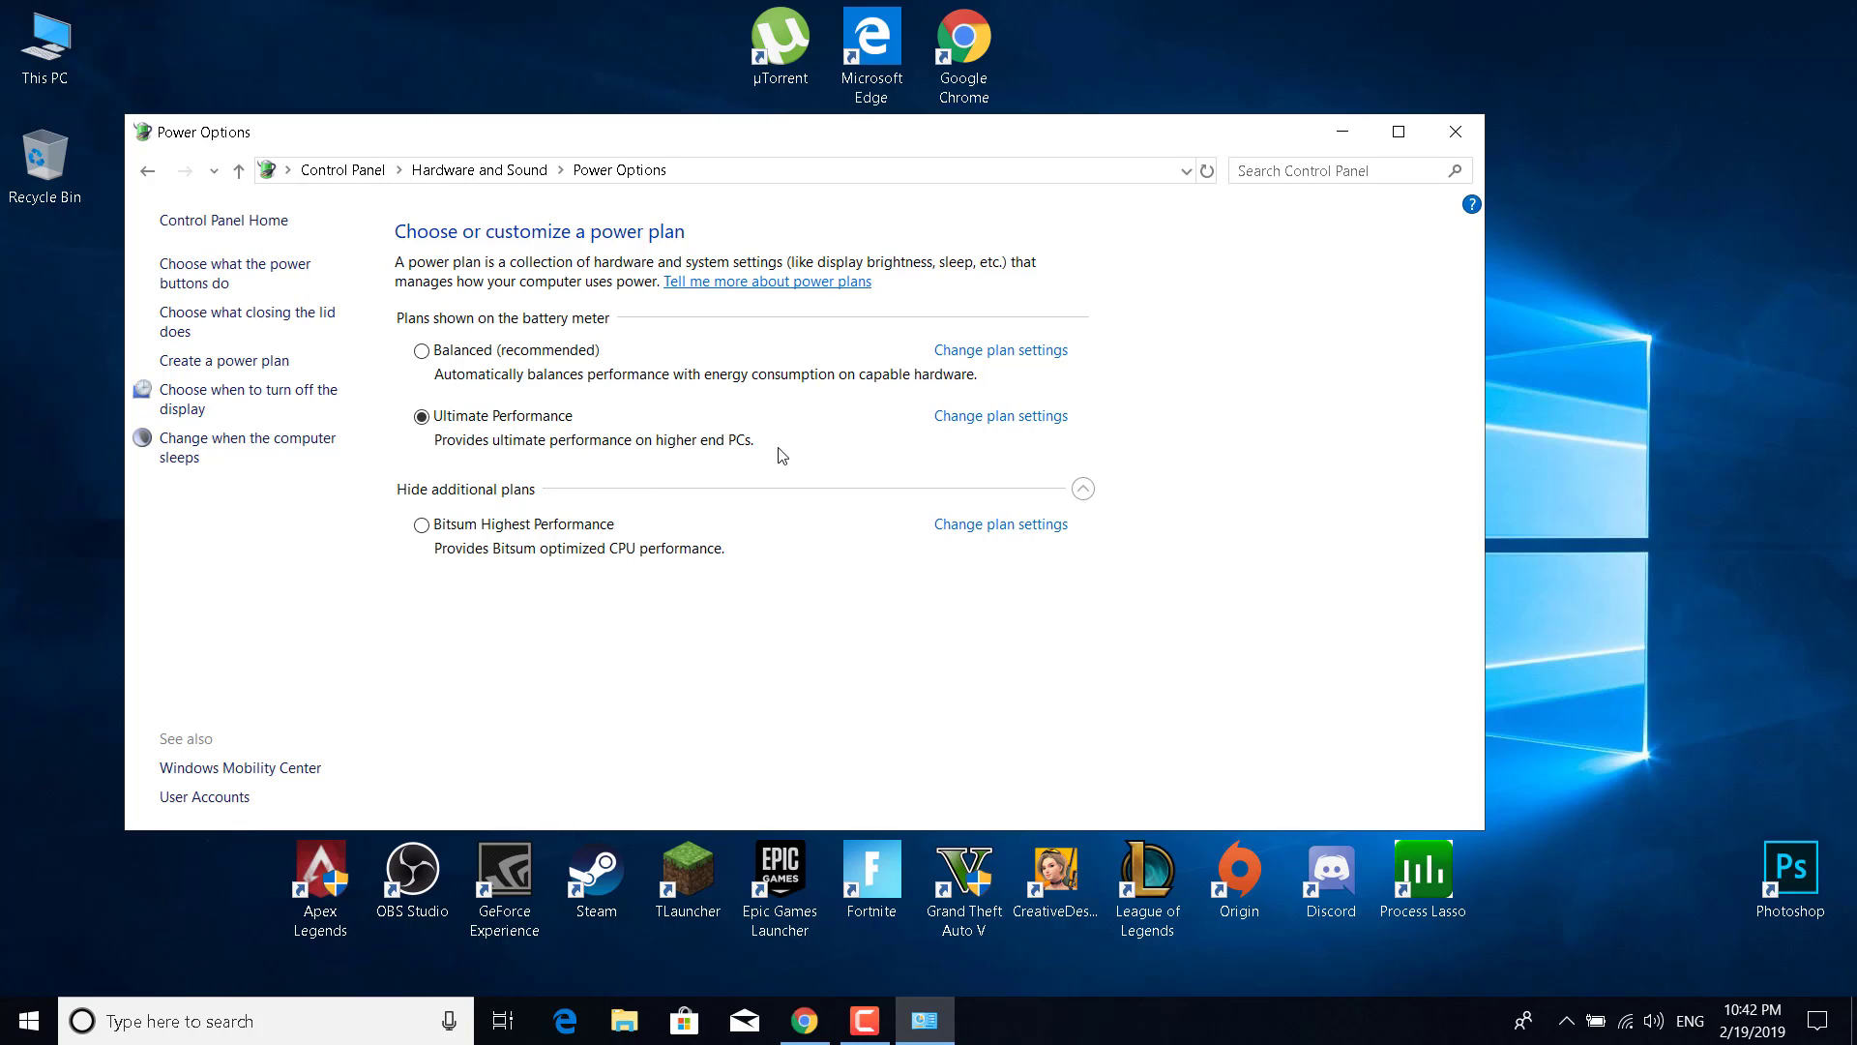
pyautogui.click(420, 416)
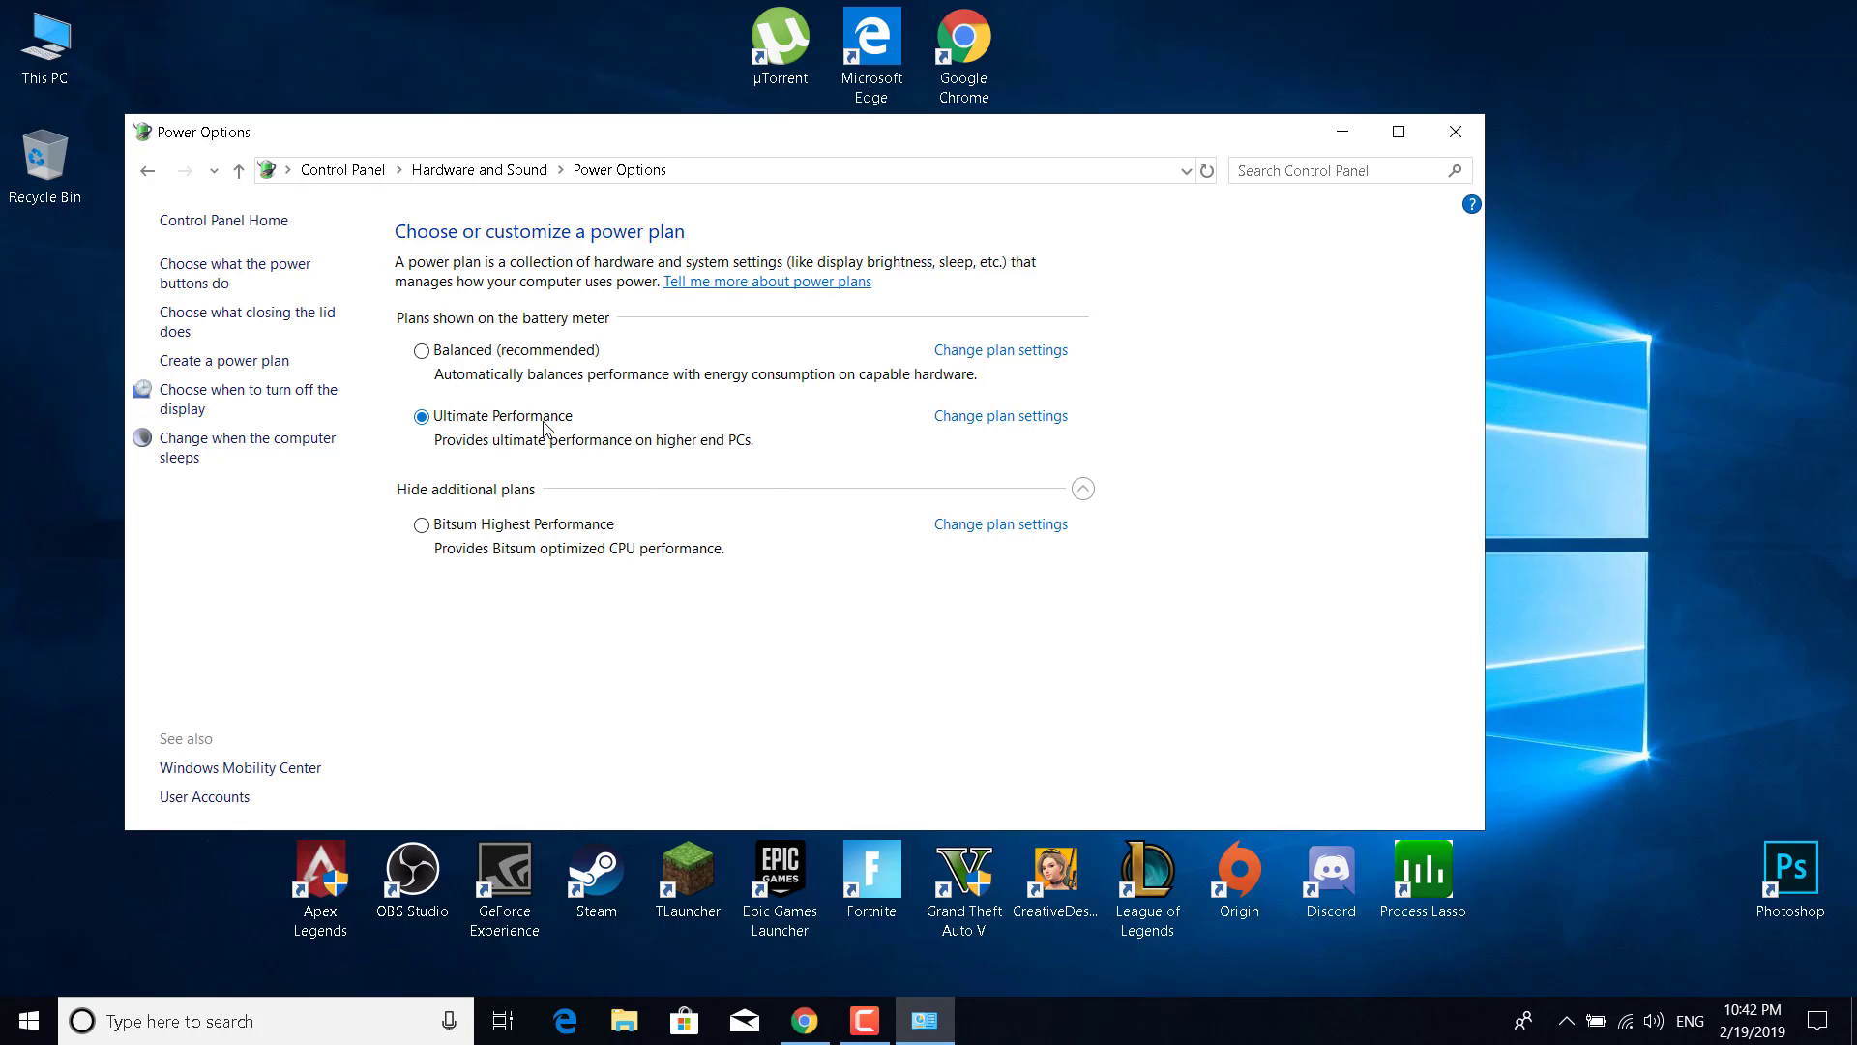
pyautogui.moveTo(544, 427)
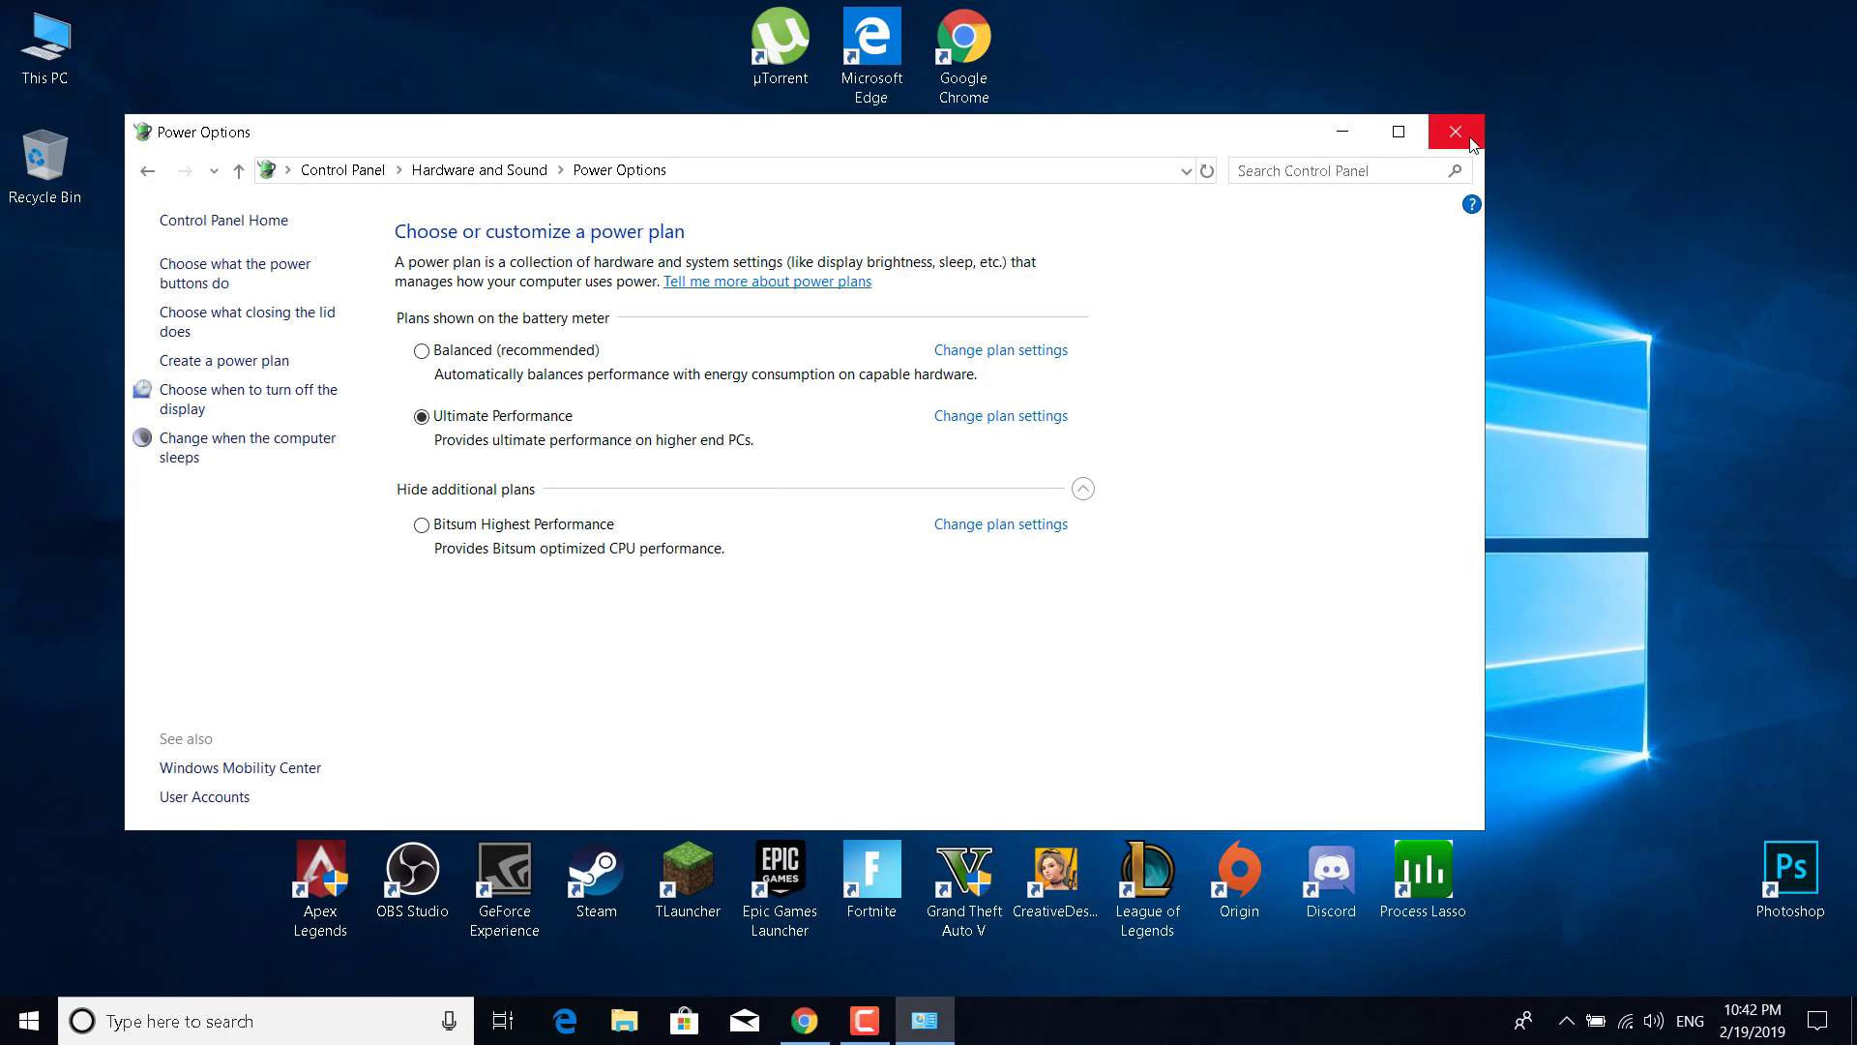
pyautogui.moveTo(898, 381)
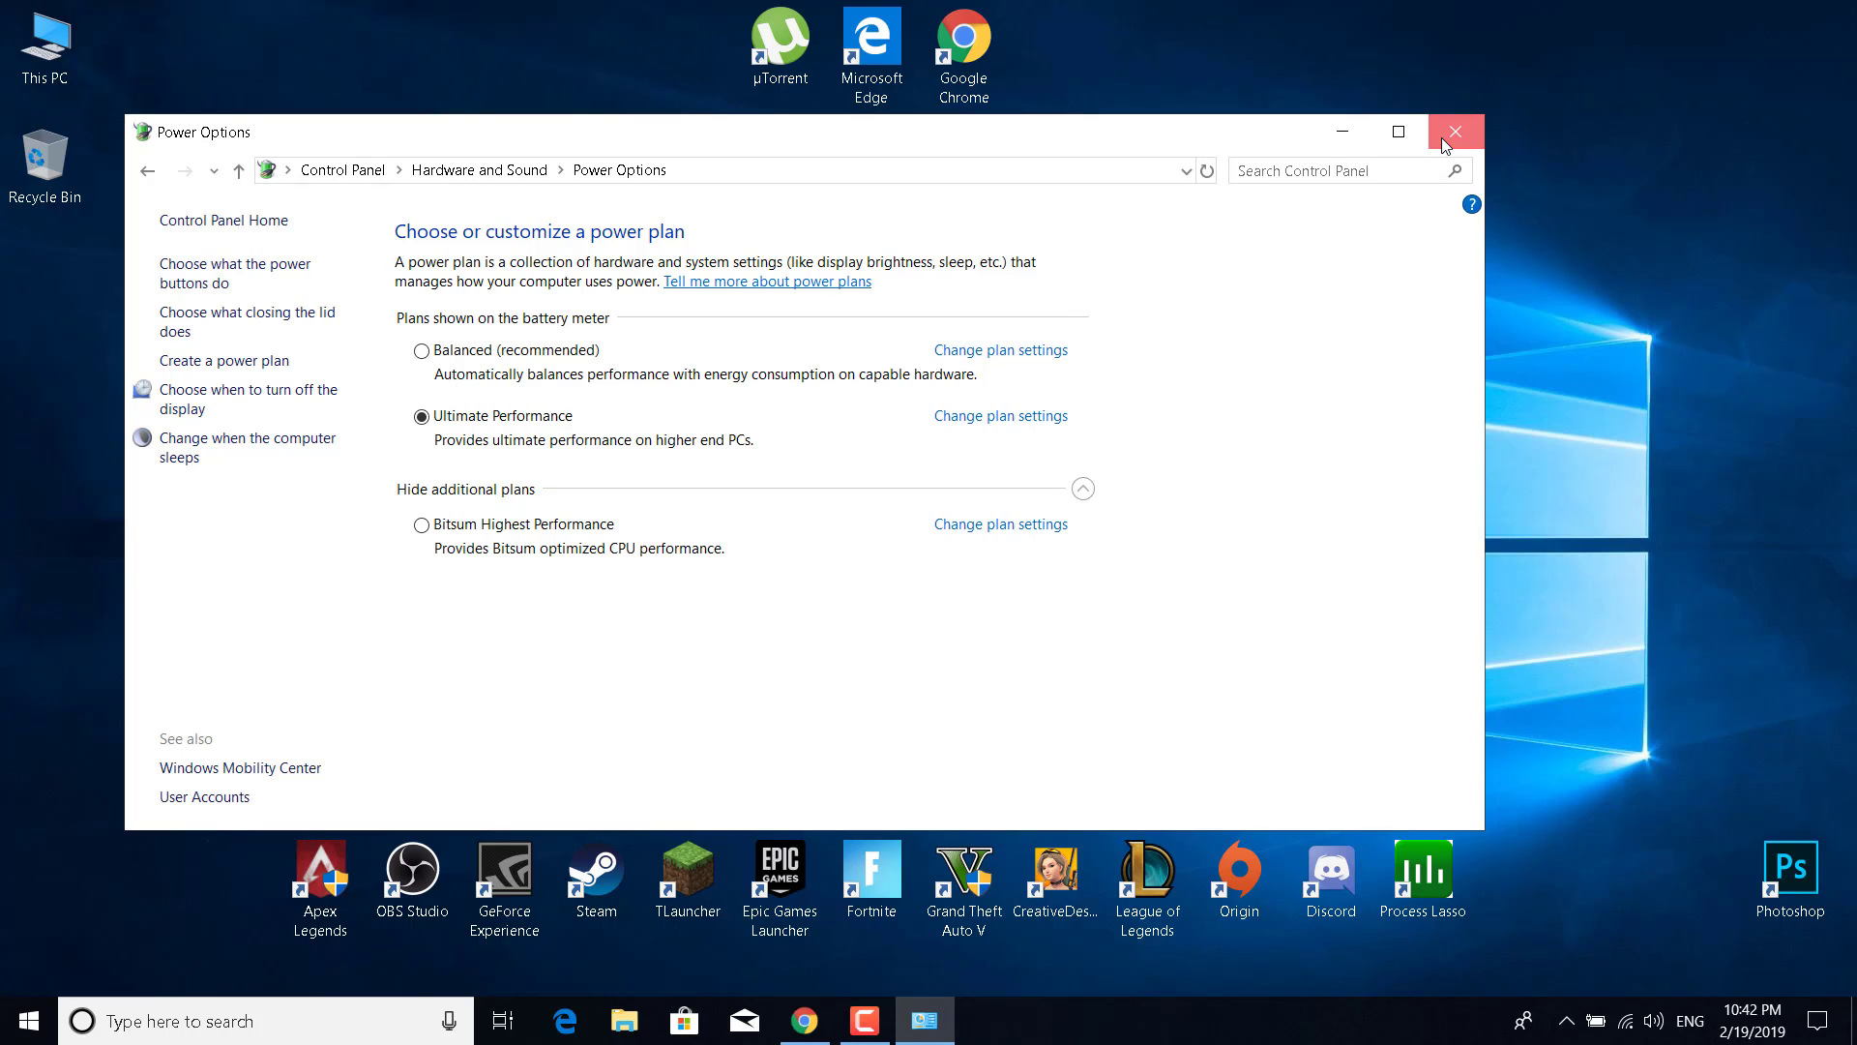
pyautogui.click(1455, 131)
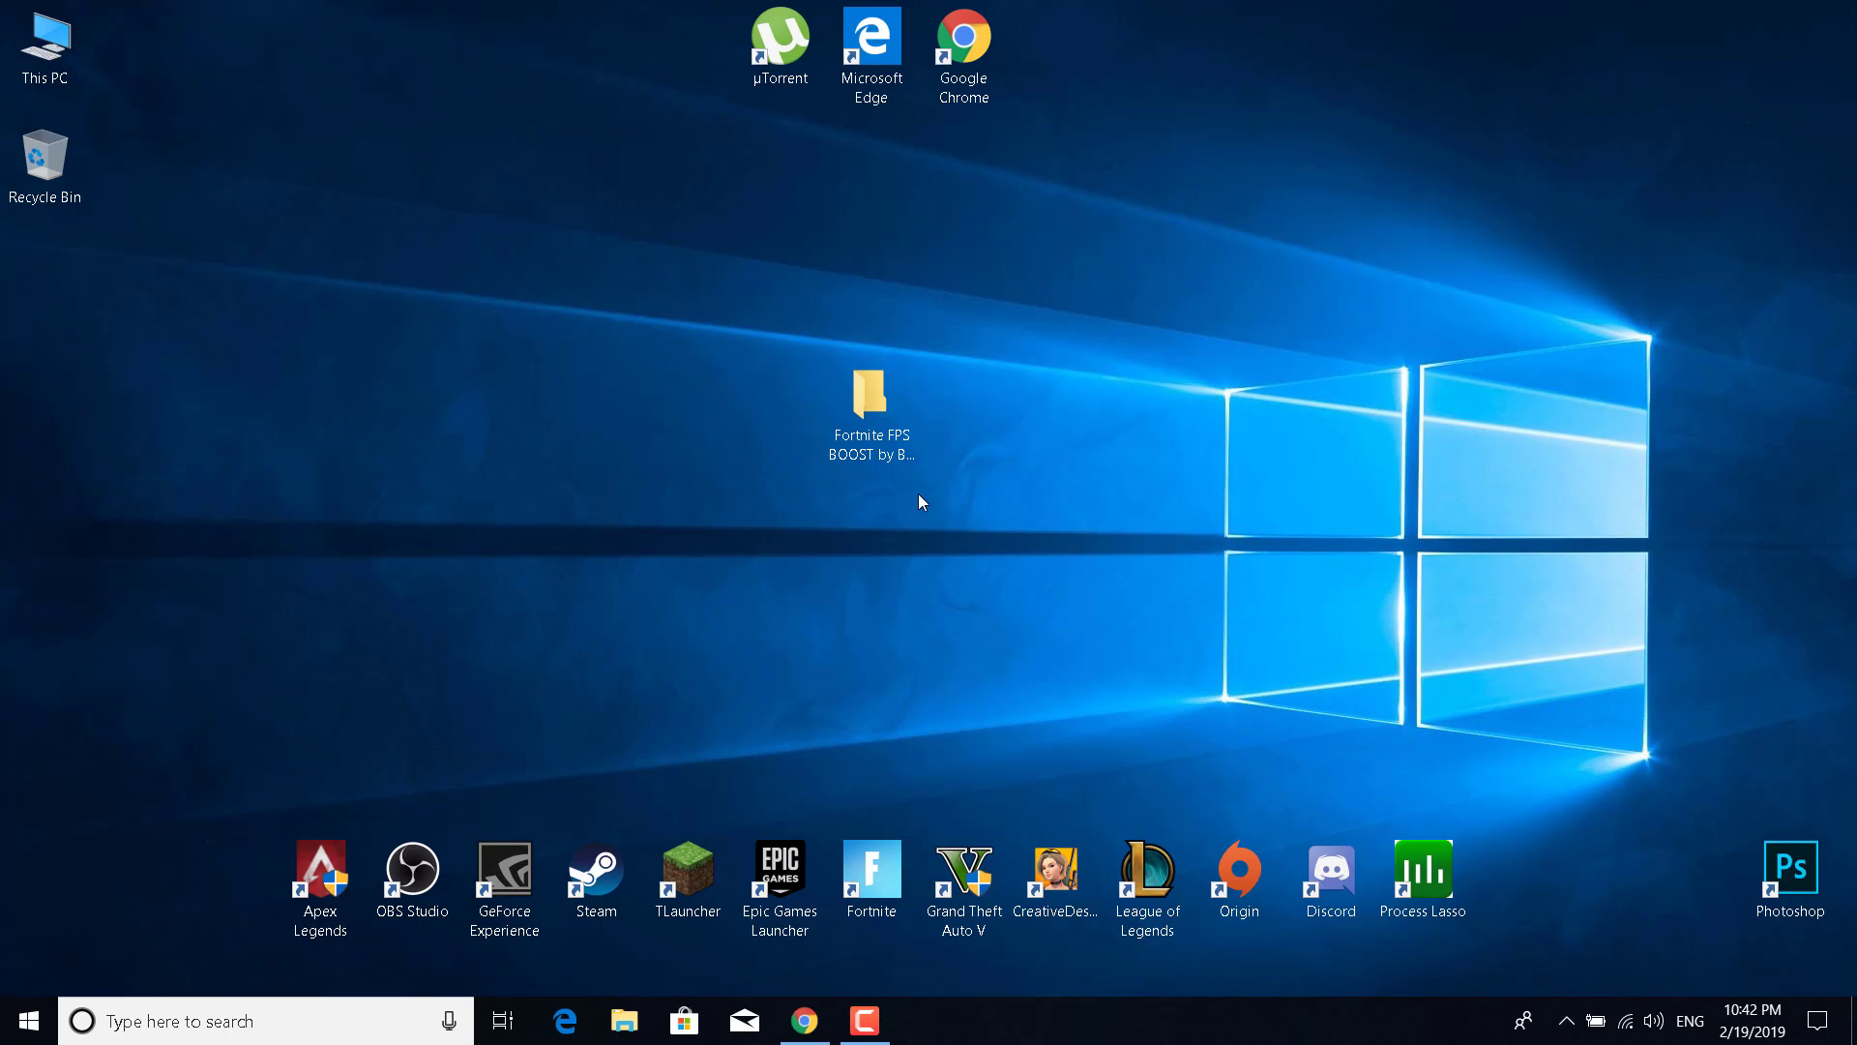
pyautogui.moveTo(966, 426)
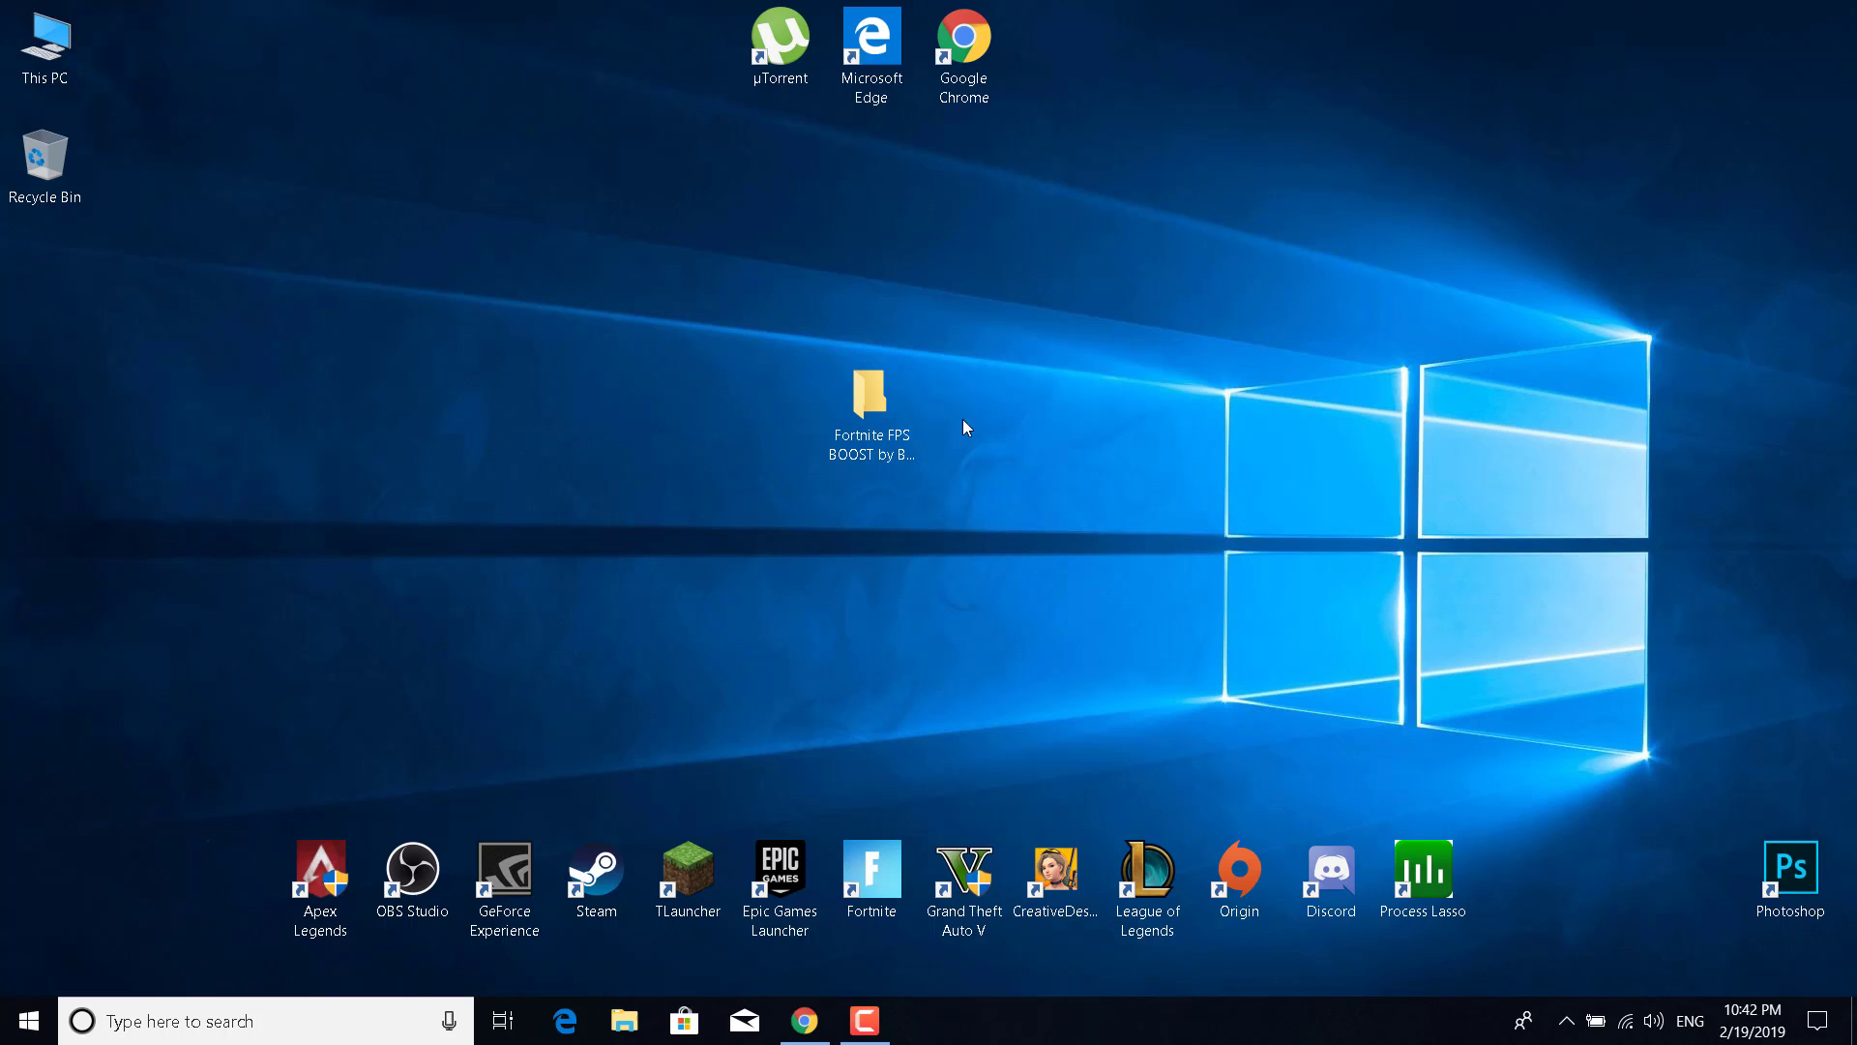
# Open the Fortnite FPS BOOST and Priority folders and select Set High Priority.reg.
pyautogui.click(871, 397)
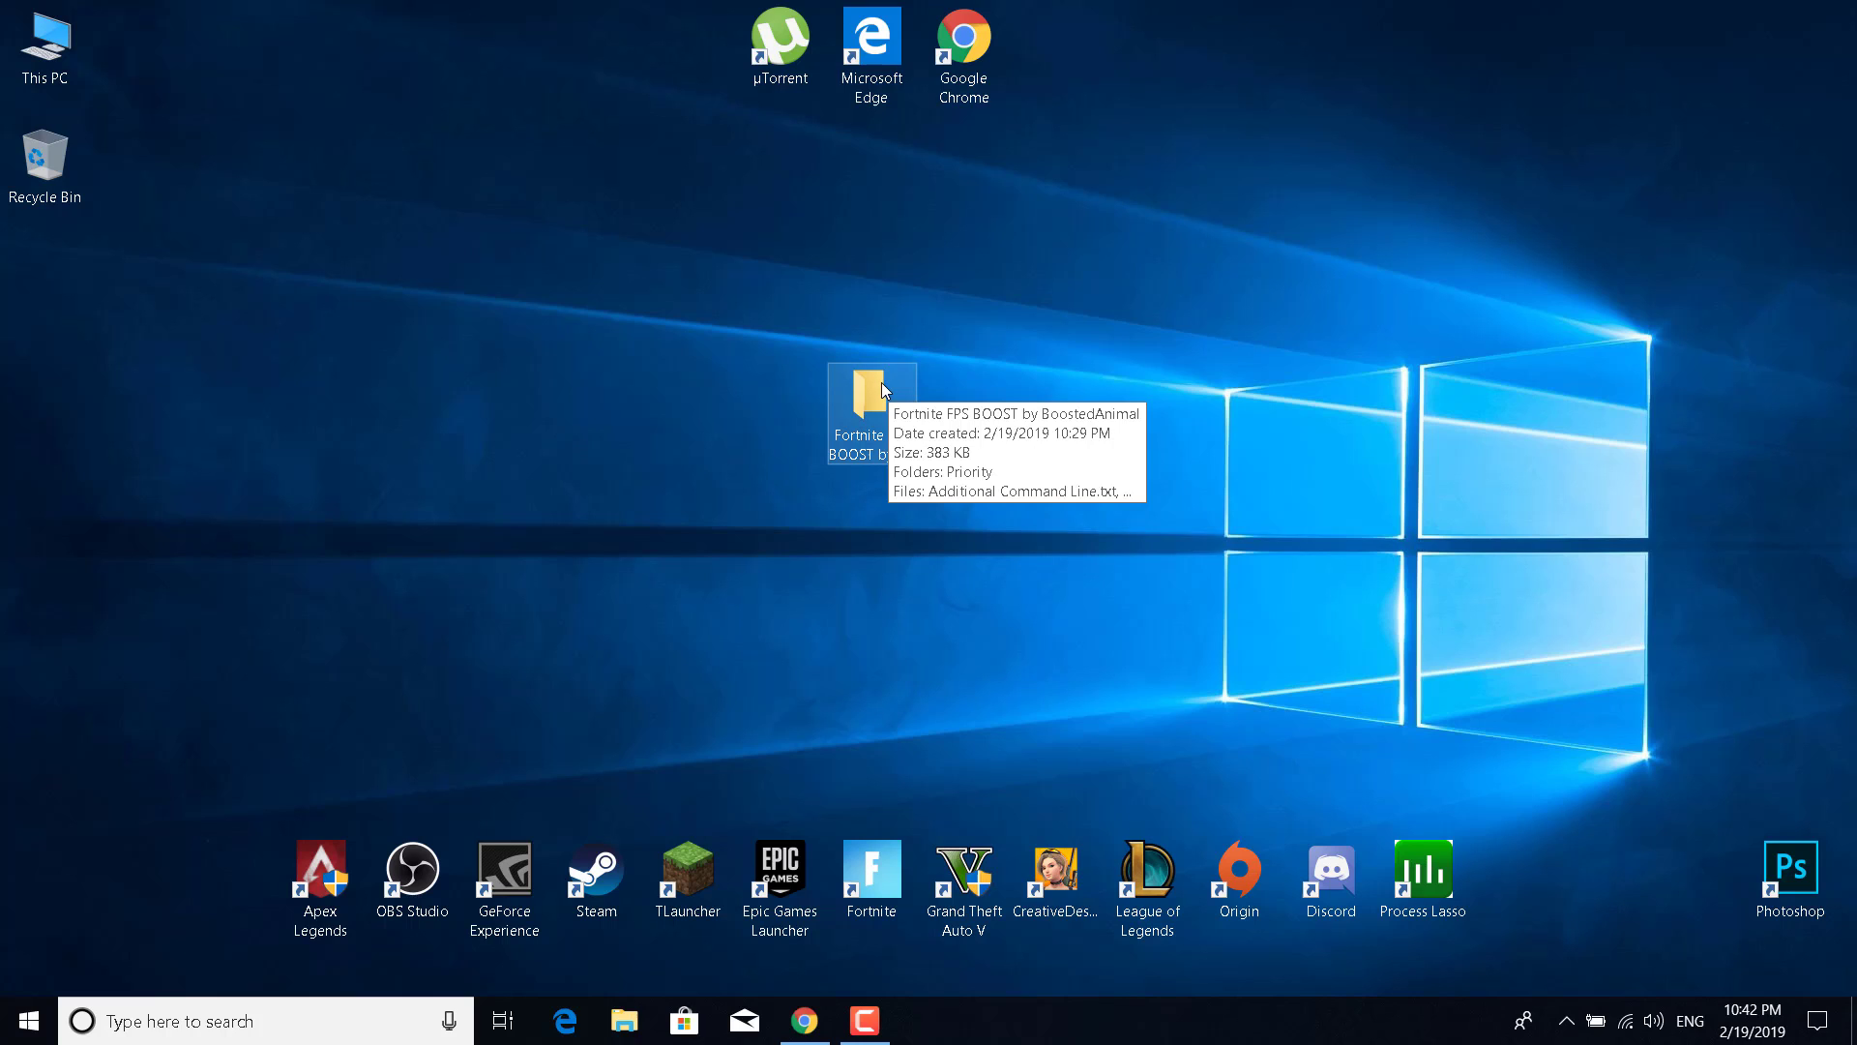
pyautogui.doubleClick(870, 395)
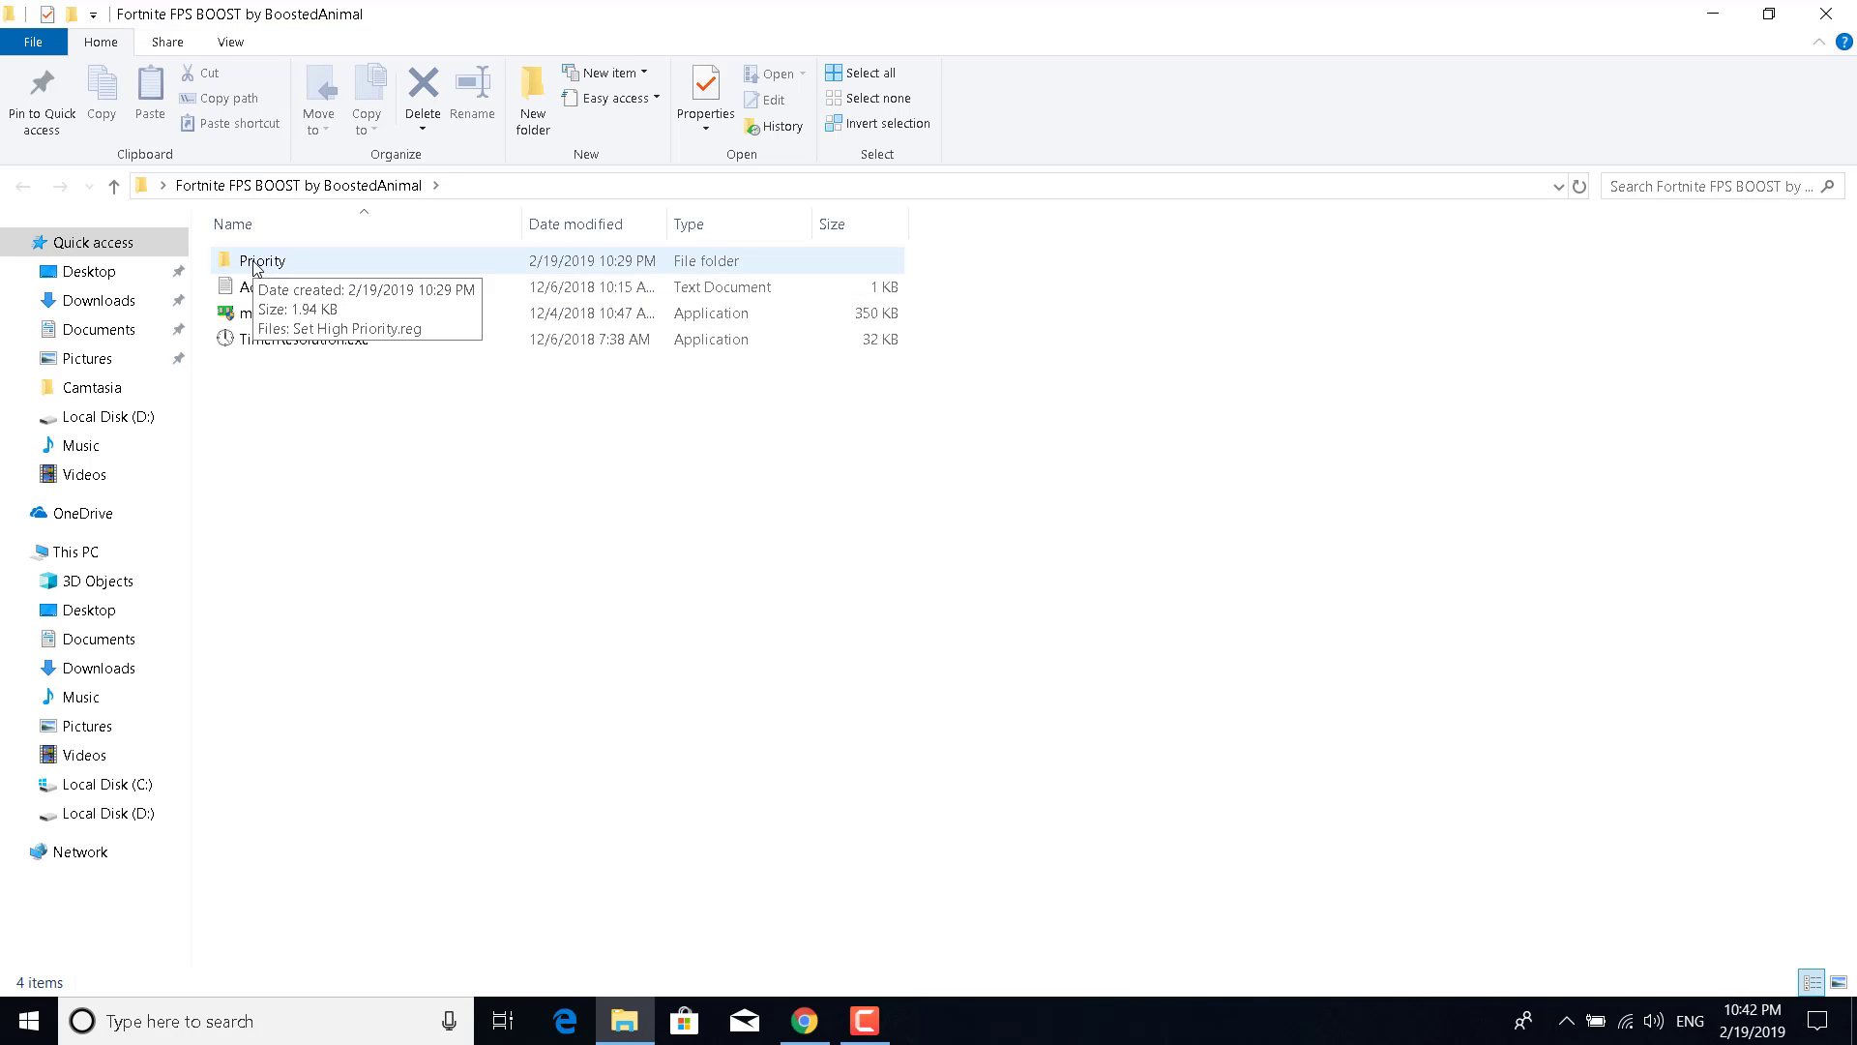
pyautogui.doubleClick(262, 260)
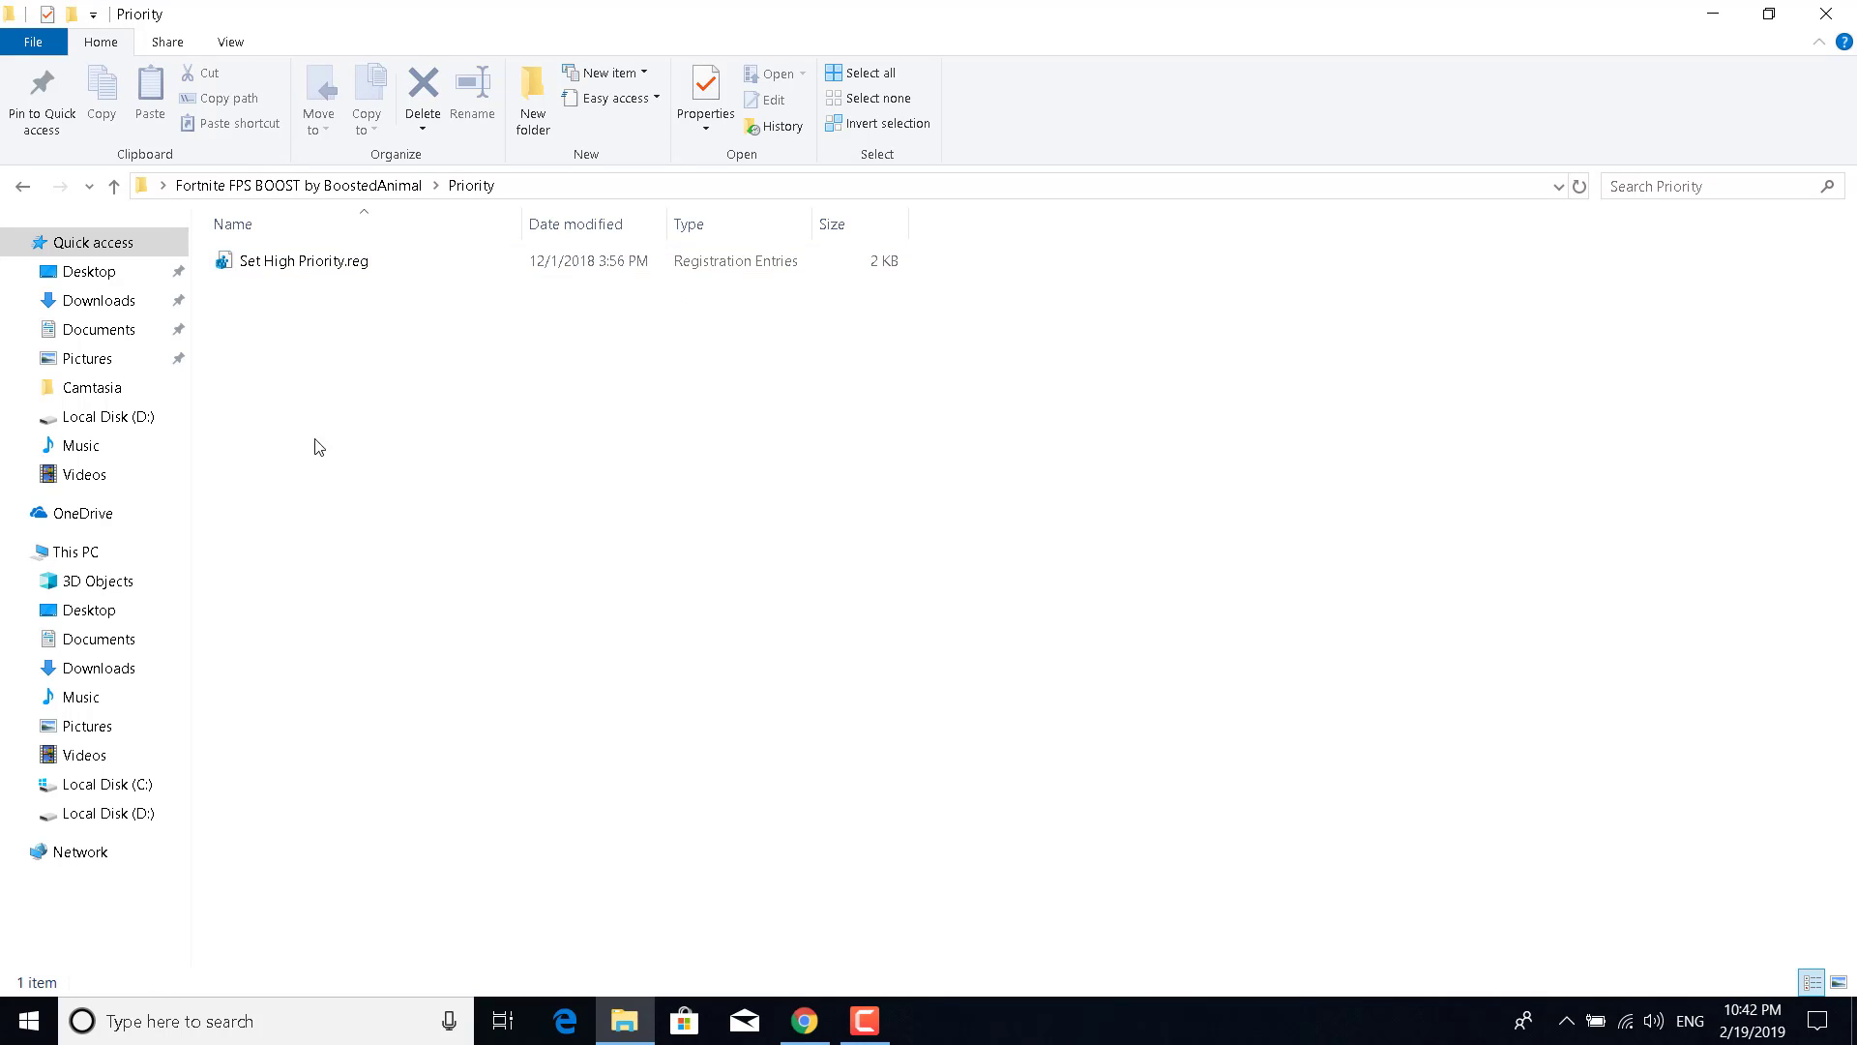
pyautogui.moveTo(336, 260)
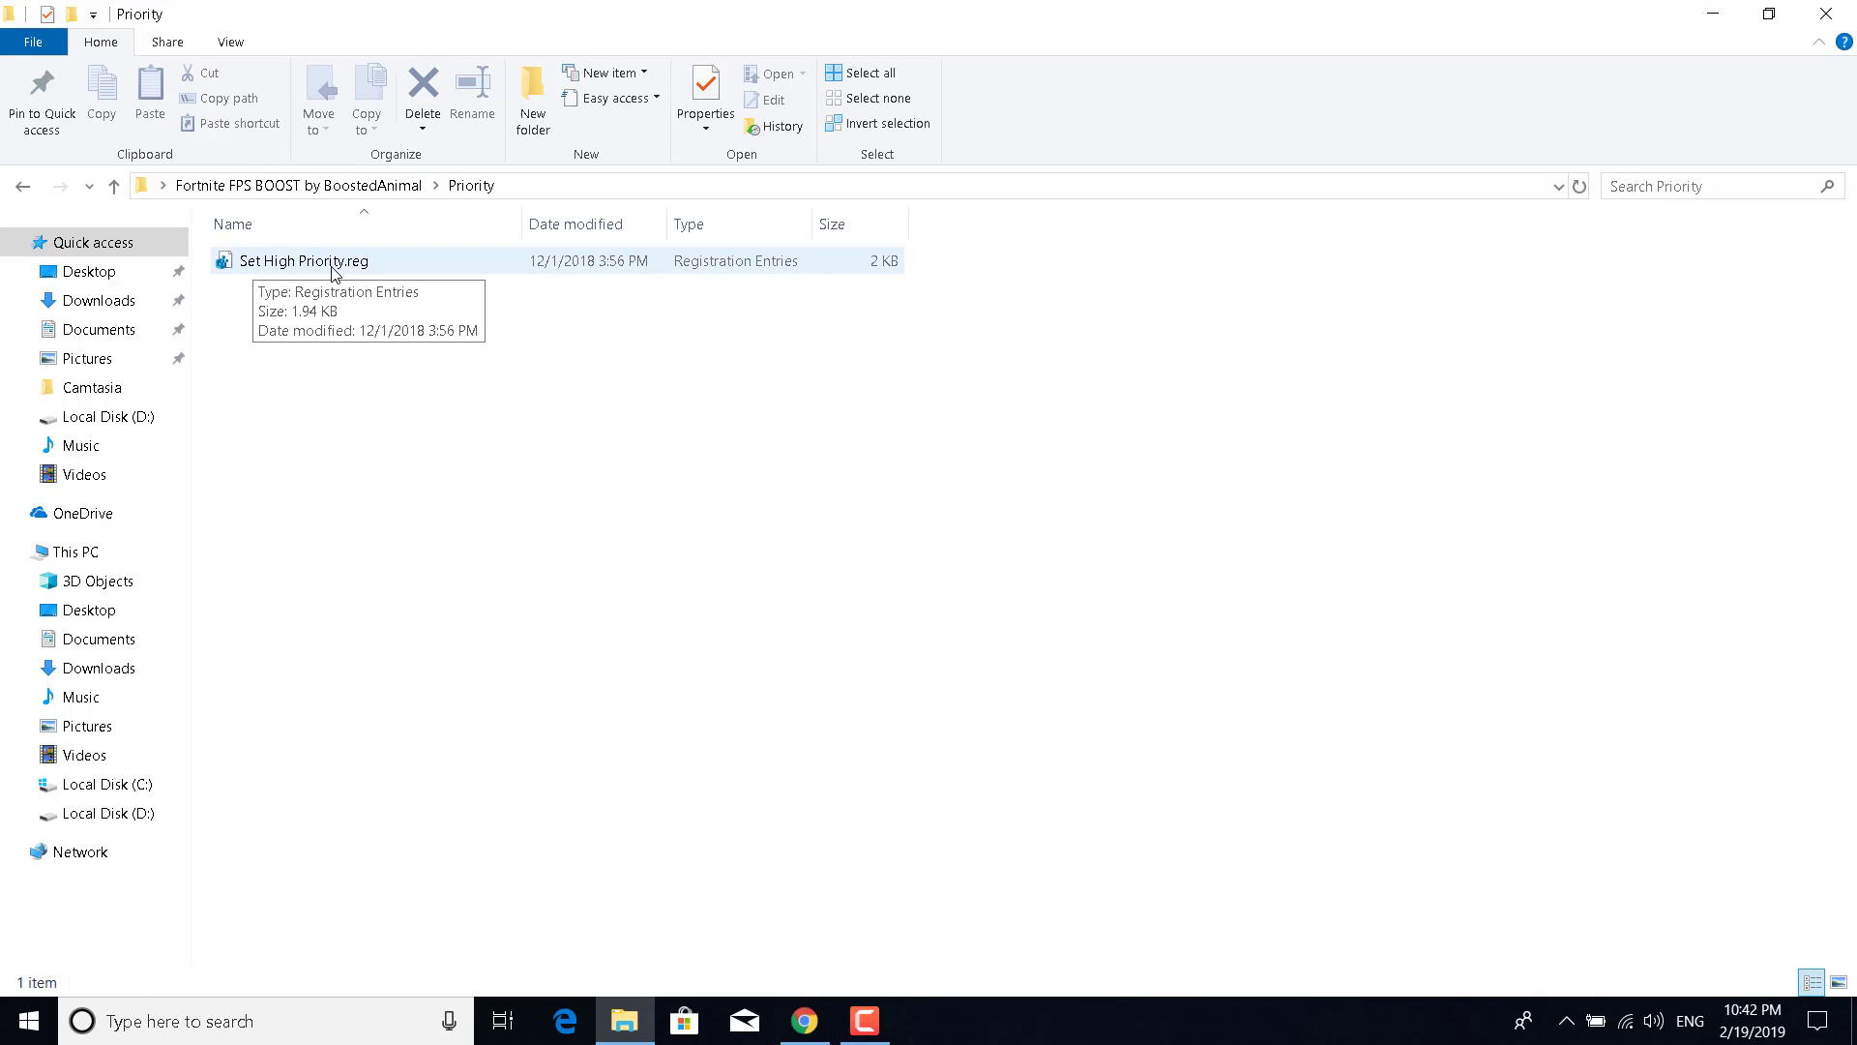
pyautogui.click(301, 260)
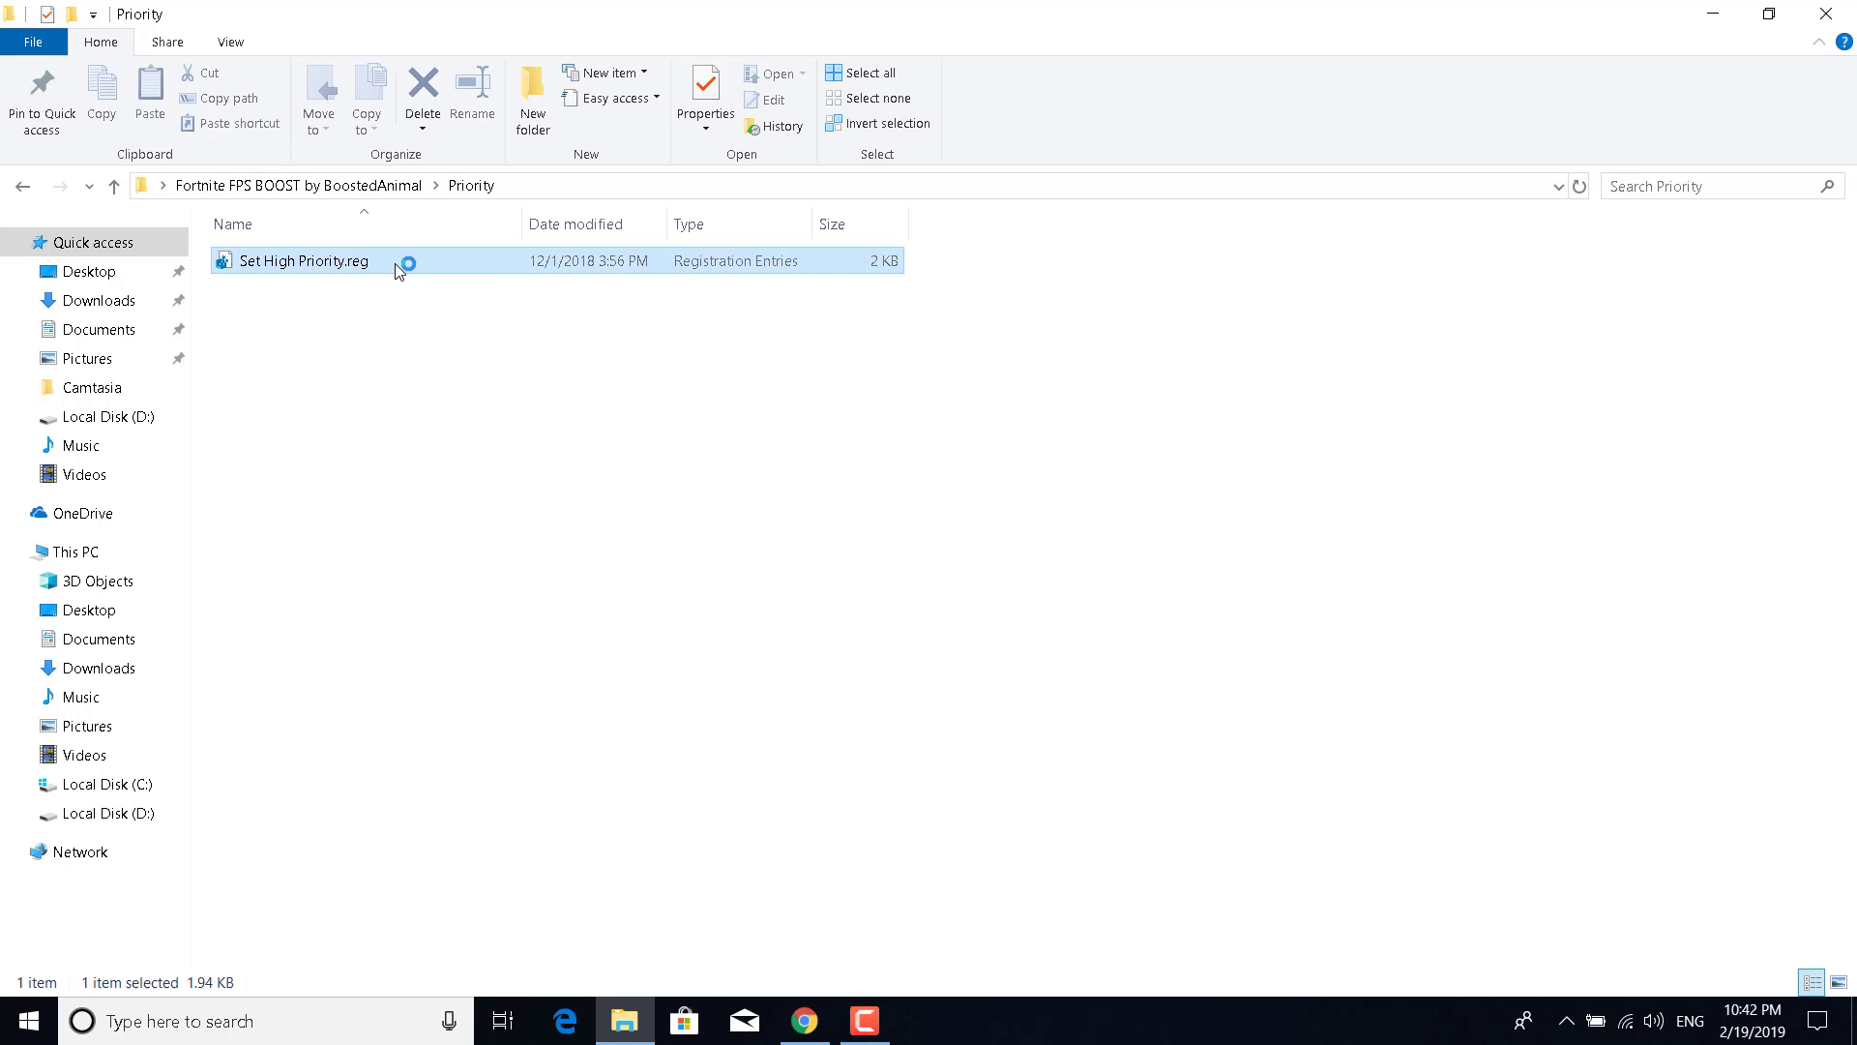
# Merge Set High Priority.reg into the registry, accepting the warning and success message.
pyautogui.doubleClick(302, 259)
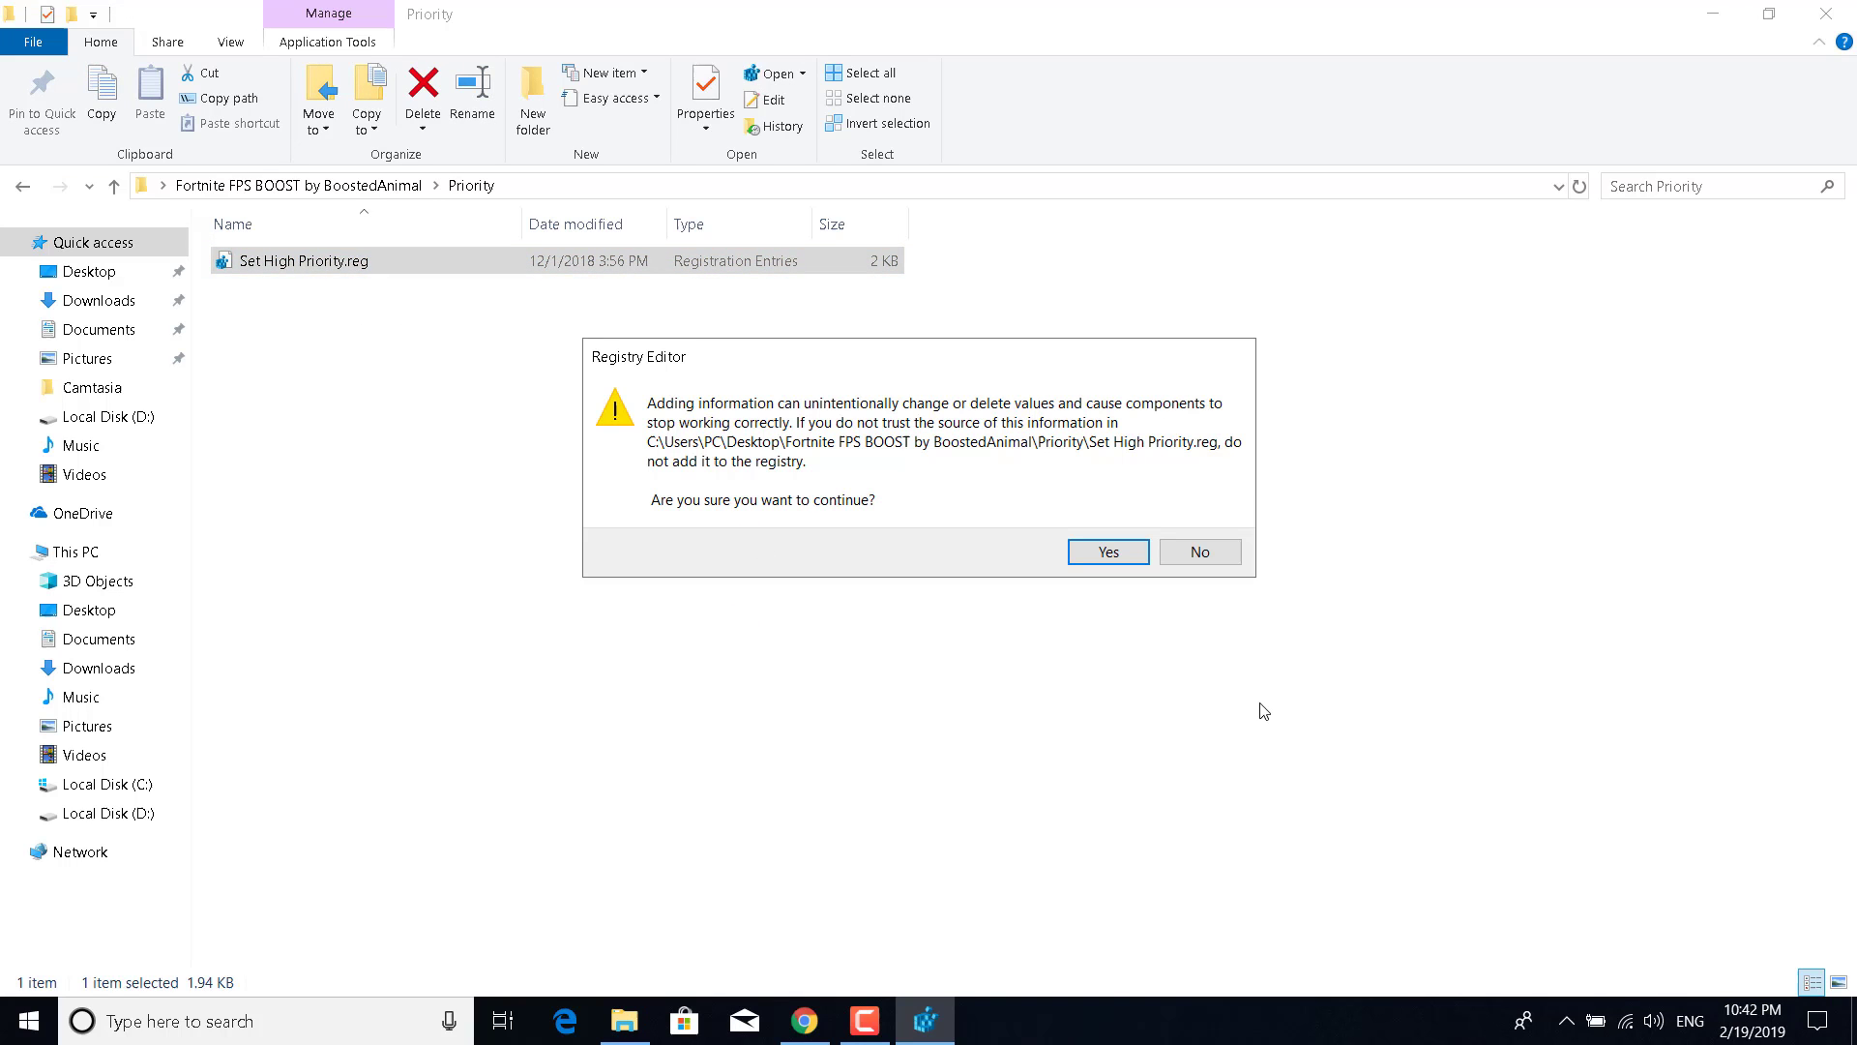
pyautogui.moveTo(601, 418)
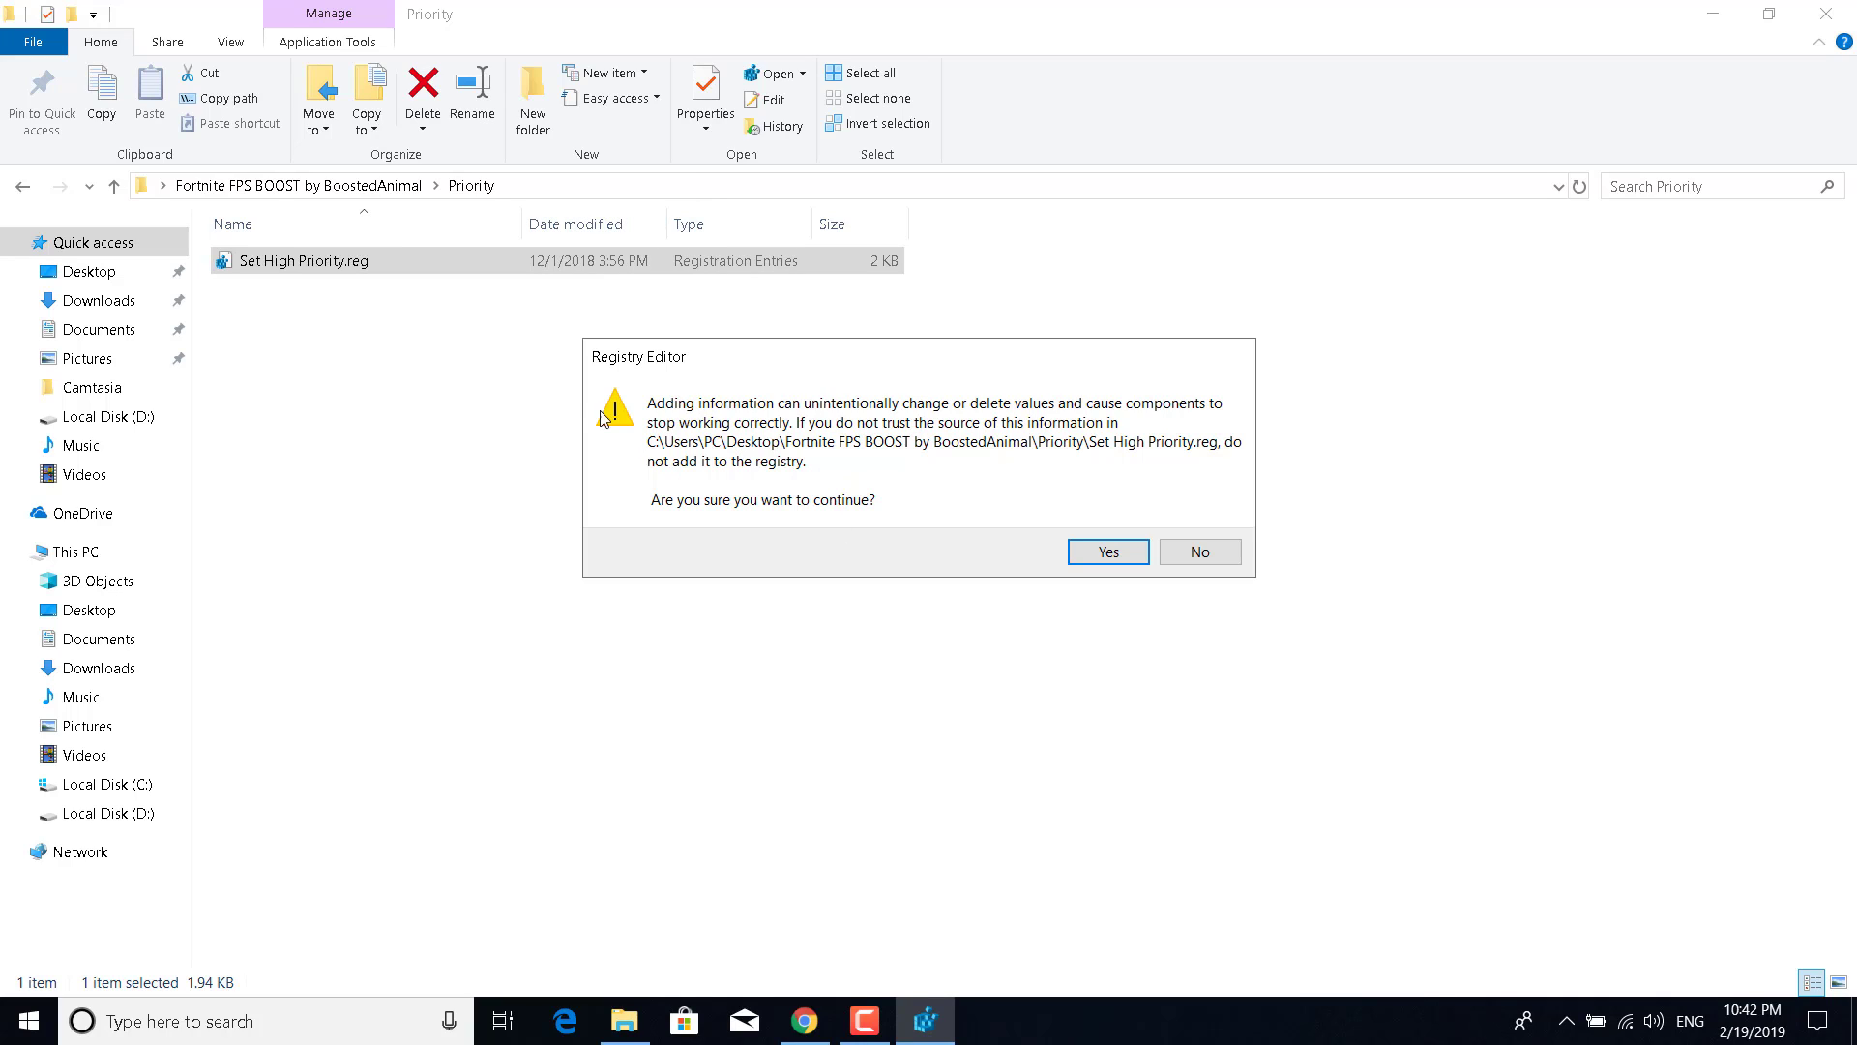
pyautogui.moveTo(640, 379)
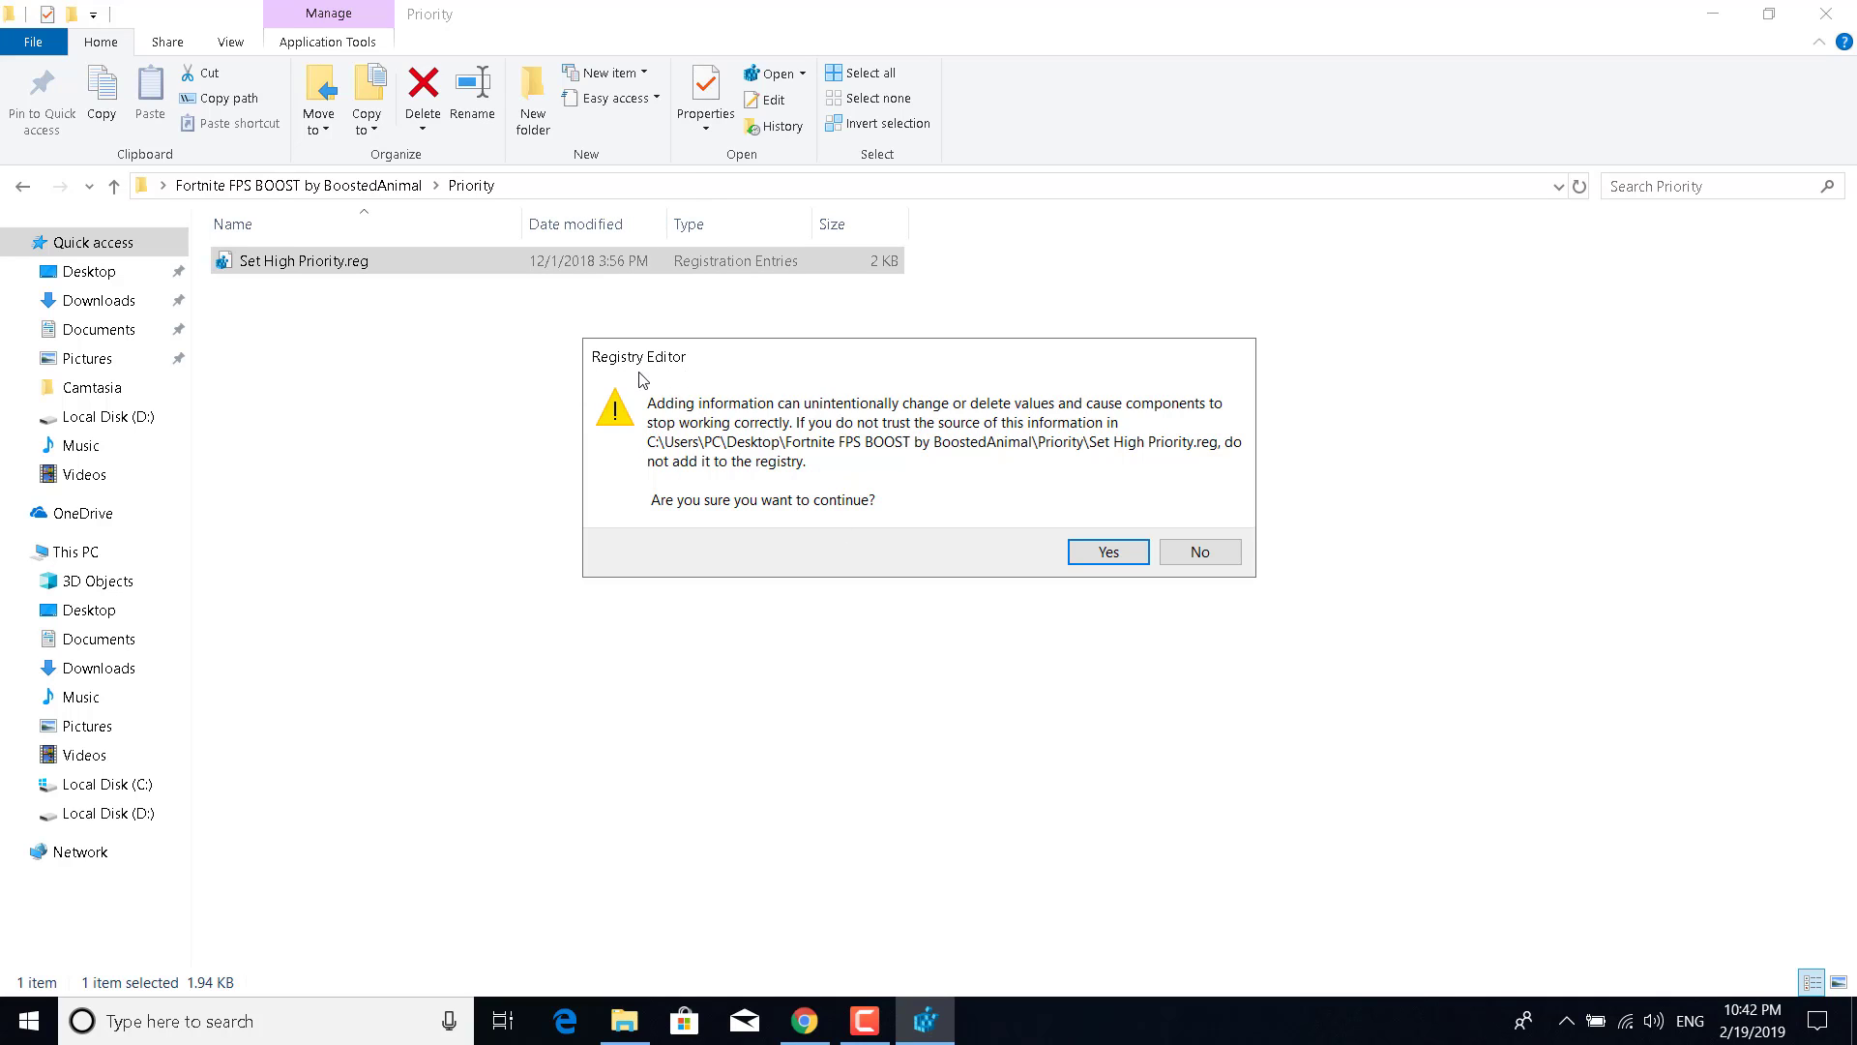
pyautogui.moveTo(844, 518)
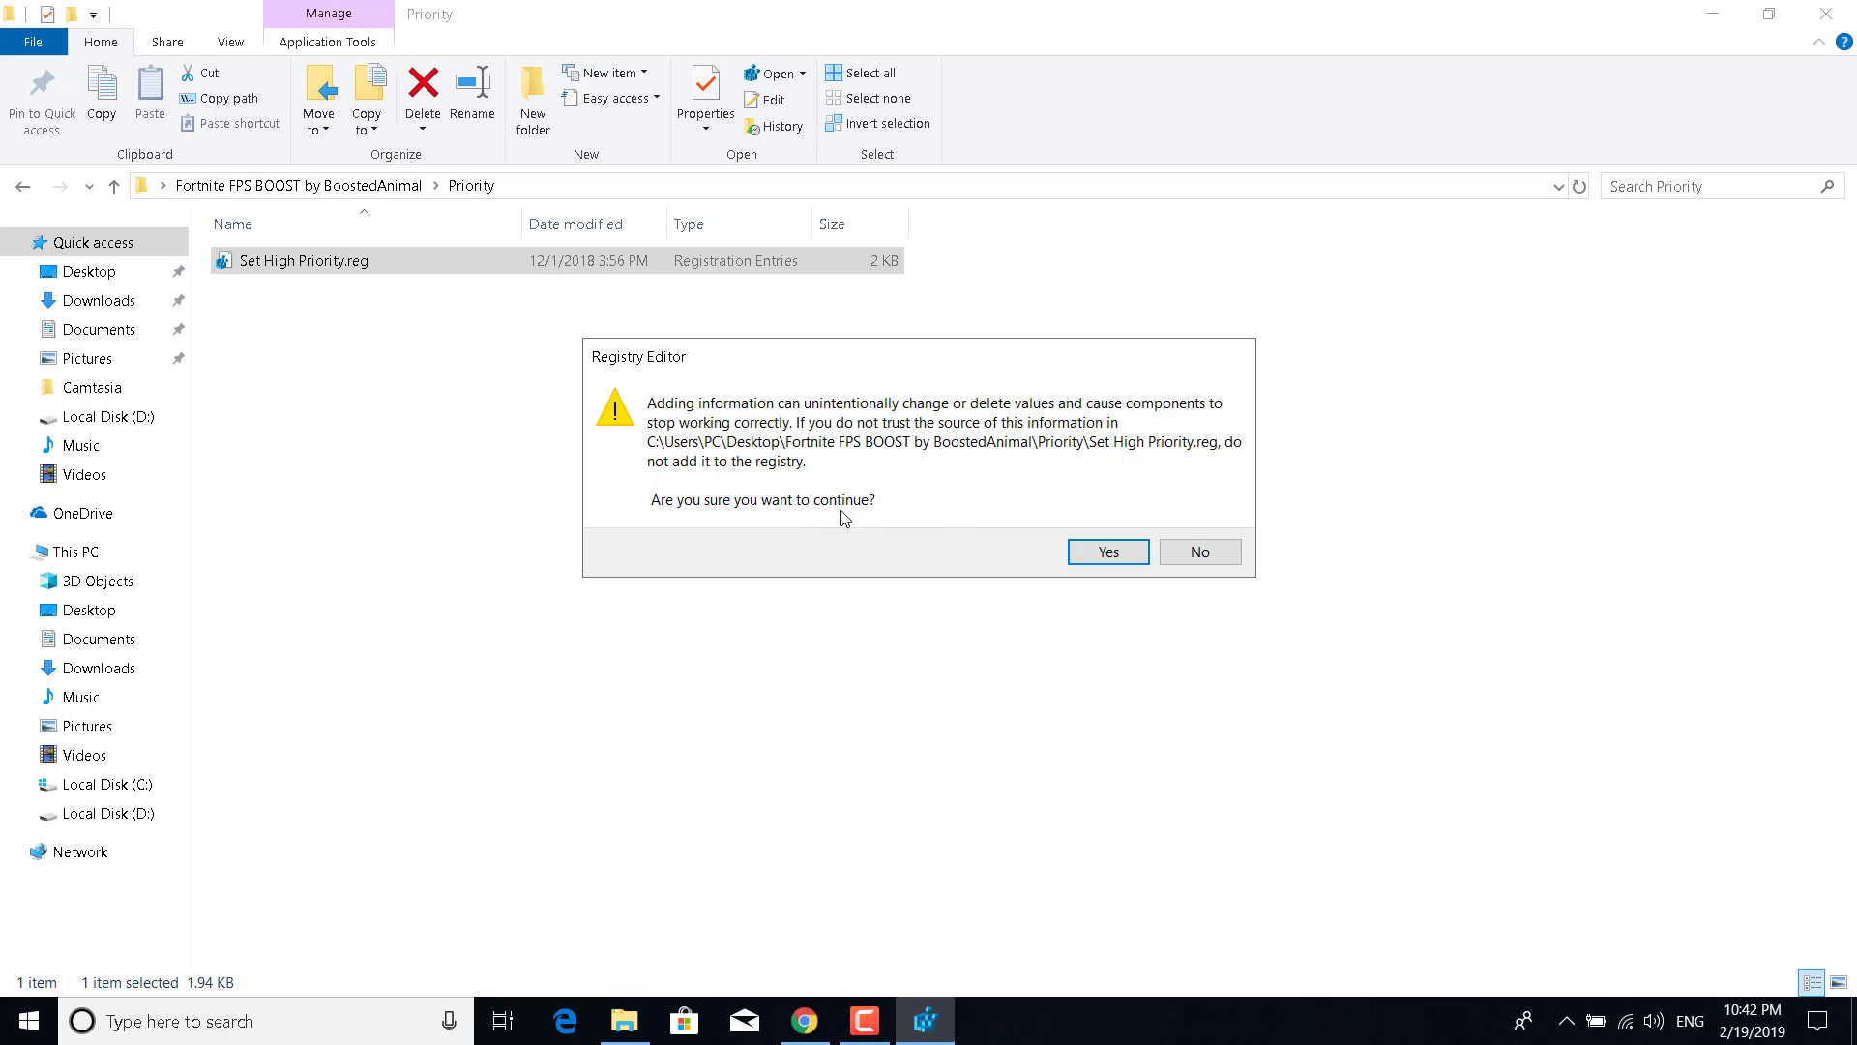
pyautogui.click(1105, 553)
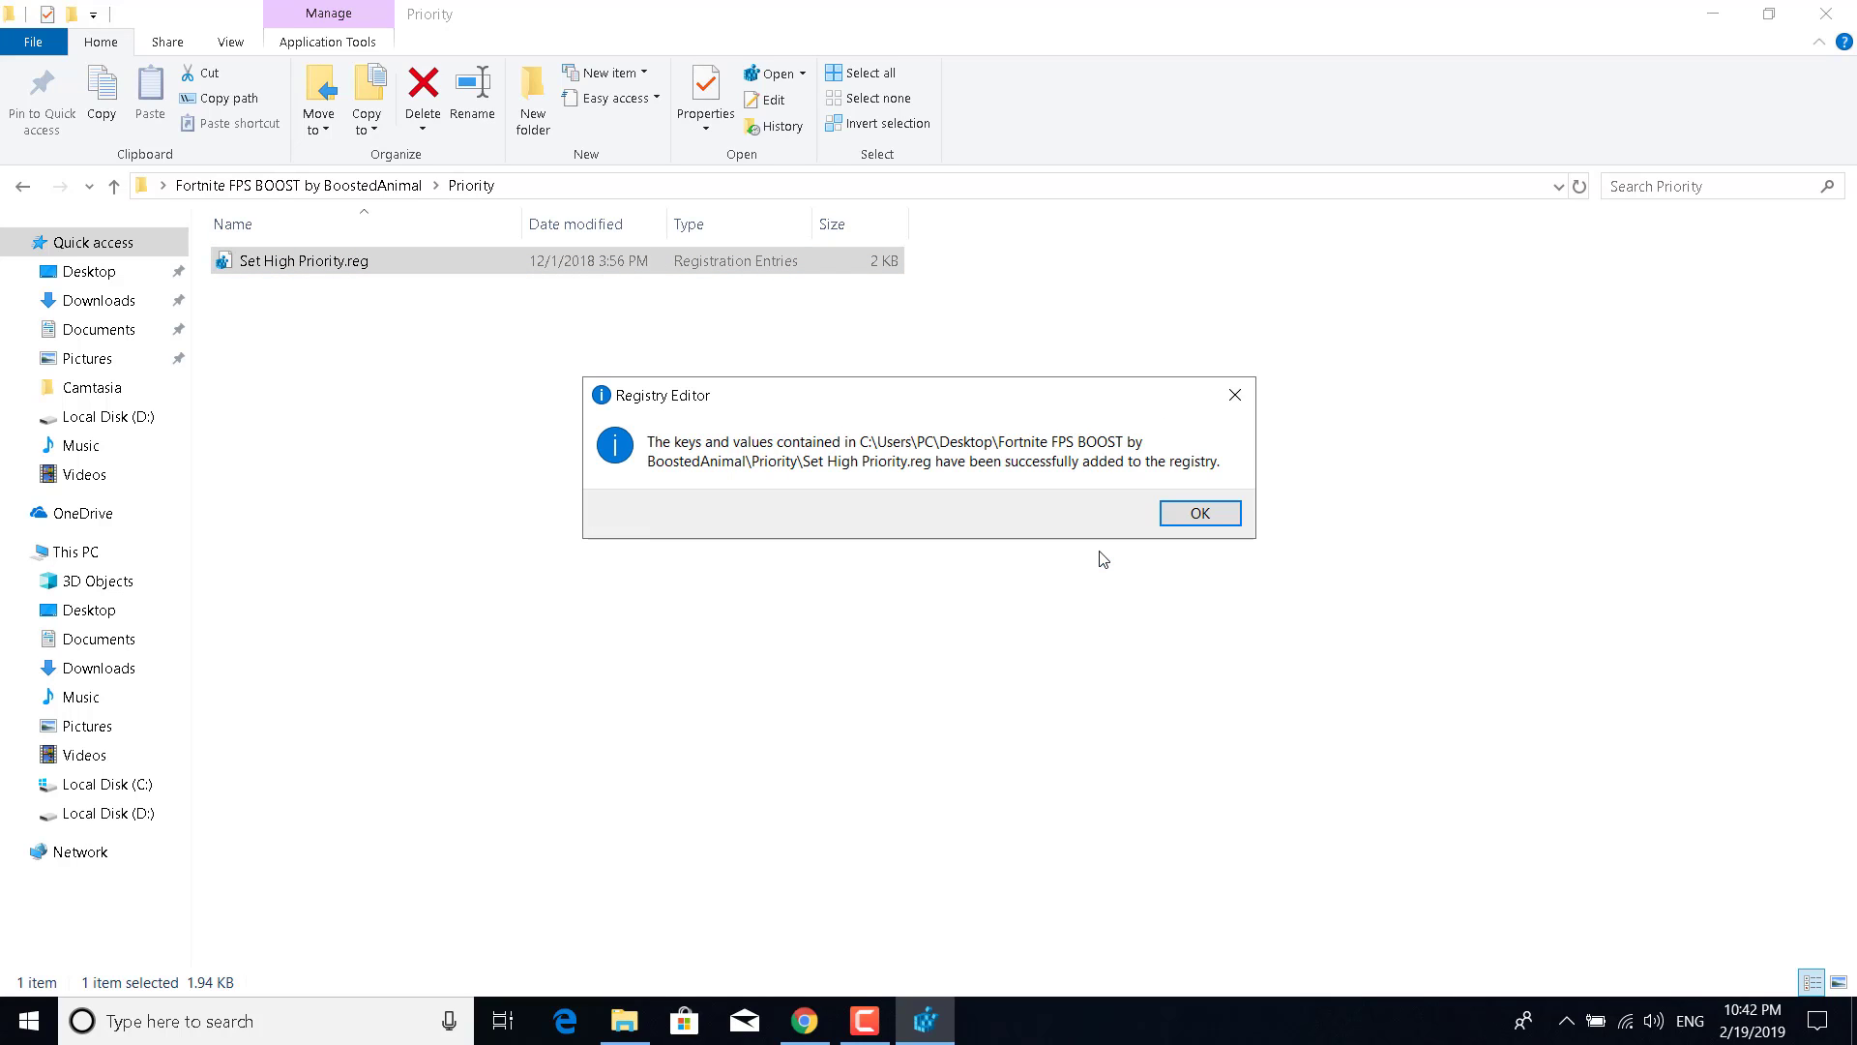
pyautogui.moveTo(1115, 474)
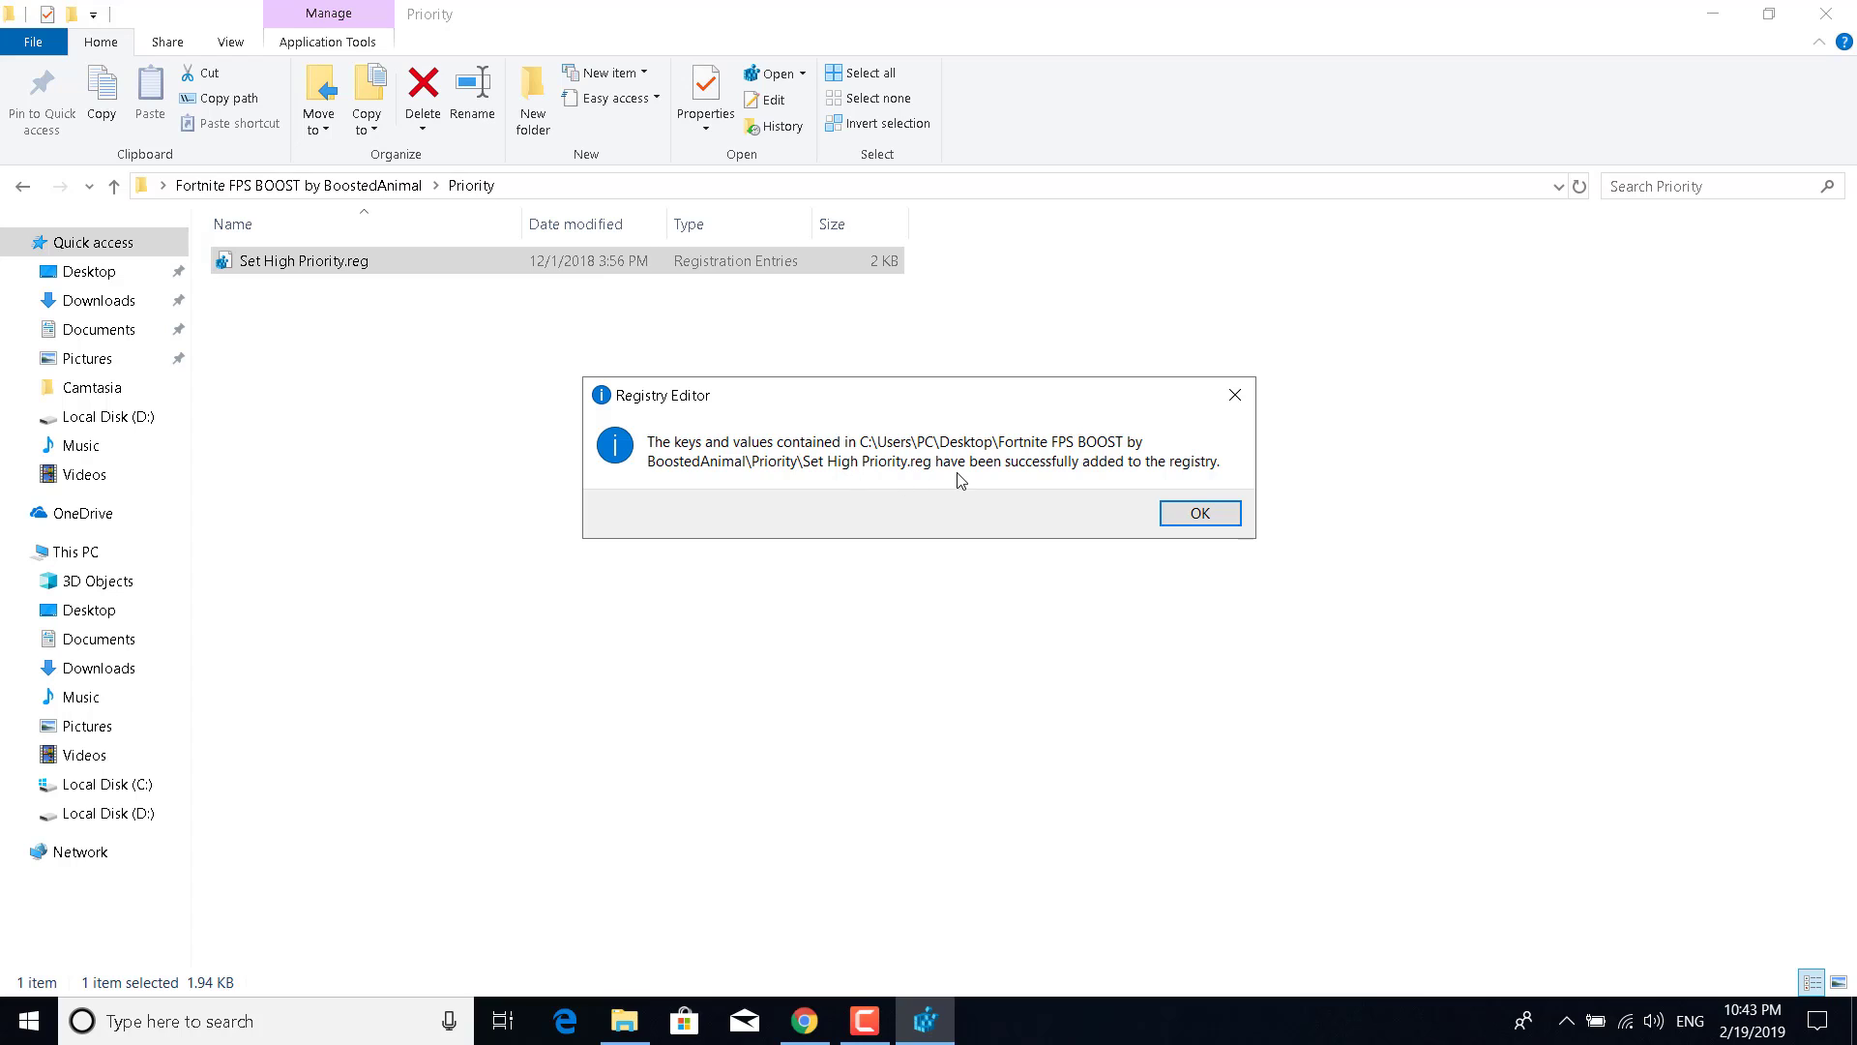
pyautogui.moveTo(1114, 484)
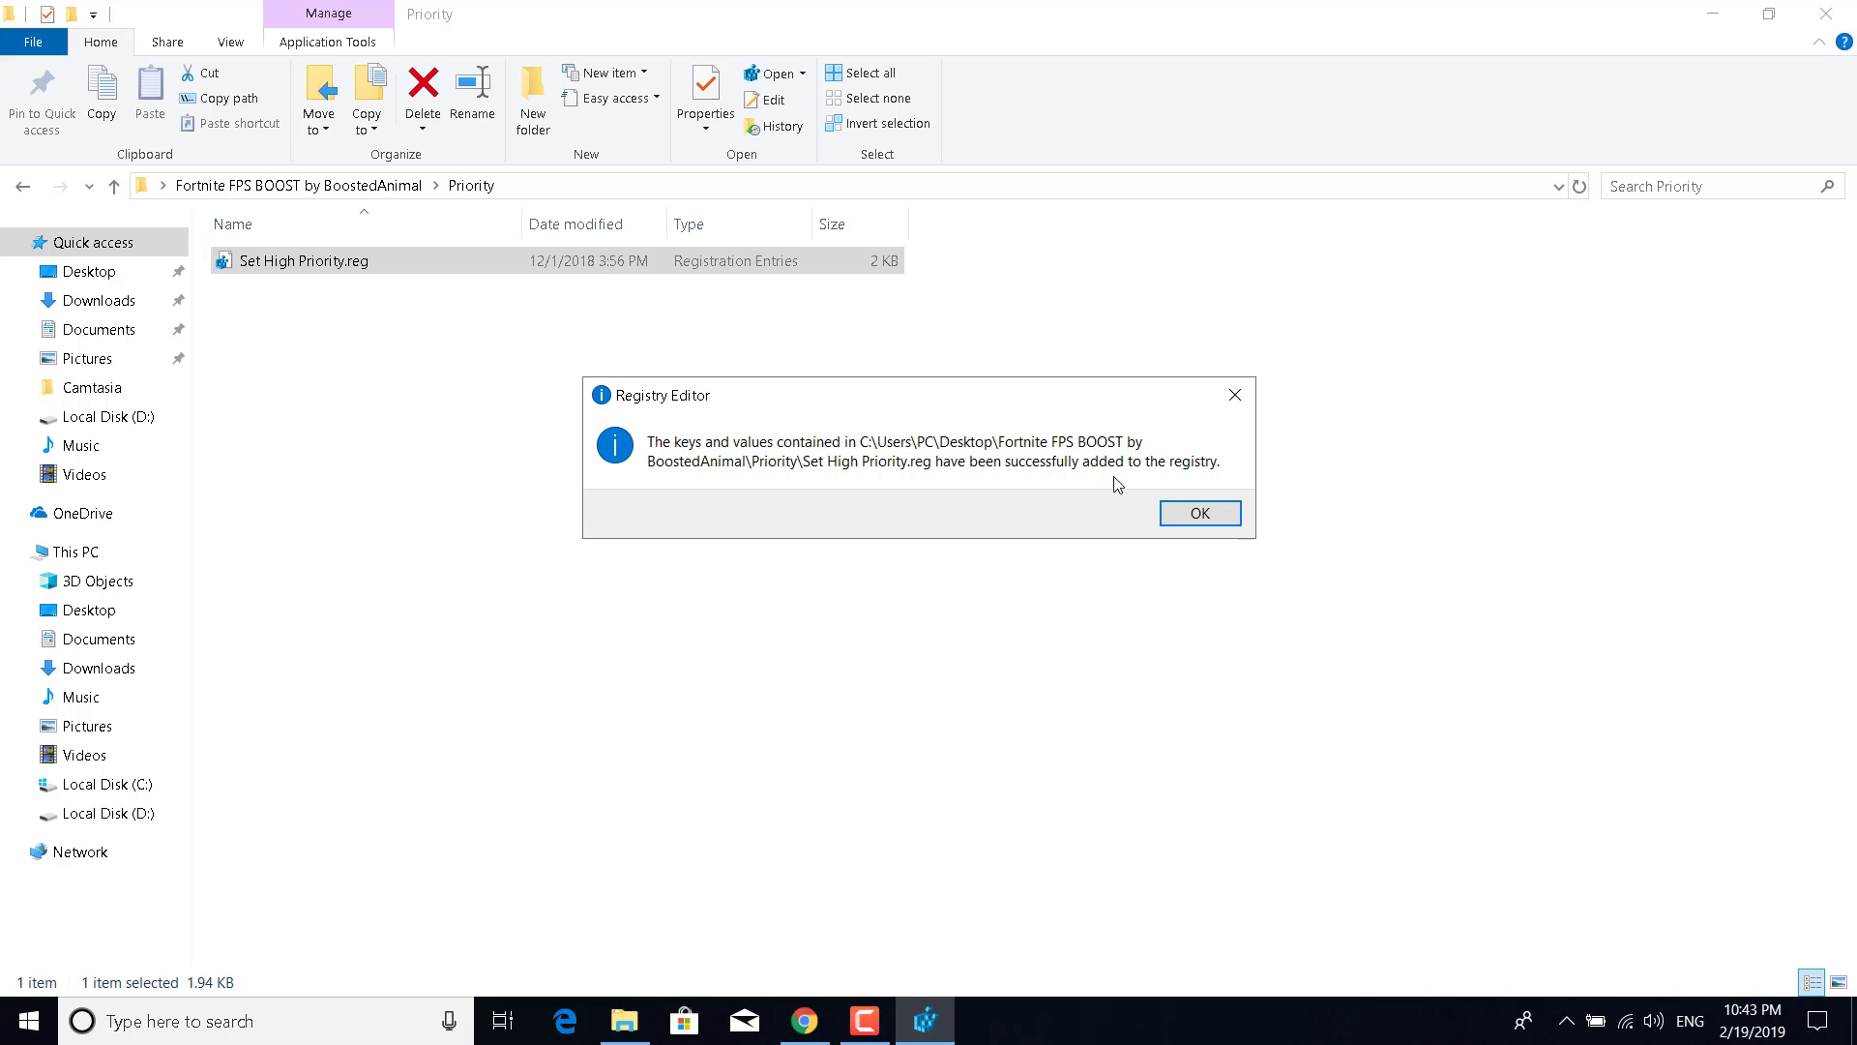
pyautogui.click(1199, 513)
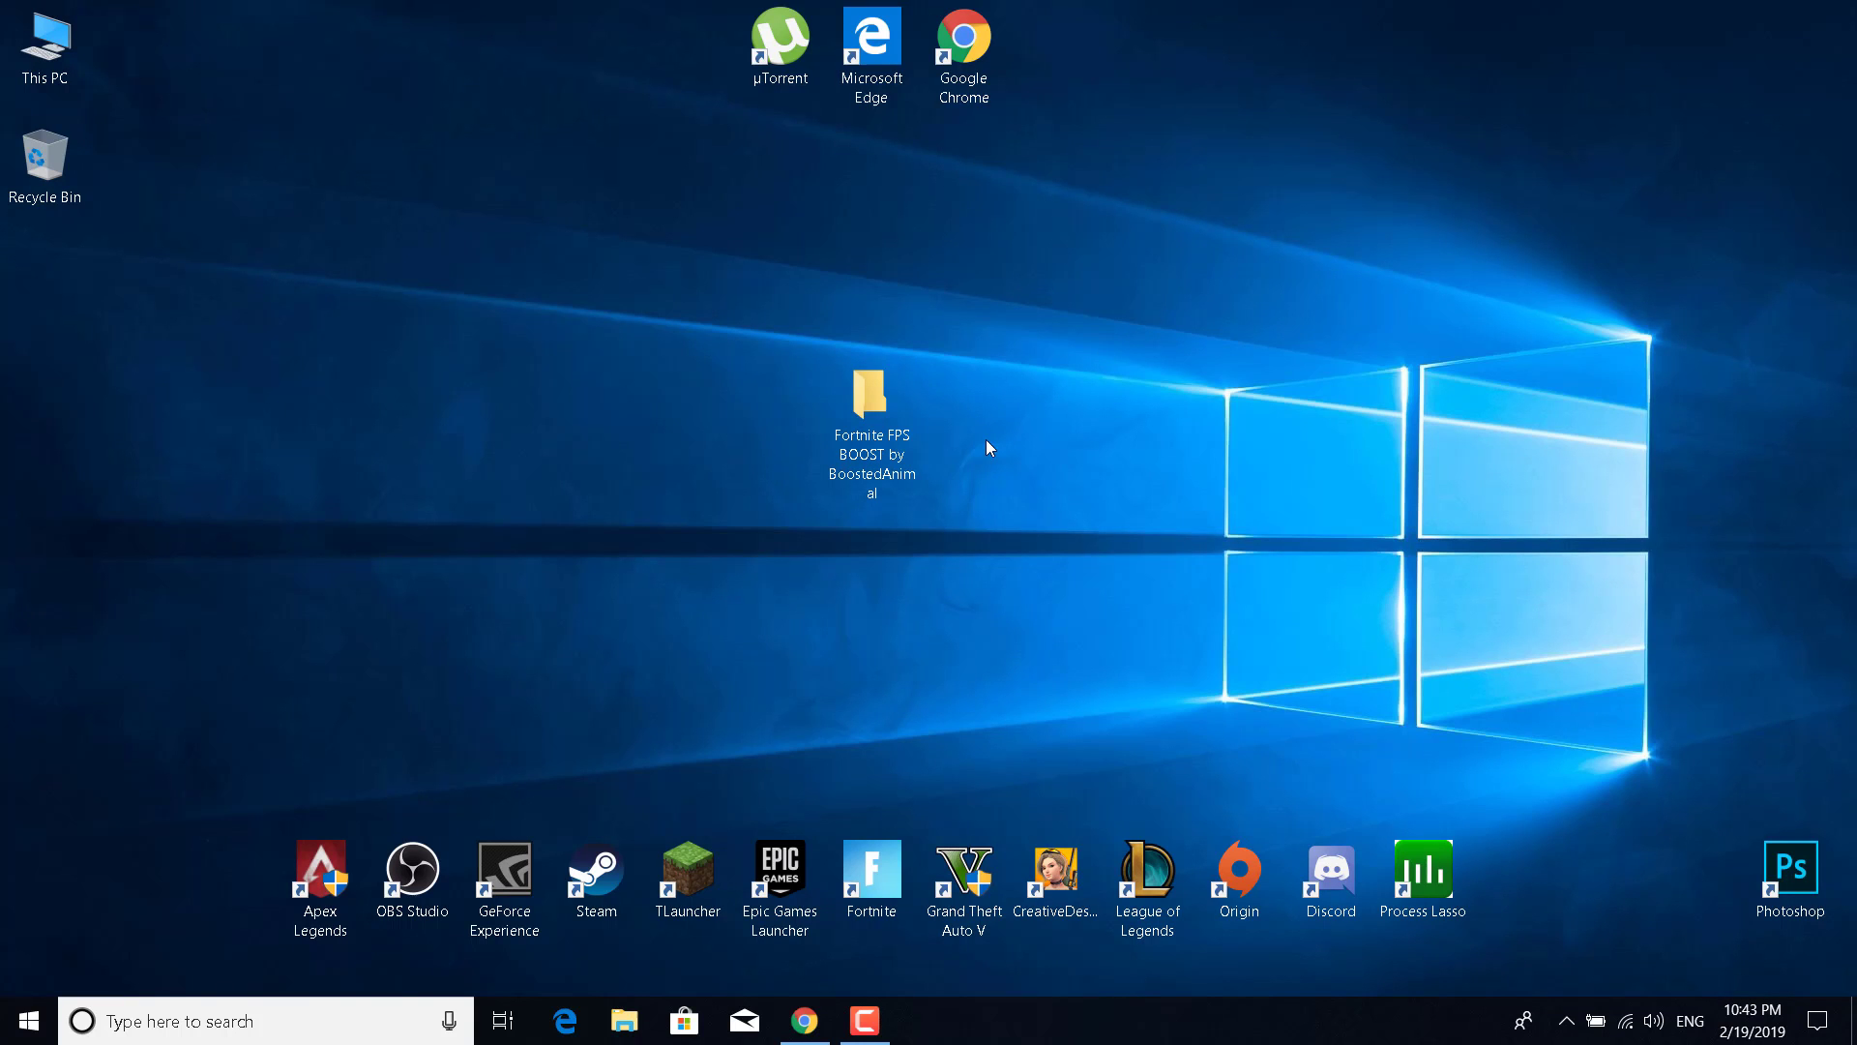
pyautogui.moveTo(960, 462)
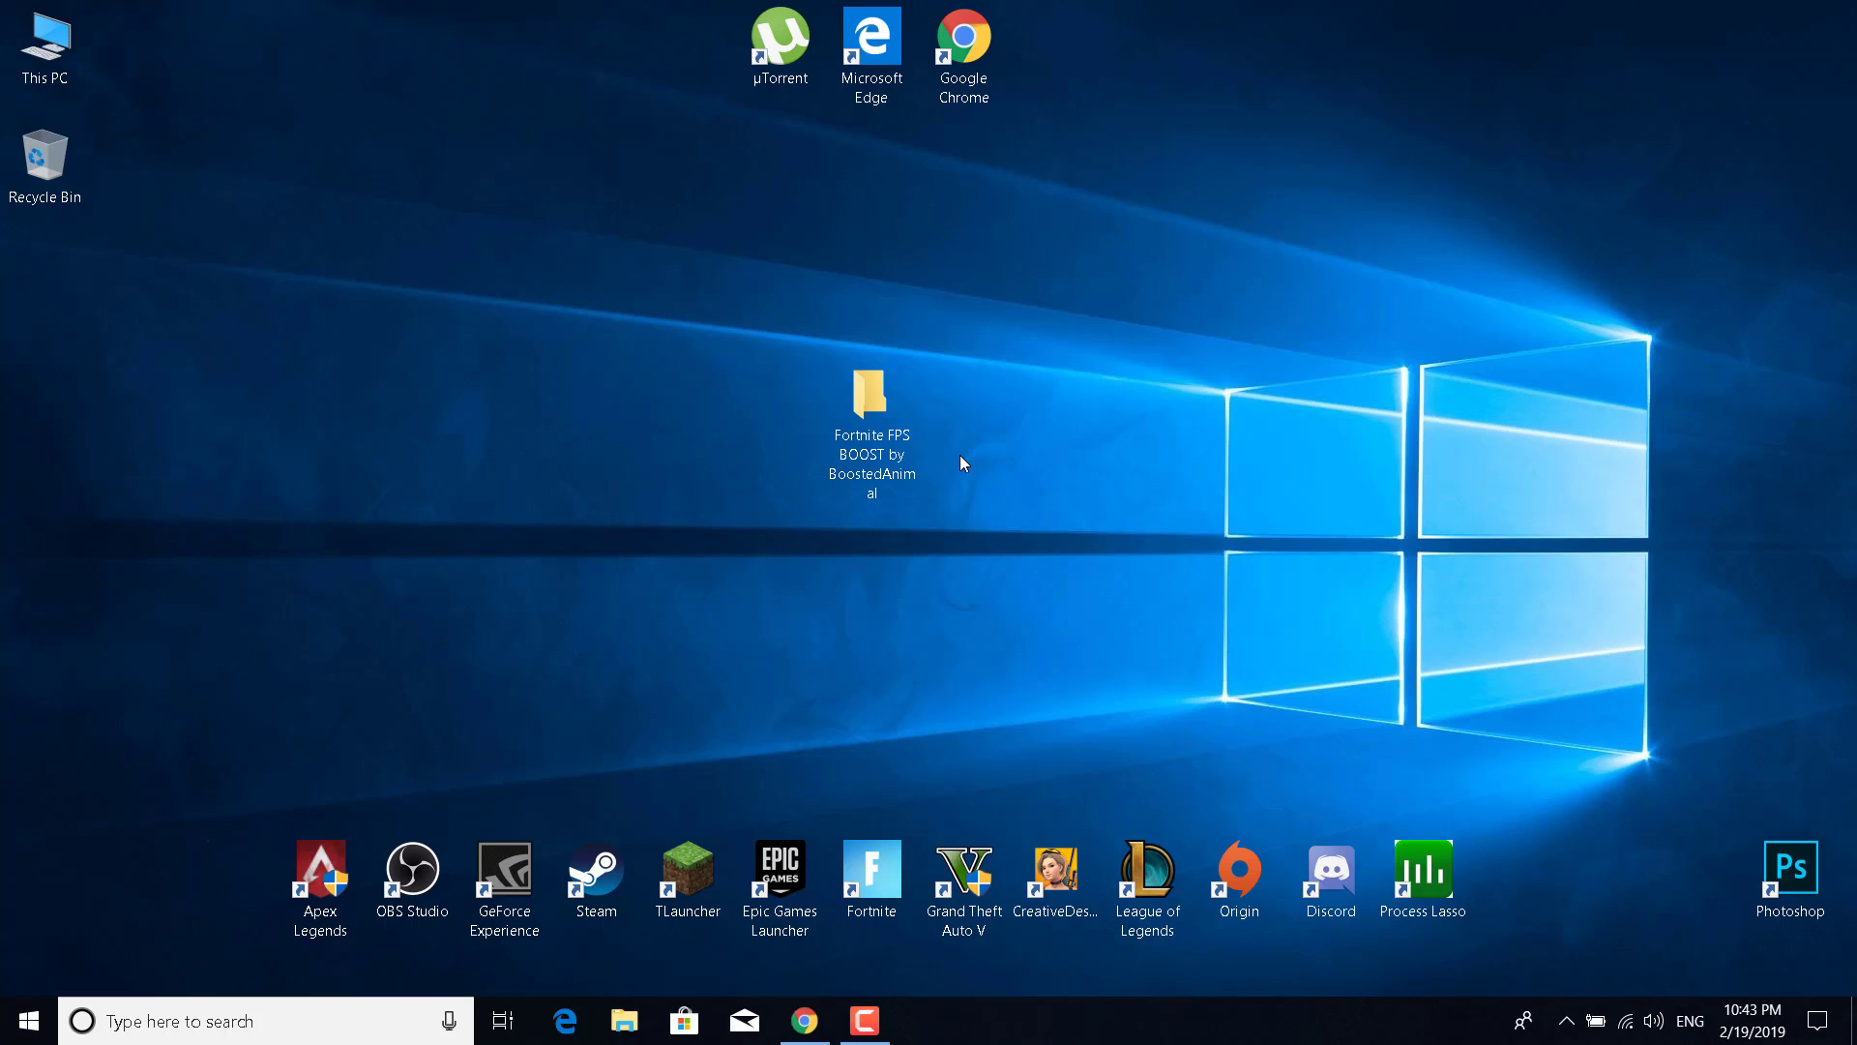
pyautogui.moveTo(954, 468)
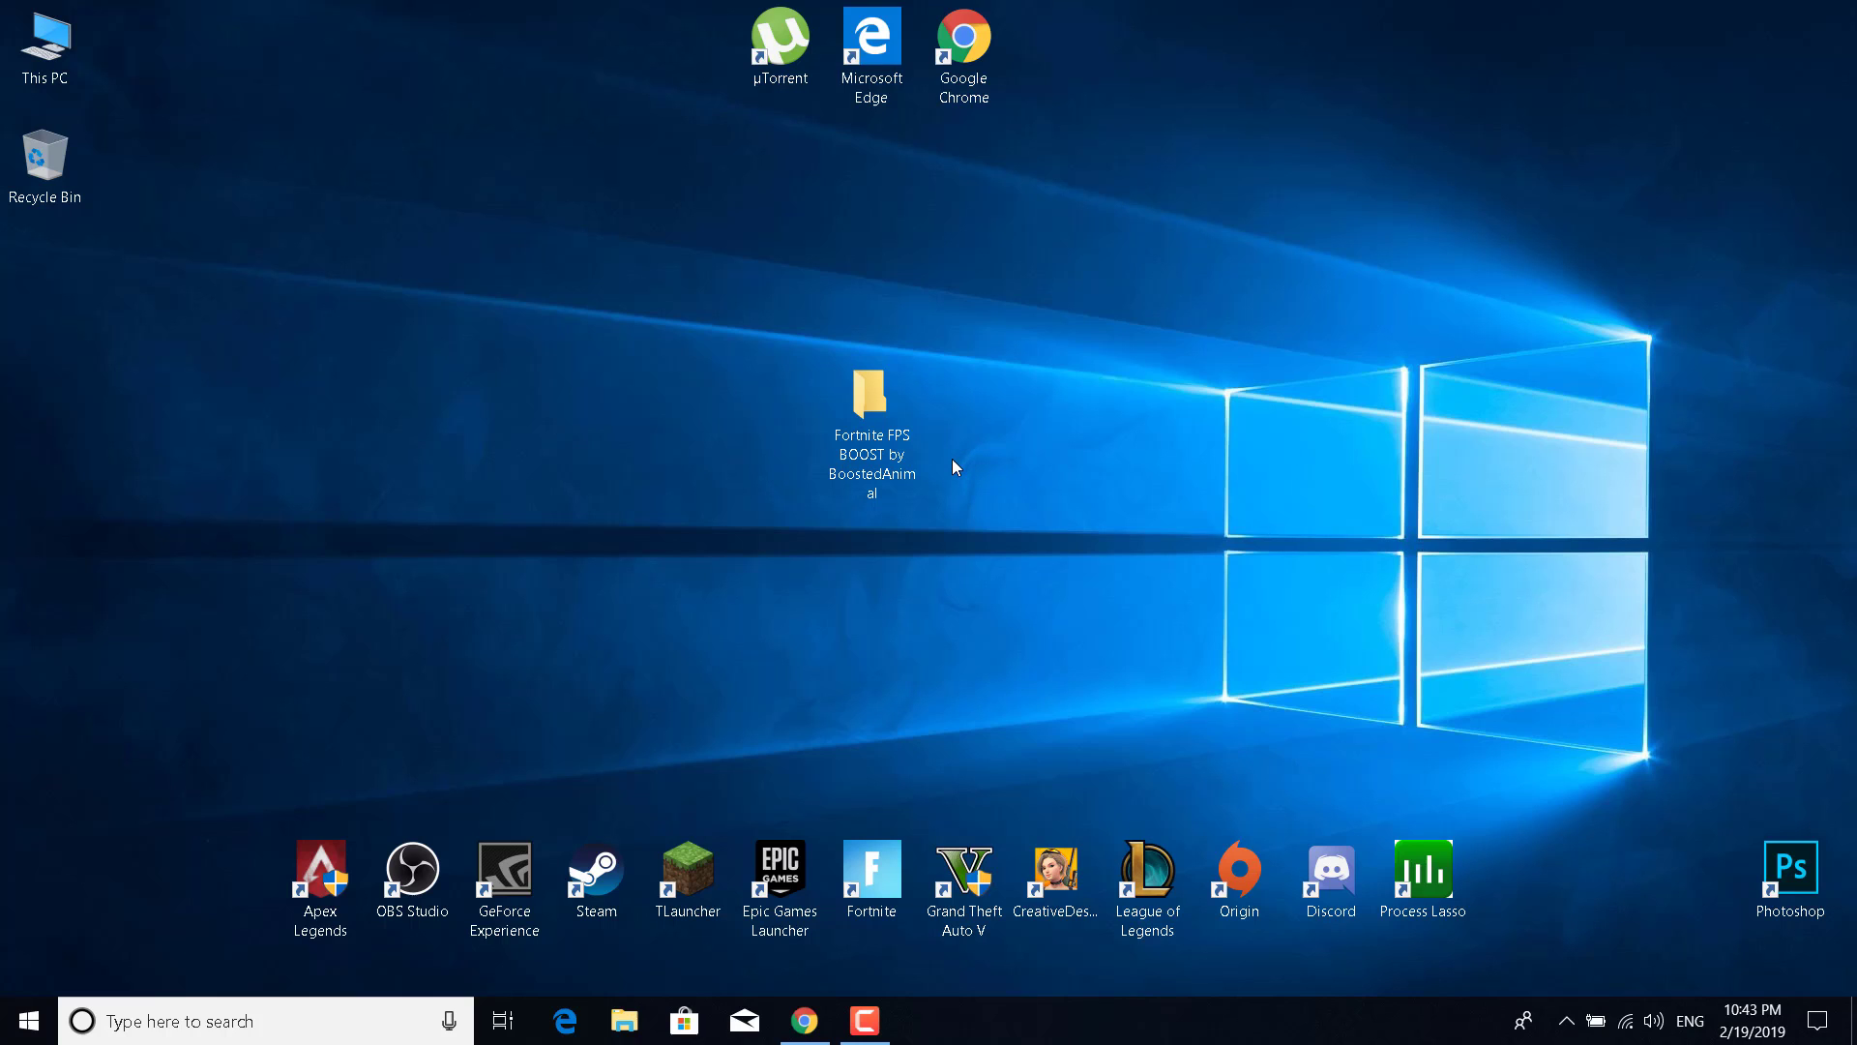
# Open the desktop Fortnite FPS BOOST folder and select memreduct-3.3.4-setup.exe.
pyautogui.click(871, 399)
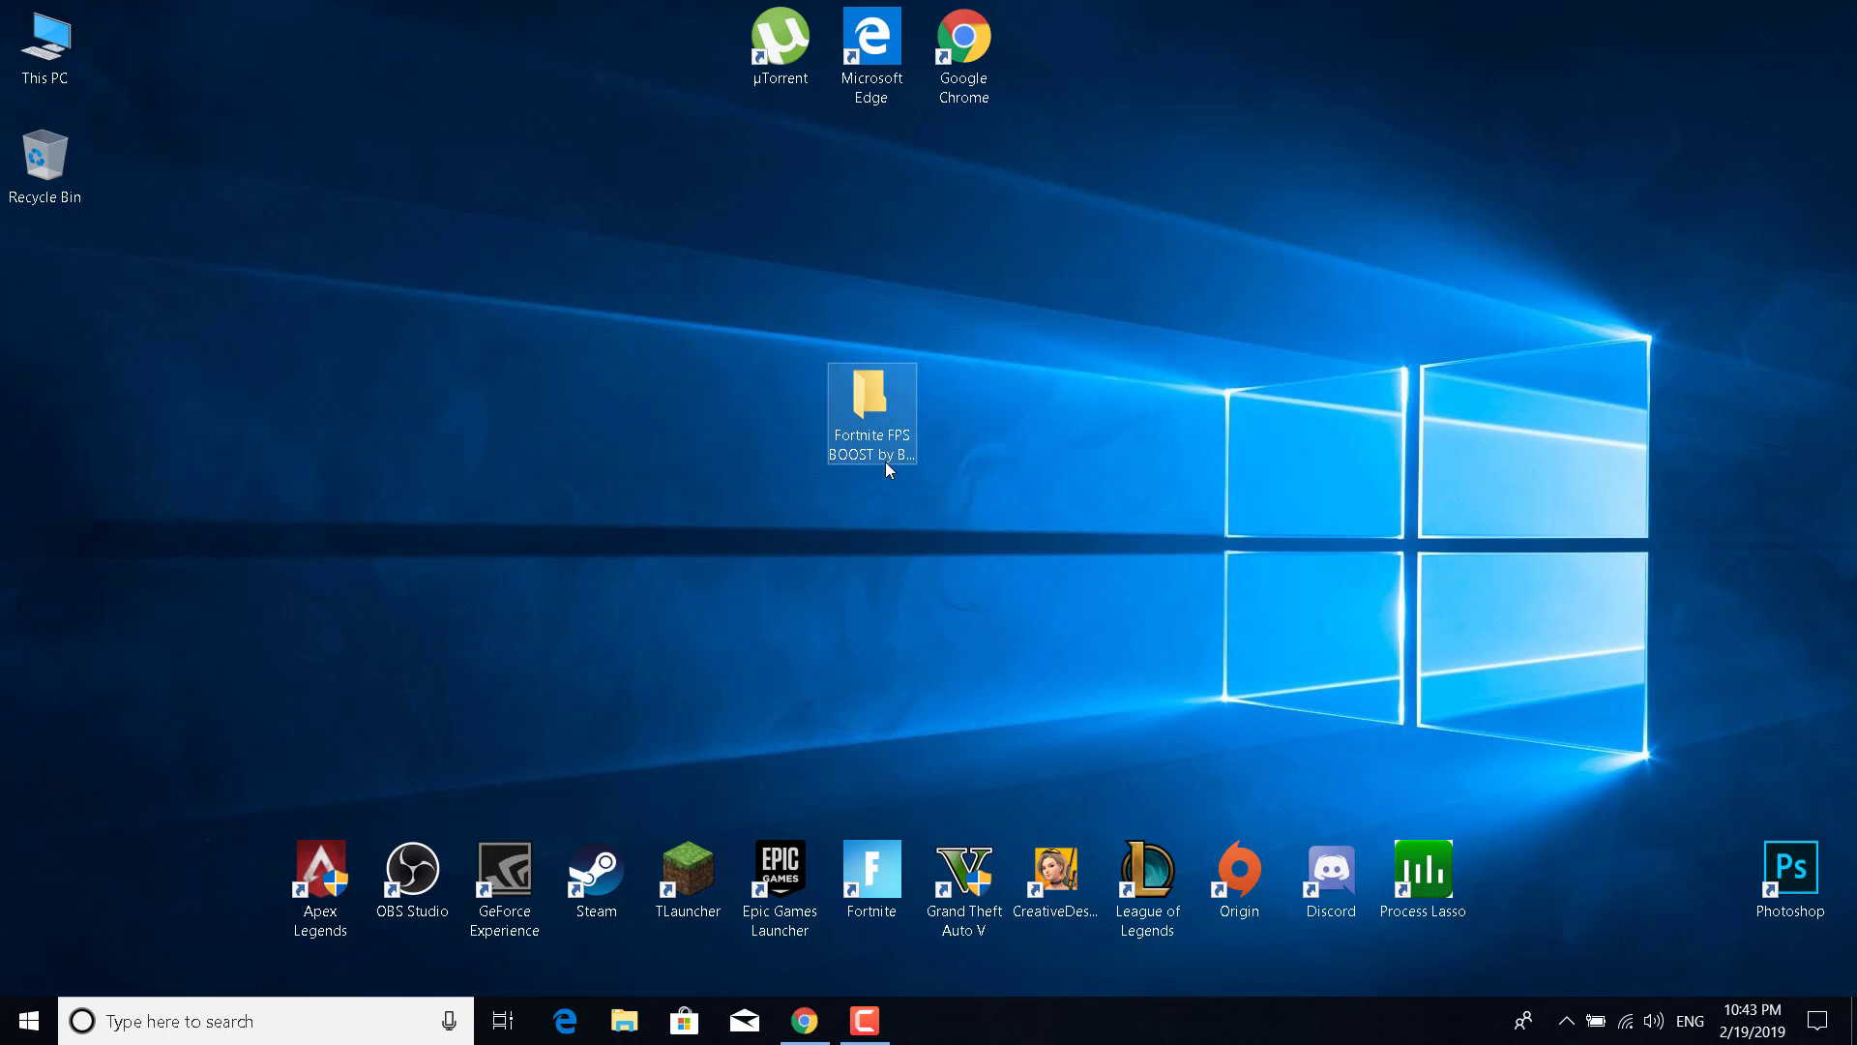
pyautogui.doubleClick(870, 403)
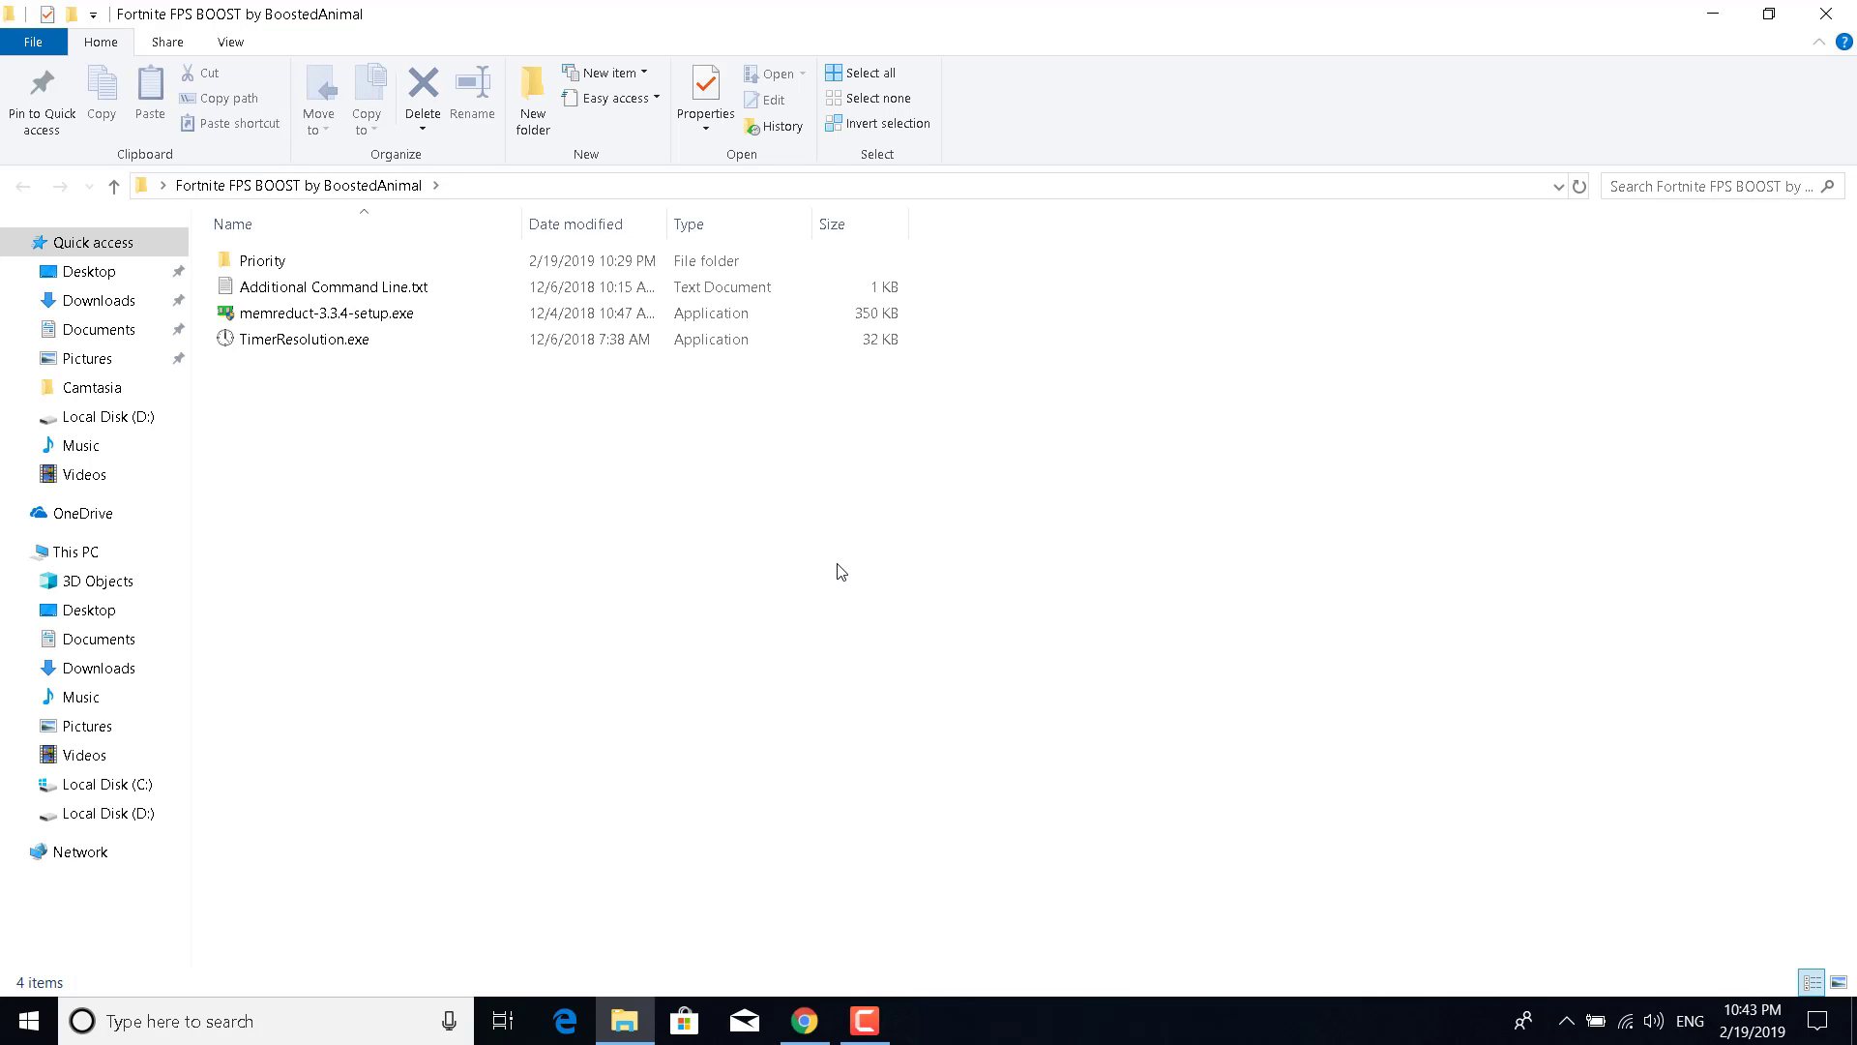
pyautogui.click(328, 313)
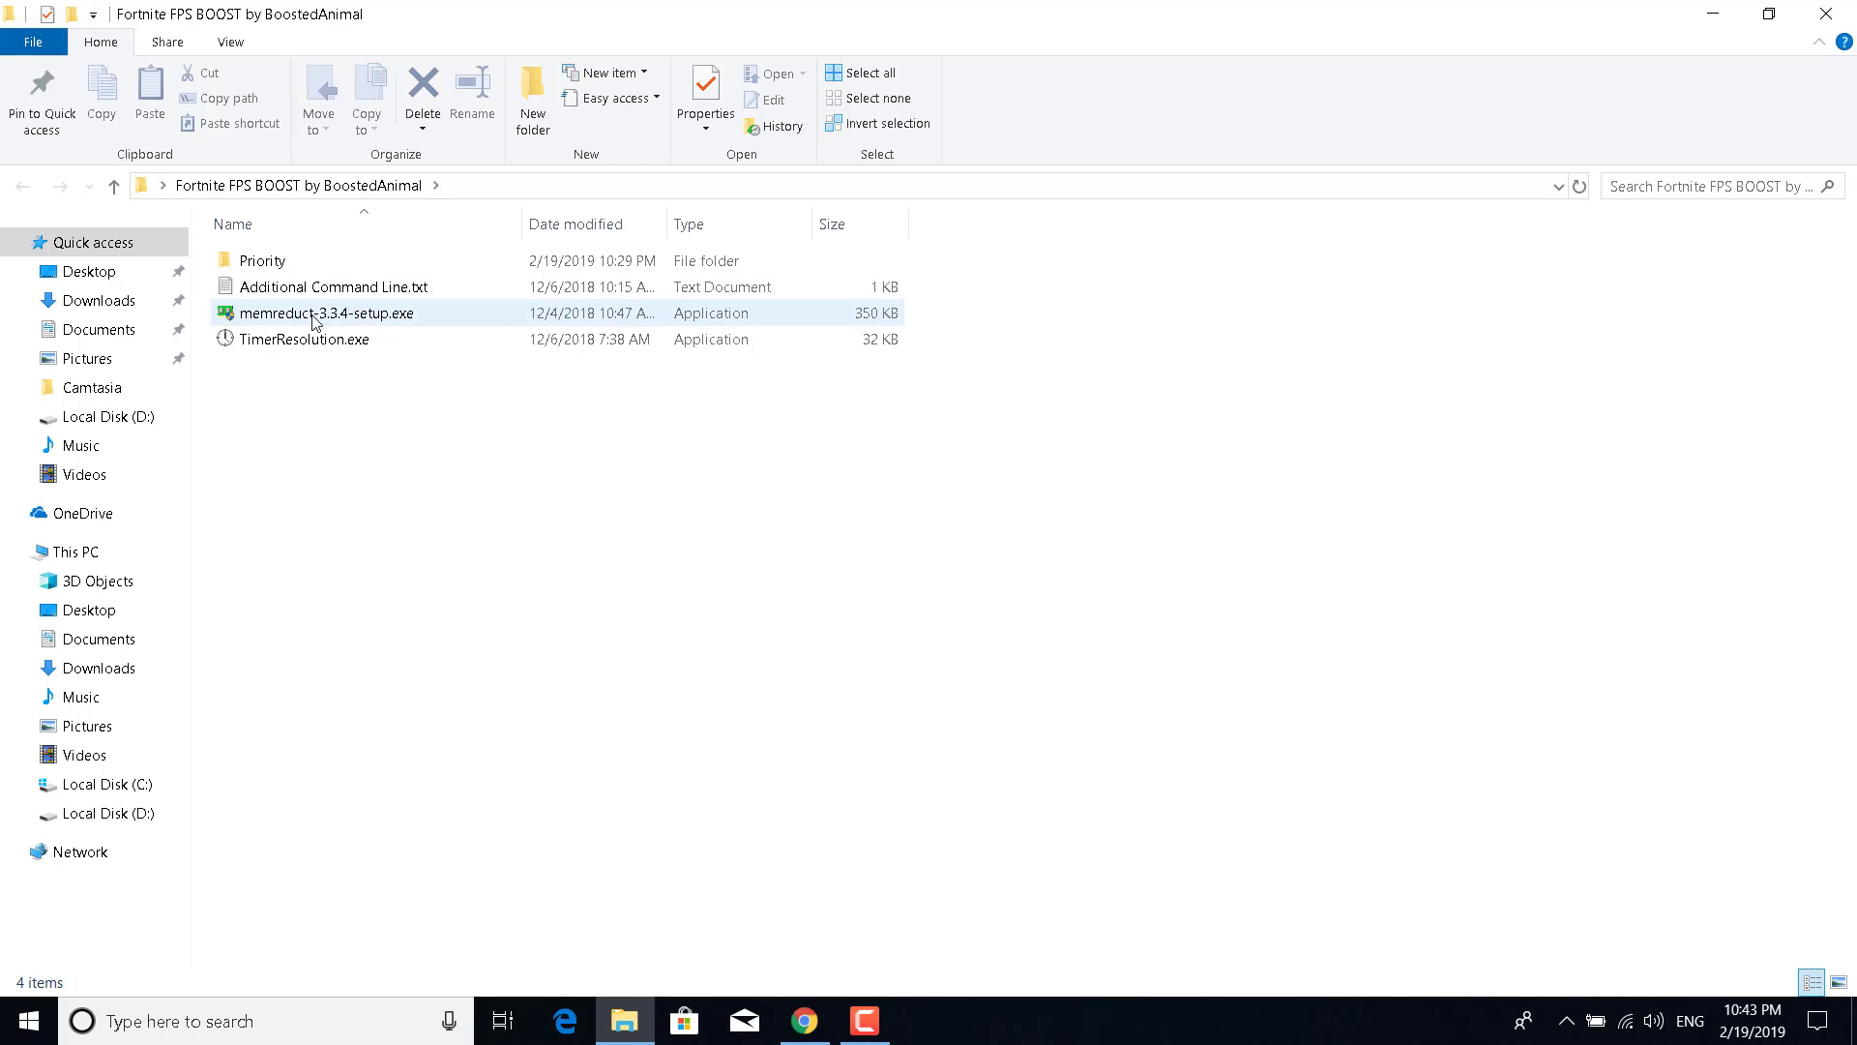
pyautogui.moveTo(326, 312)
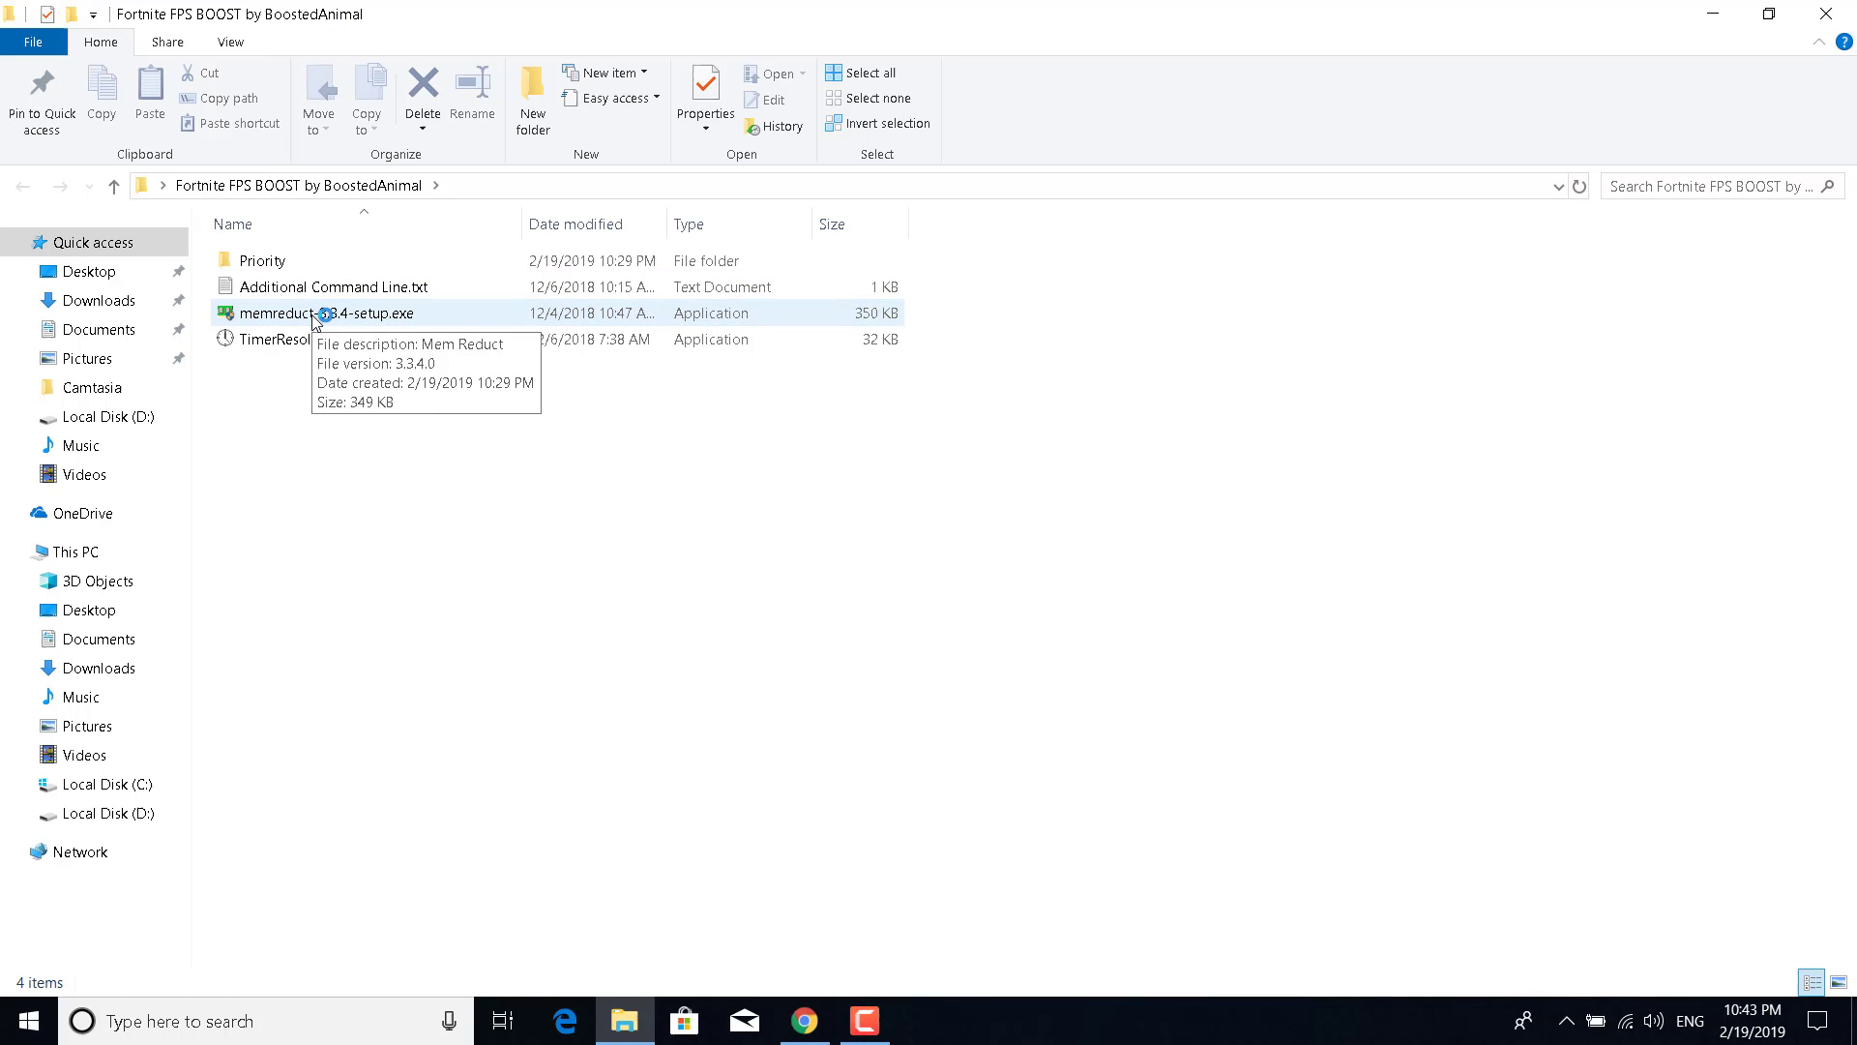
# Install Mem Reduct 3.3.4 in the default folder and launch it when setup finishes.
pyautogui.doubleClick(320, 313)
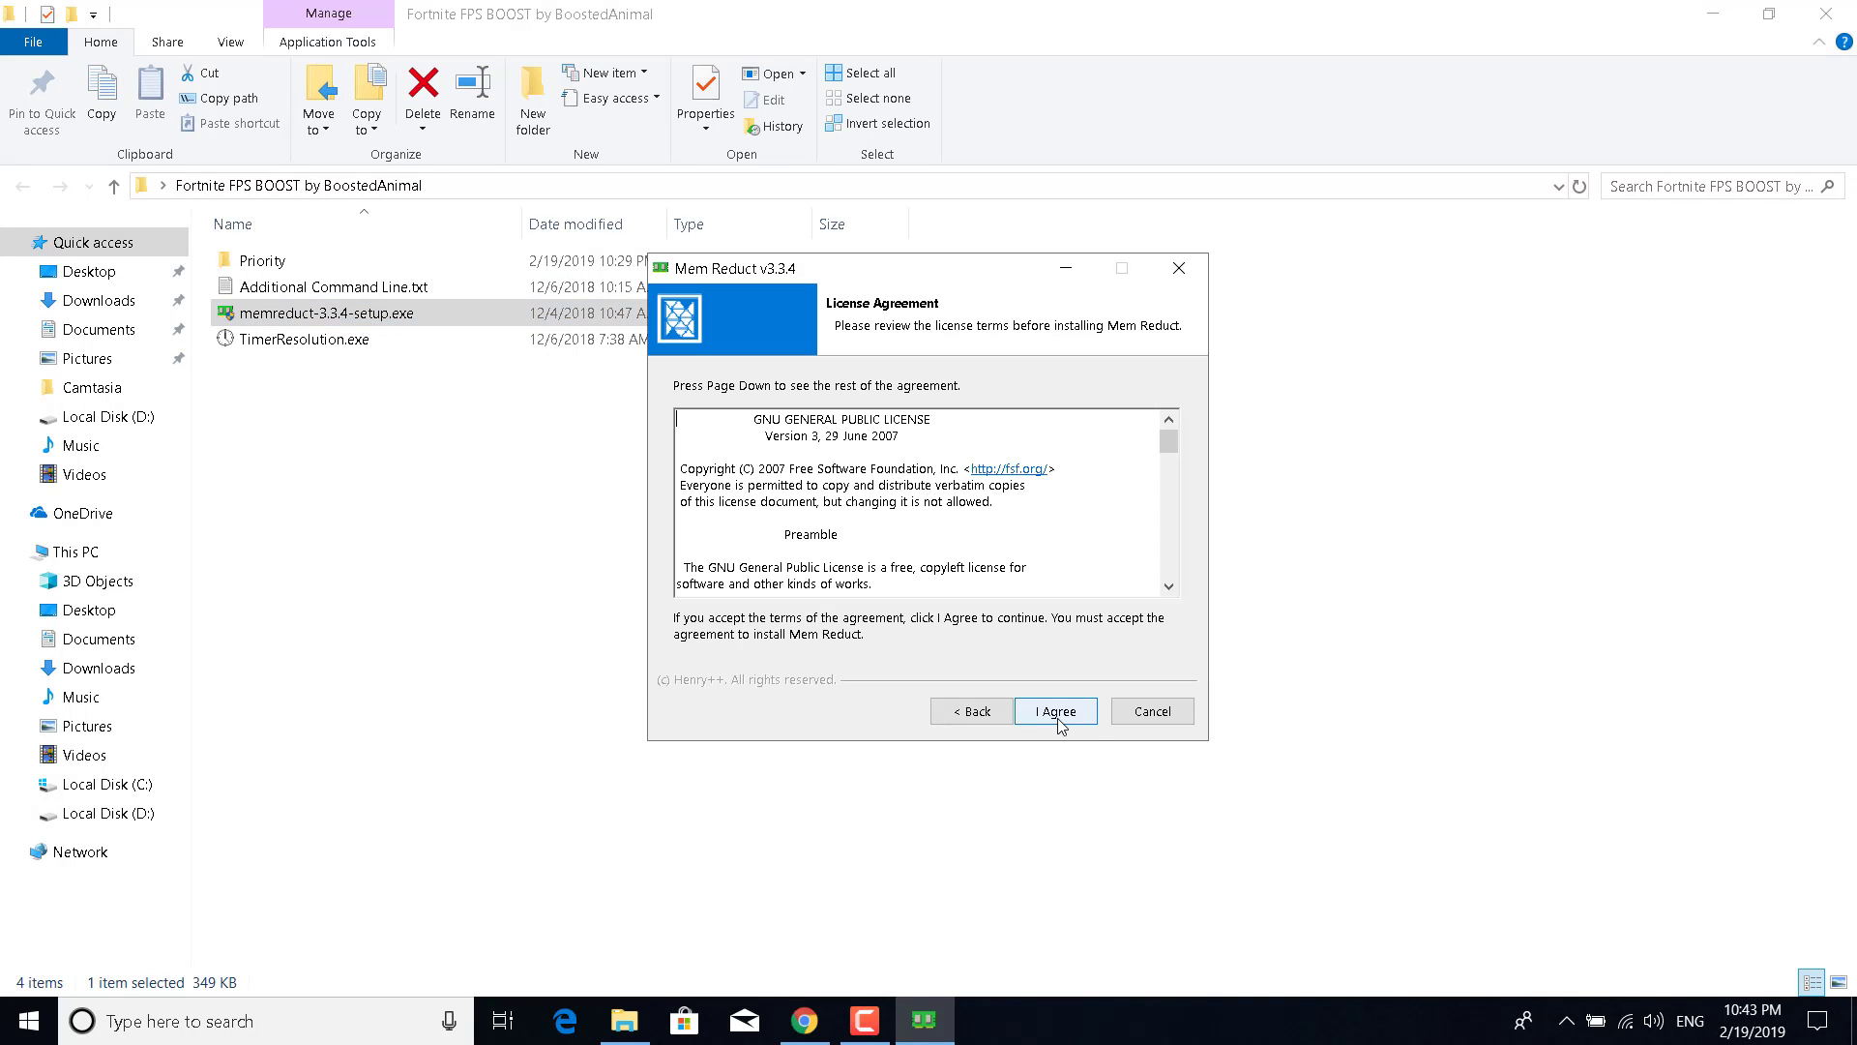
pyautogui.click(1051, 711)
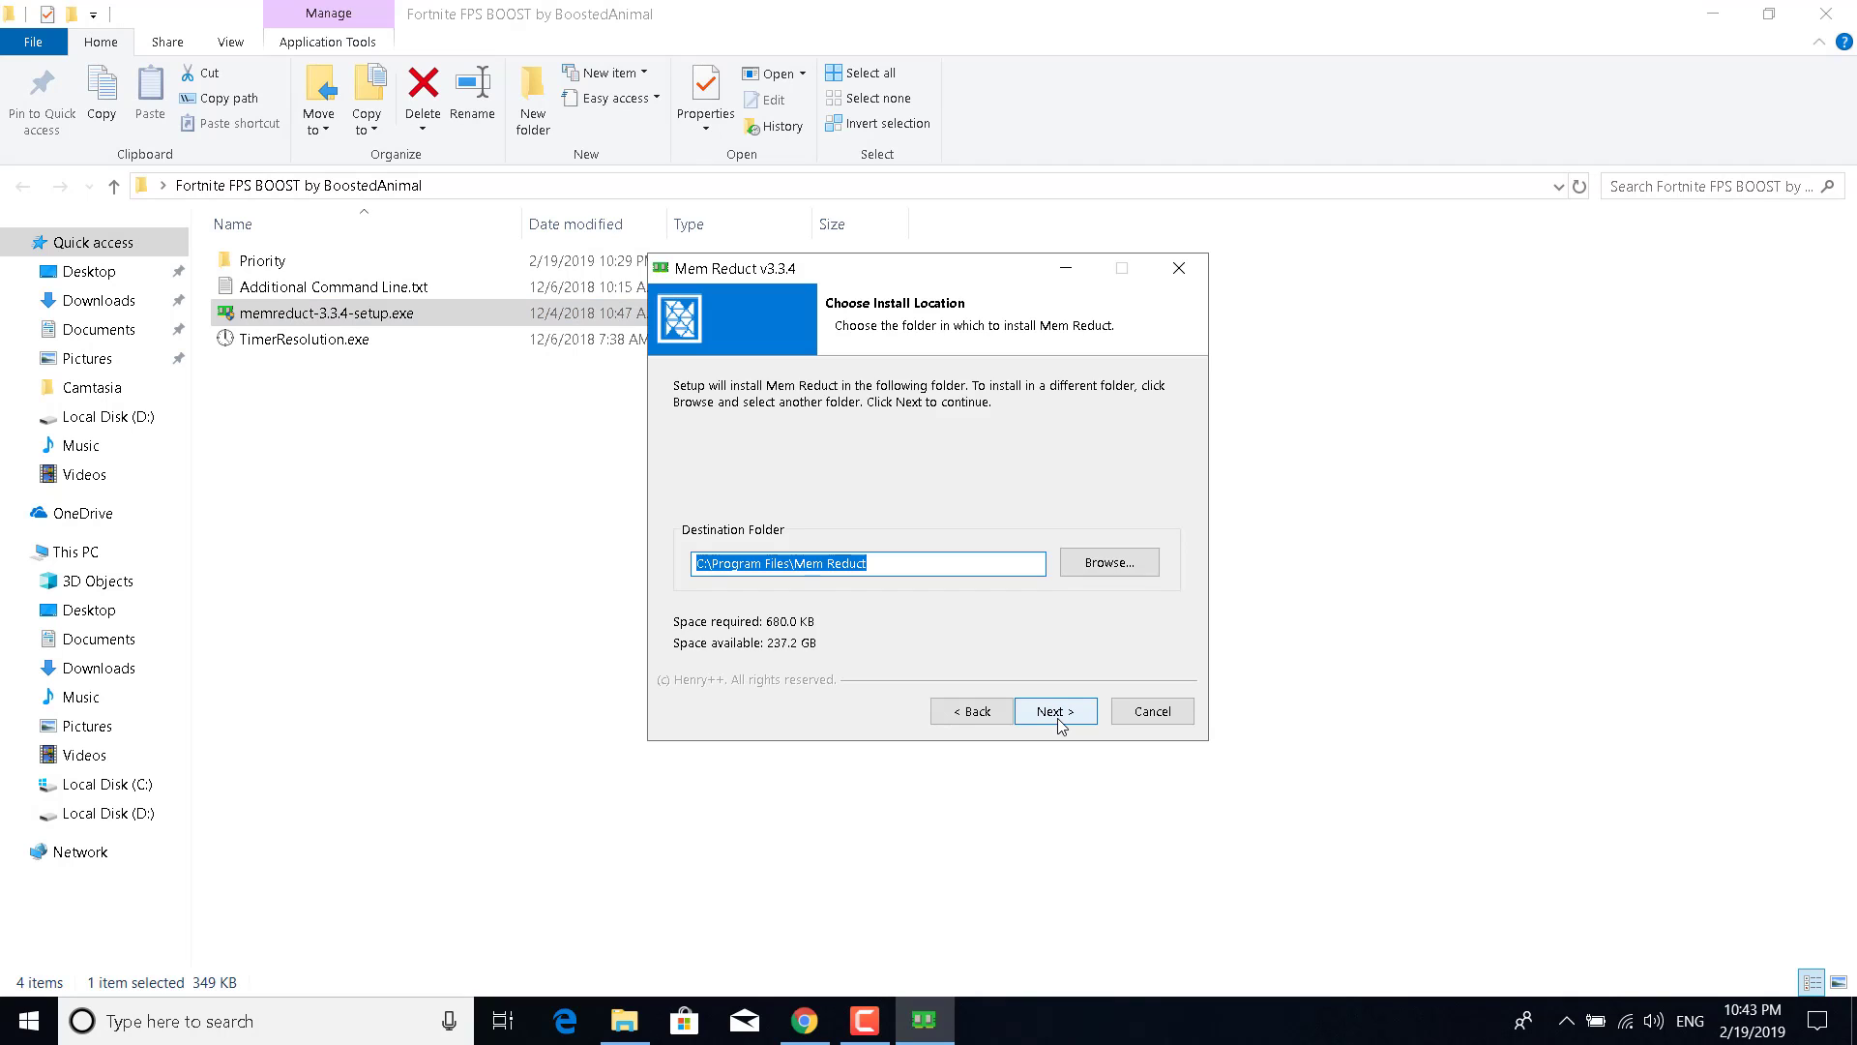
pyautogui.click(1053, 711)
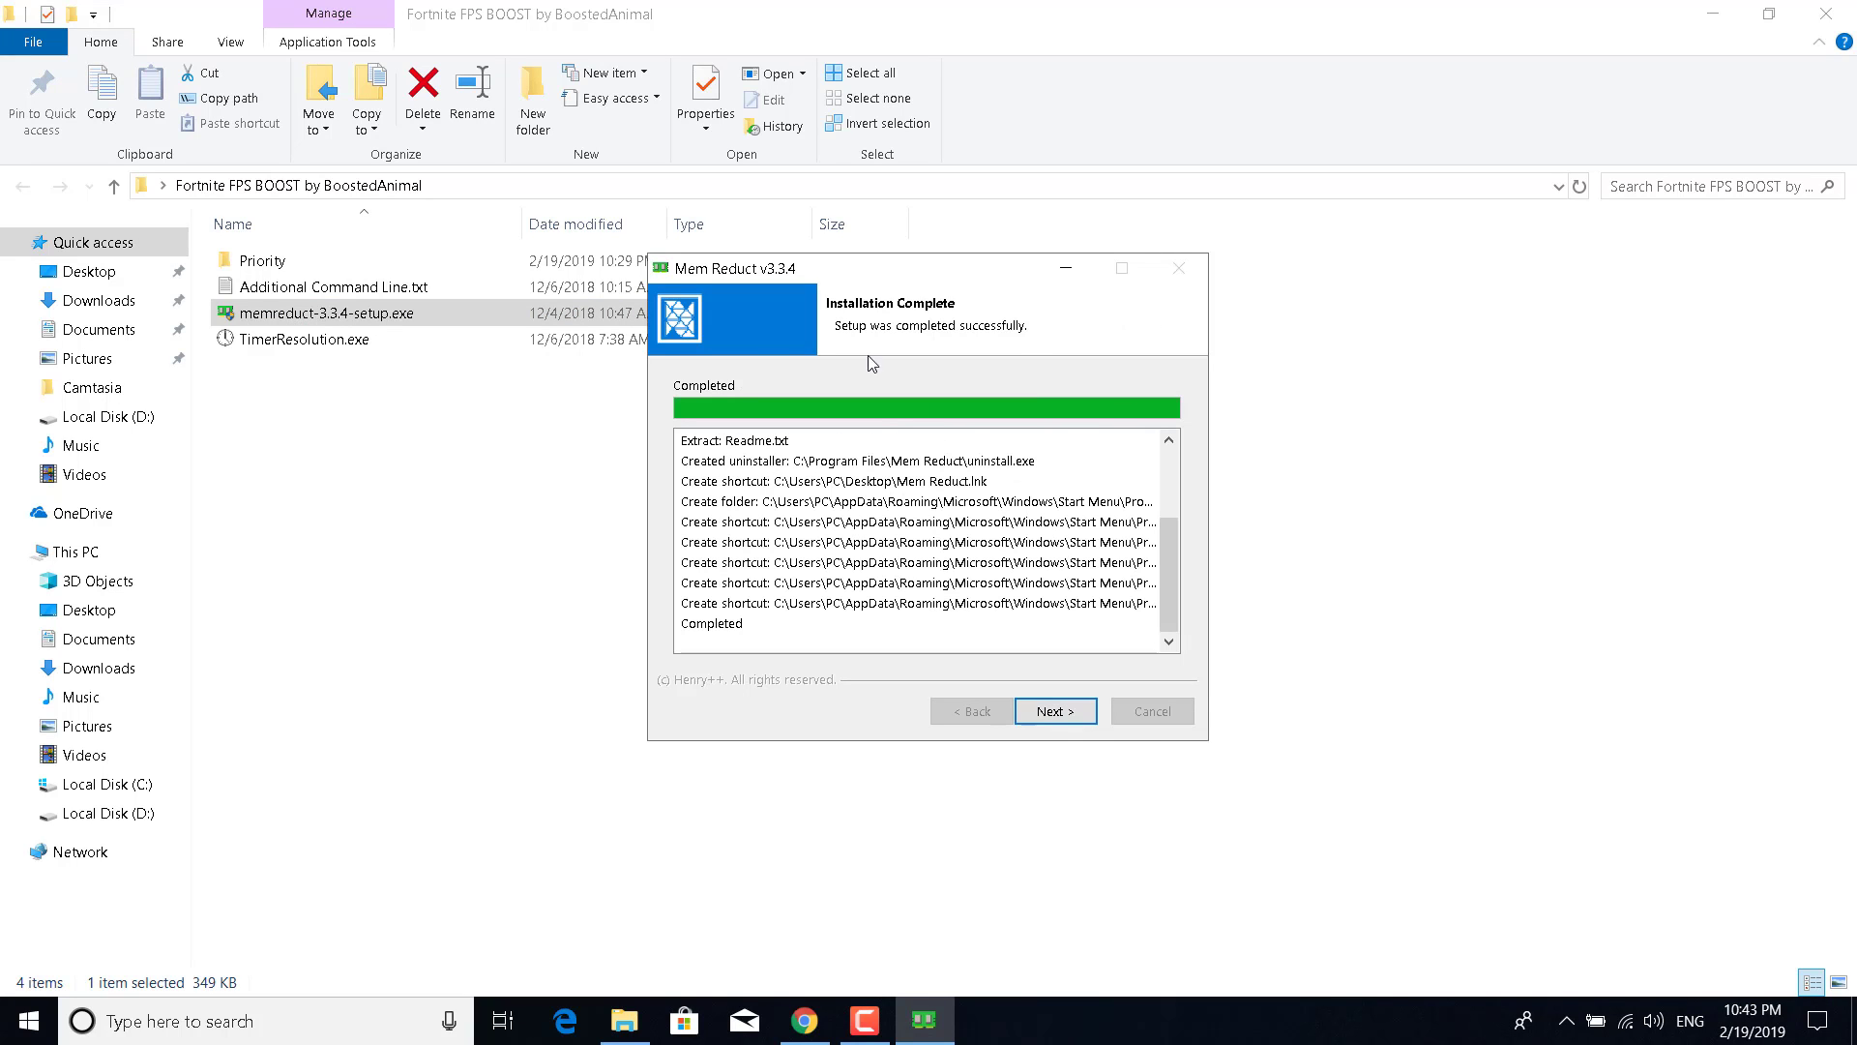
pyautogui.click(1051, 711)
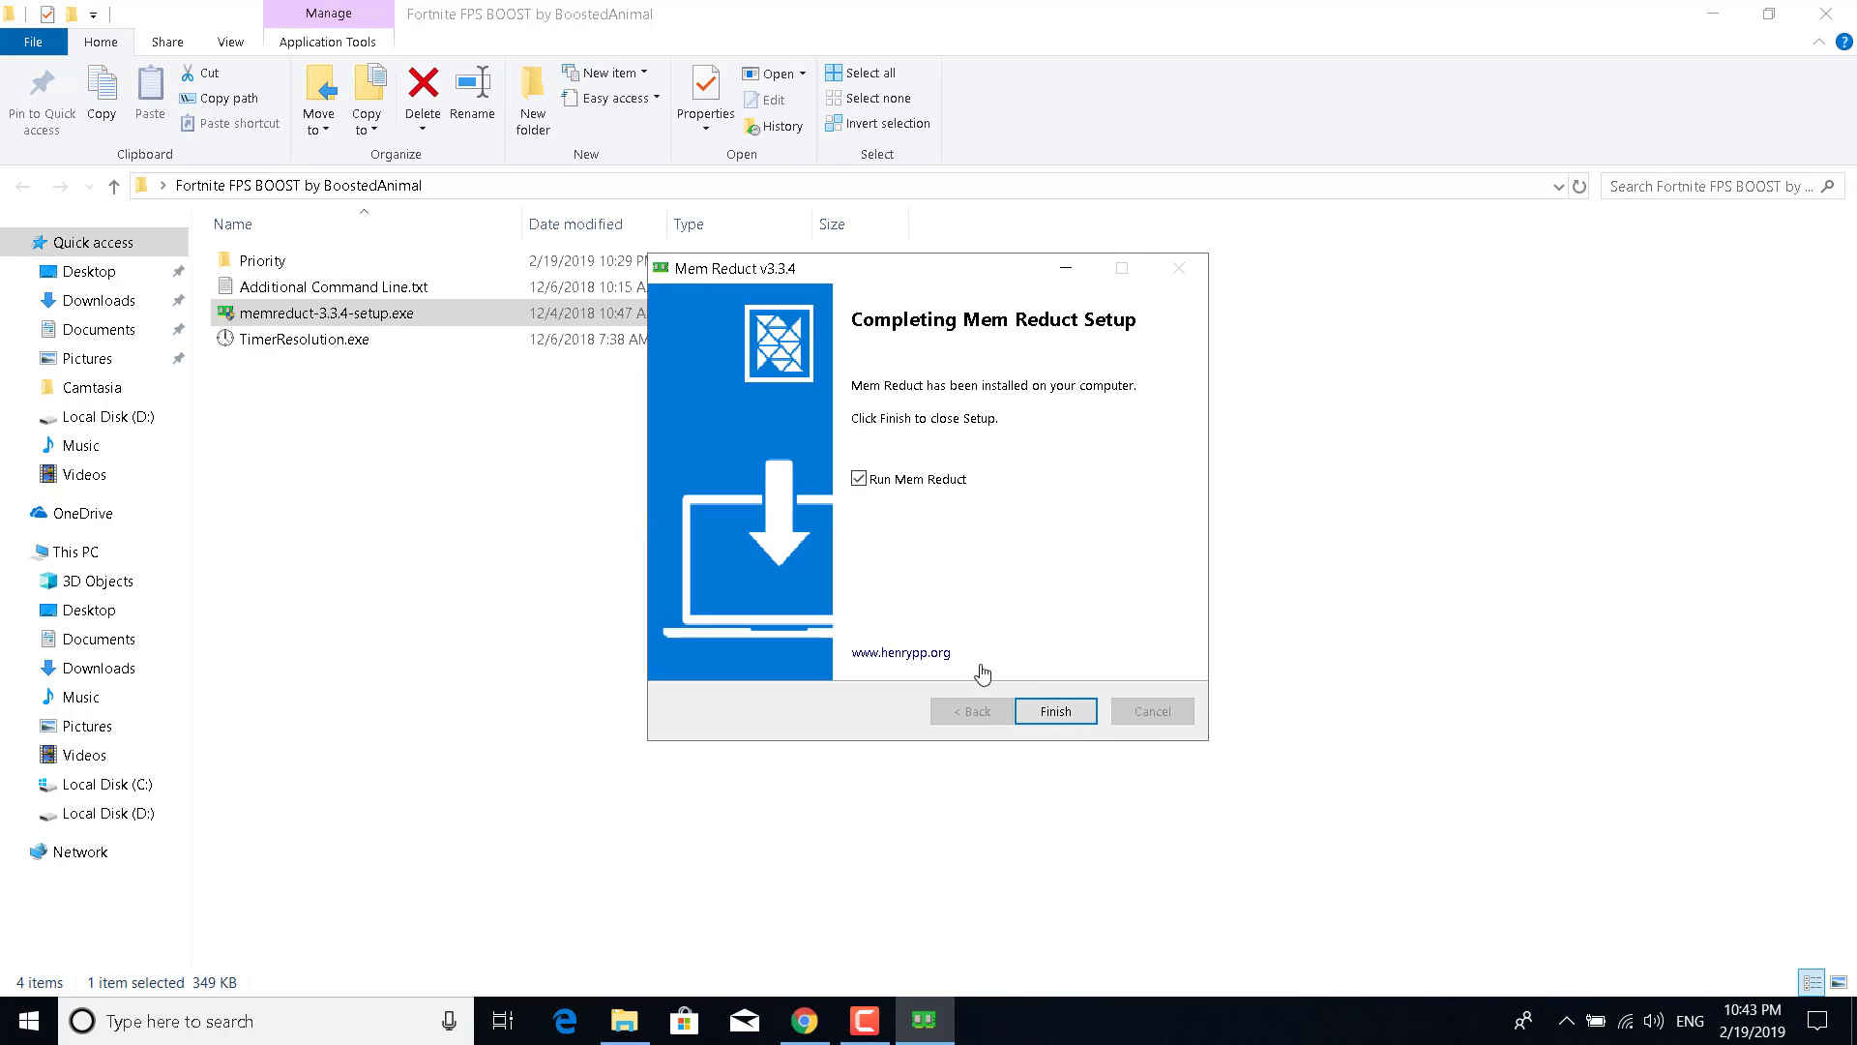
pyautogui.click(1054, 711)
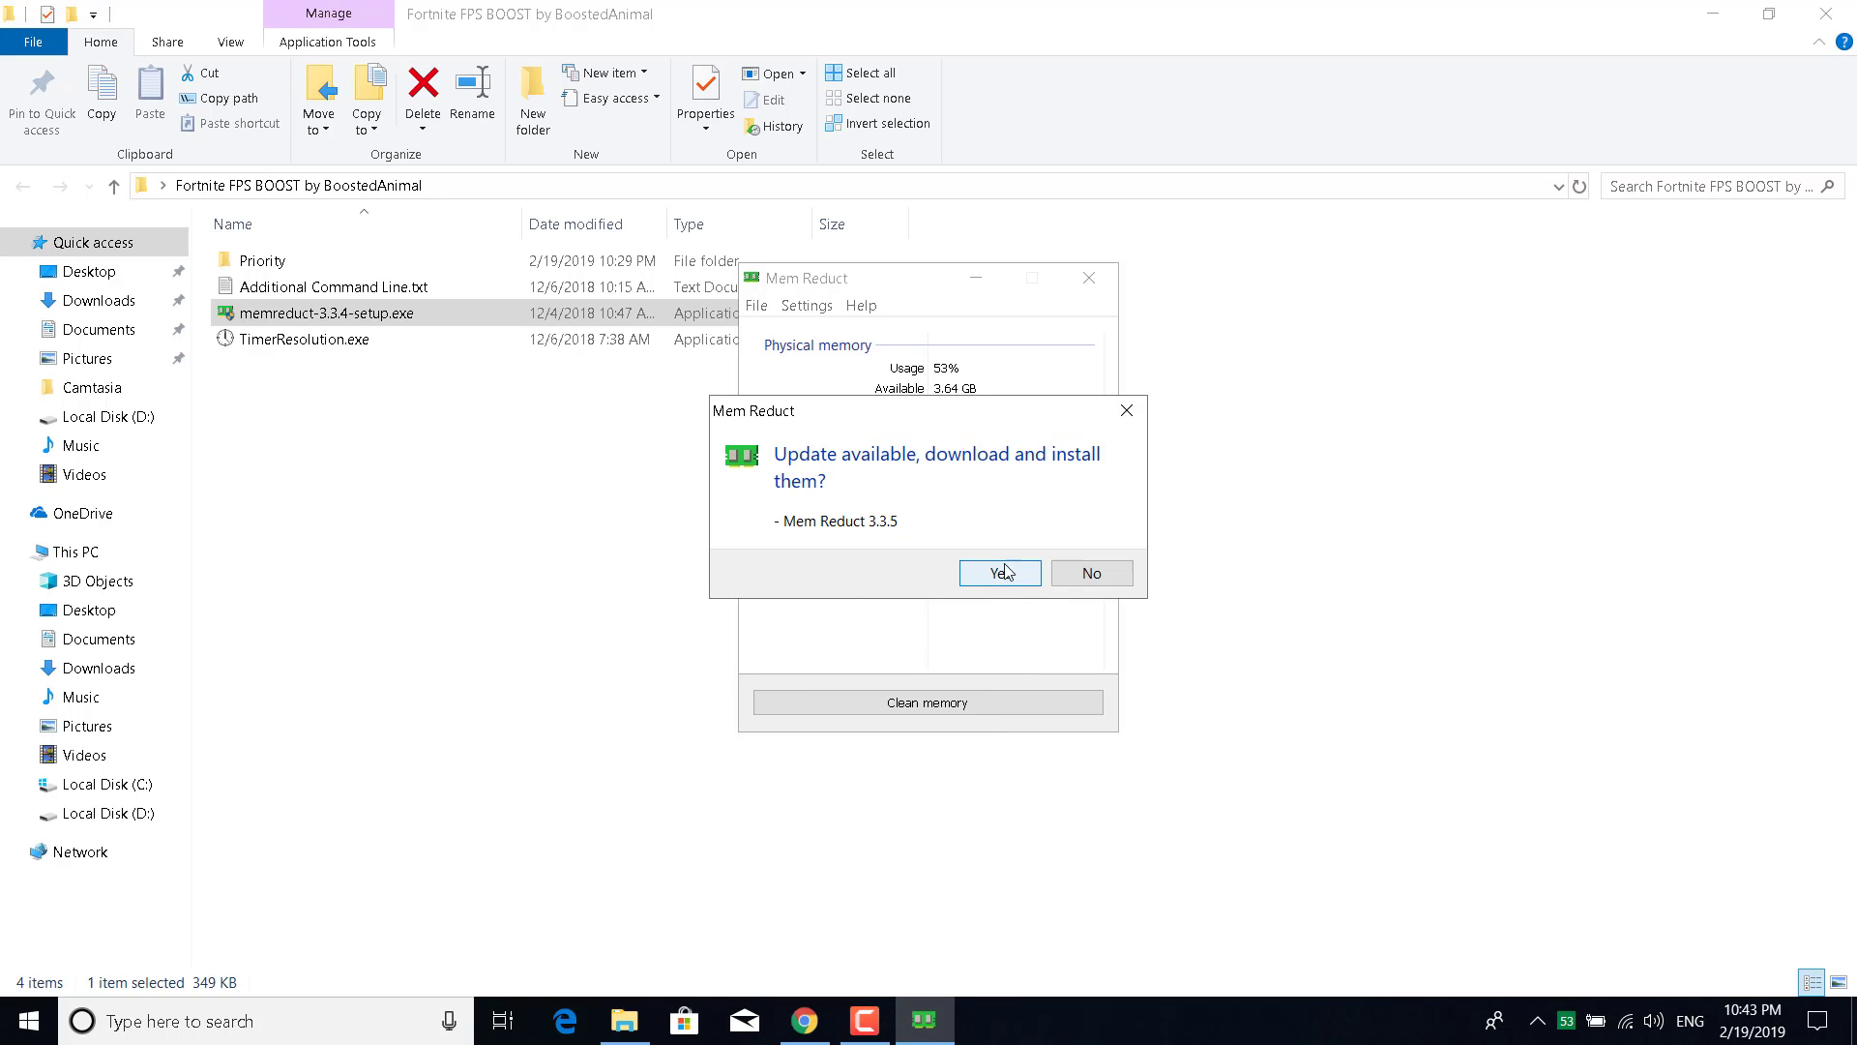
# Dismiss the 3.3.5 update prompt and clean memory, freeing 1.05 GB (53% to 23%).
pyautogui.click(1088, 572)
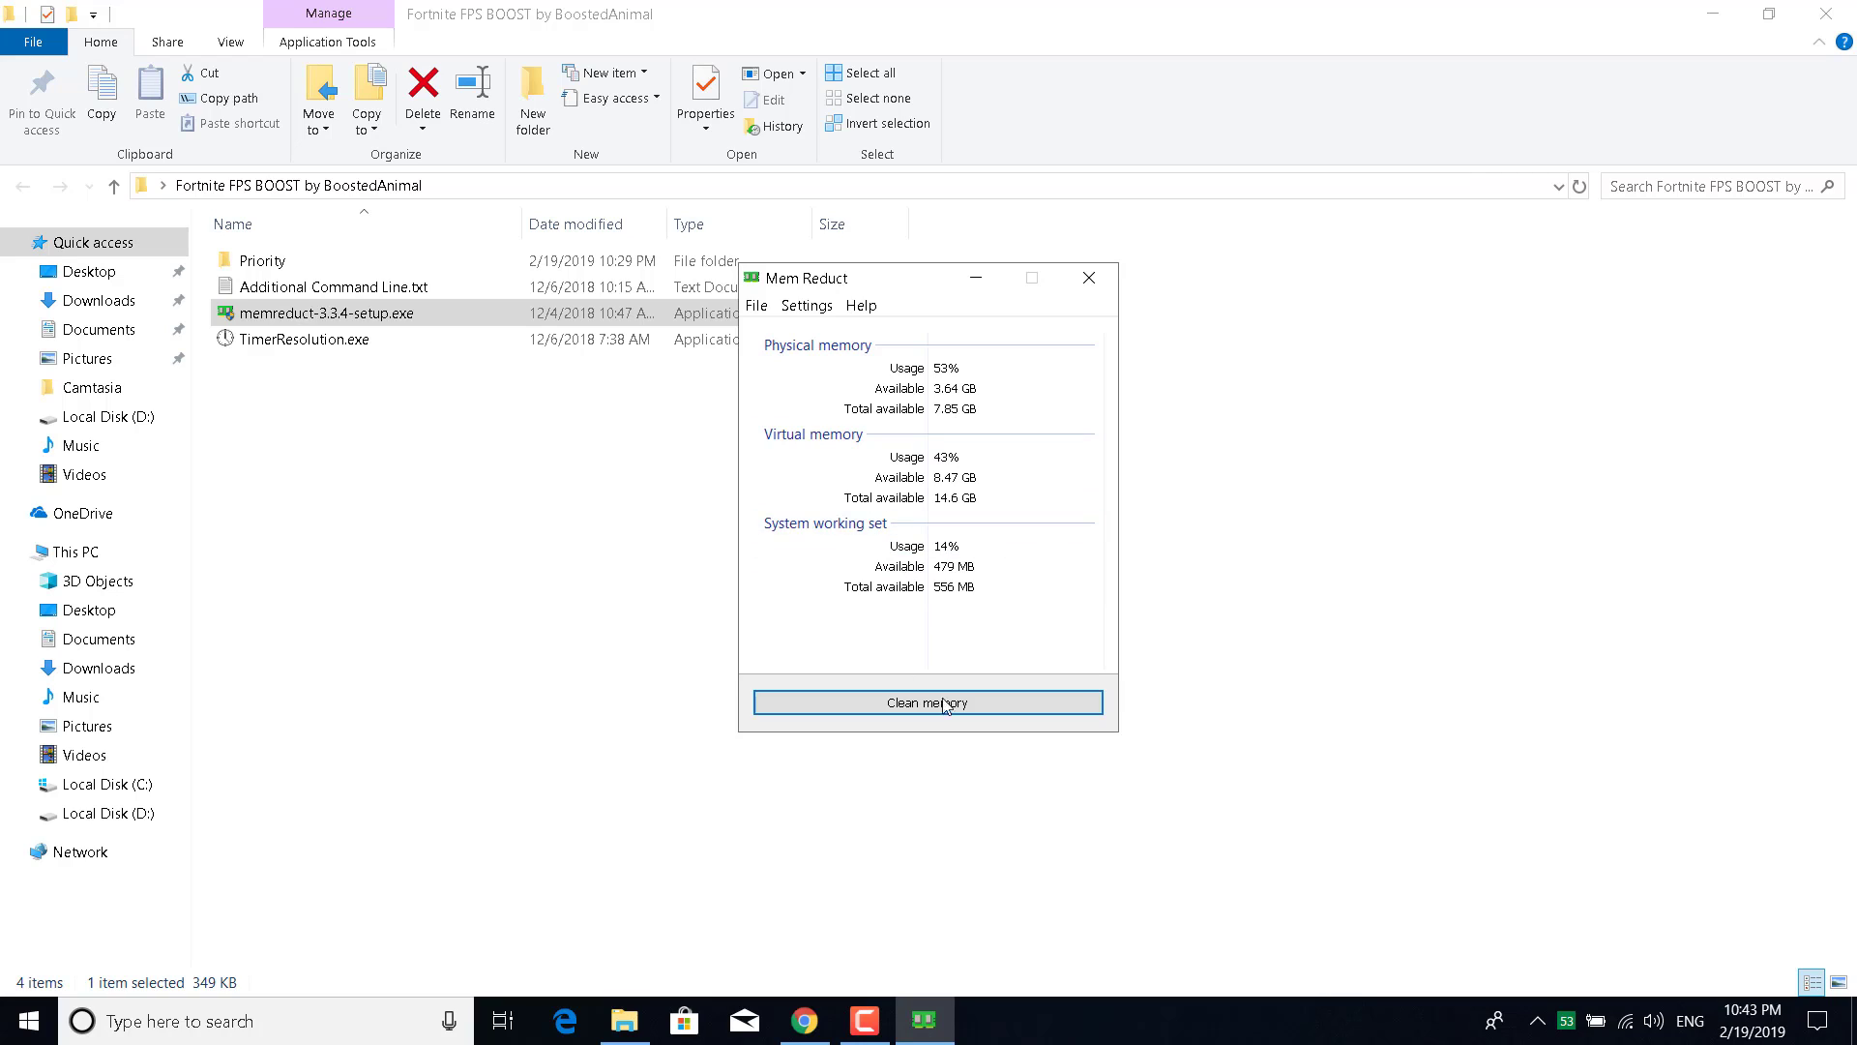
pyautogui.moveTo(923, 427)
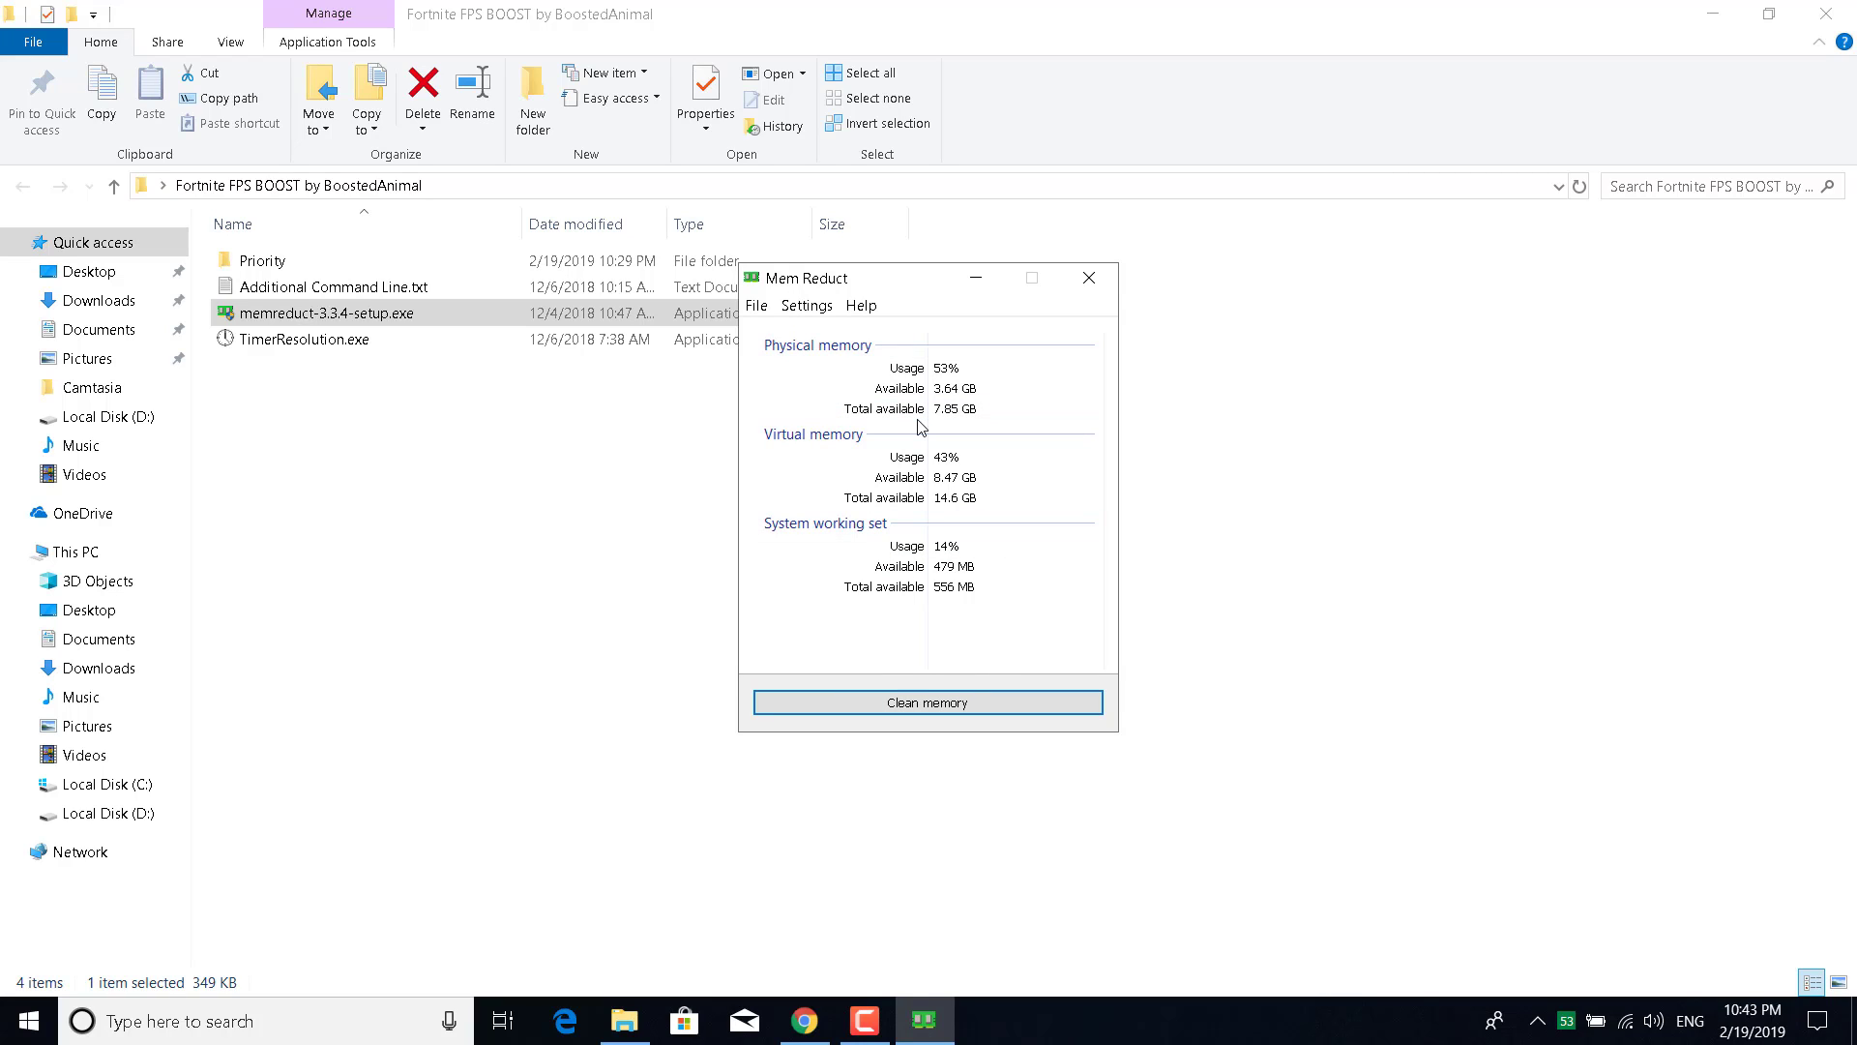
pyautogui.moveTo(901, 697)
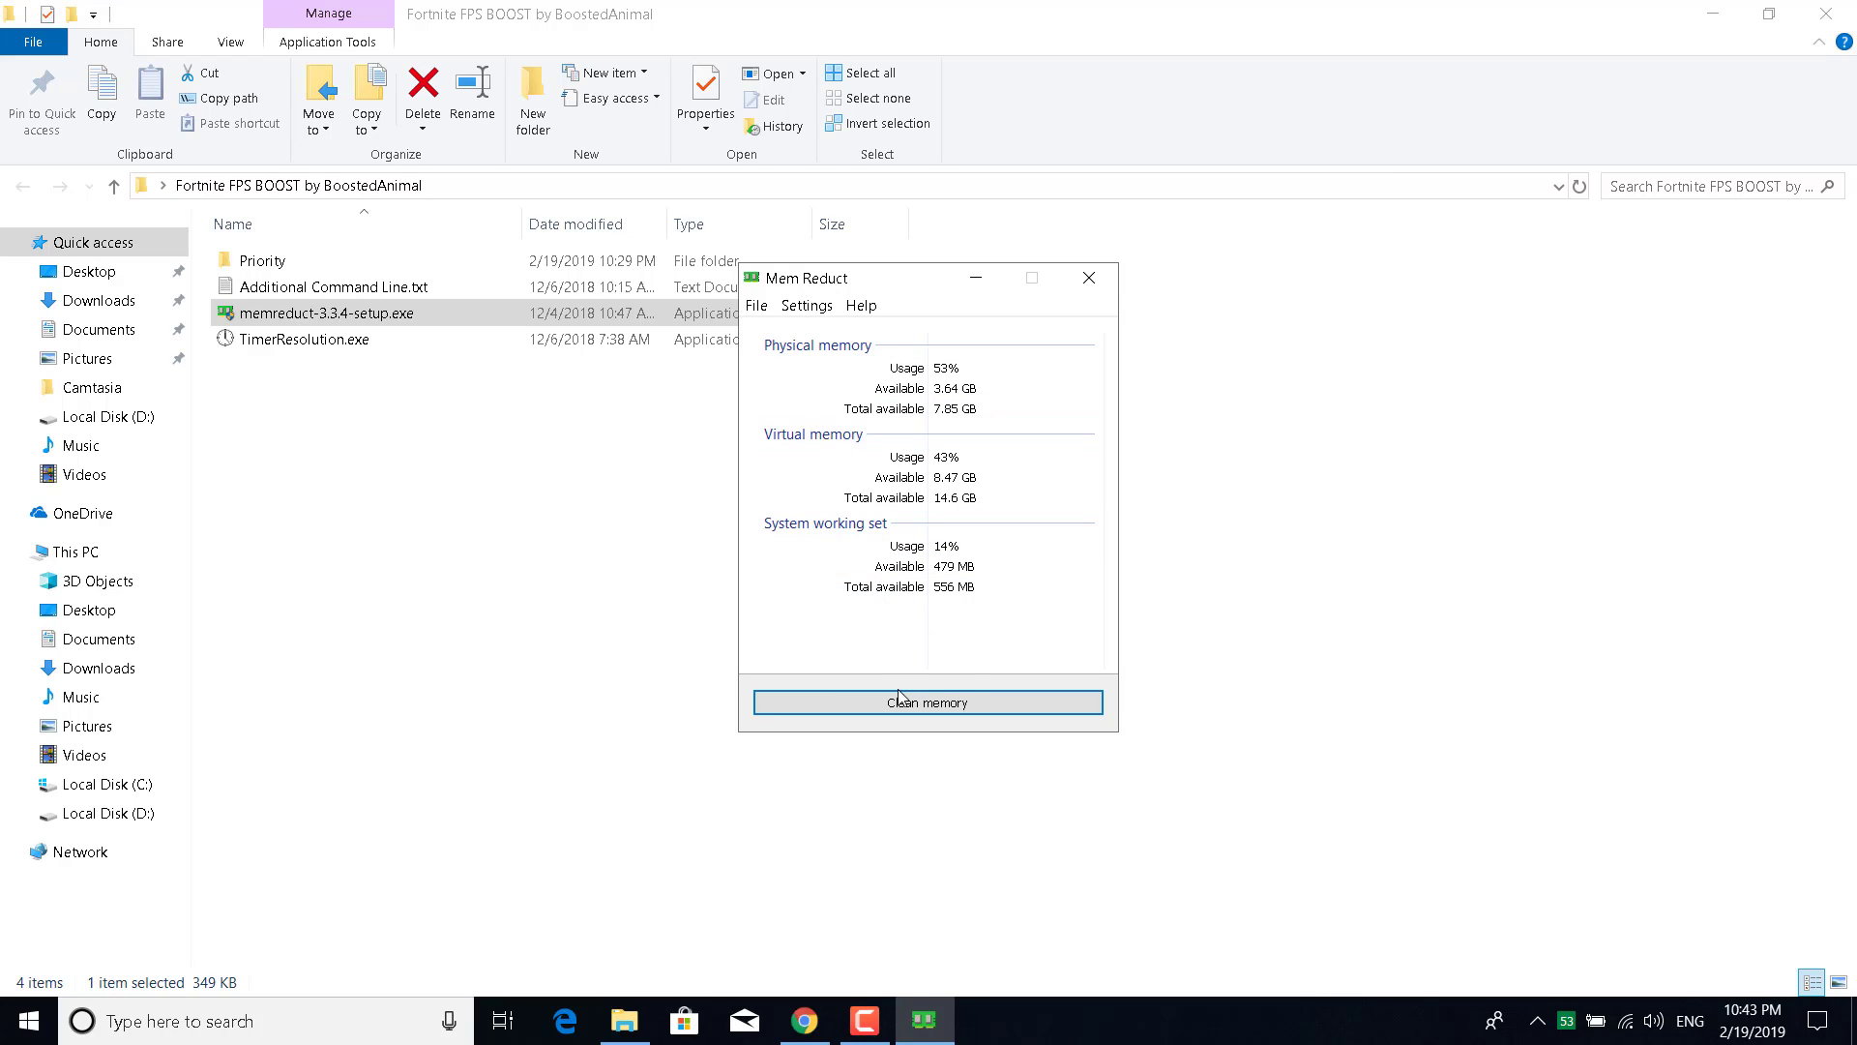
pyautogui.click(927, 701)
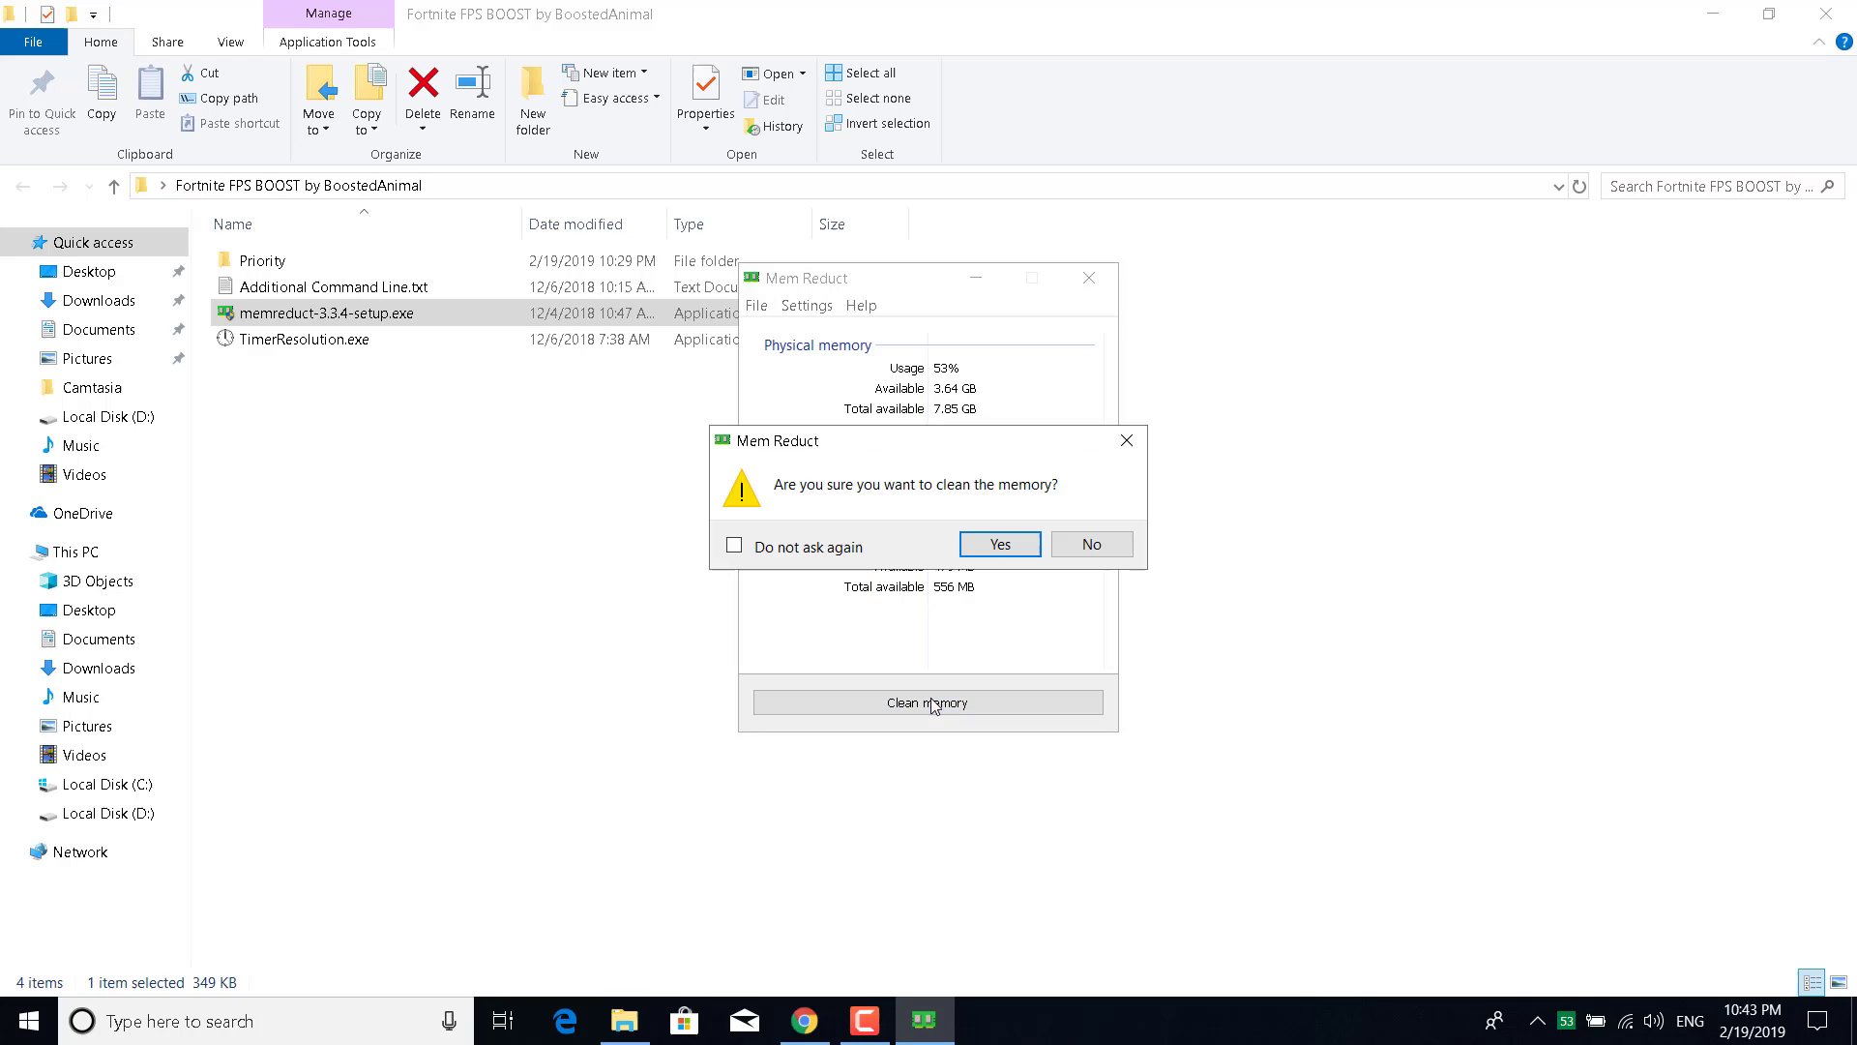
pyautogui.moveTo(800, 514)
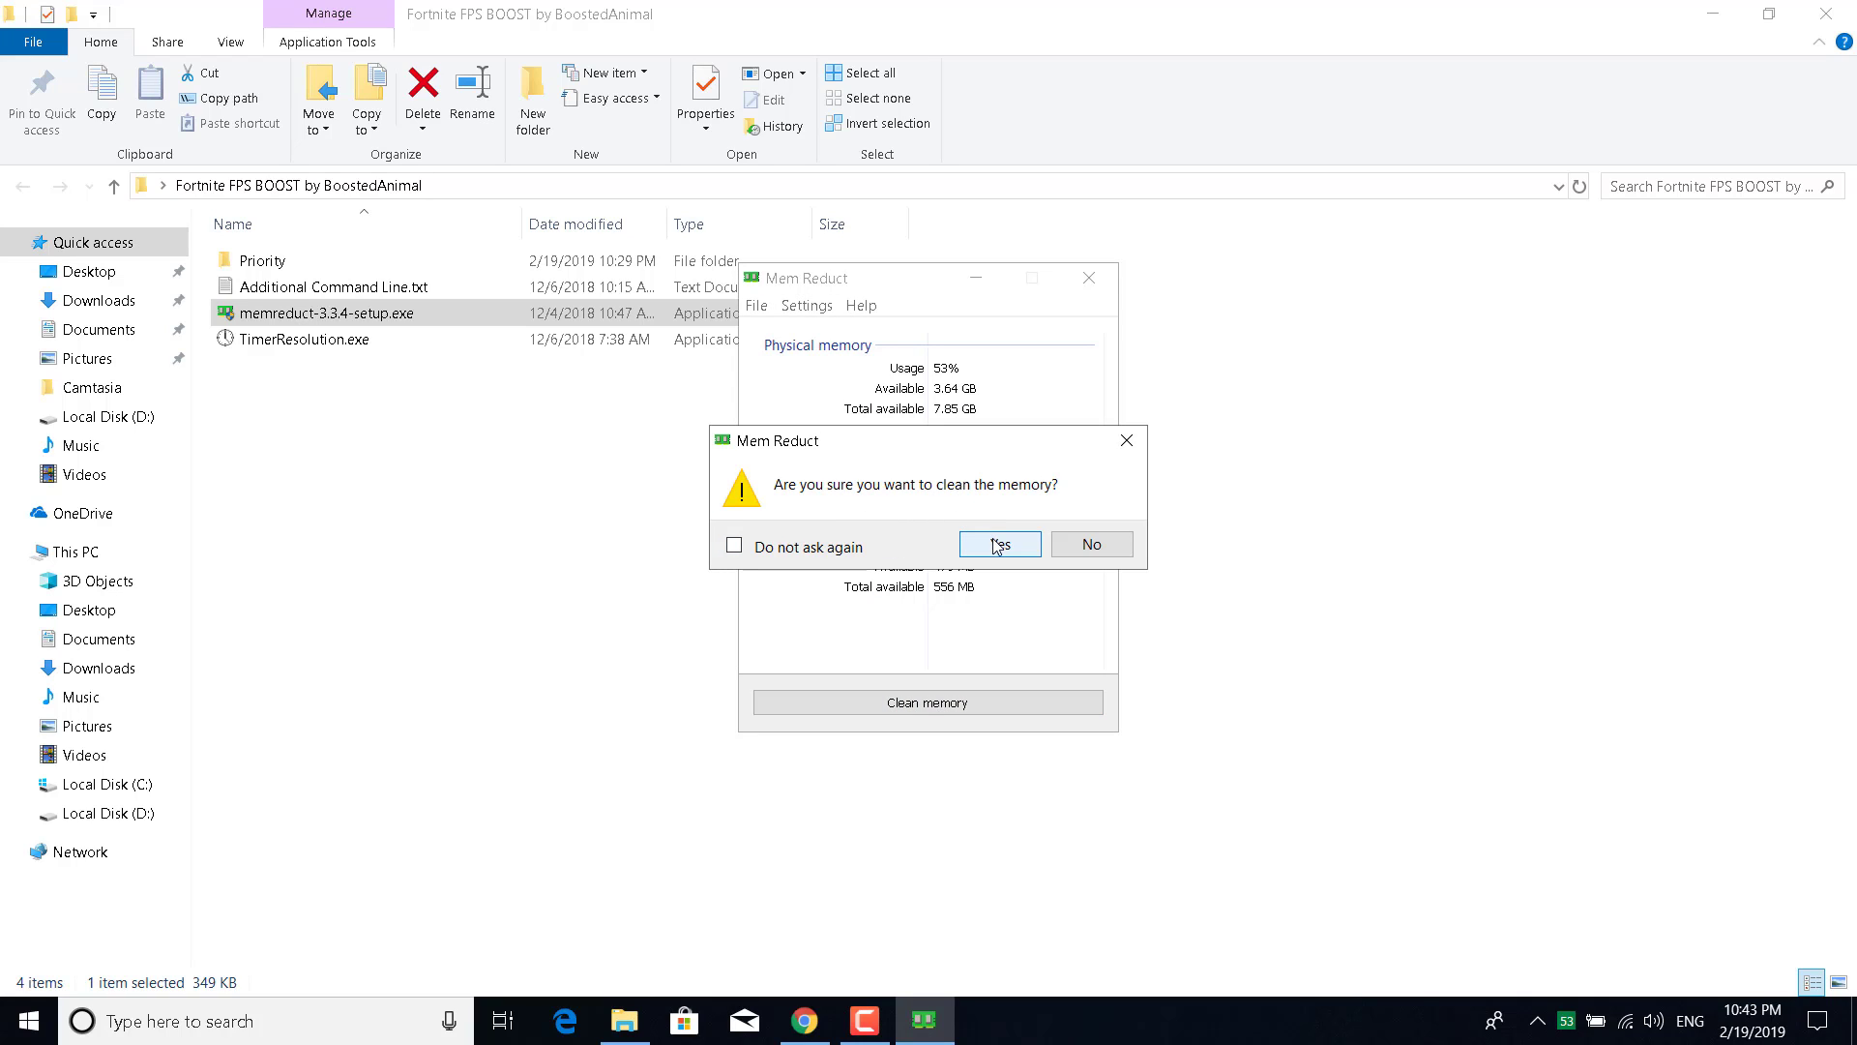
pyautogui.click(998, 543)
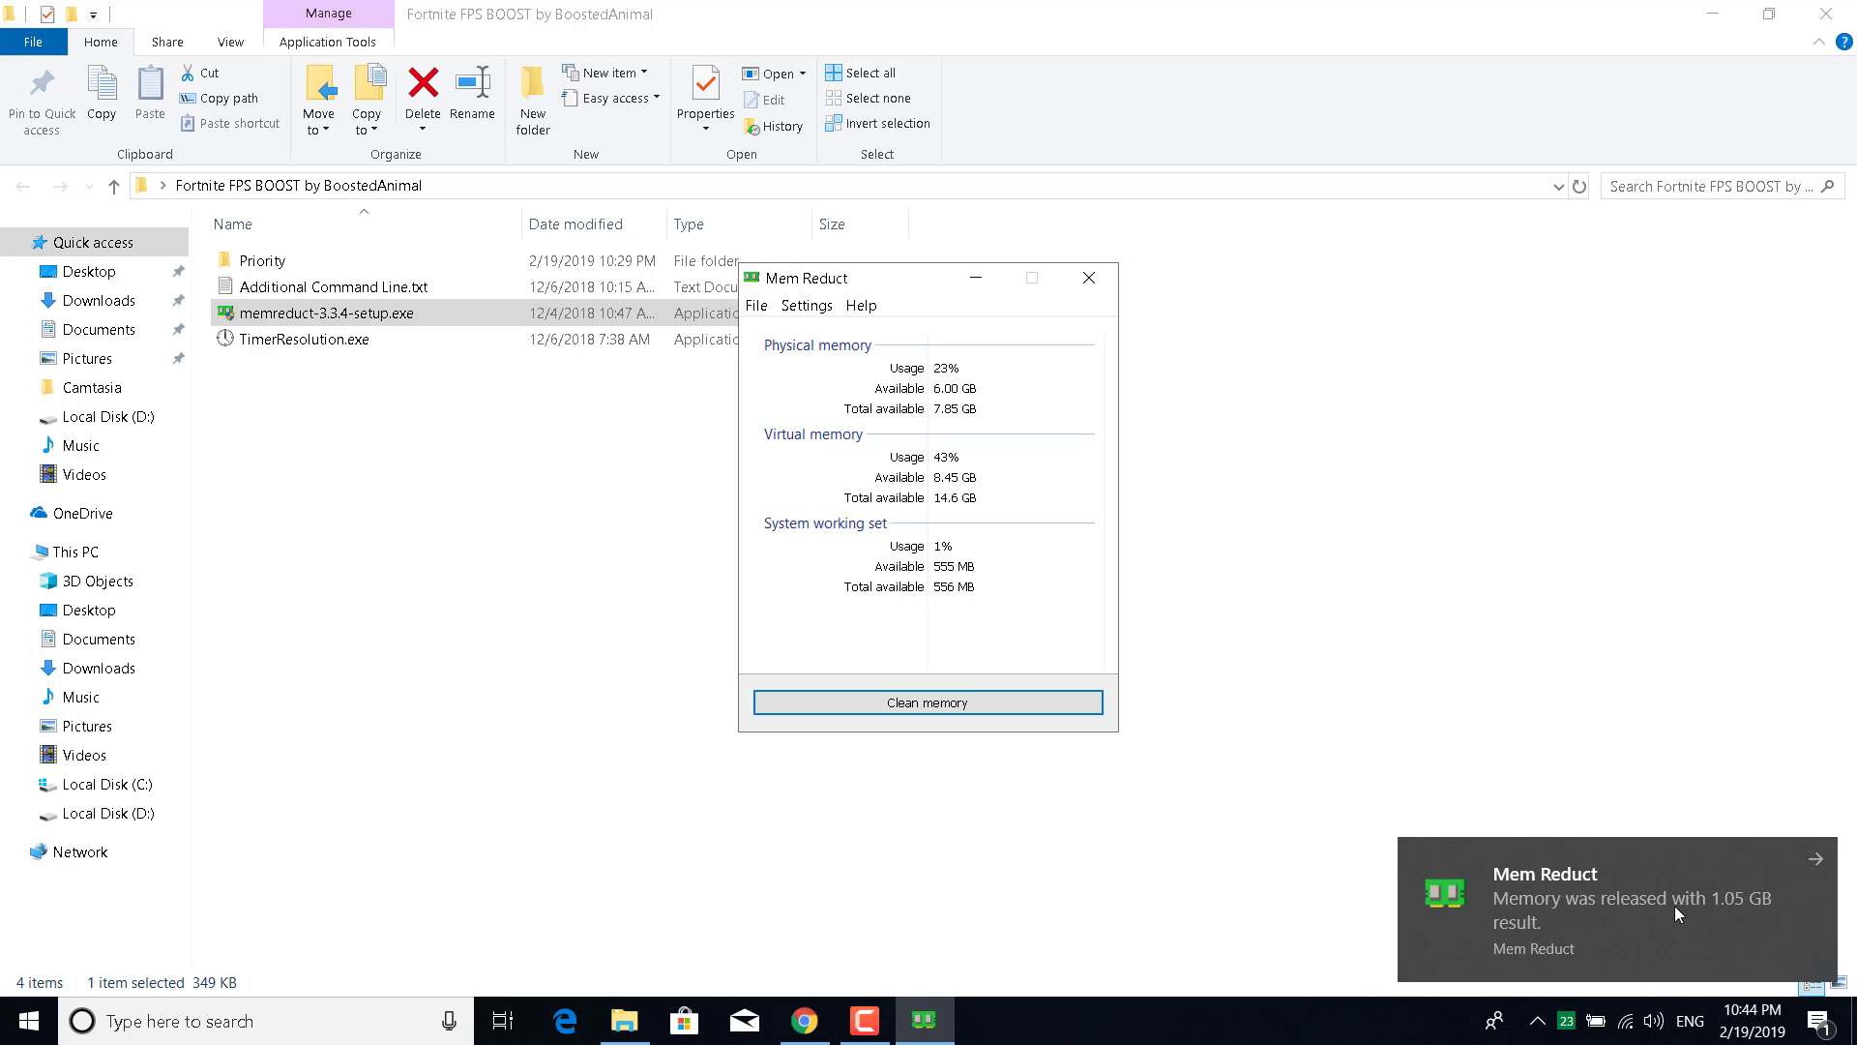
pyautogui.moveTo(1787, 909)
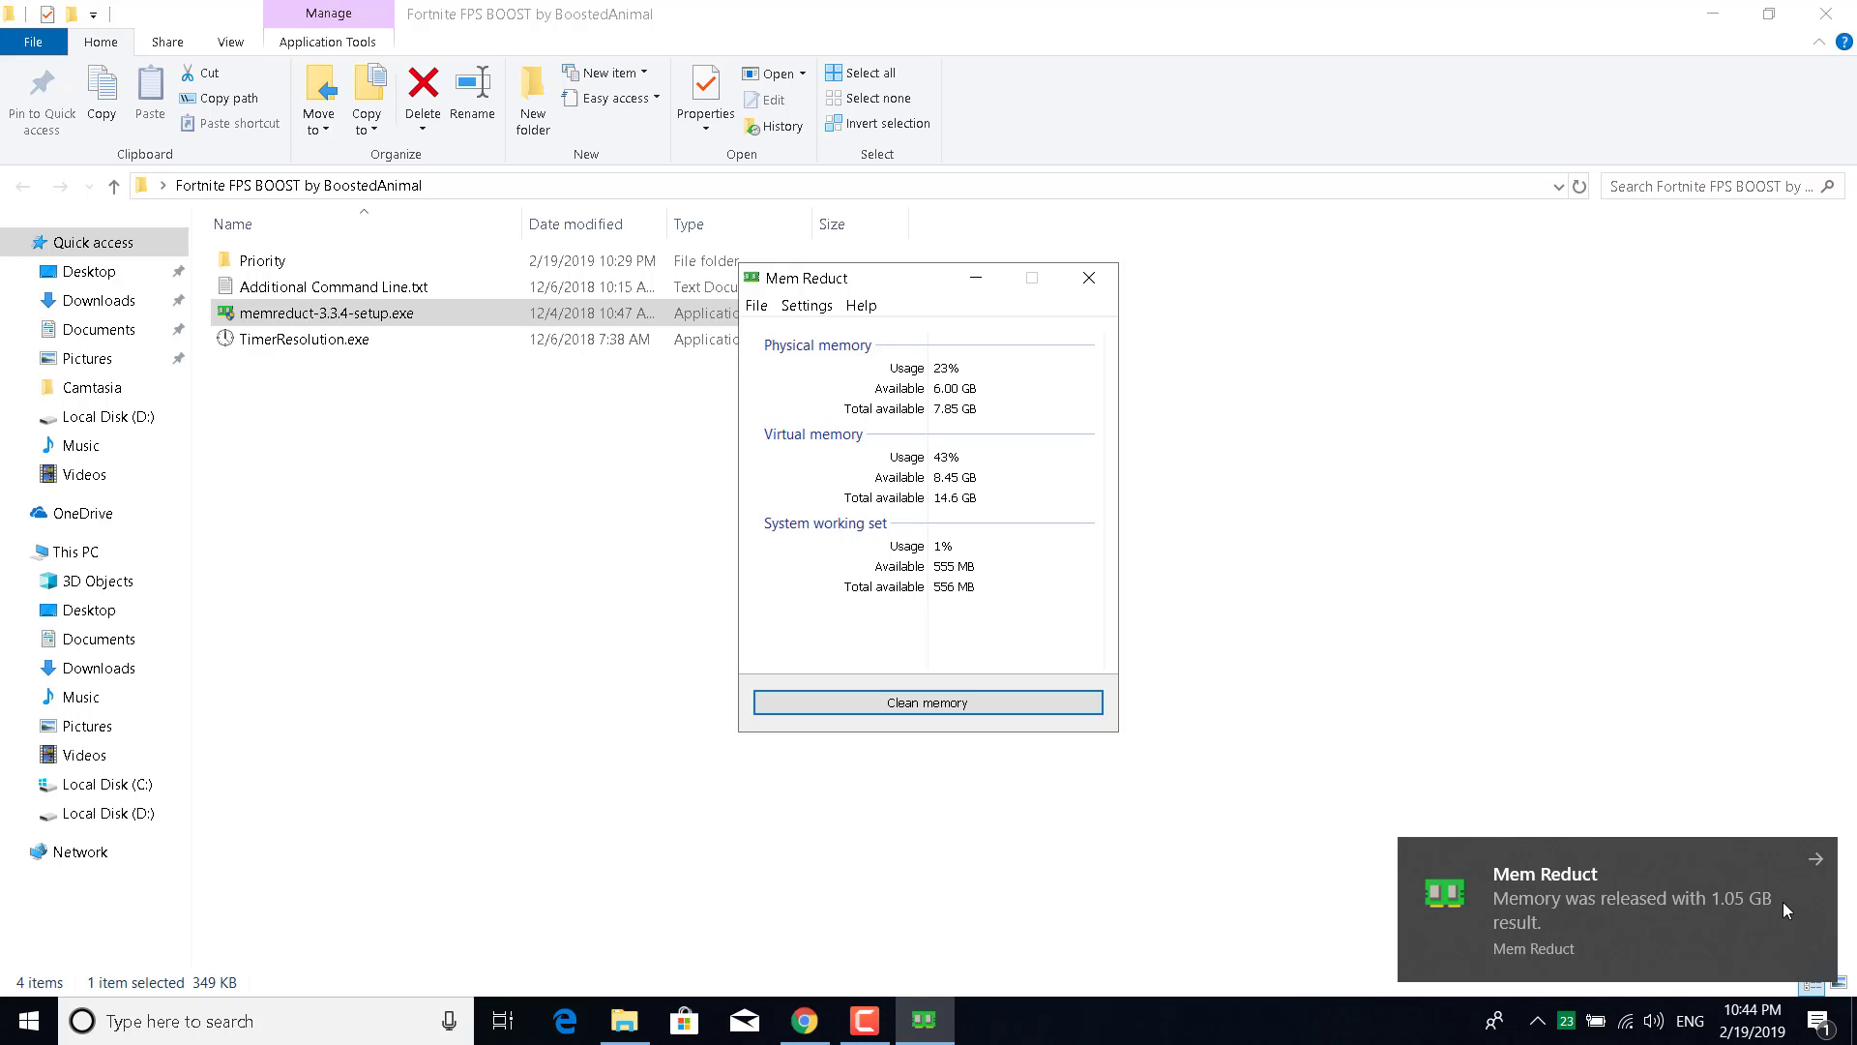
pyautogui.click(1087, 277)
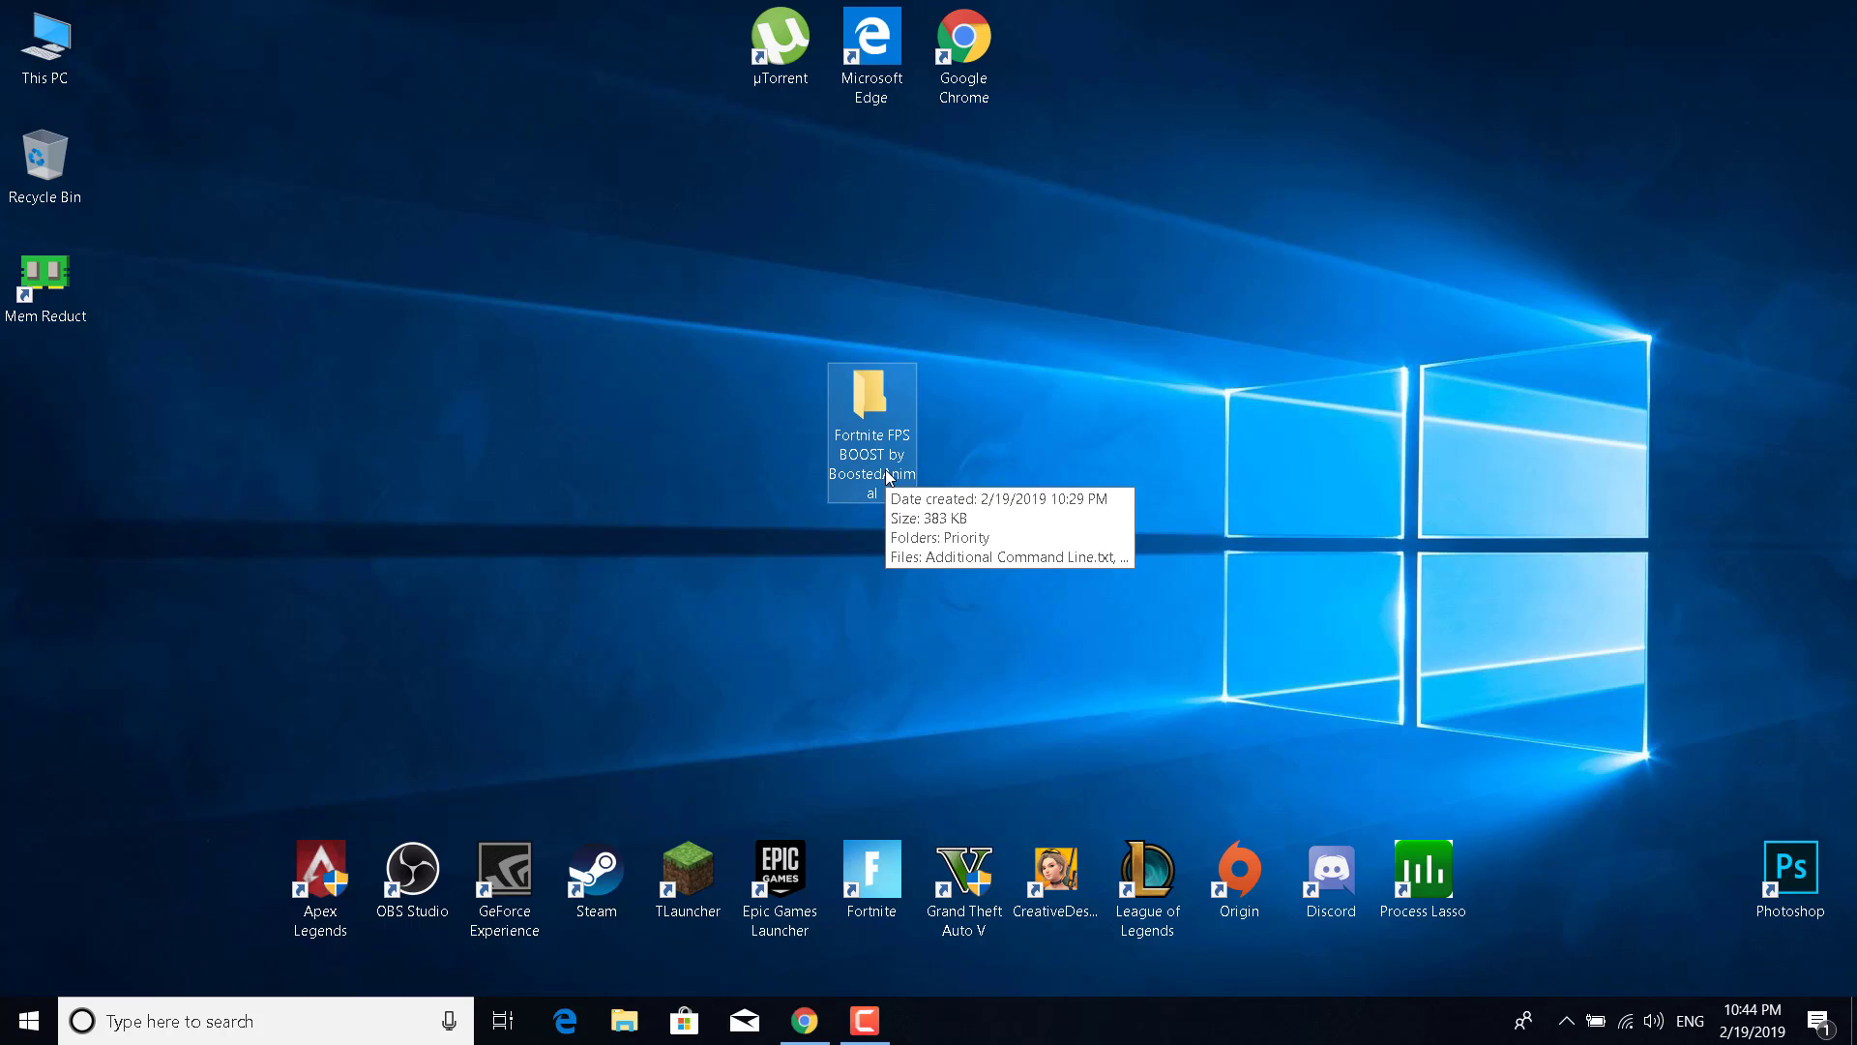
# Open Additional Command Line.txt and copy '-USEALLAVAILABLECORES -NOSPLASH -lanplay'.
pyautogui.doubleClick(871, 417)
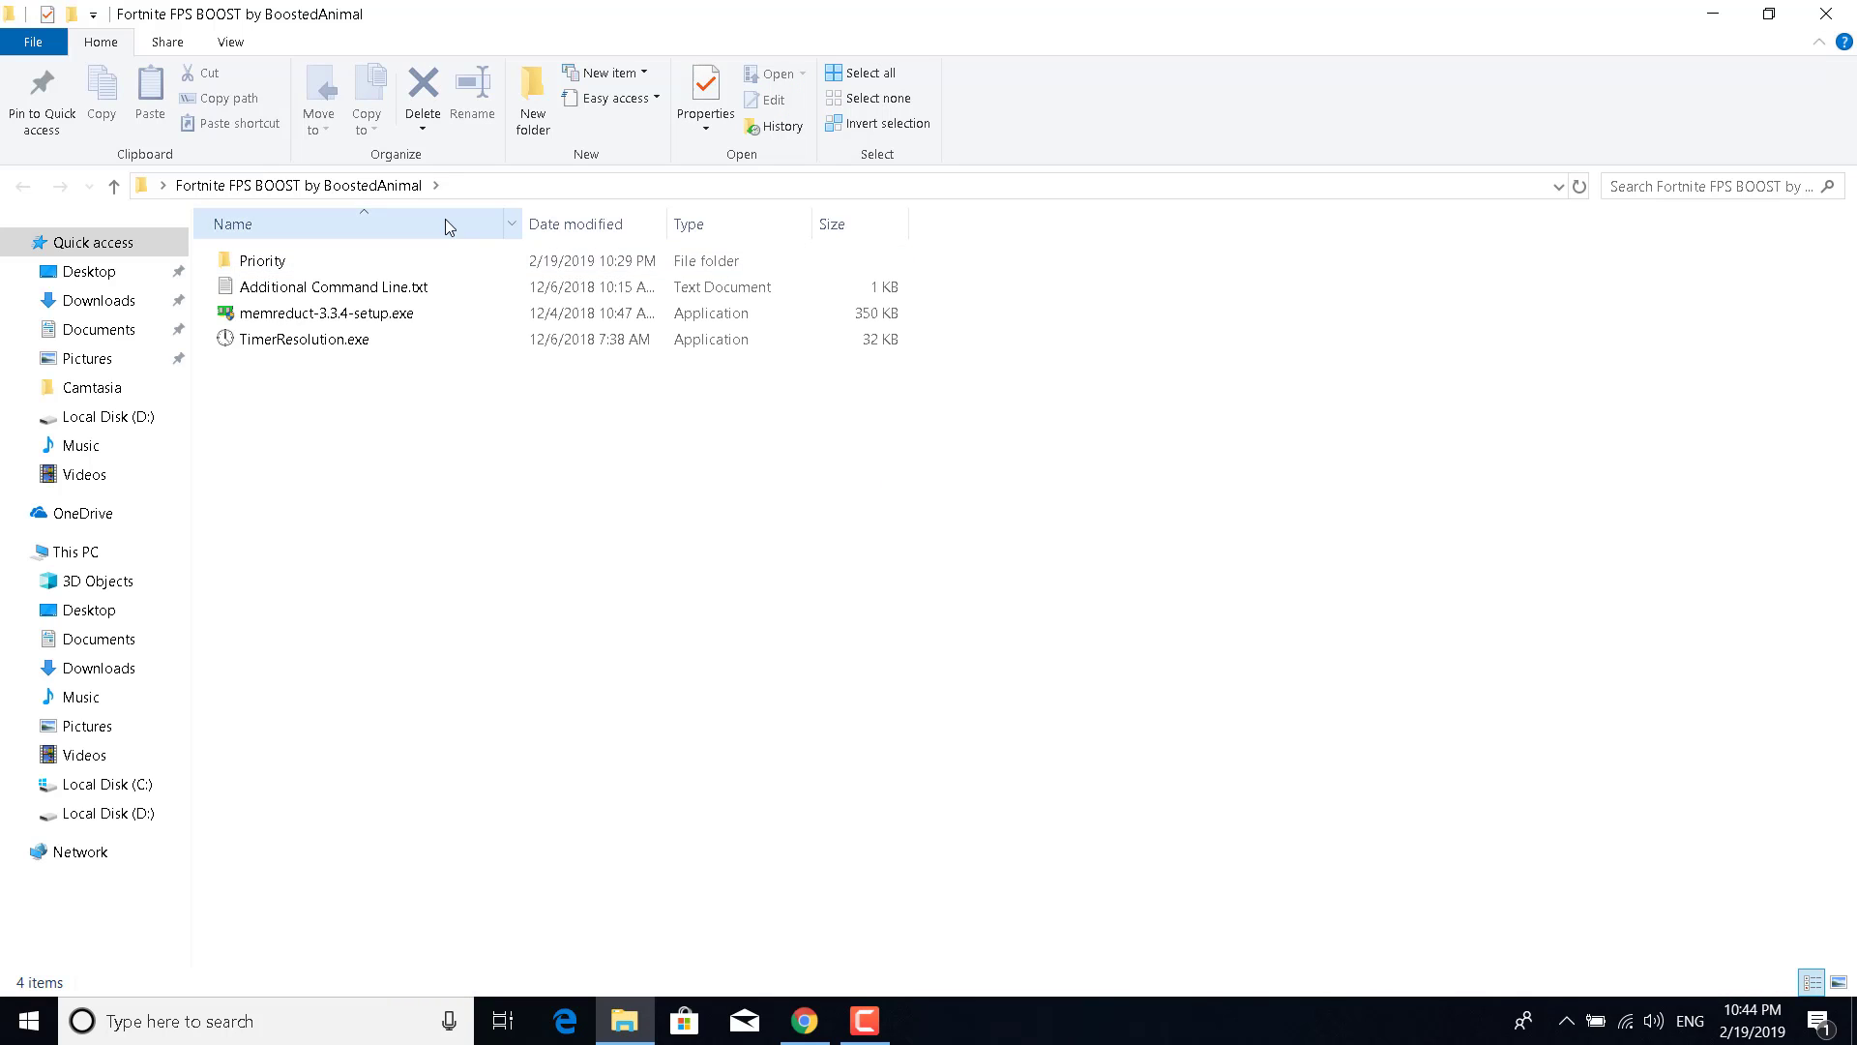
pyautogui.click(332, 286)
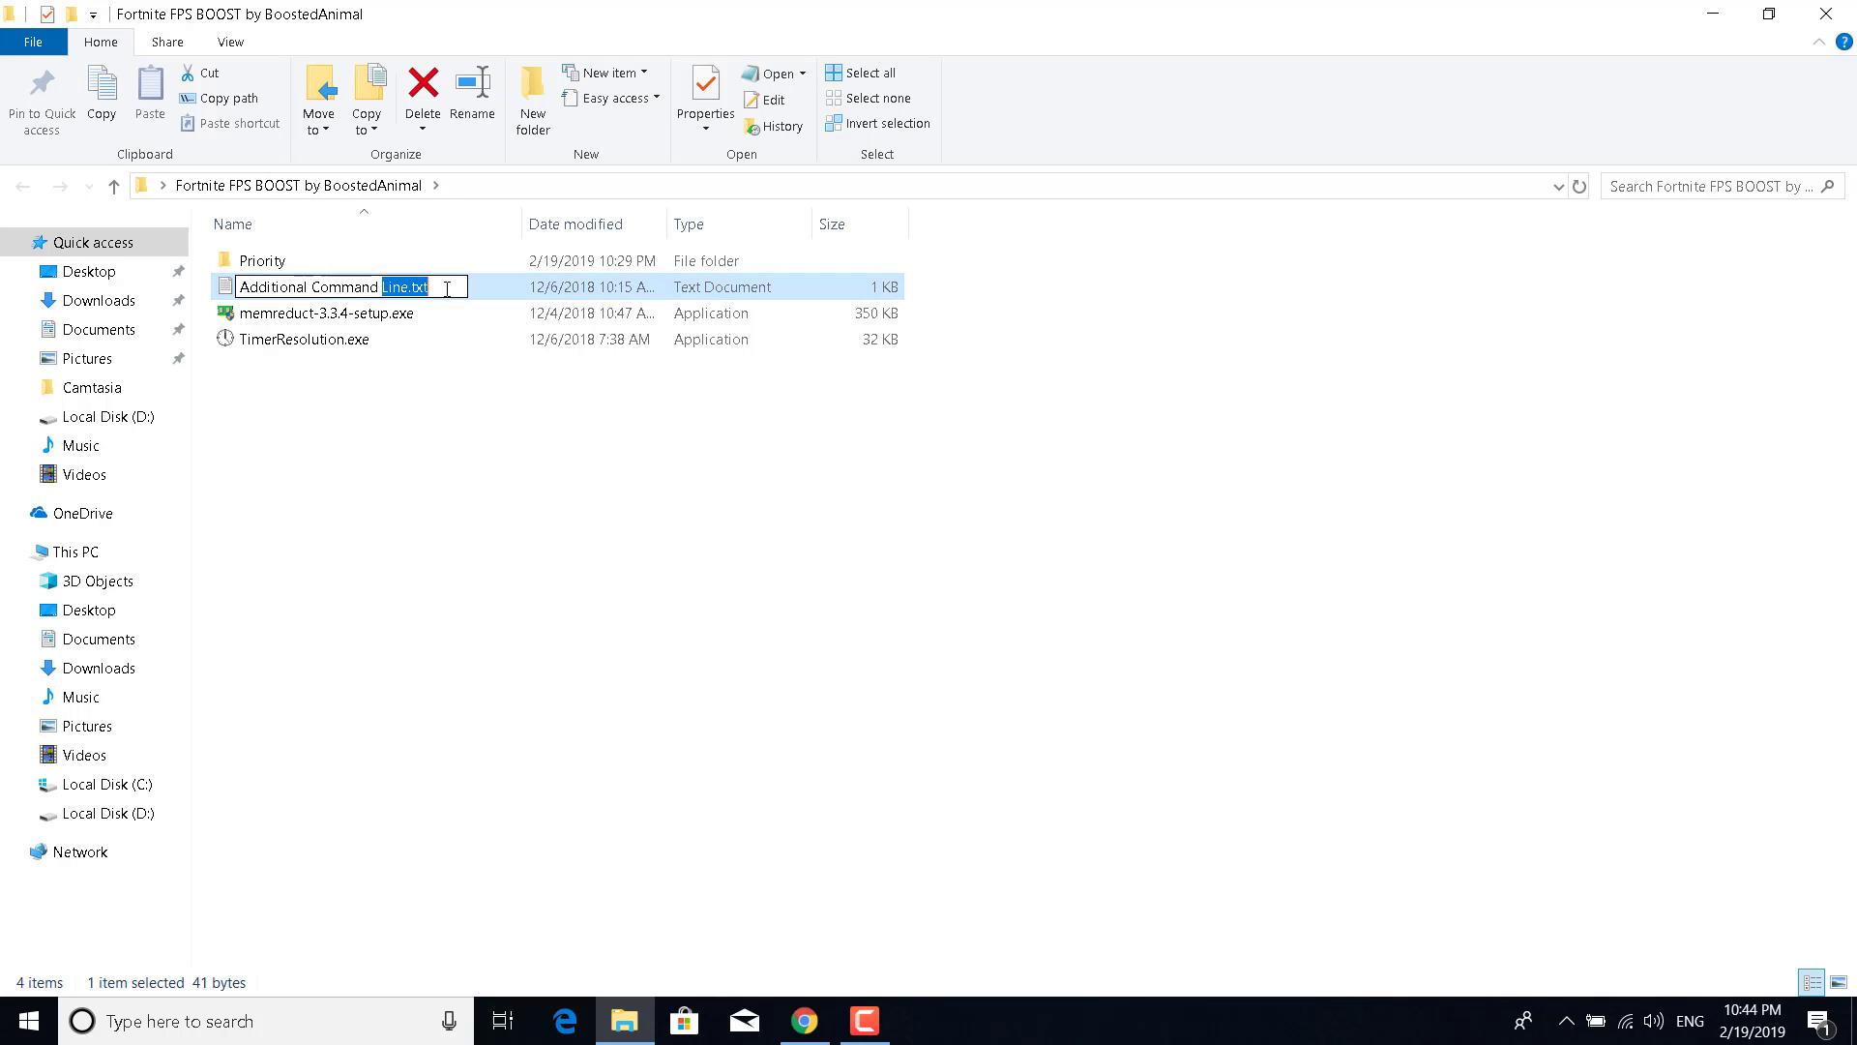
pyautogui.doubleClick(332, 285)
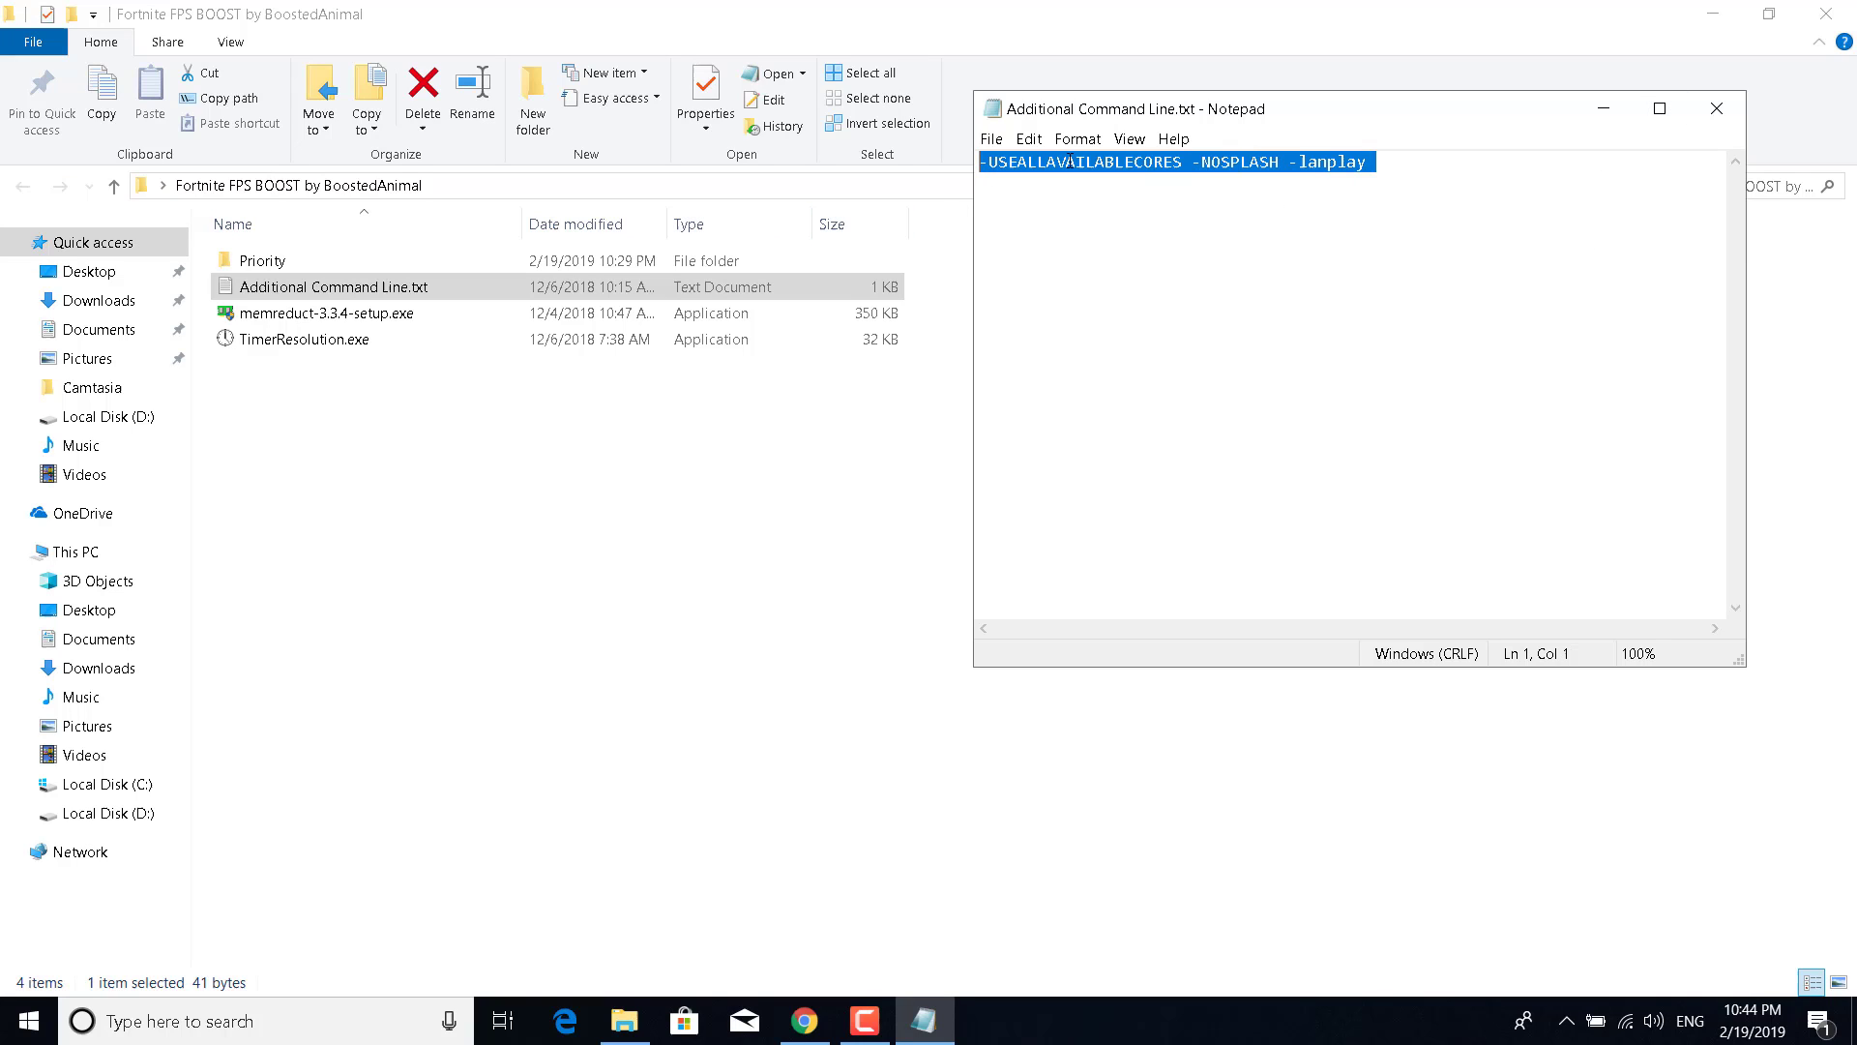
pyautogui.rightClick(1184, 162)
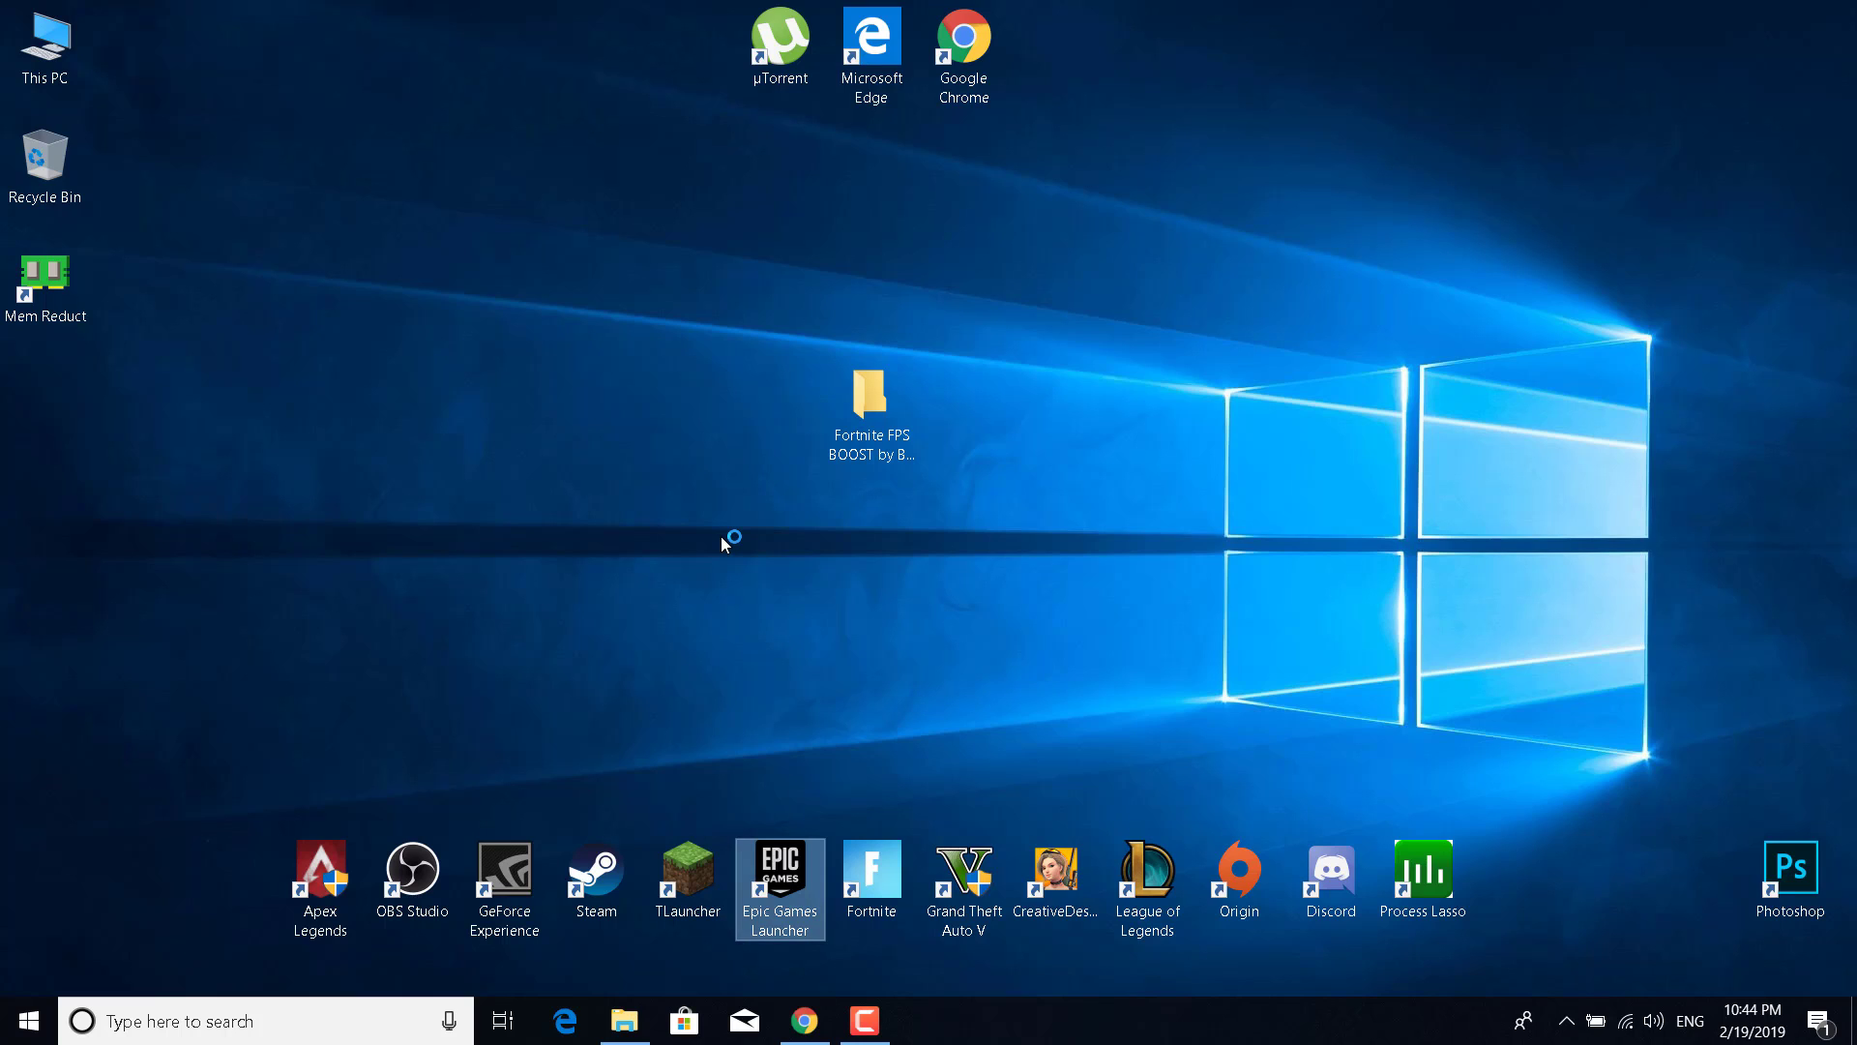
# Open the Epic Games Launcher settings and expand the FORTNITE section.
pyautogui.click(779, 881)
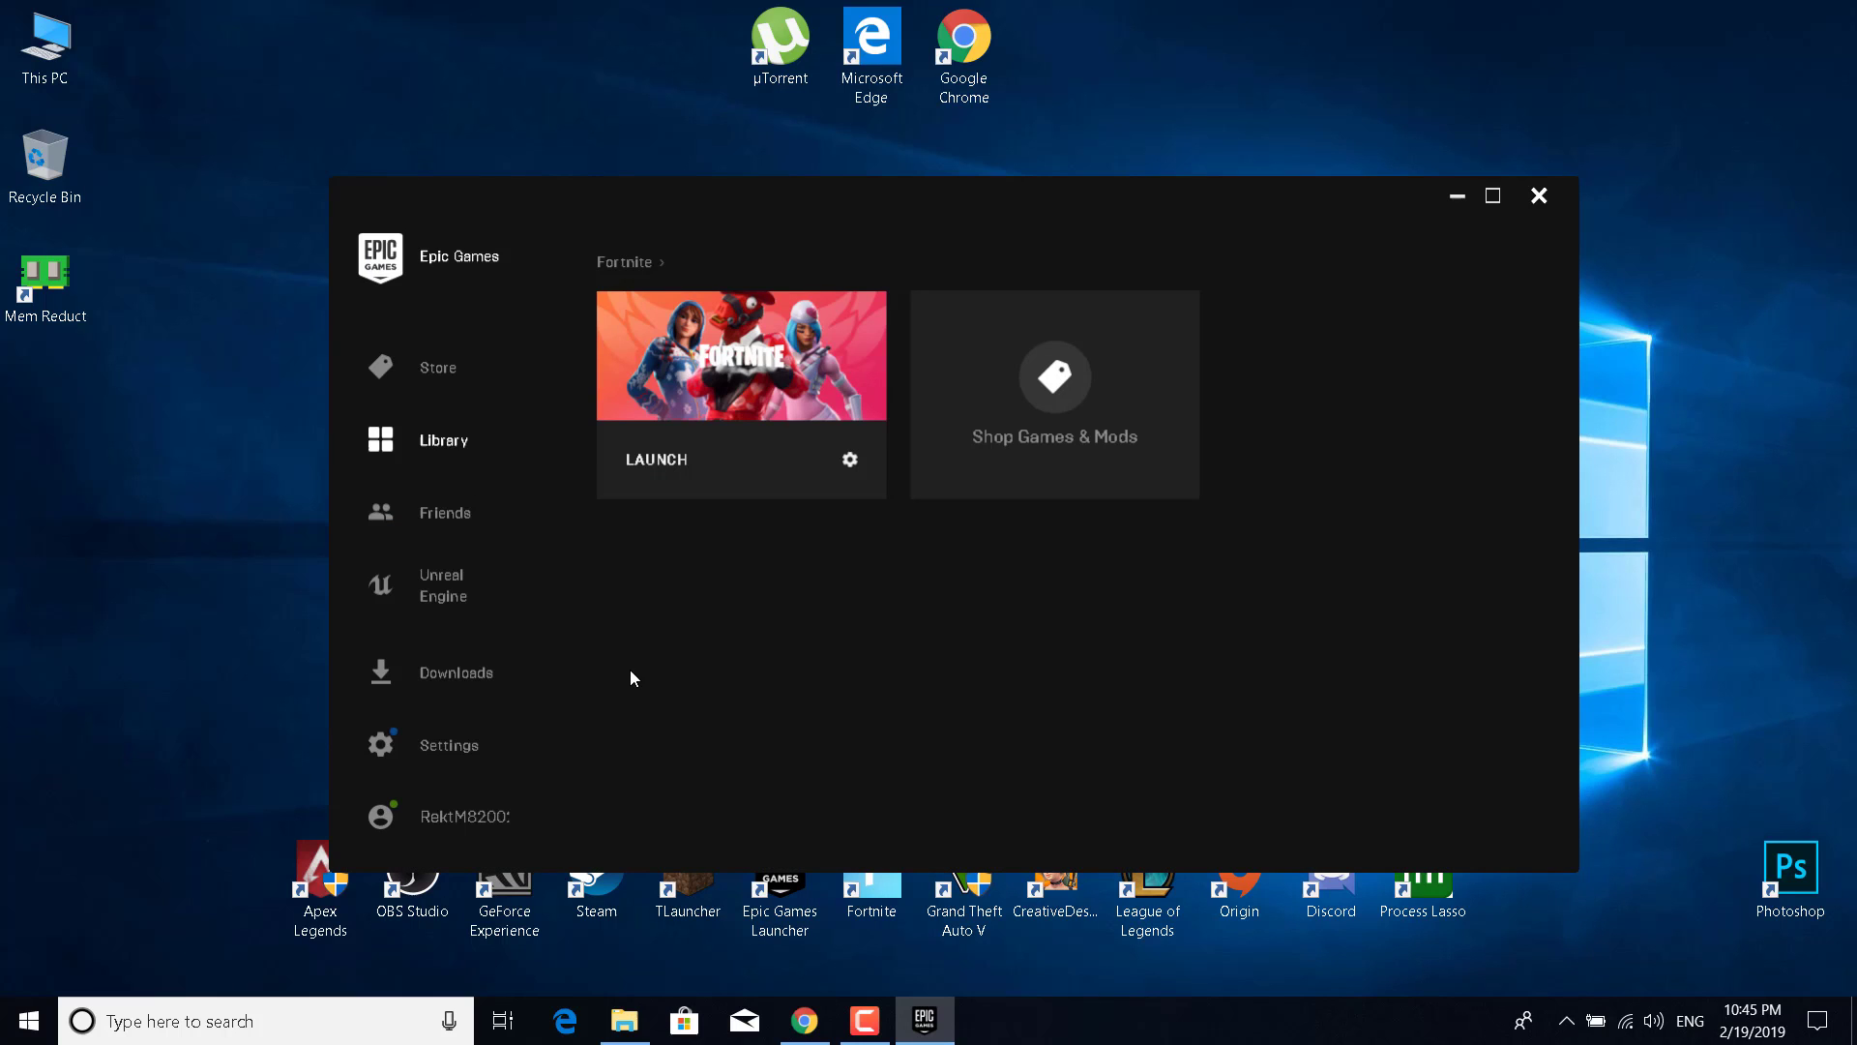
pyautogui.moveTo(442, 770)
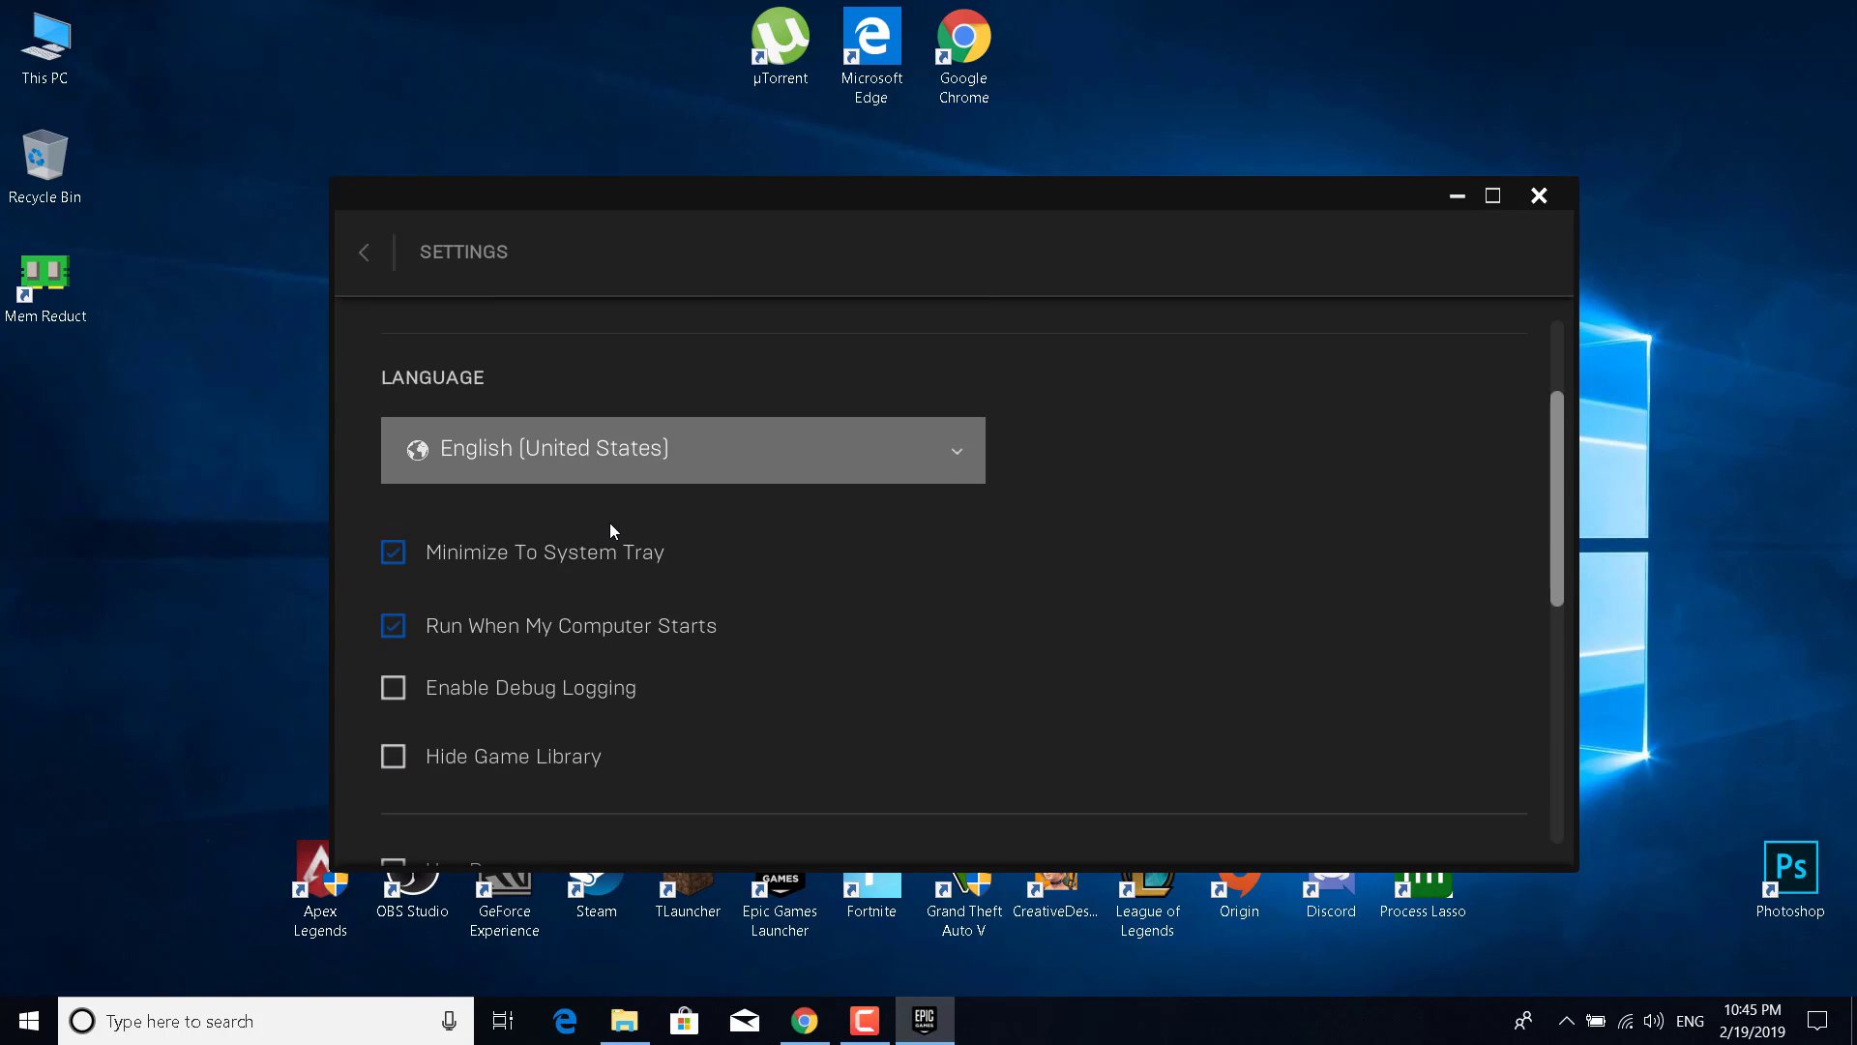
pyautogui.scroll(-3)
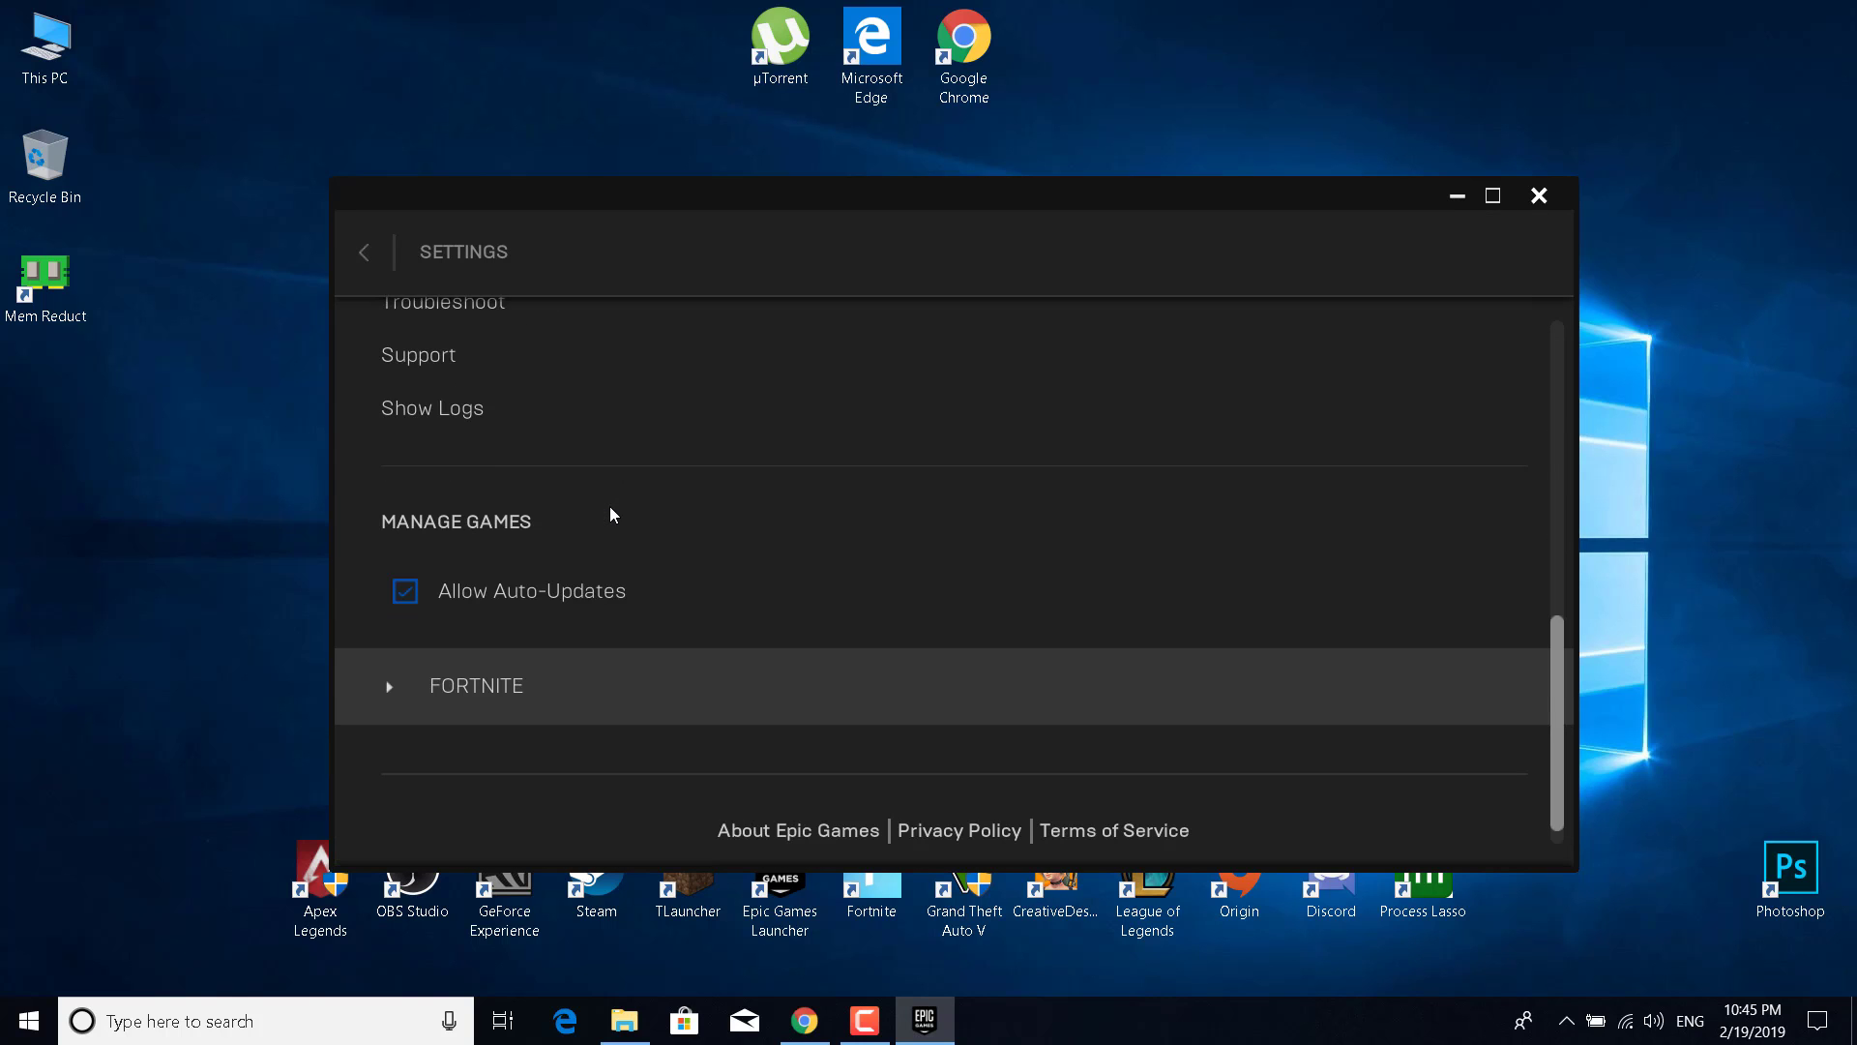
pyautogui.scroll(-3)
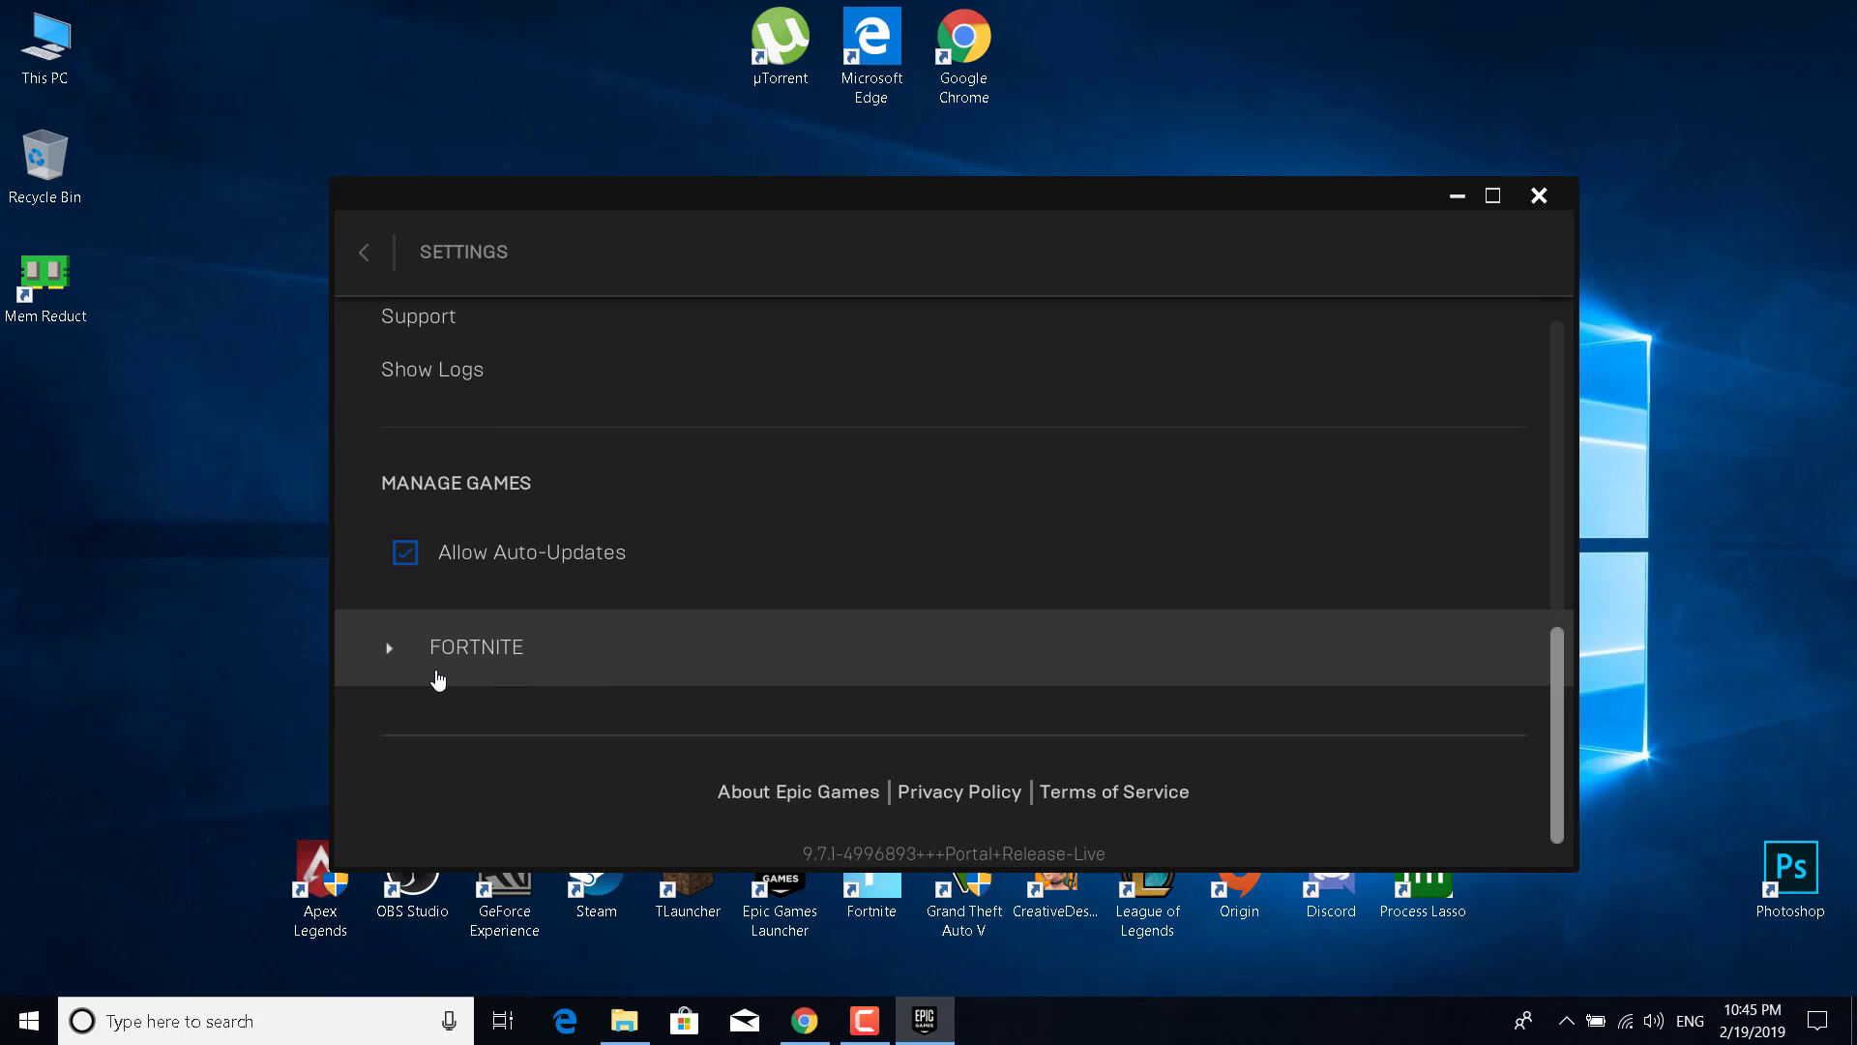
pyautogui.click(475, 647)
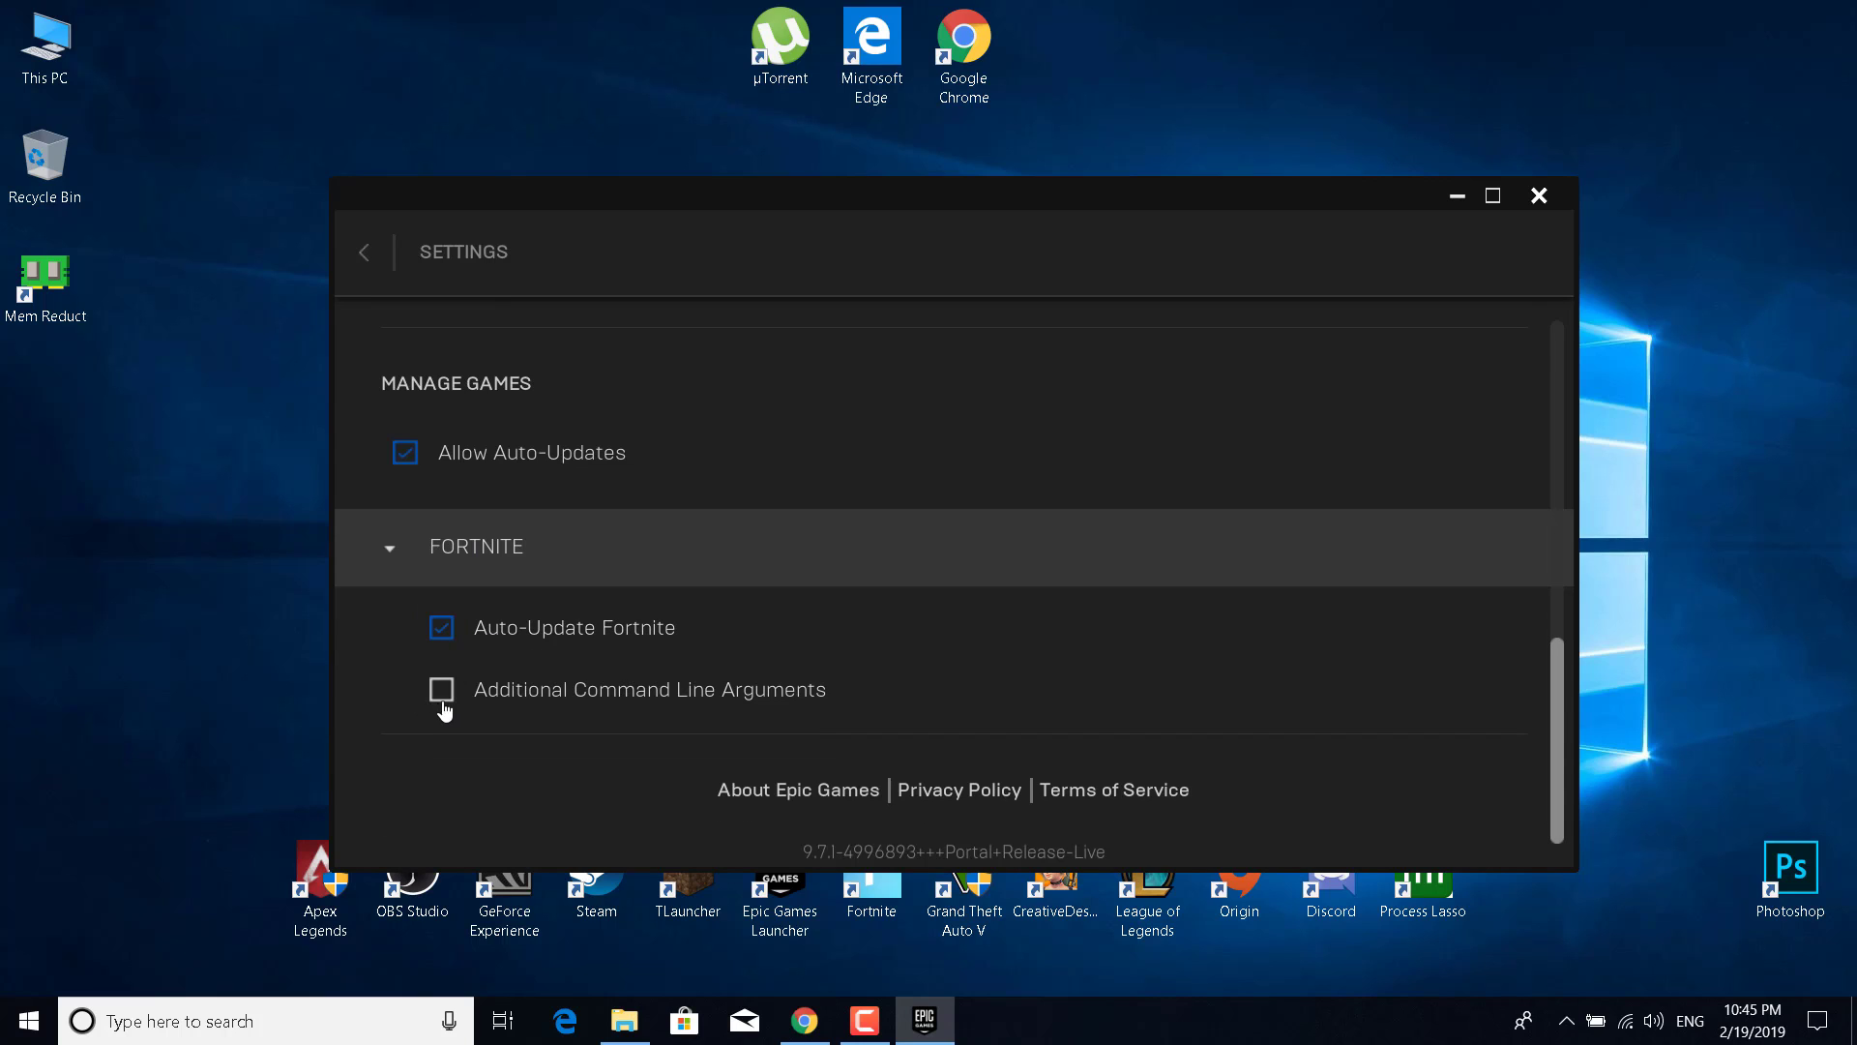
pyautogui.moveTo(767, 708)
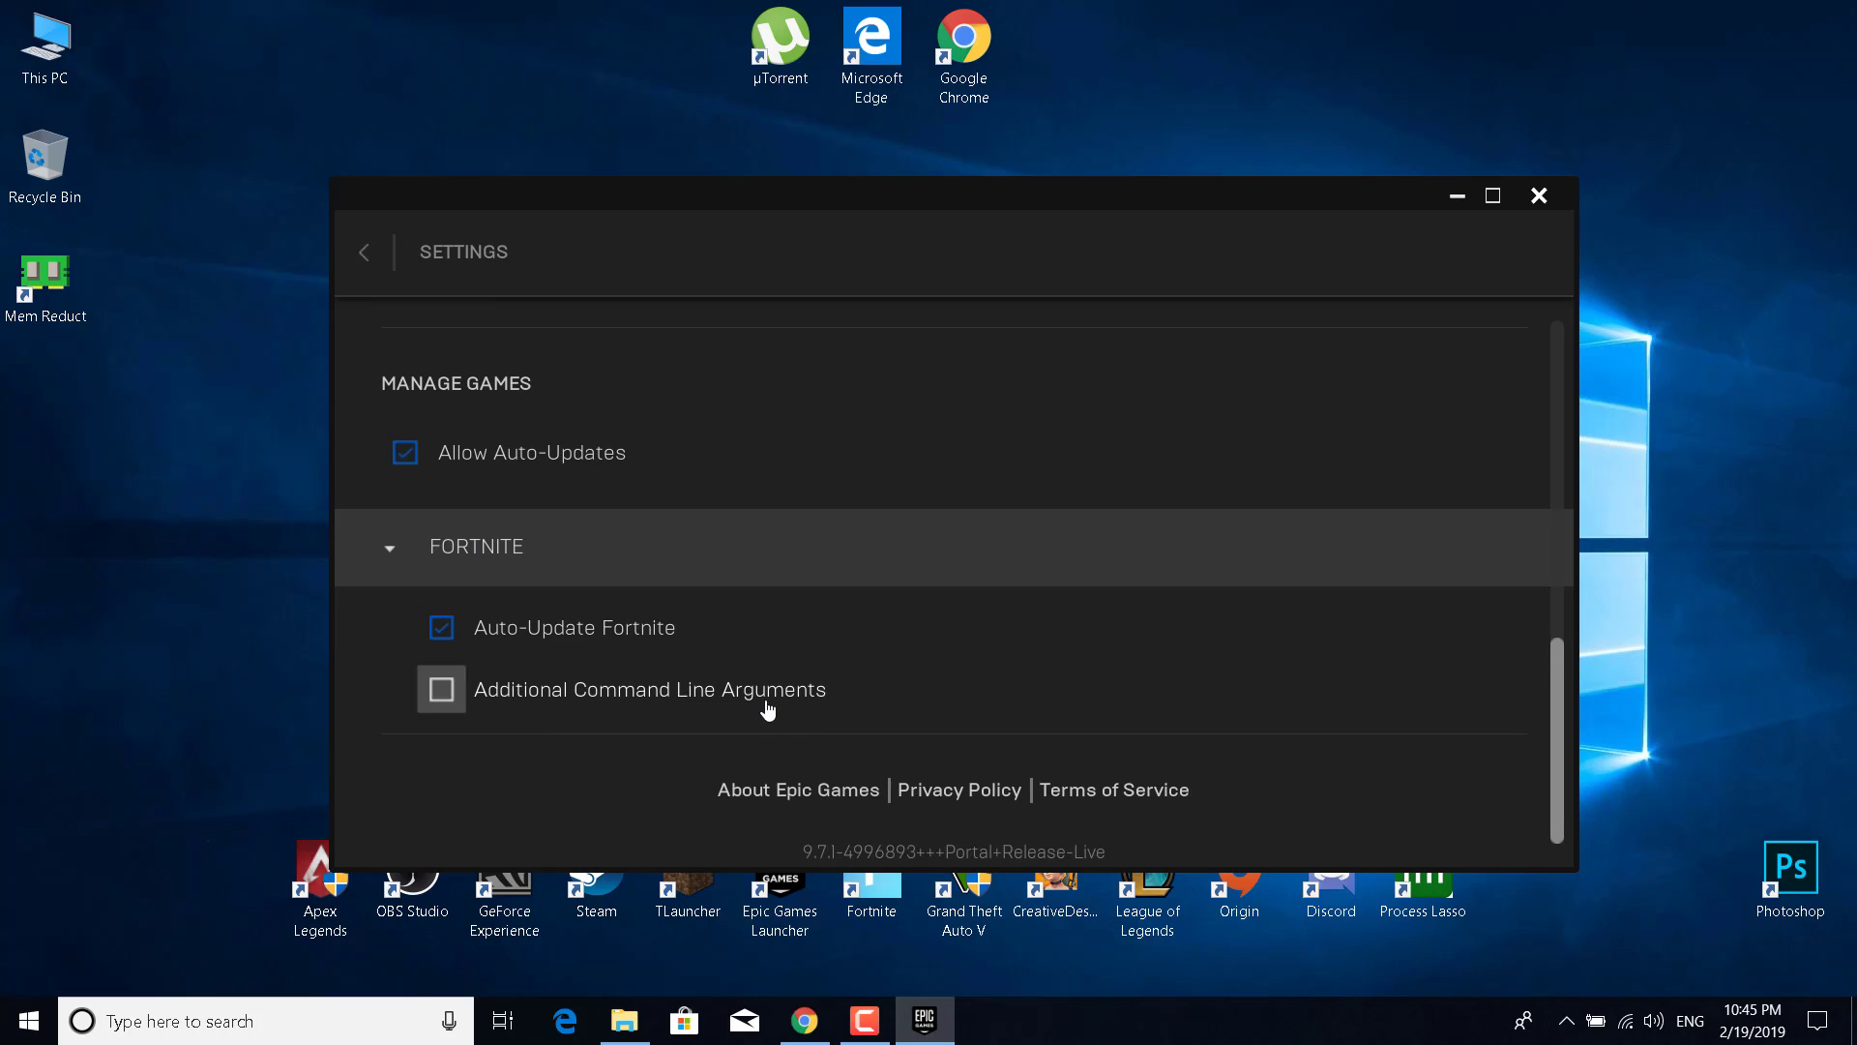
# Enable Additional Command Line Arguments with '-USEALLAVAILABLECORES -NOSPLASH -lanplay' and close the launcher.
pyautogui.click(441, 690)
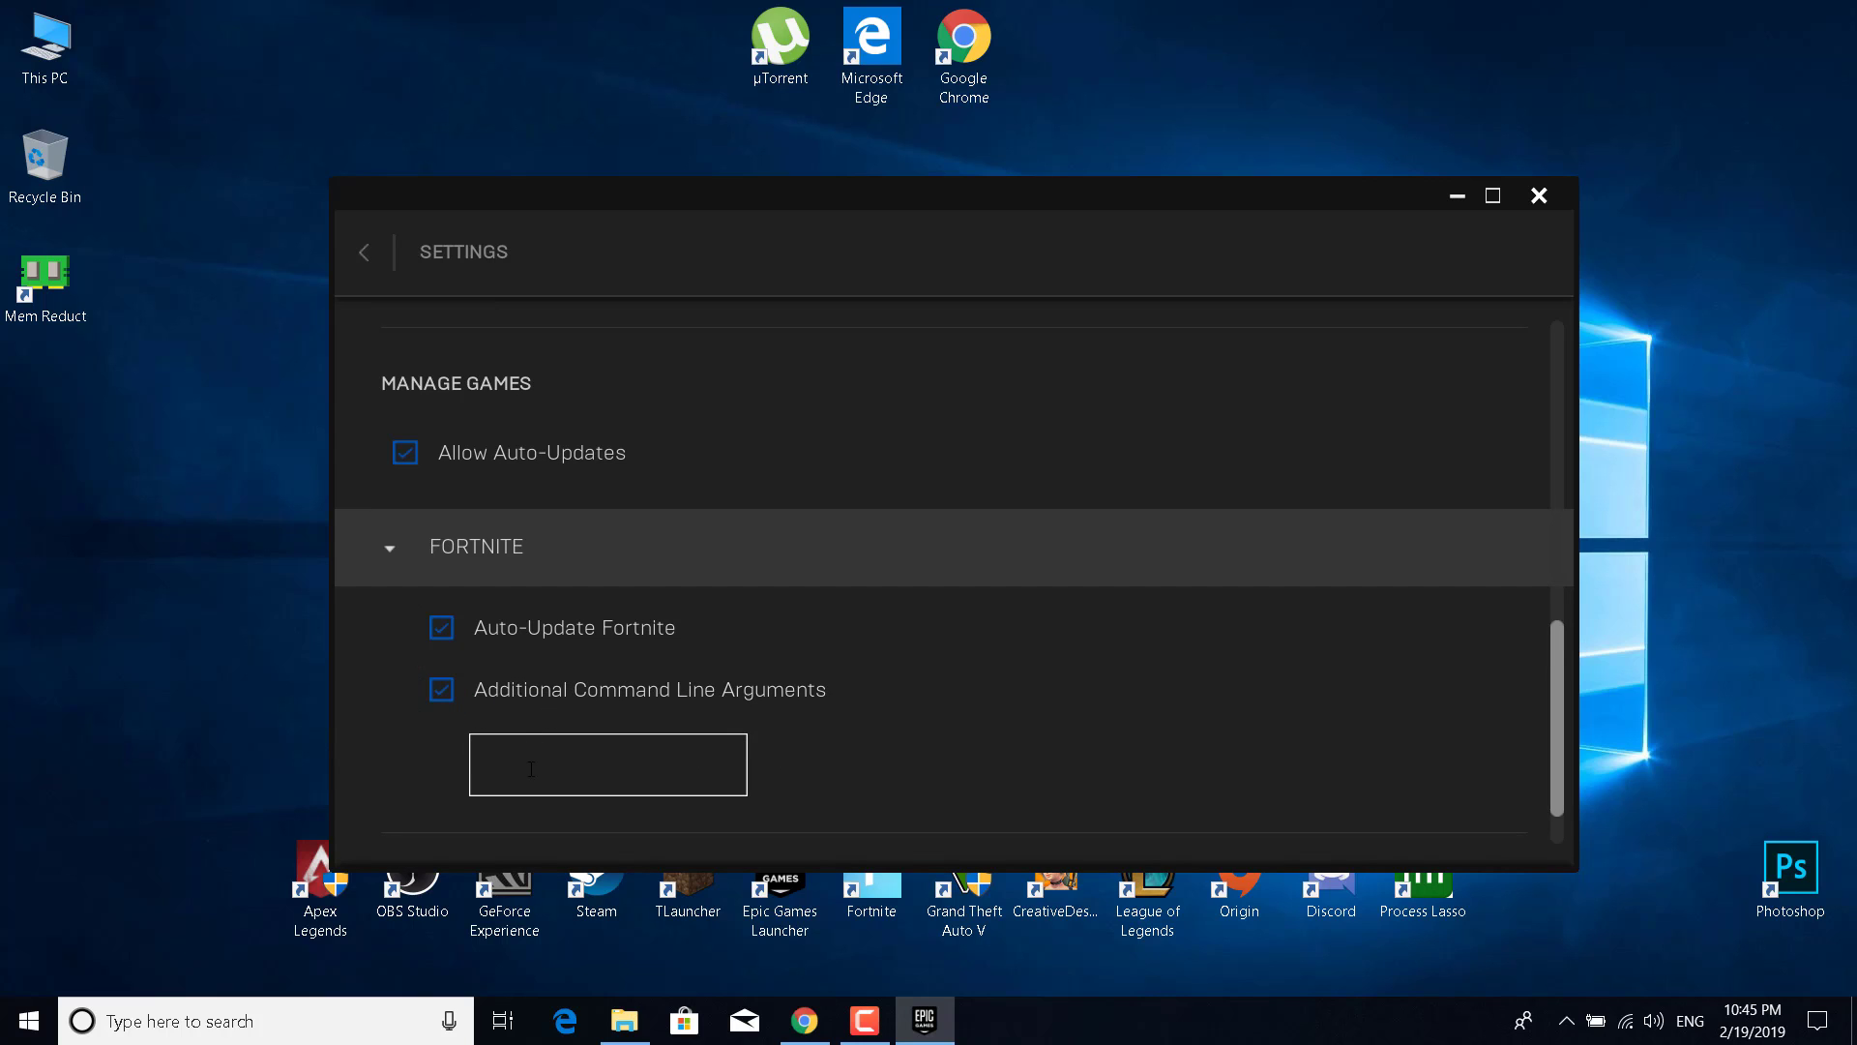
pyautogui.rightClick(608, 764)
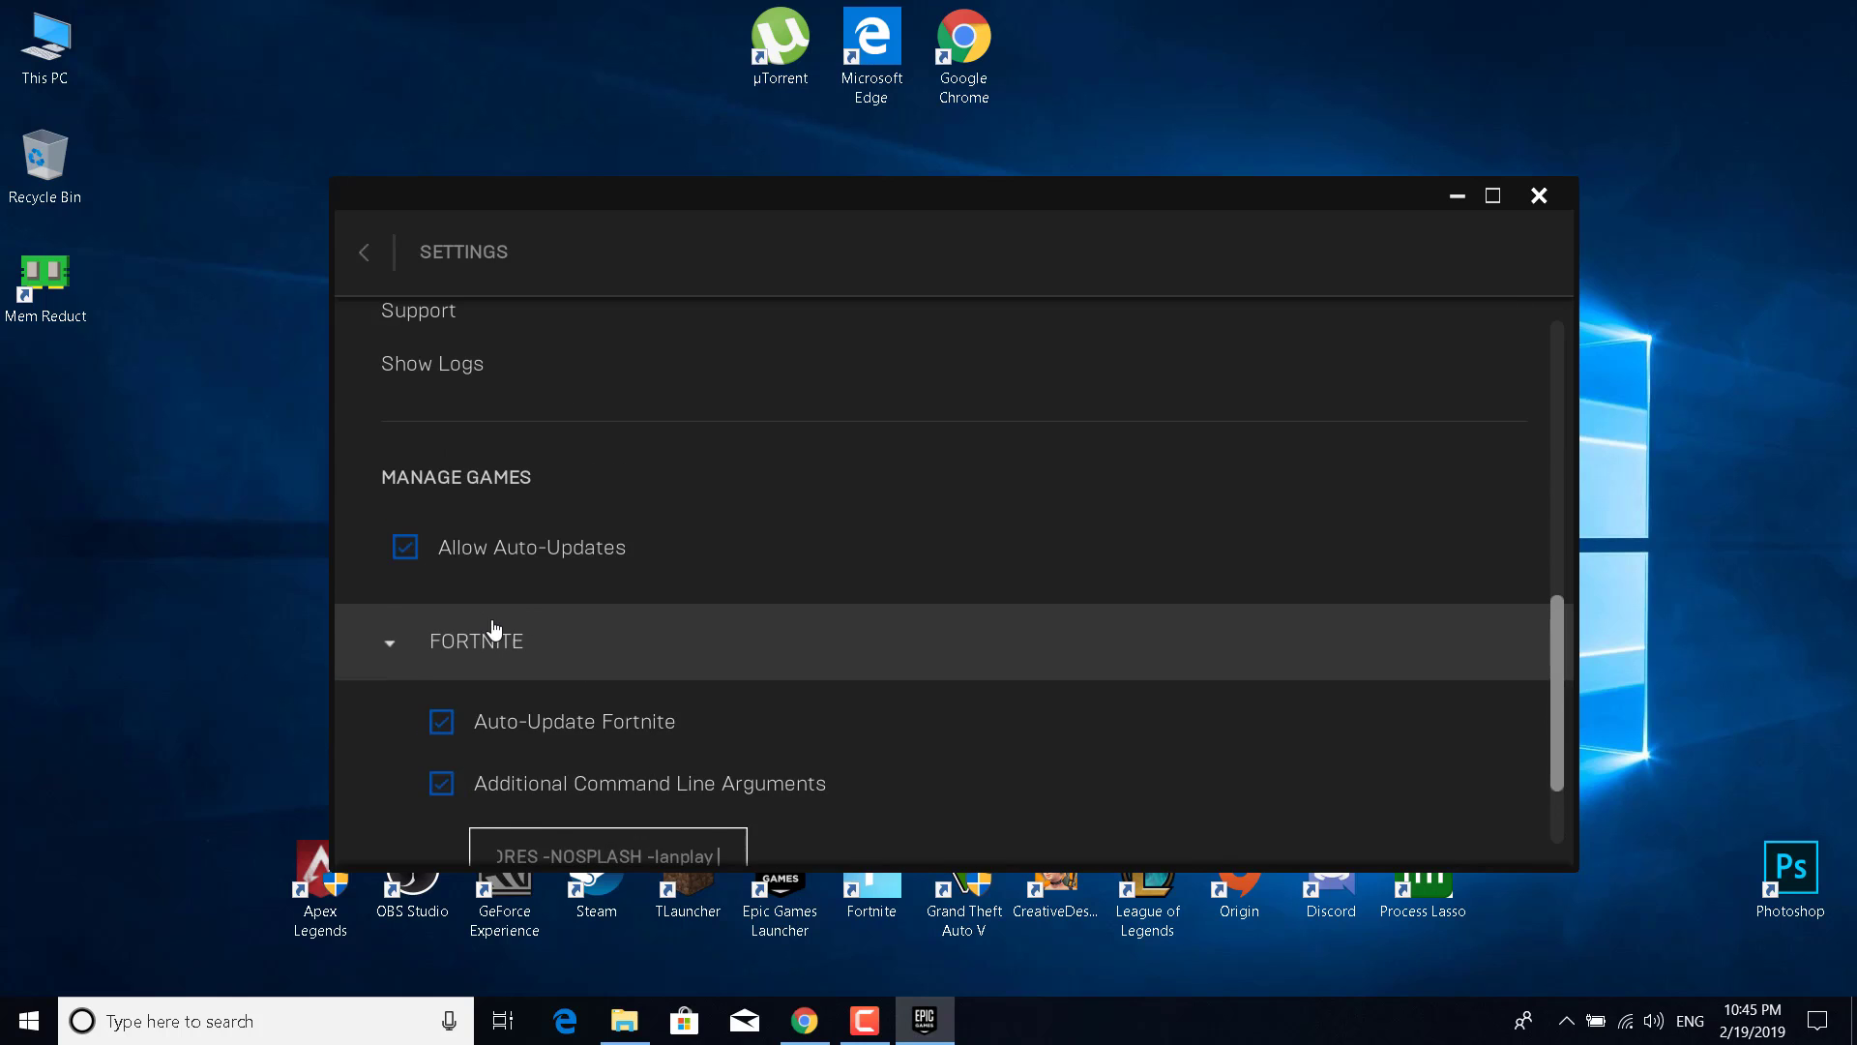
pyautogui.click(364, 252)
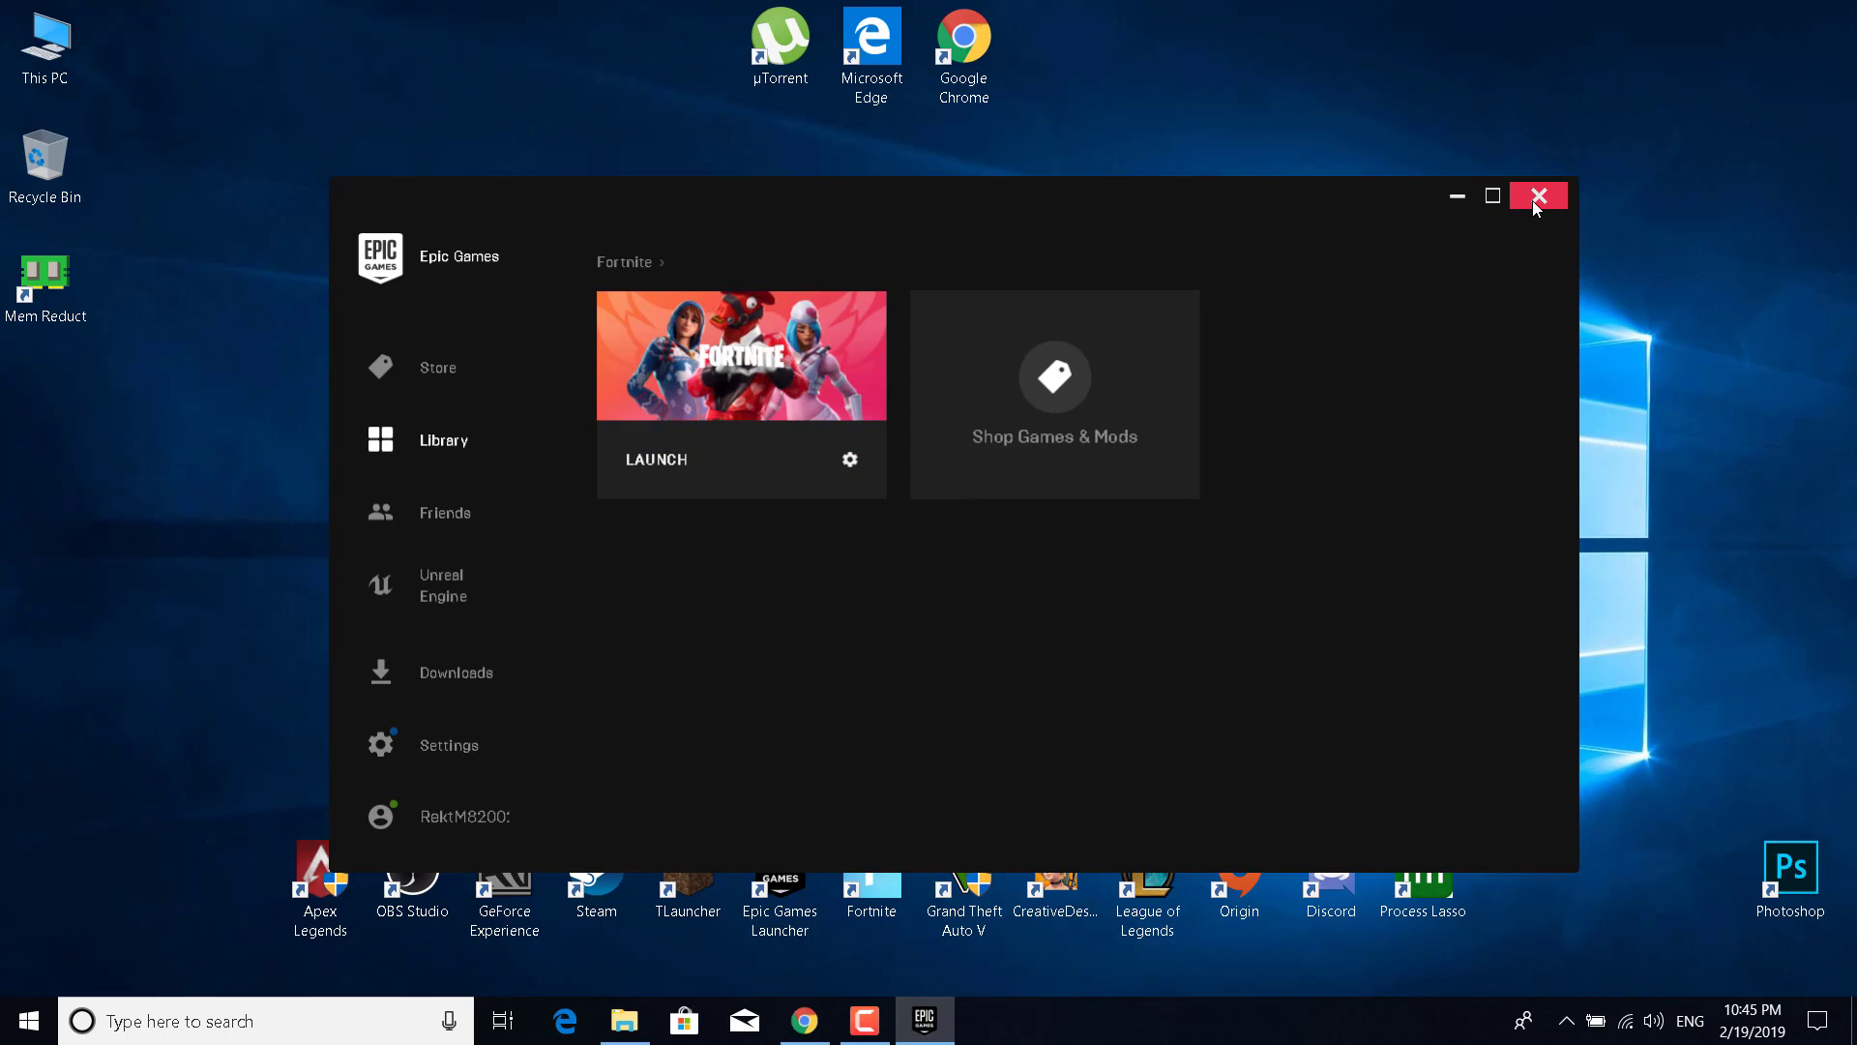
pyautogui.click(1537, 196)
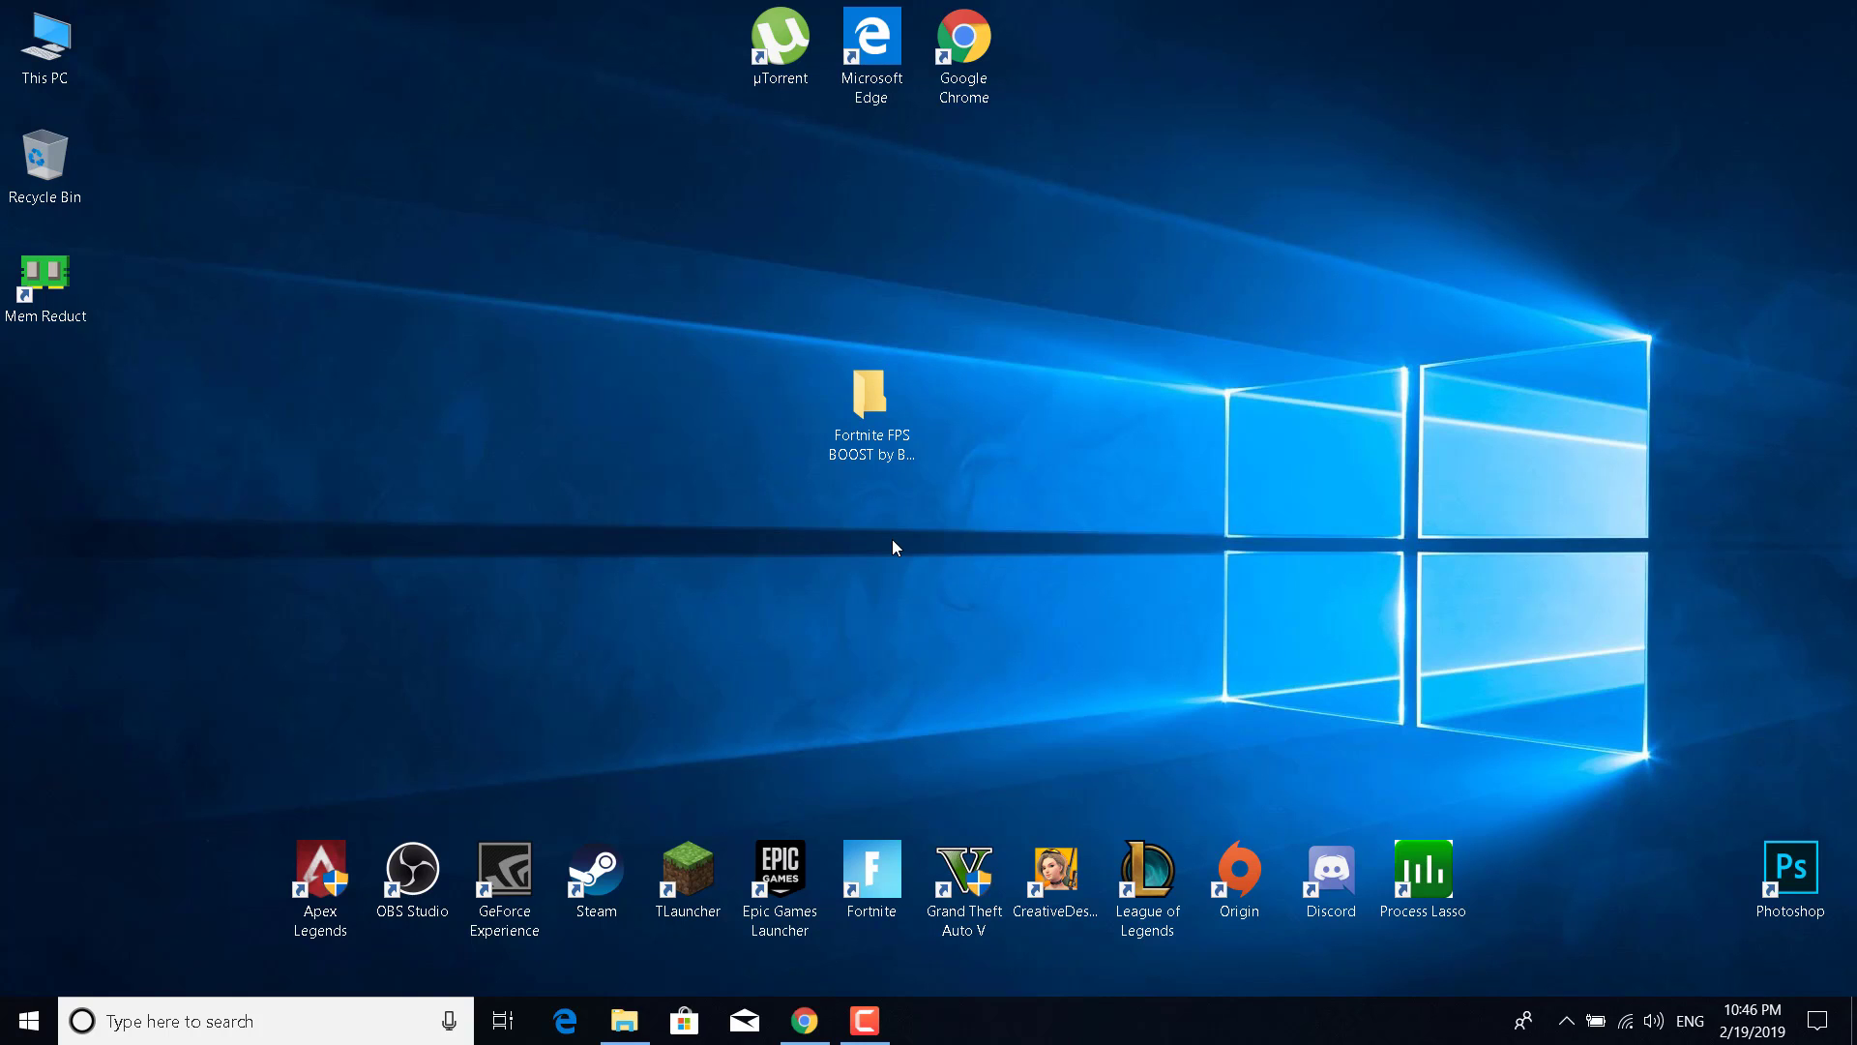
pyautogui.moveTo(870, 408)
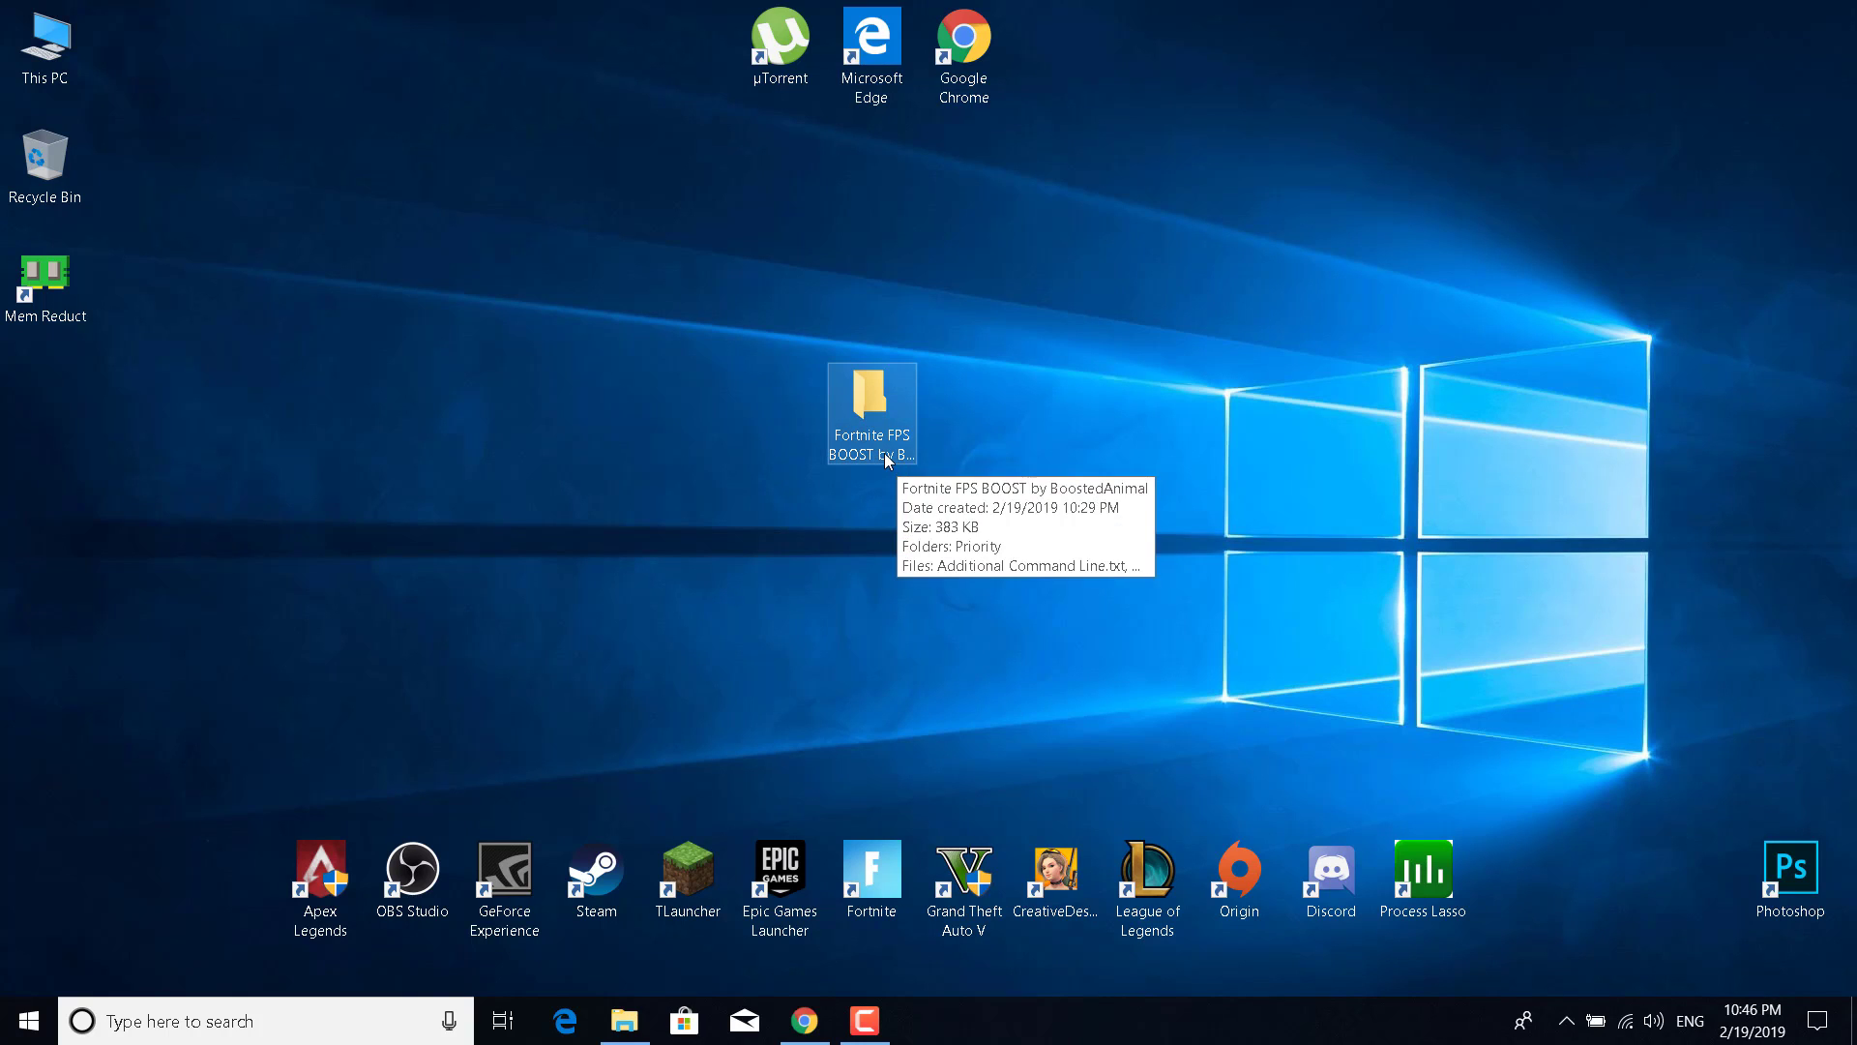
# Run TimerResolution.exe from the maximized folder and set the resolution to maximum (0.496 ms).
pyautogui.doubleClick(871, 406)
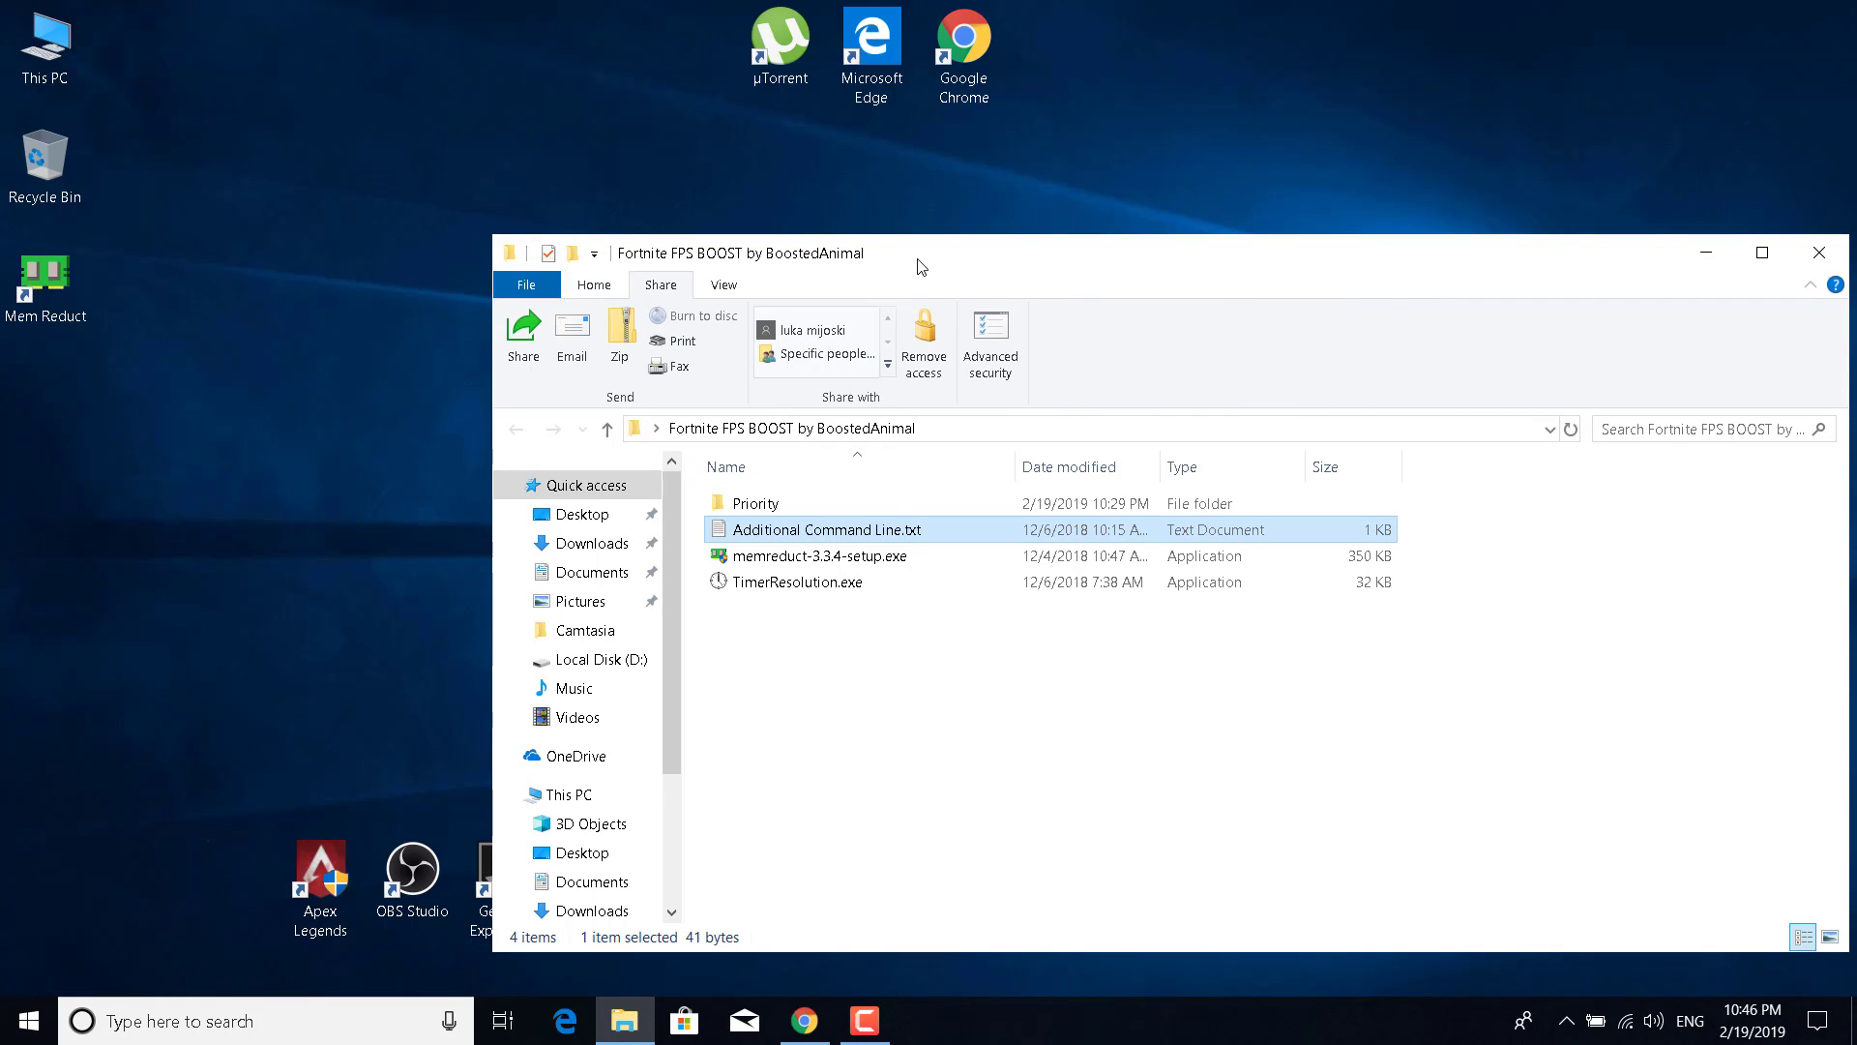
pyautogui.click(1760, 253)
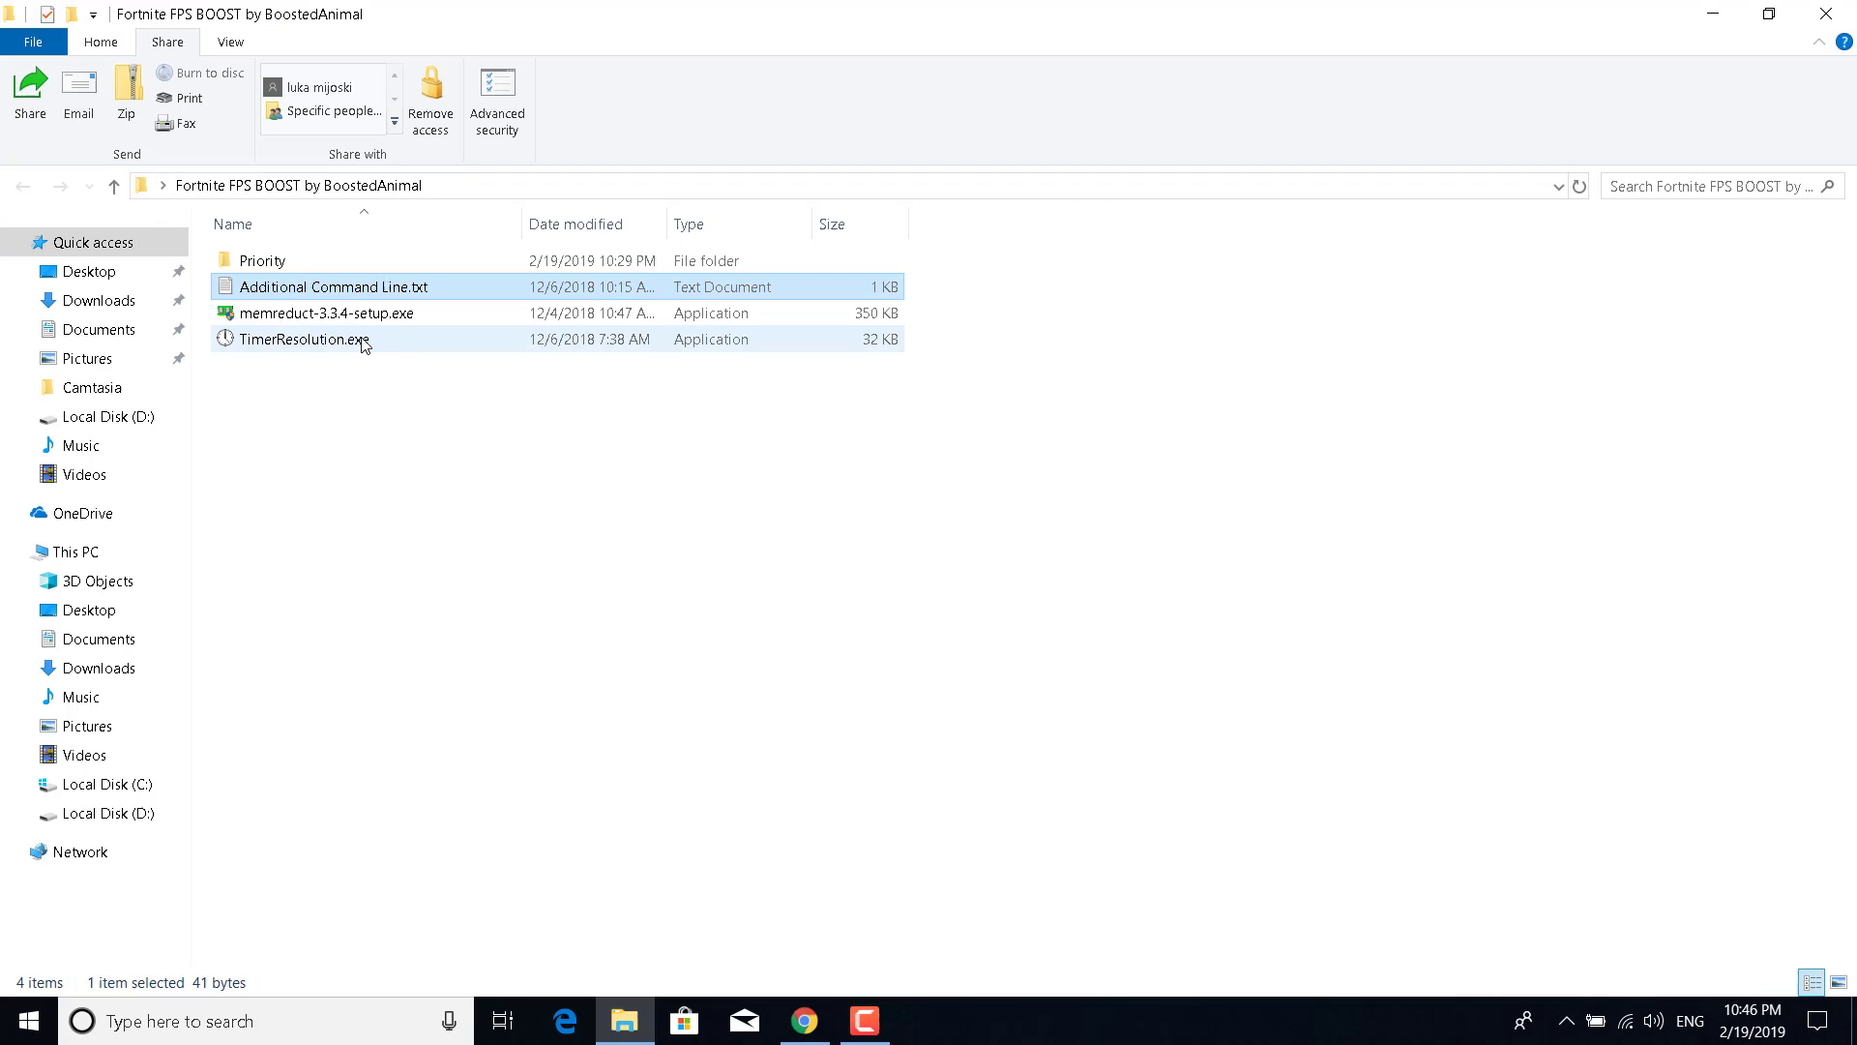
pyautogui.doubleClick(300, 339)
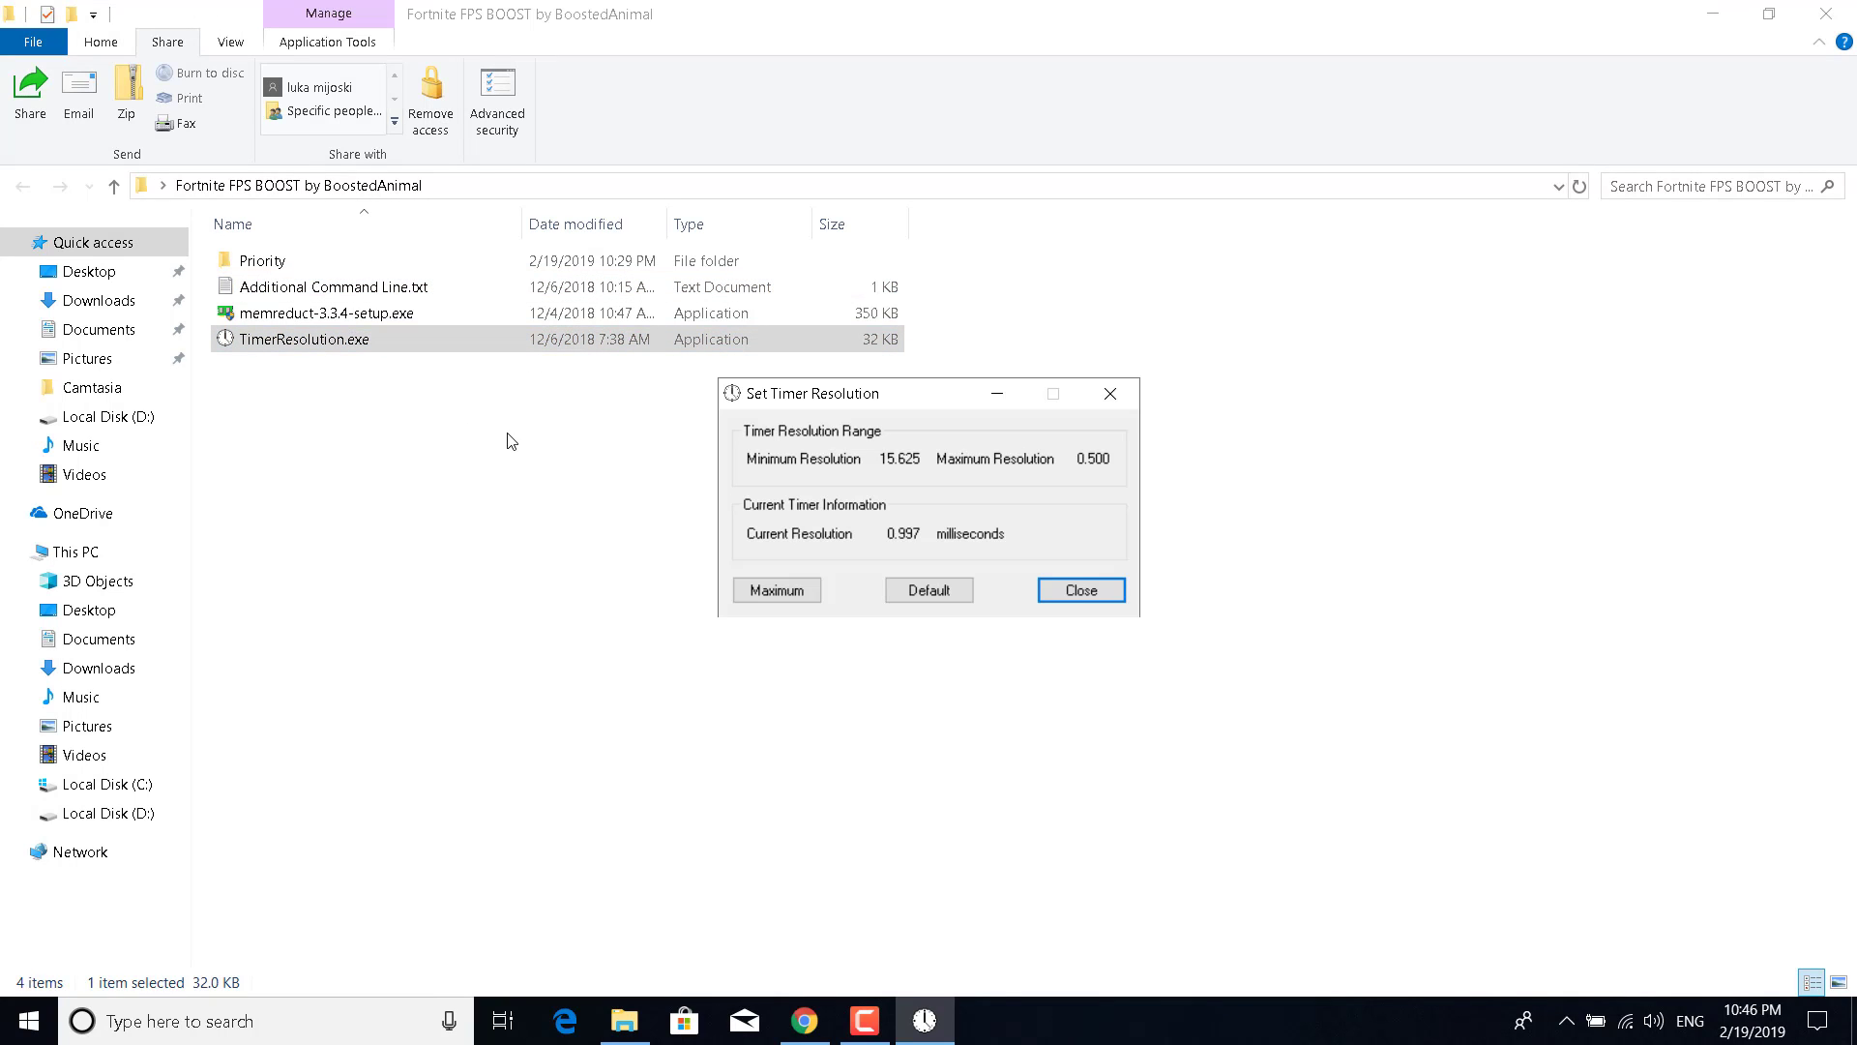
pyautogui.moveTo(502, 430)
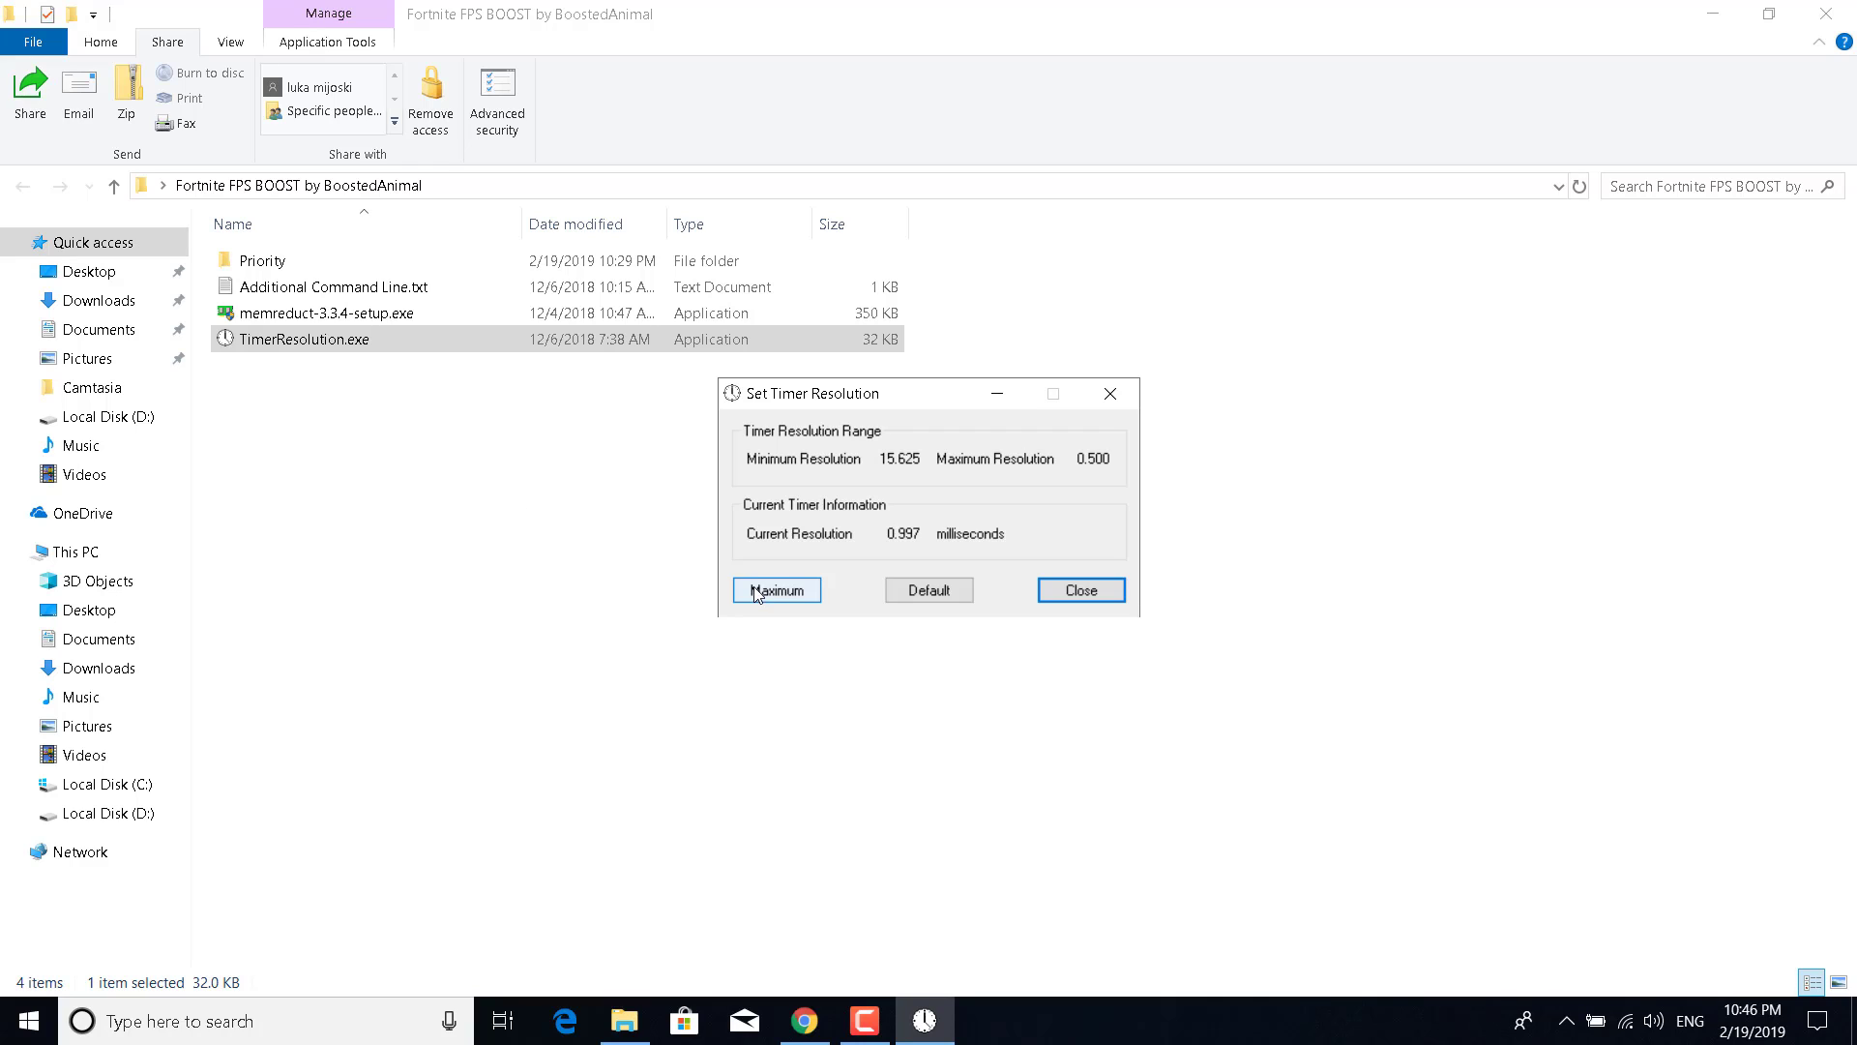
pyautogui.click(776, 590)
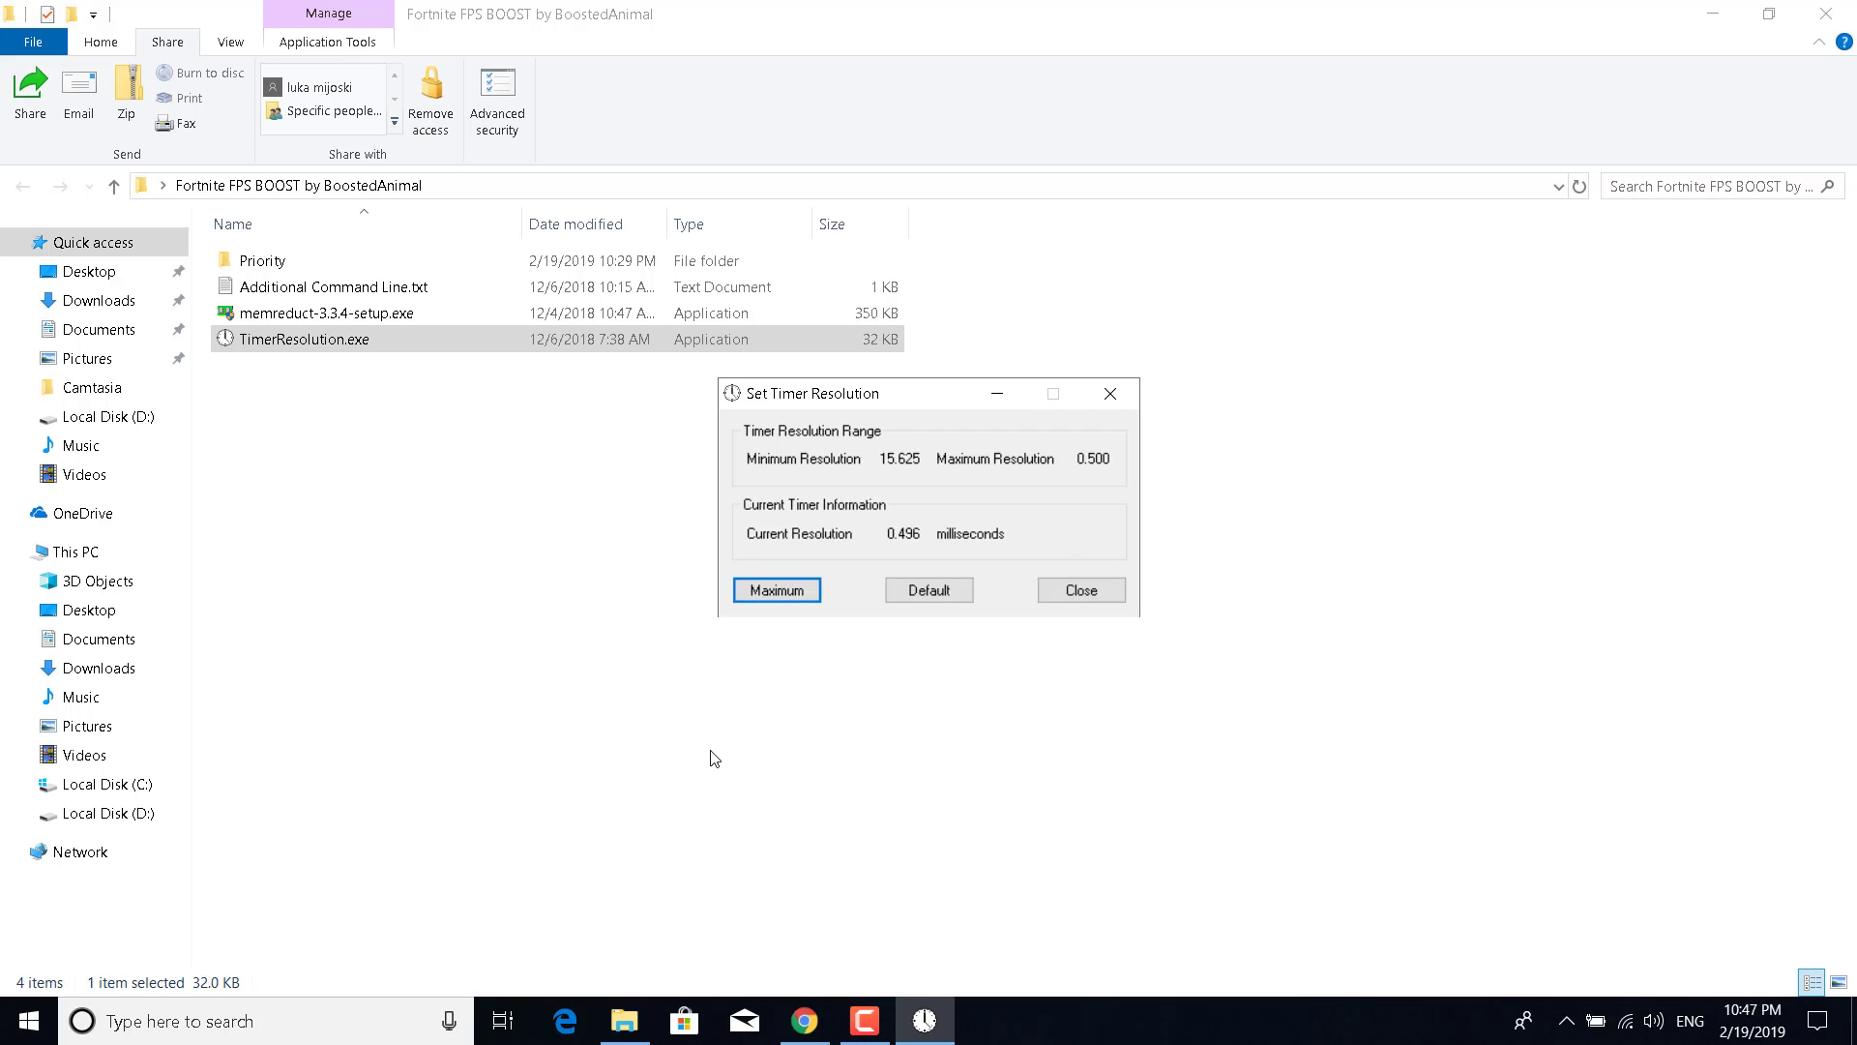
pyautogui.moveTo(955, 517)
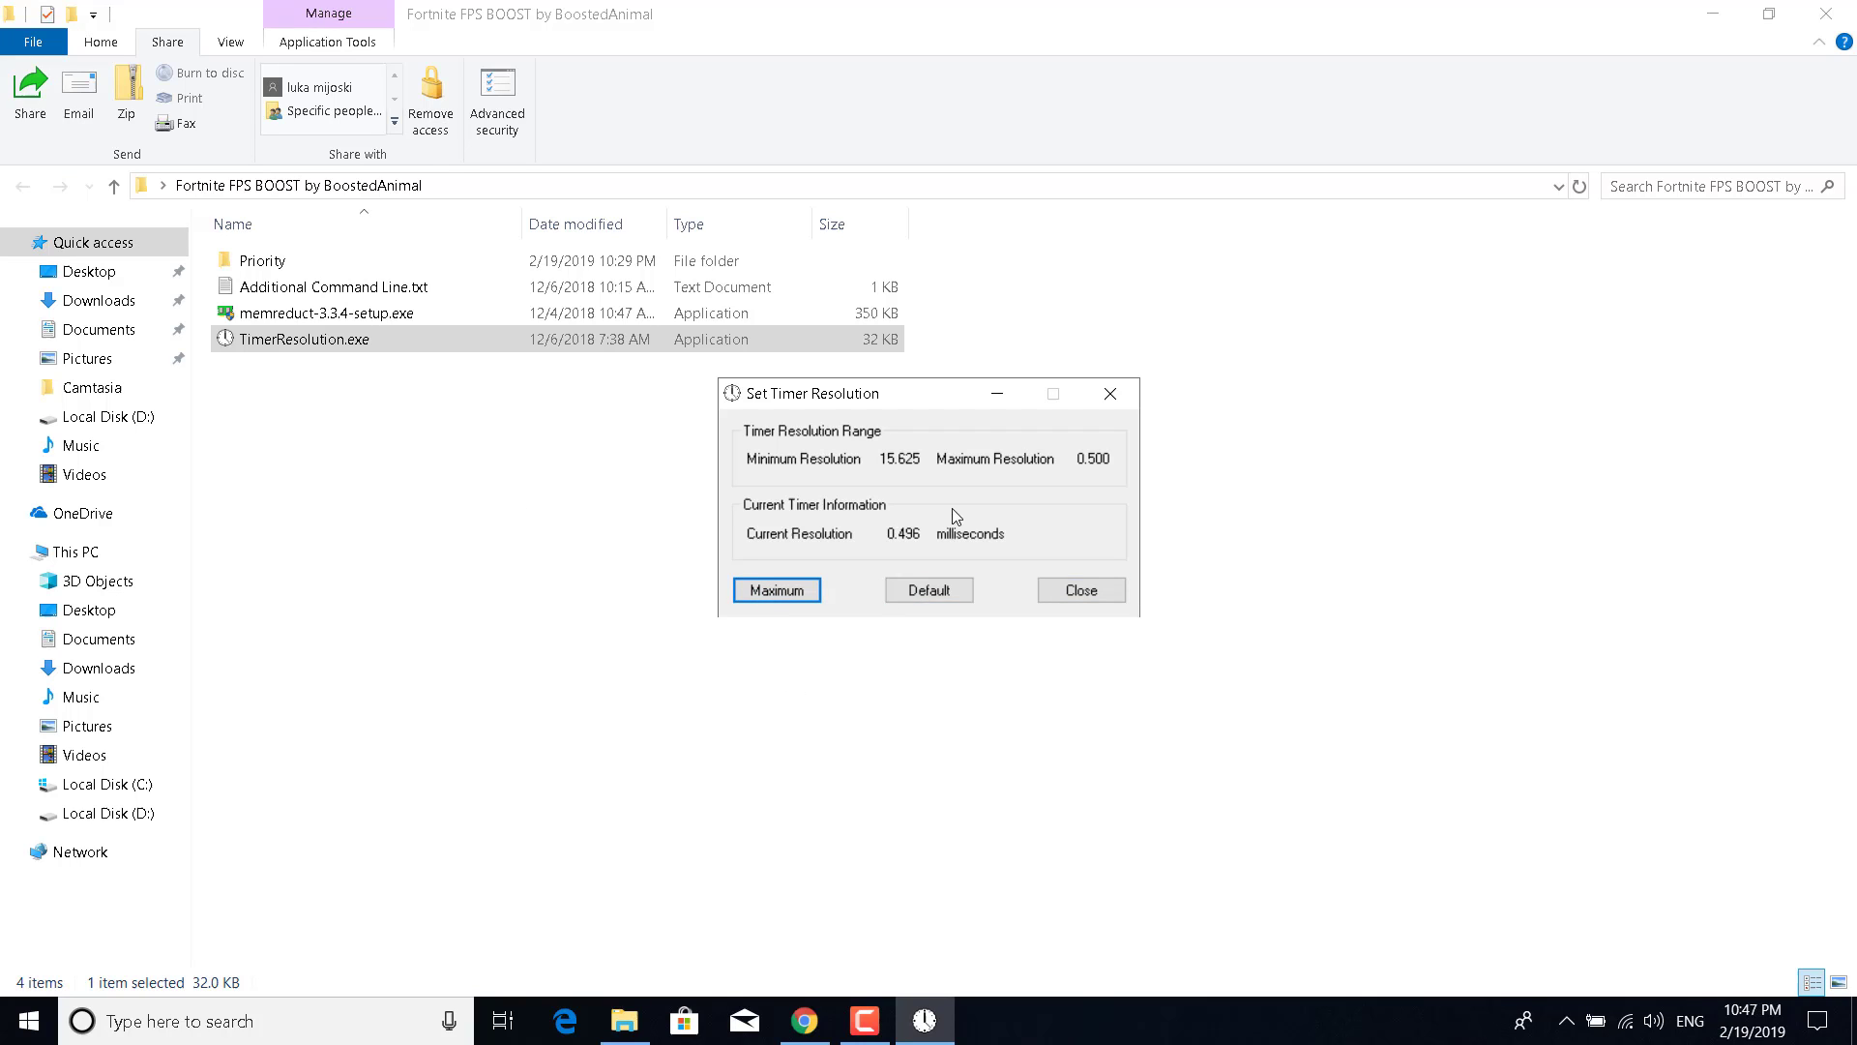
# Reset the timer resolution to the default 0.997 ms and close the tool.
pyautogui.click(1077, 590)
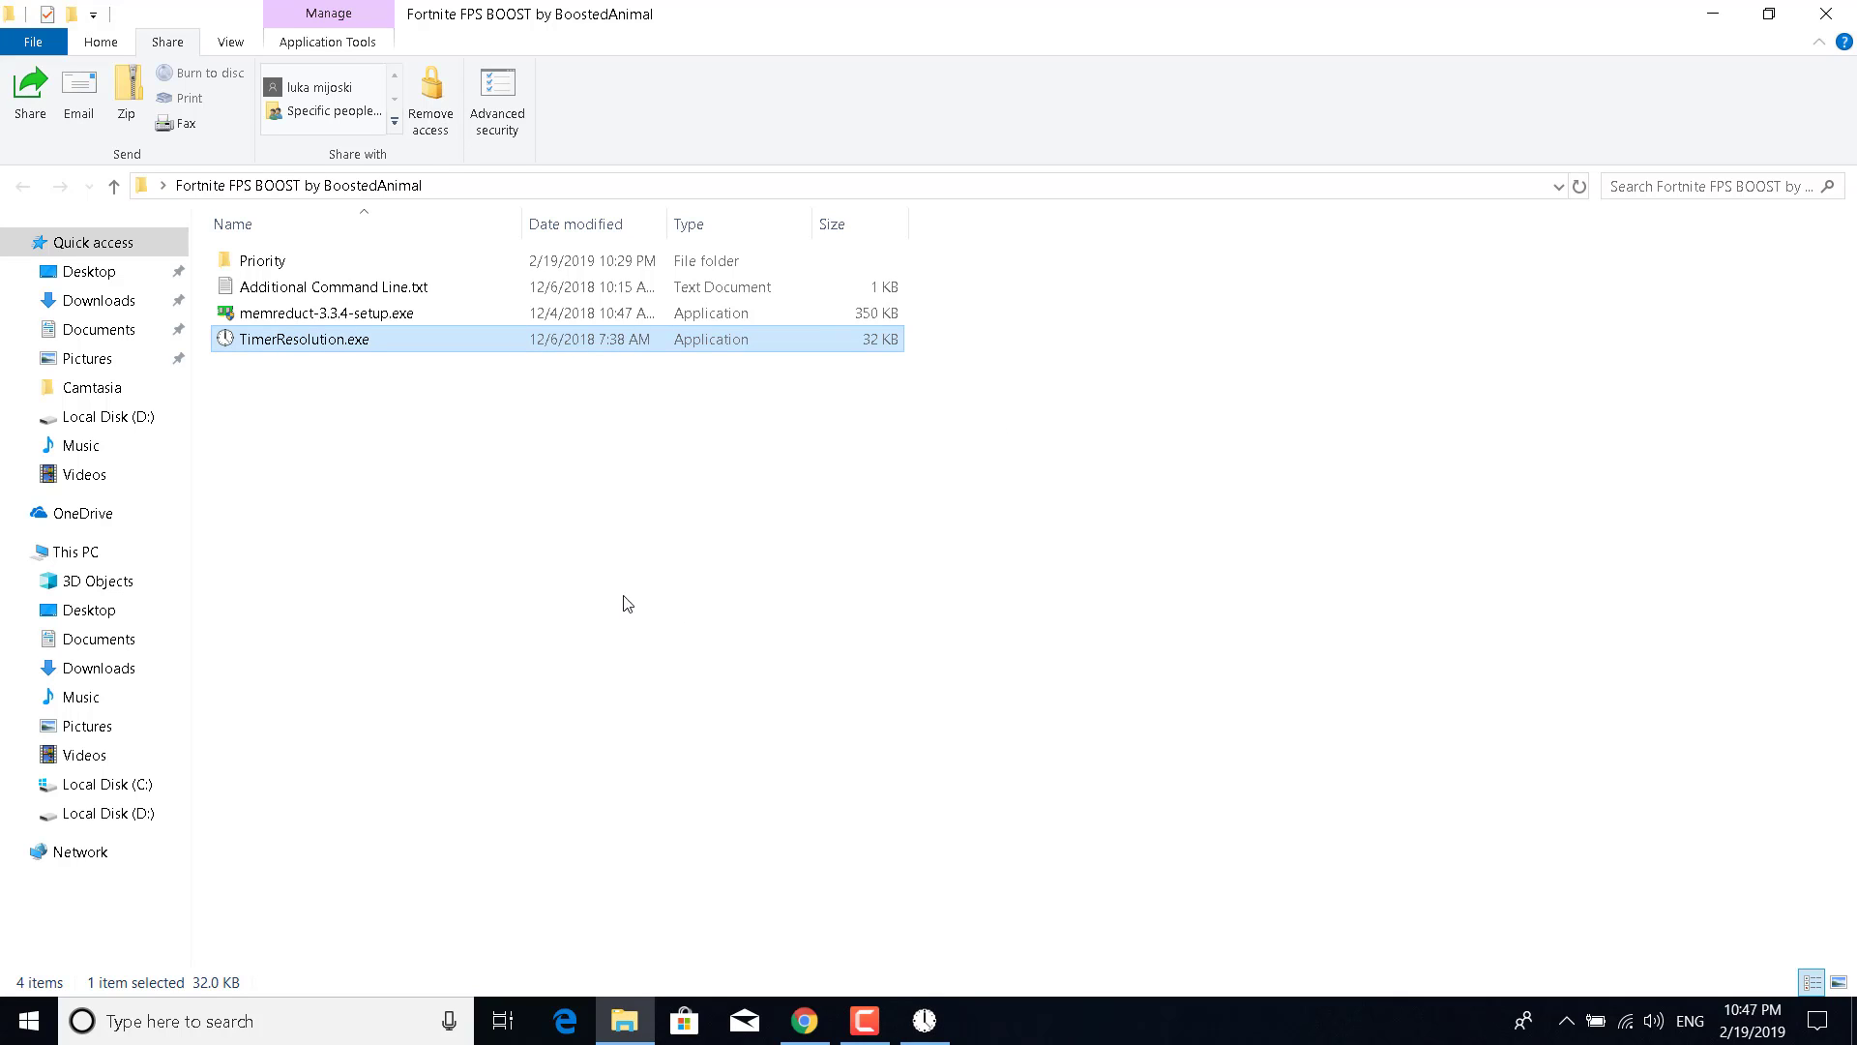
pyautogui.moveTo(1010, 839)
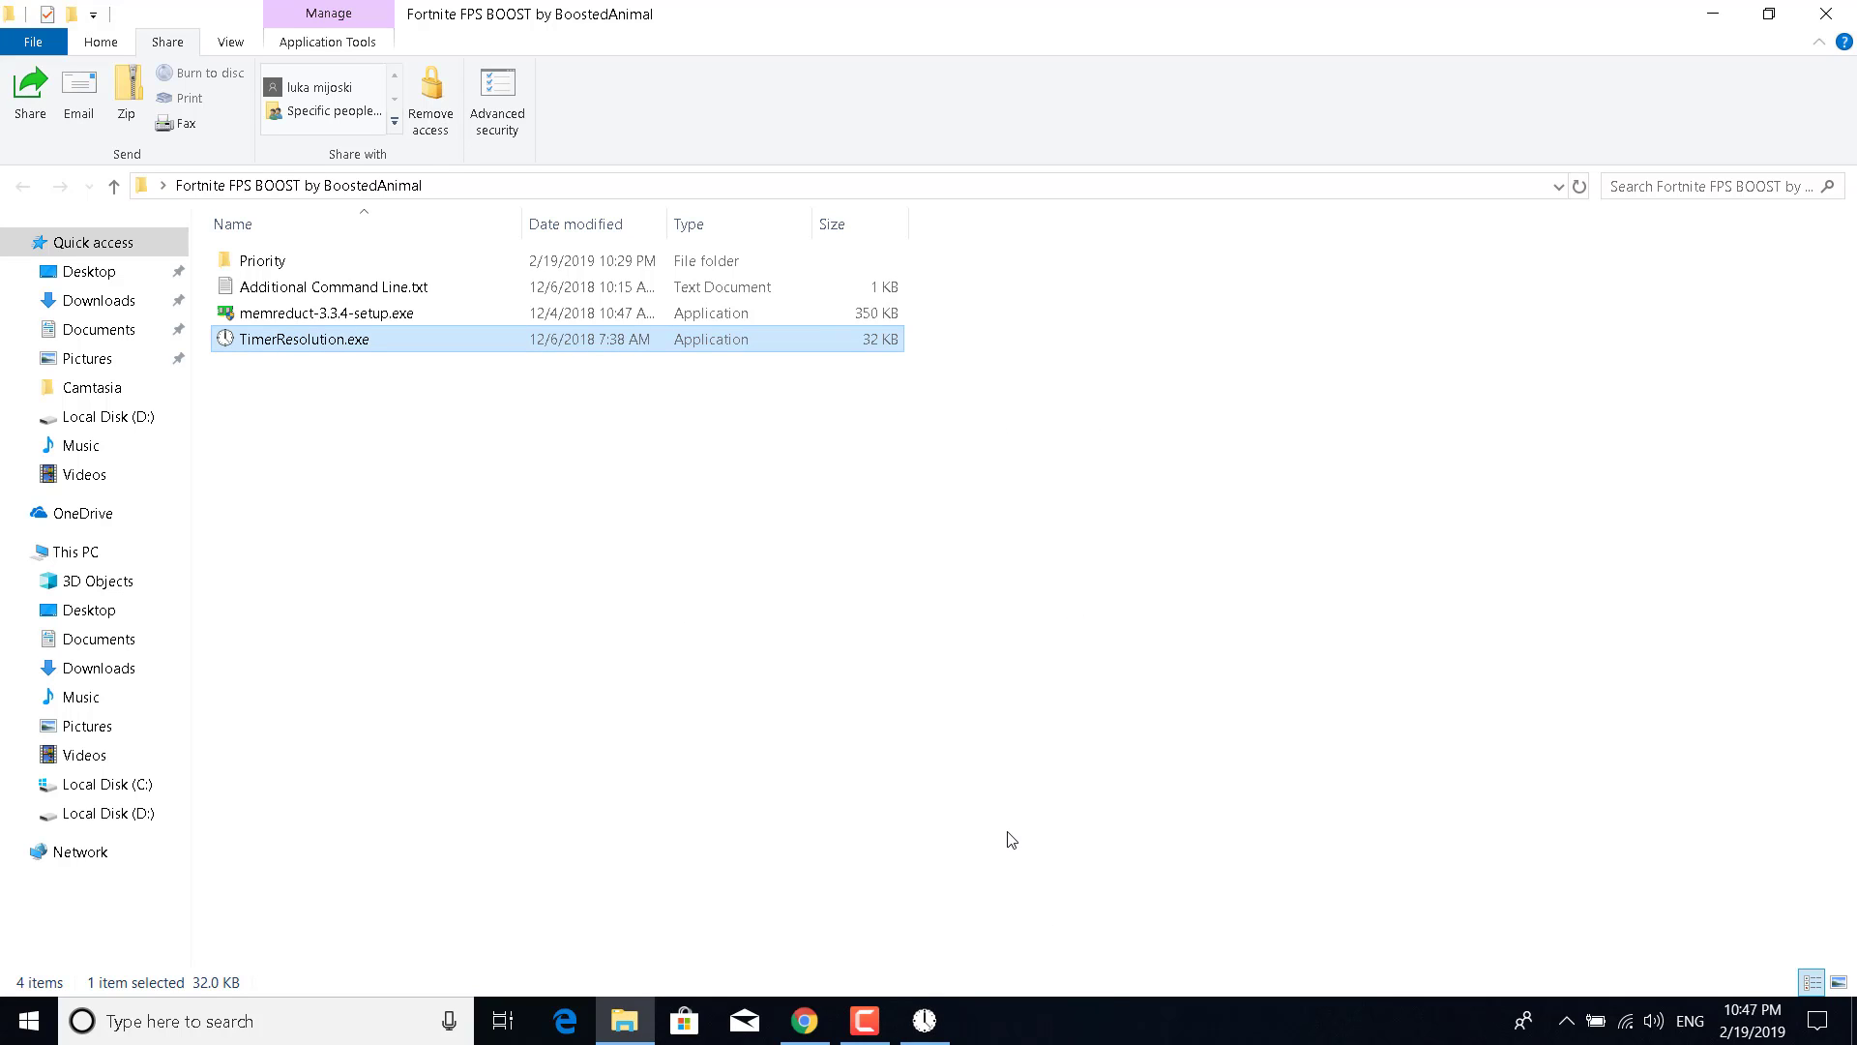
pyautogui.moveTo(992, 932)
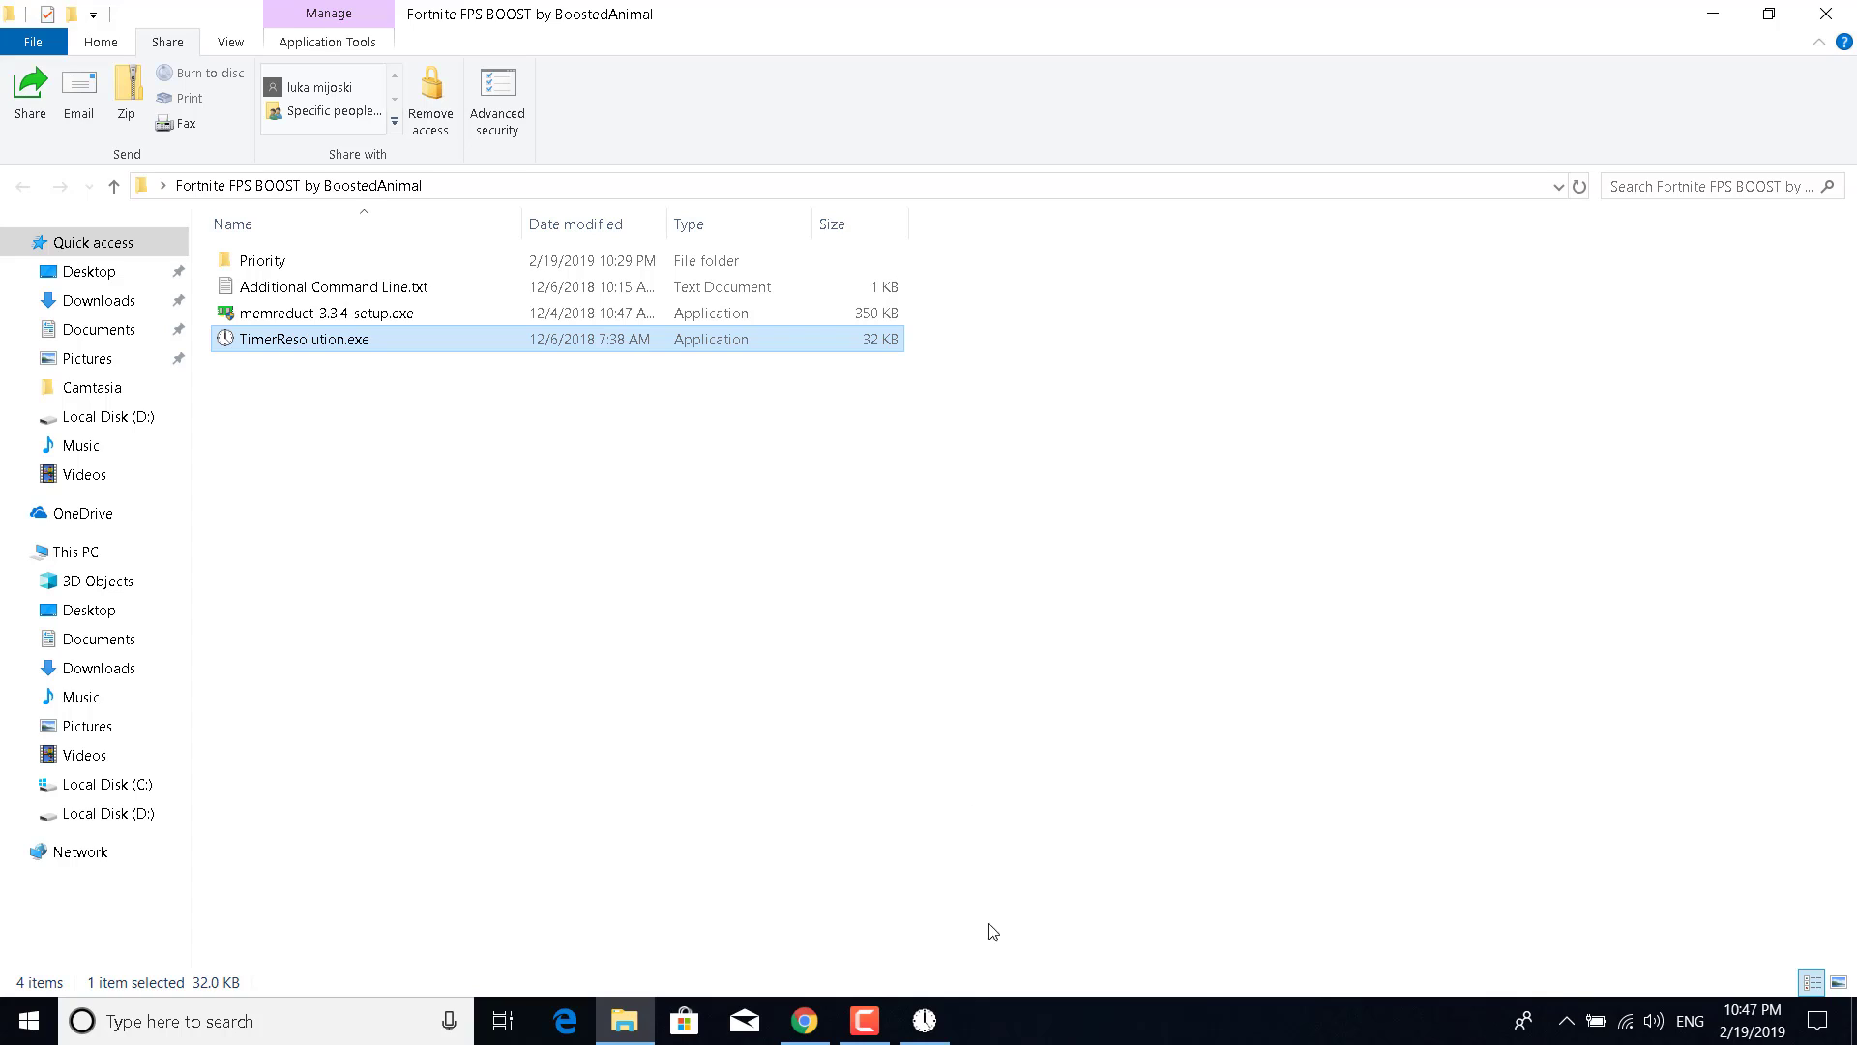
pyautogui.doubleClick(303, 338)
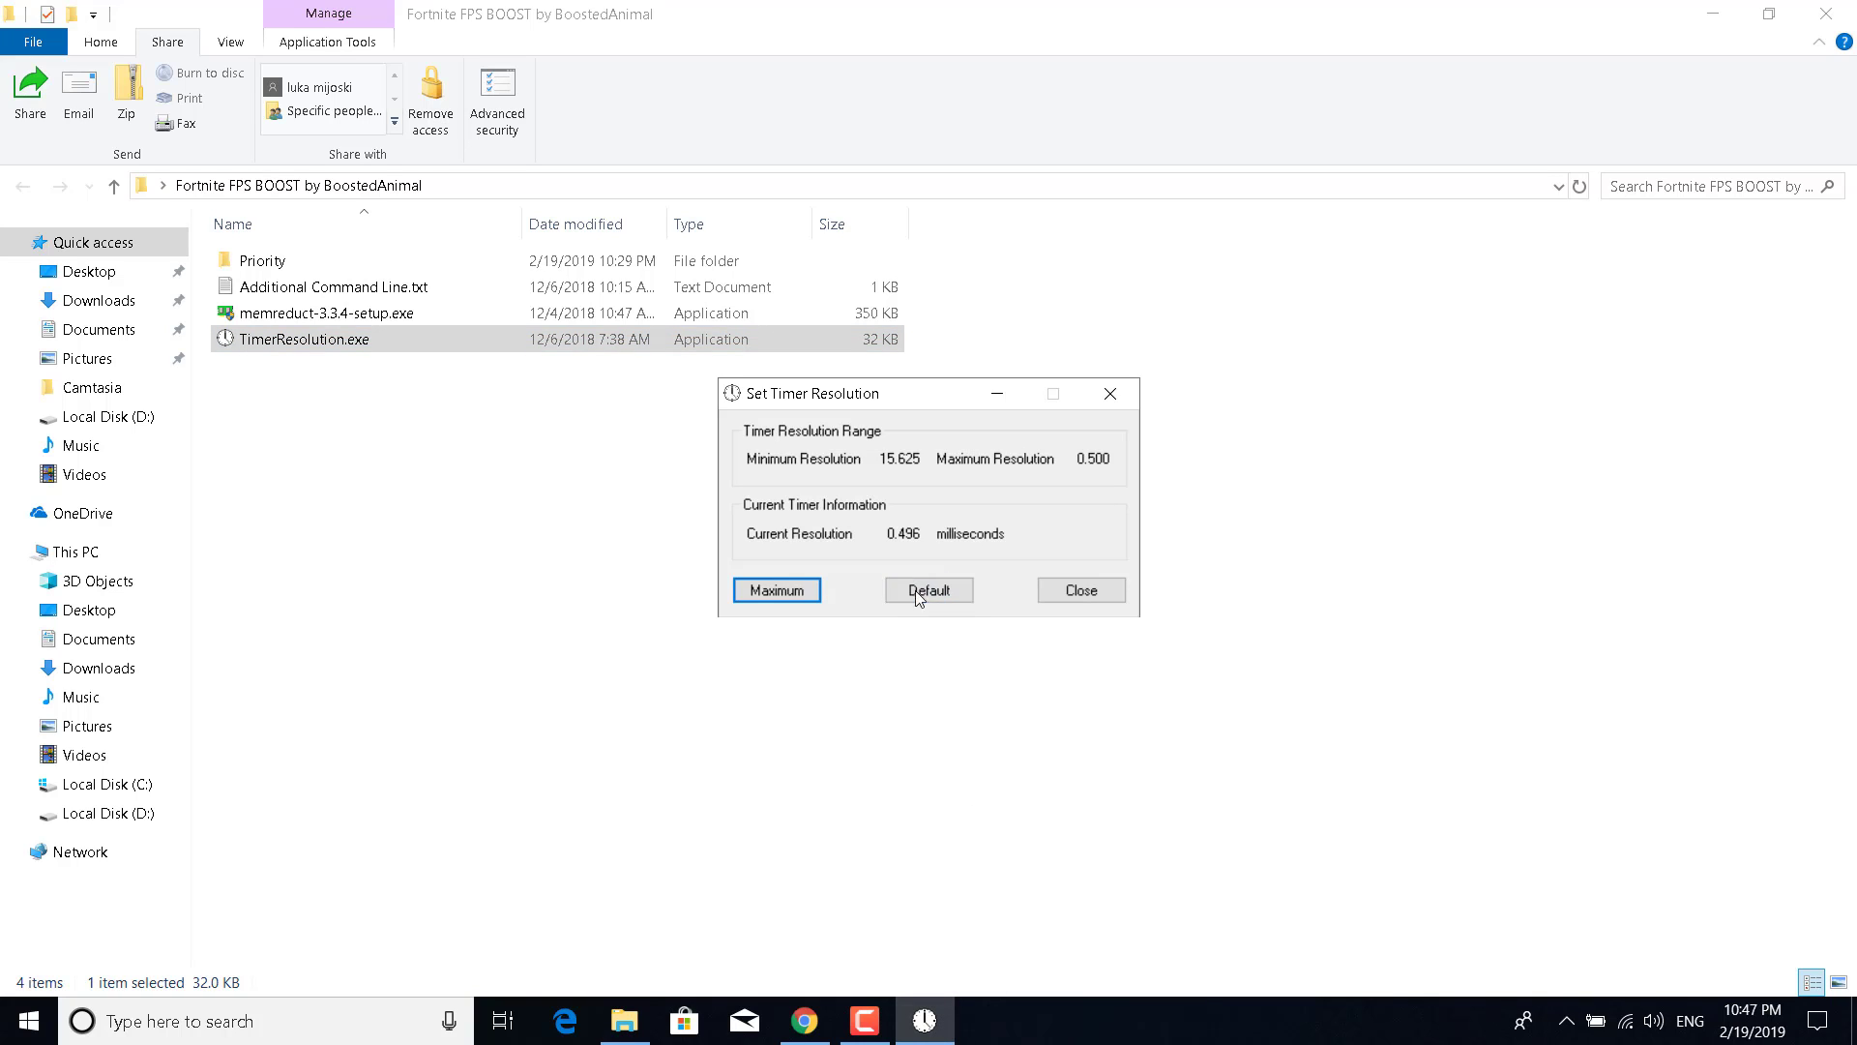
pyautogui.click(929, 590)
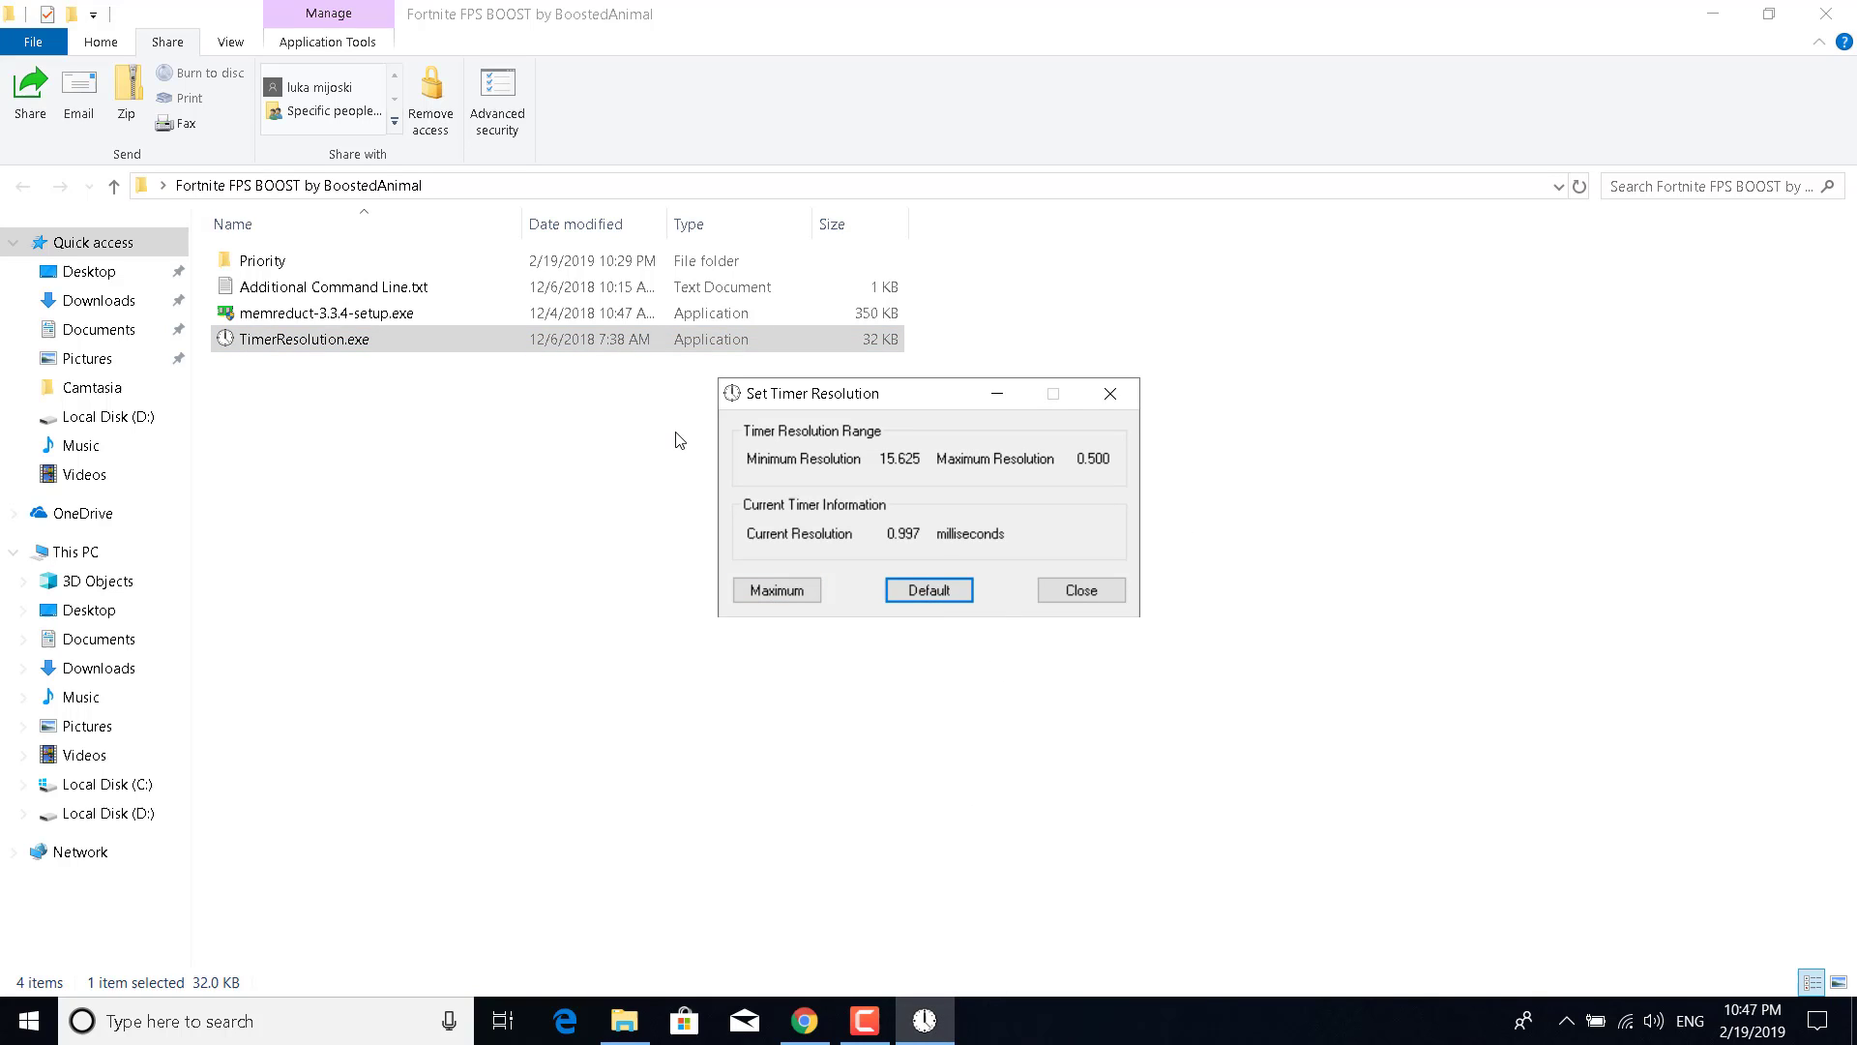
pyautogui.moveTo(1049, 675)
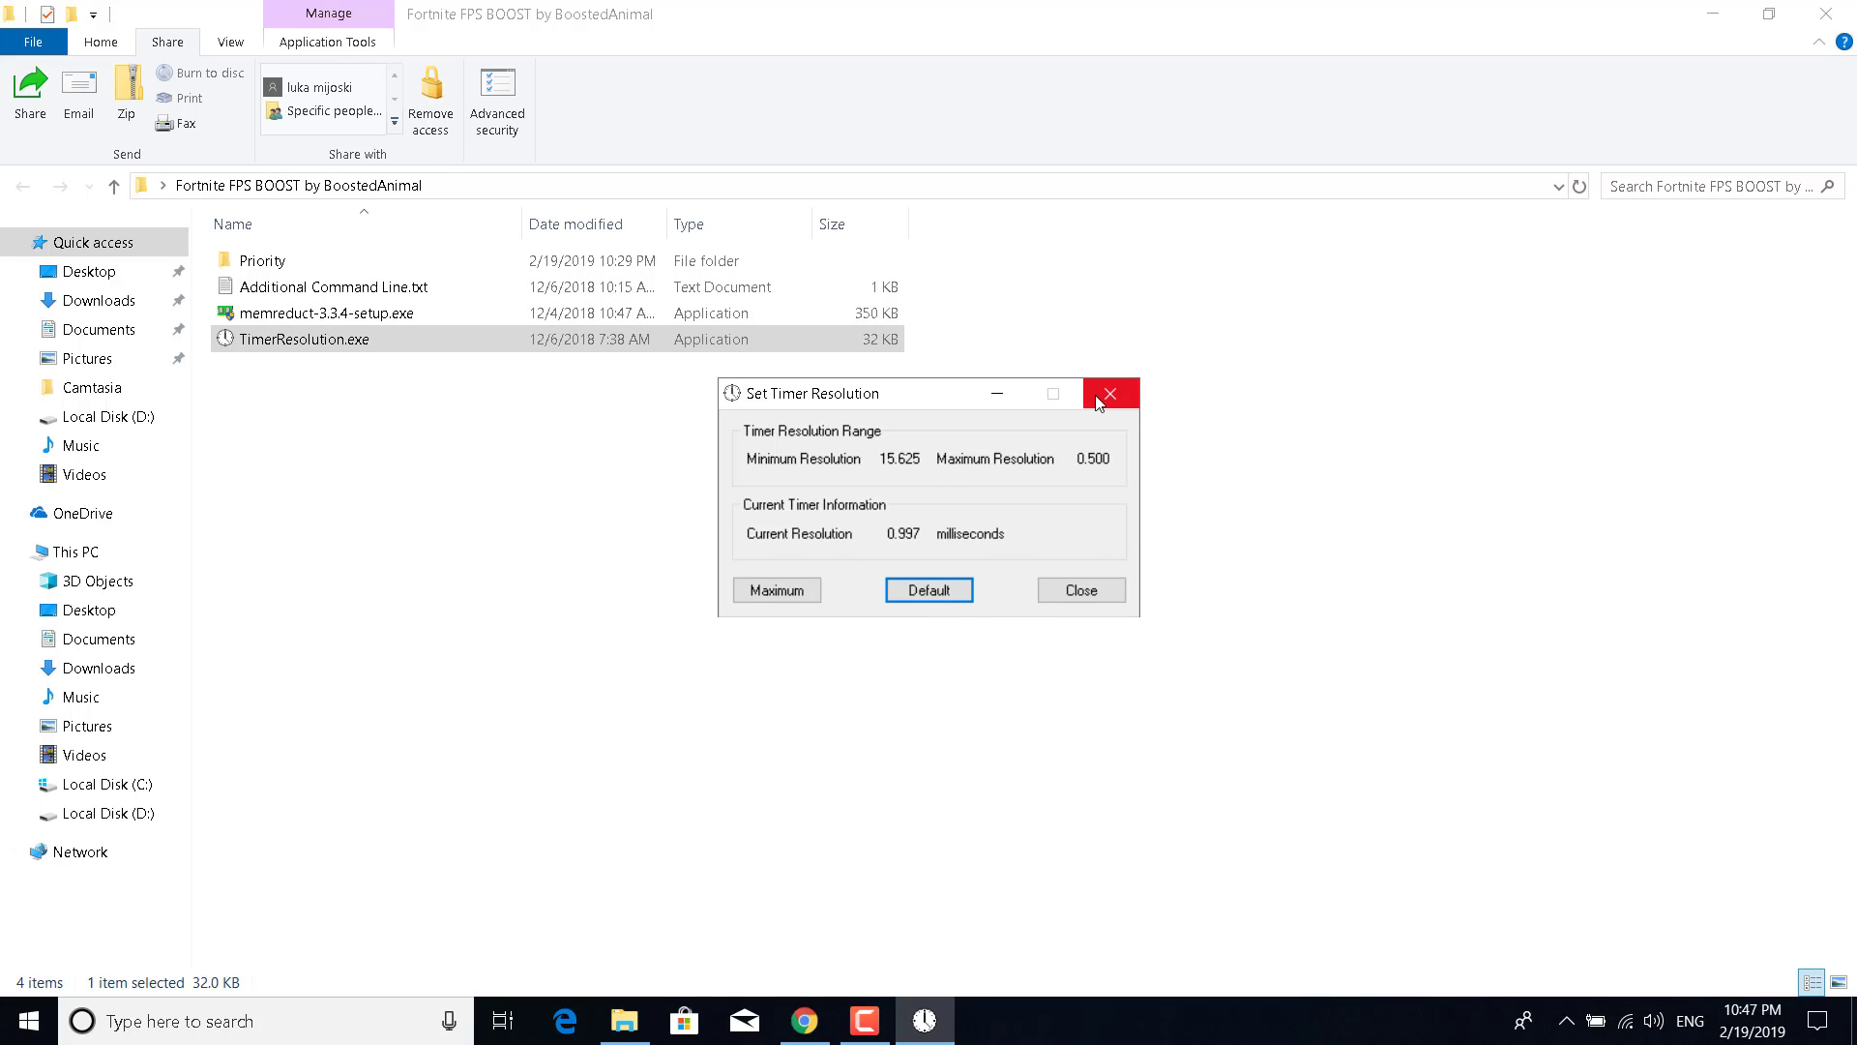
pyautogui.click(1109, 392)
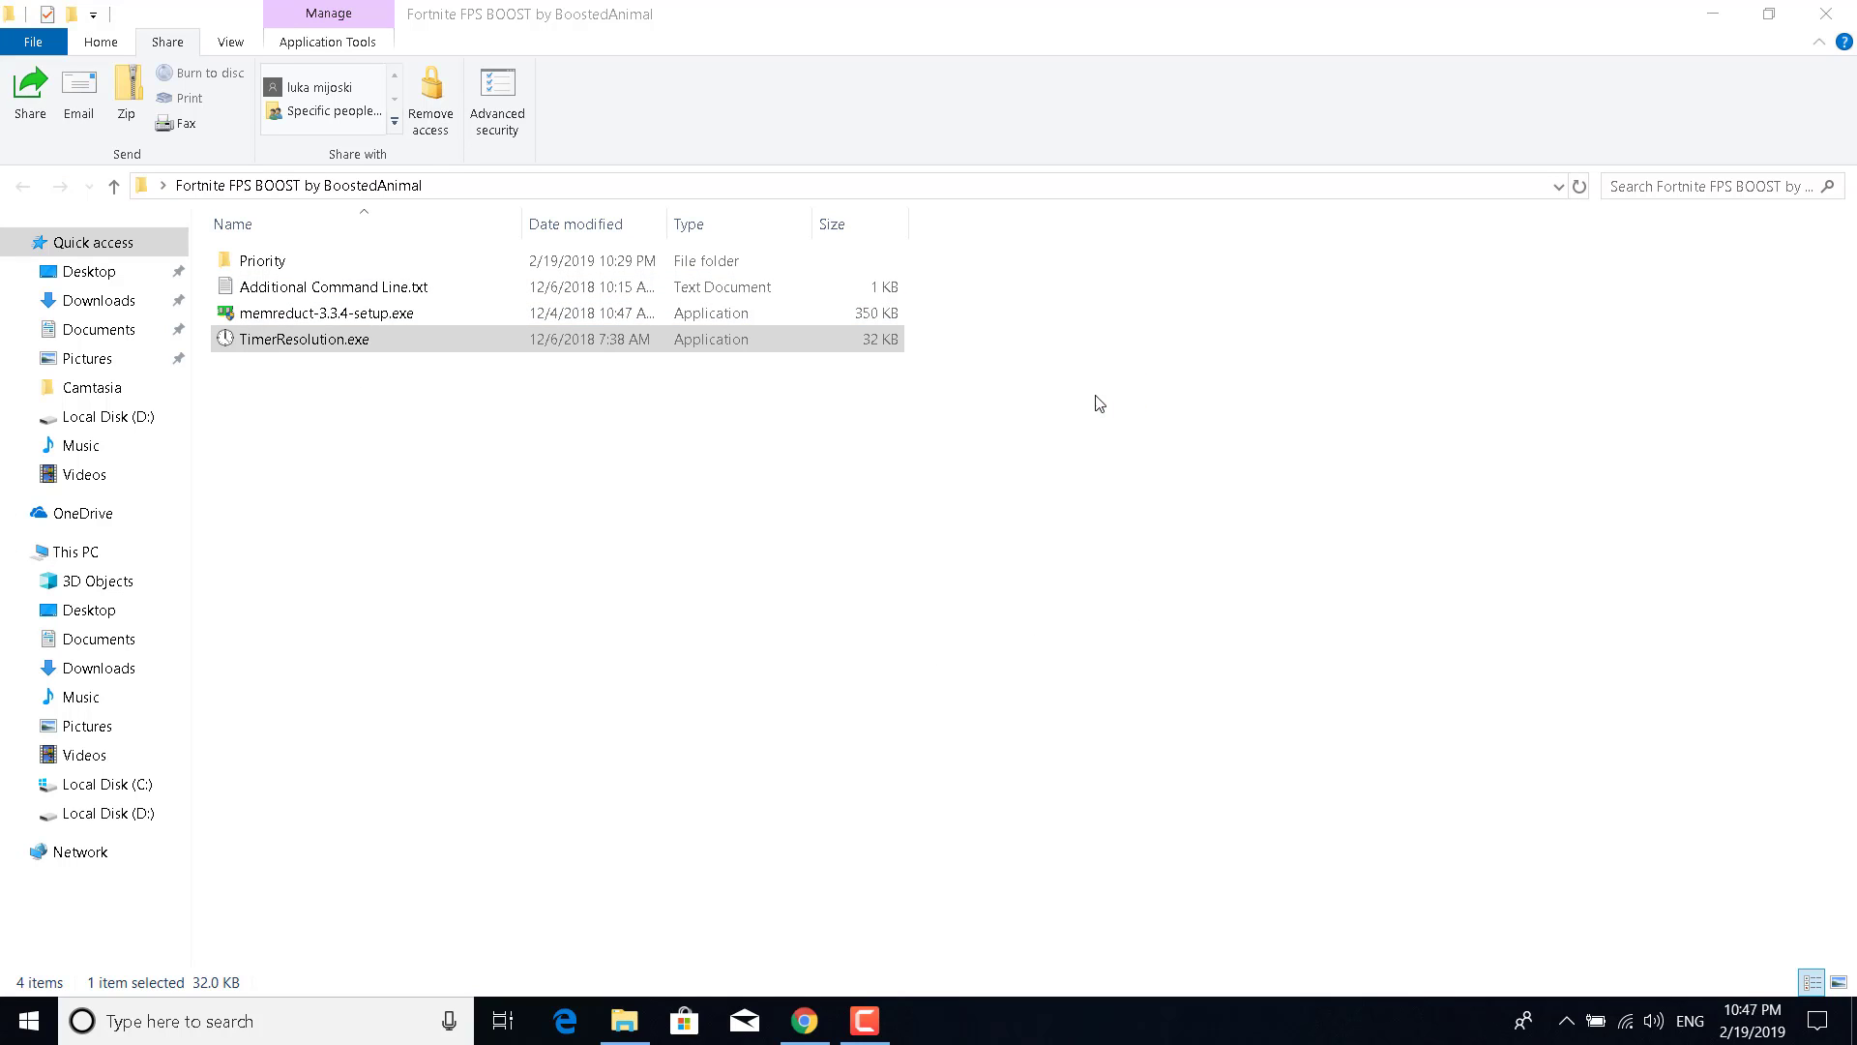